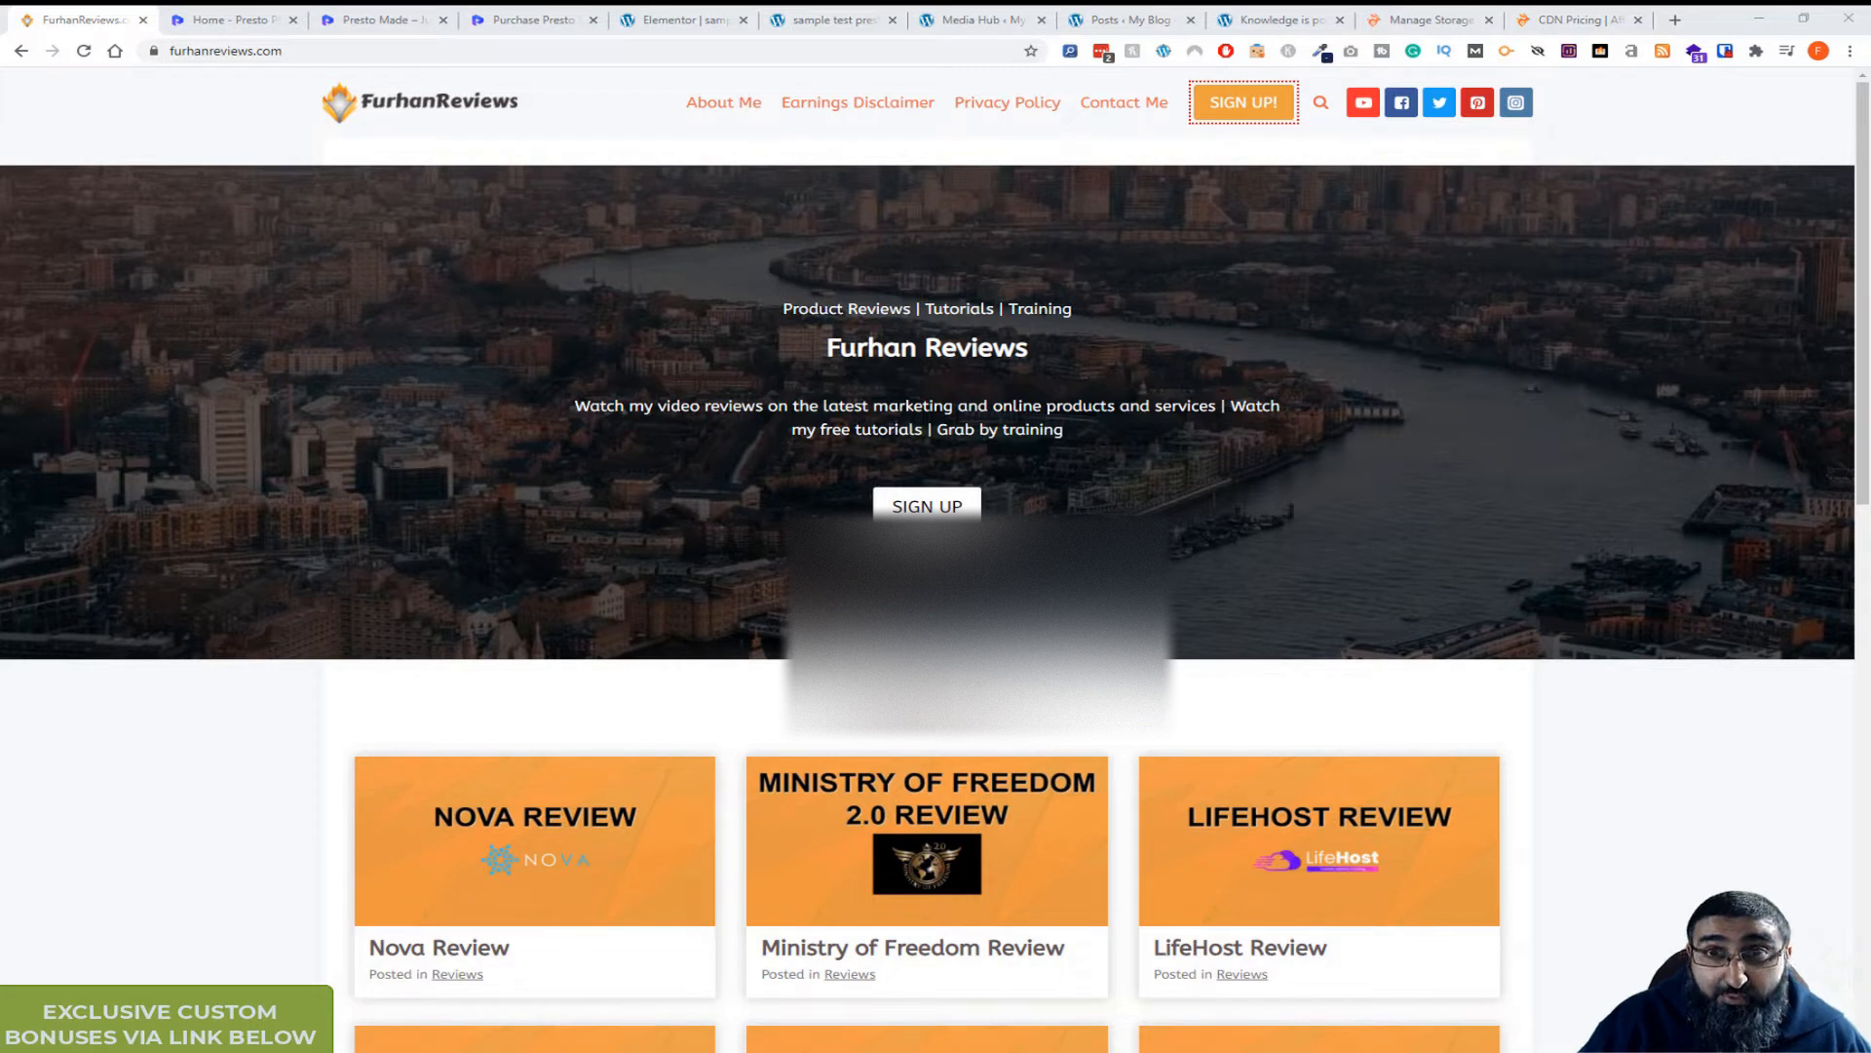
{"action": "mouse_move", "coordinate": [115, 318]}
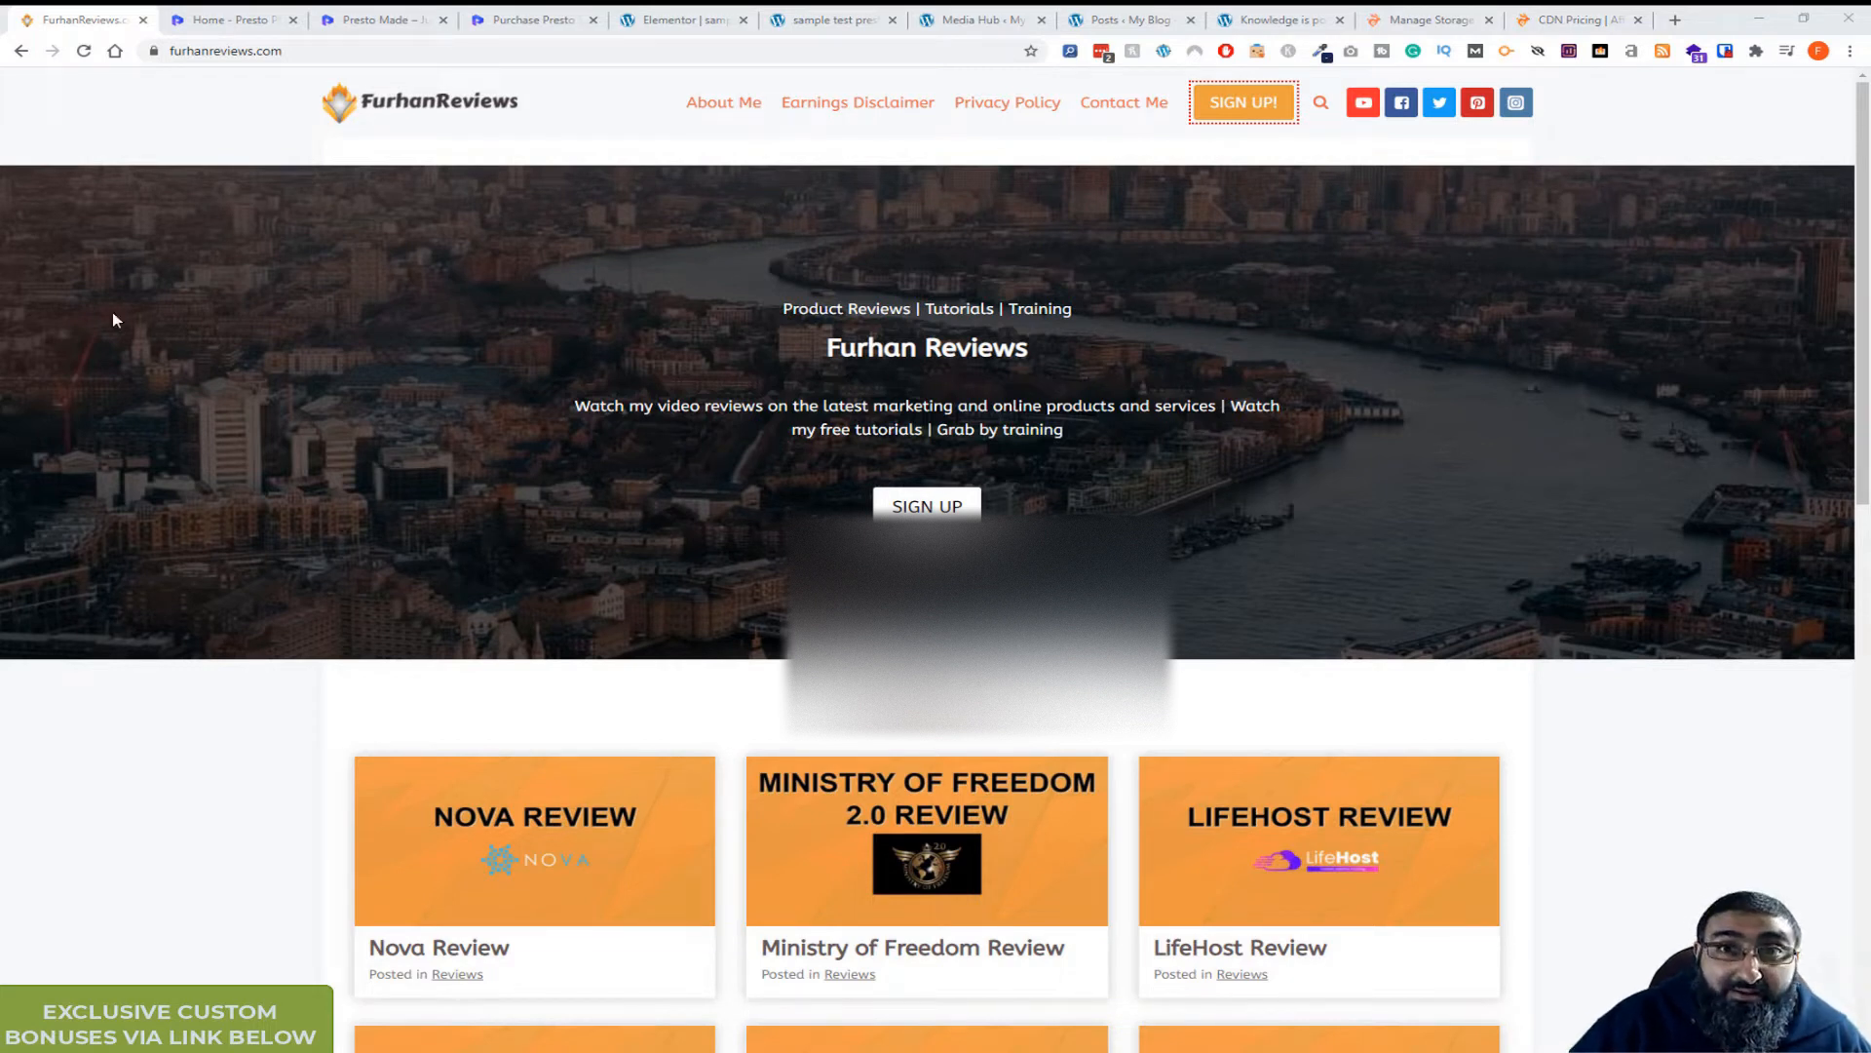
{"action": "mouse_move", "coordinate": [232, 20]}
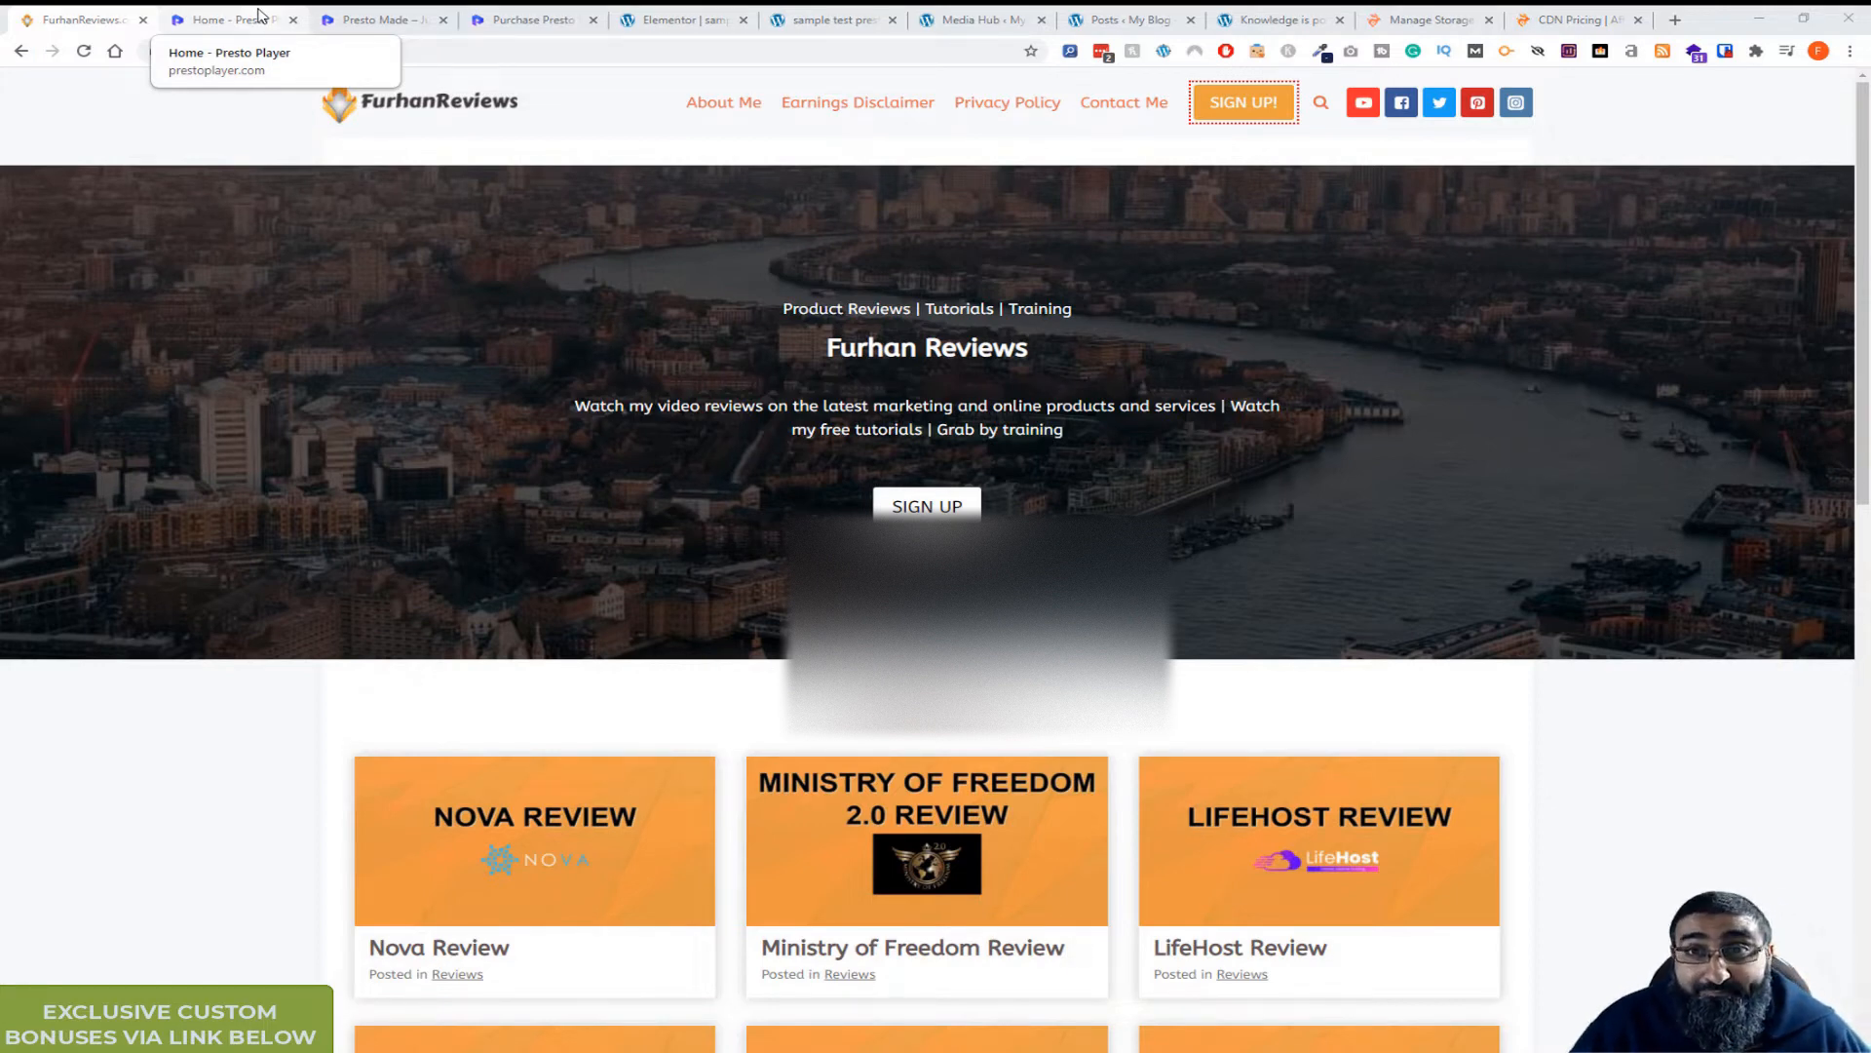
Bring up the Presto Player home page and scroll through its features section.
{"action": "left_click", "coordinate": [226, 20]}
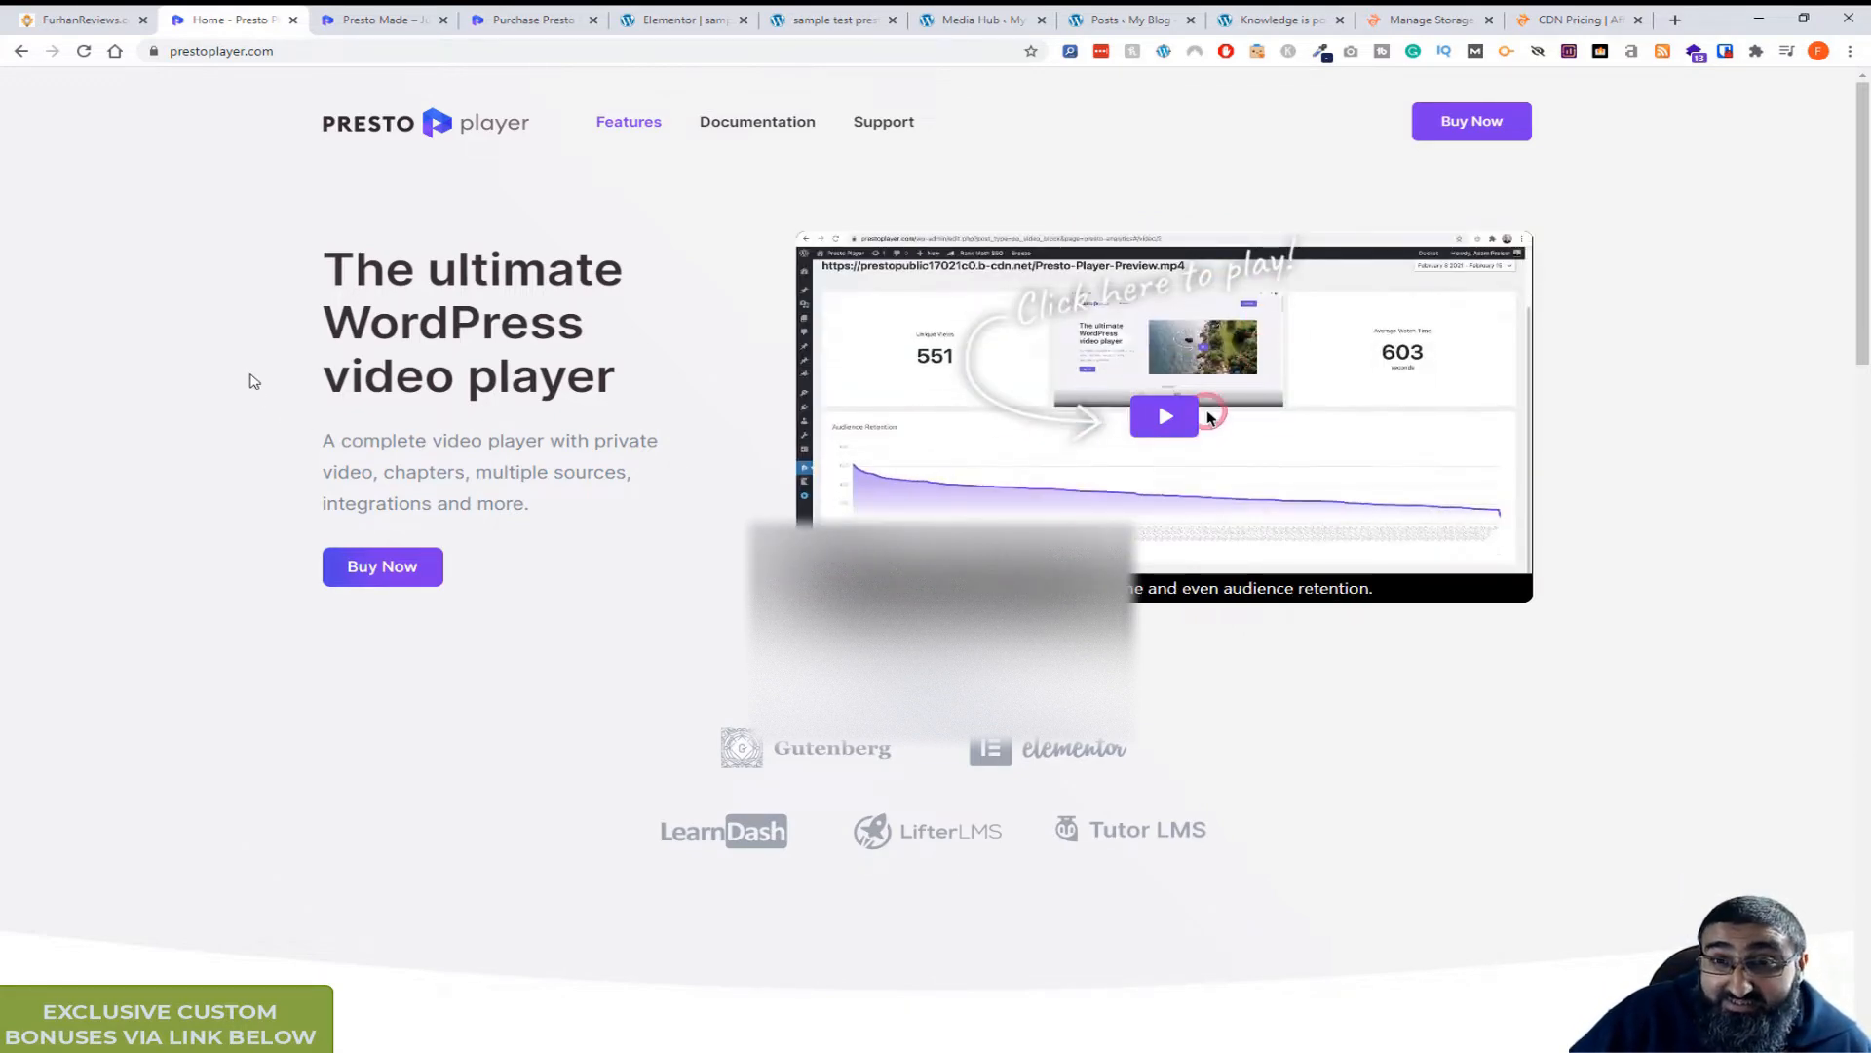
{"action": "scroll", "scroll_direction": "down", "scroll_amount": 3}
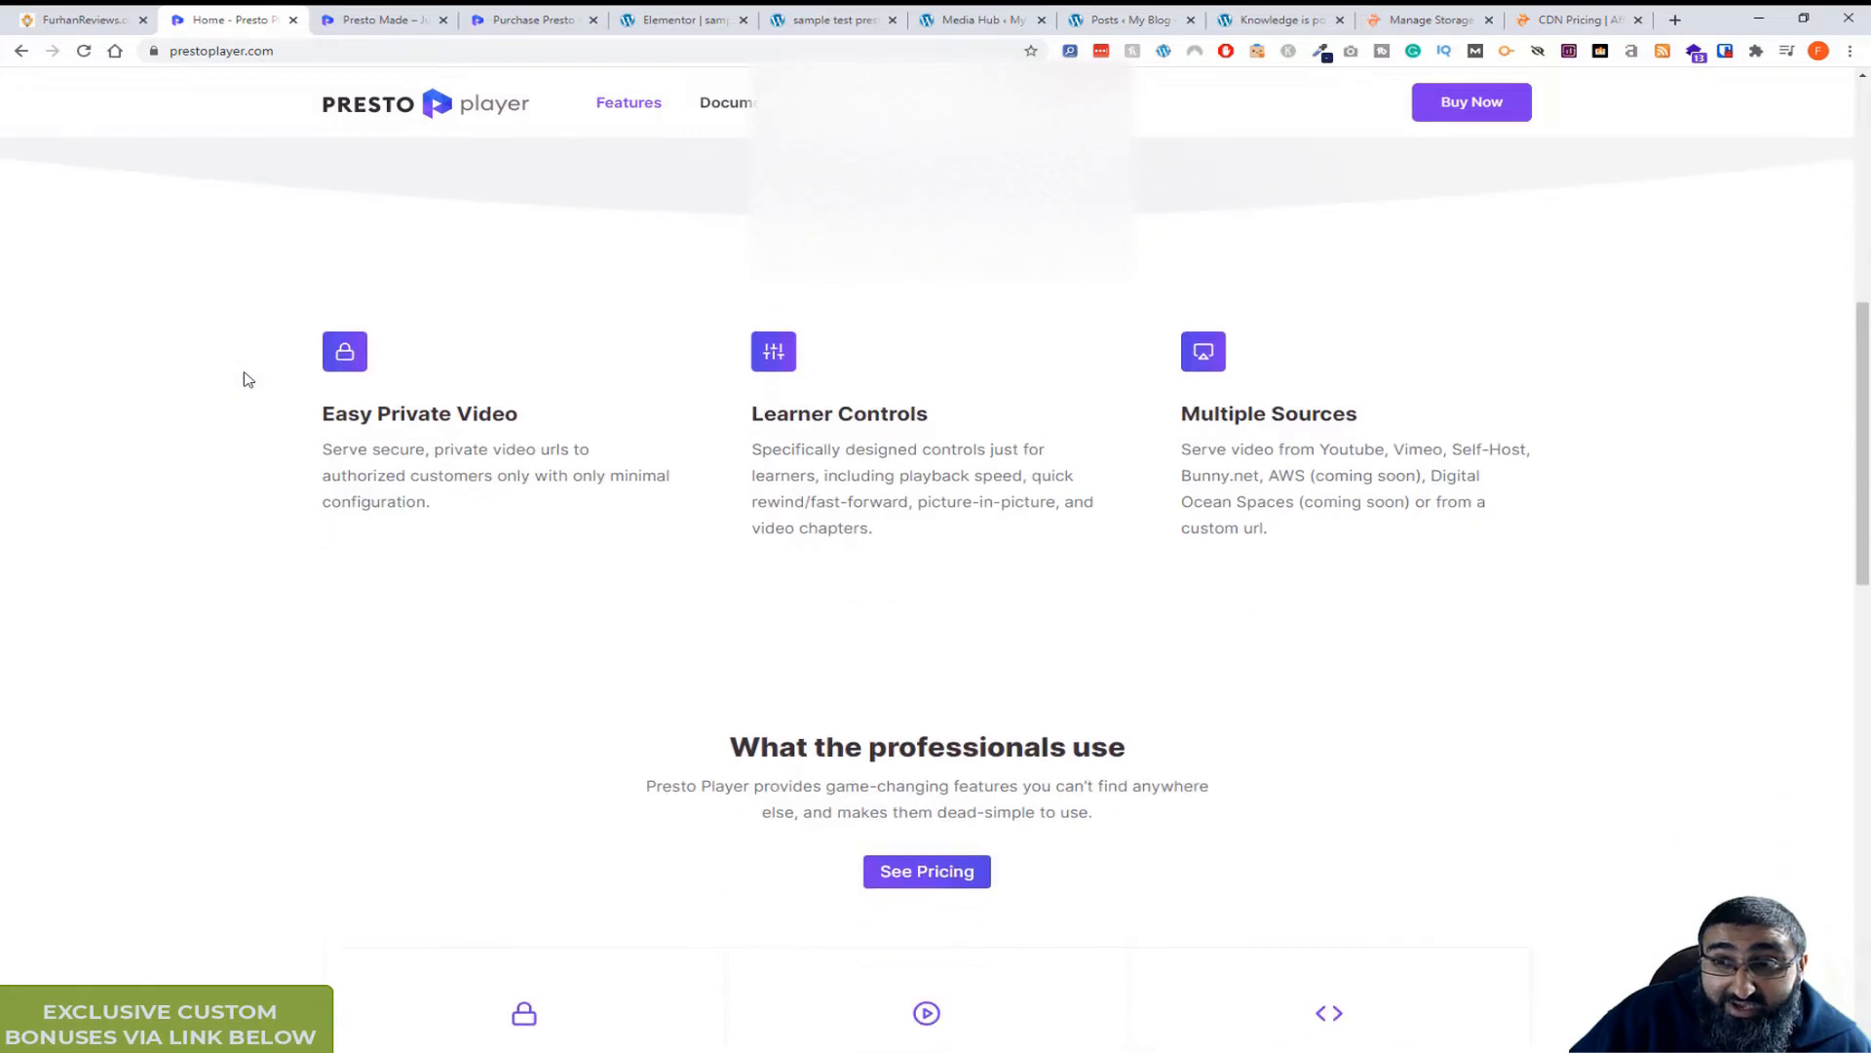
{"action": "scroll", "scroll_direction": "down", "scroll_amount": 3}
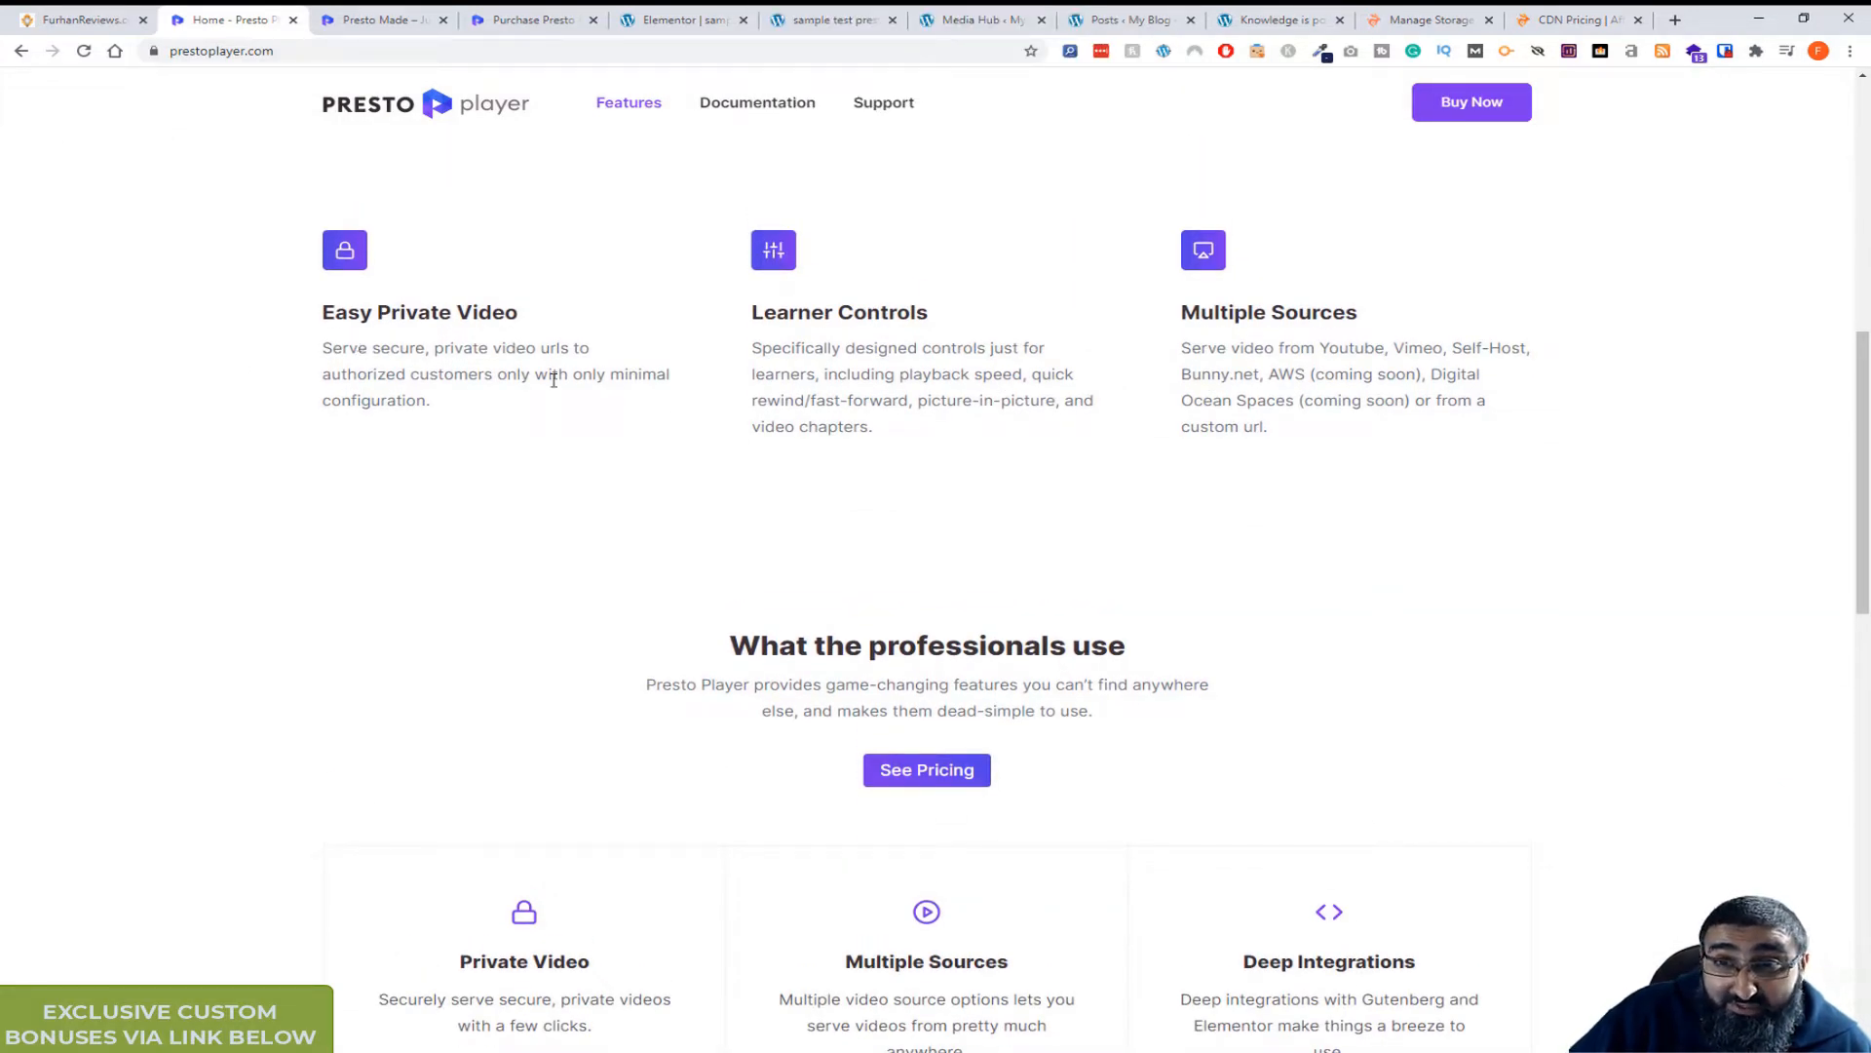
{"action": "mouse_move", "coordinate": [1064, 470]}
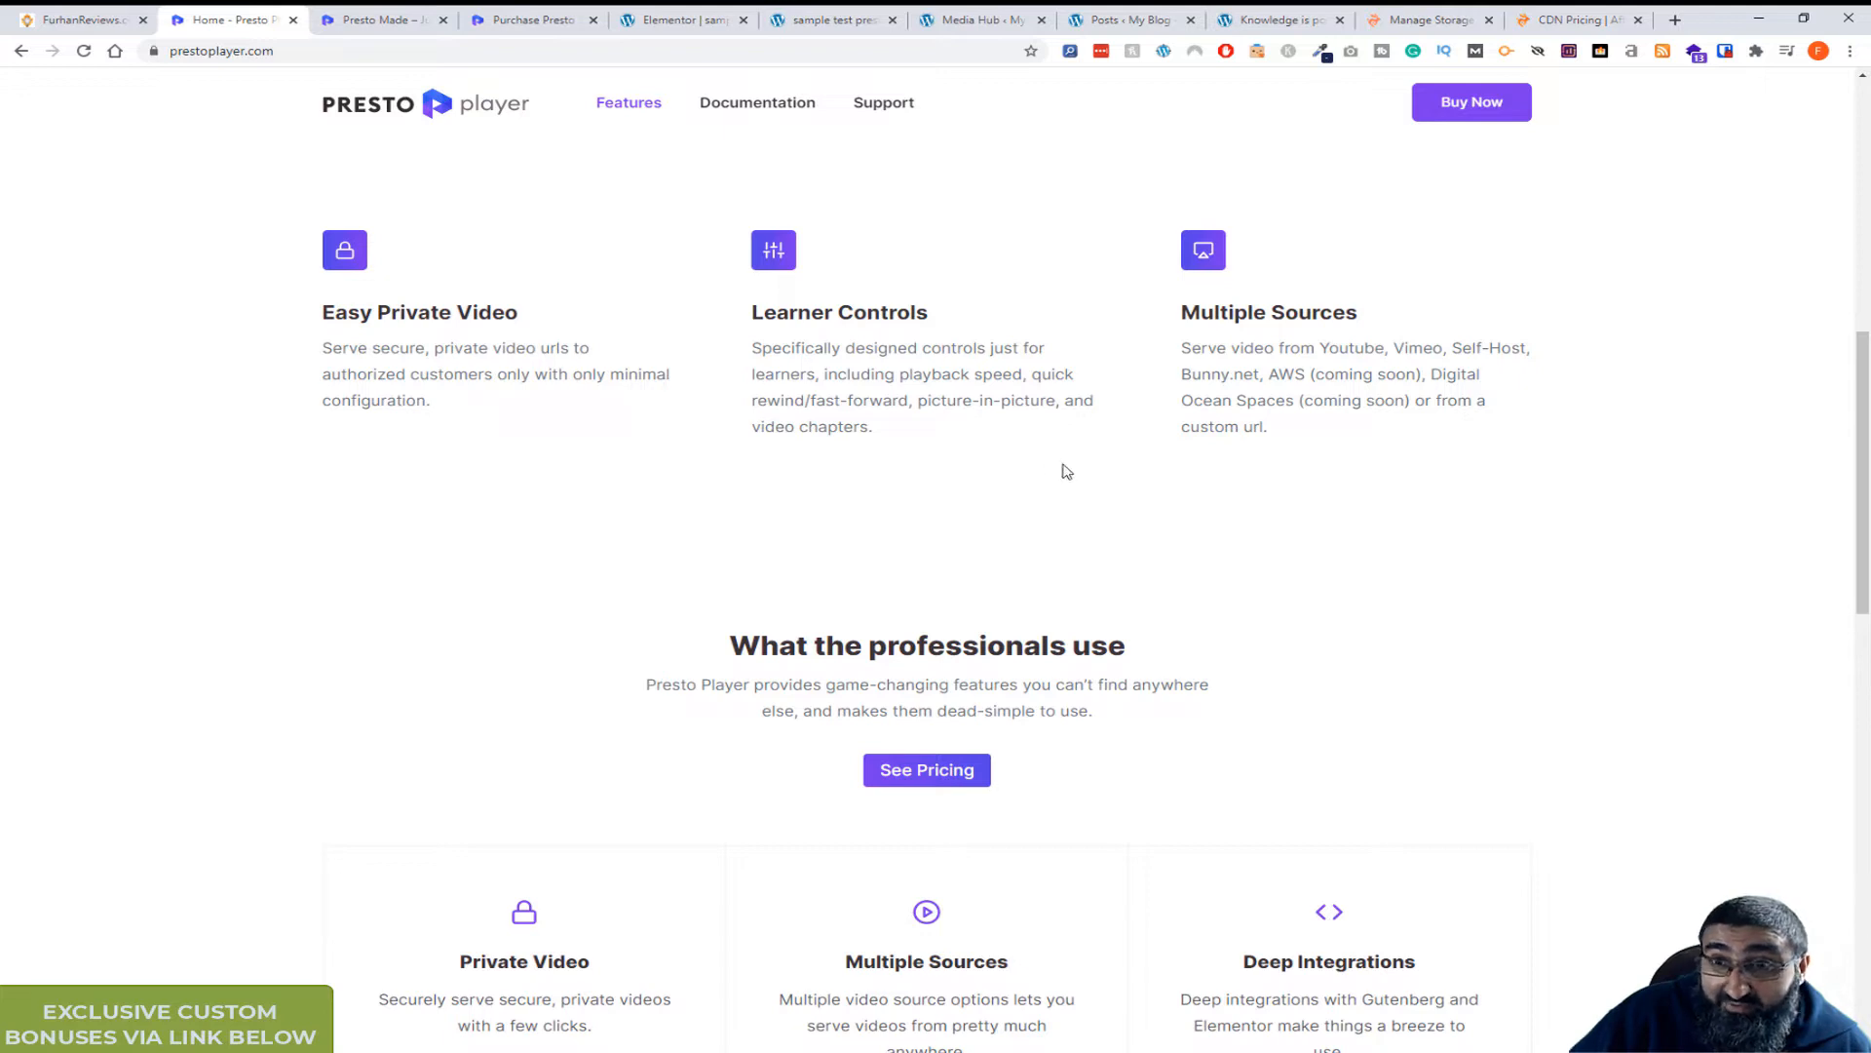
{"action": "mouse_move", "coordinate": [579, 417]}
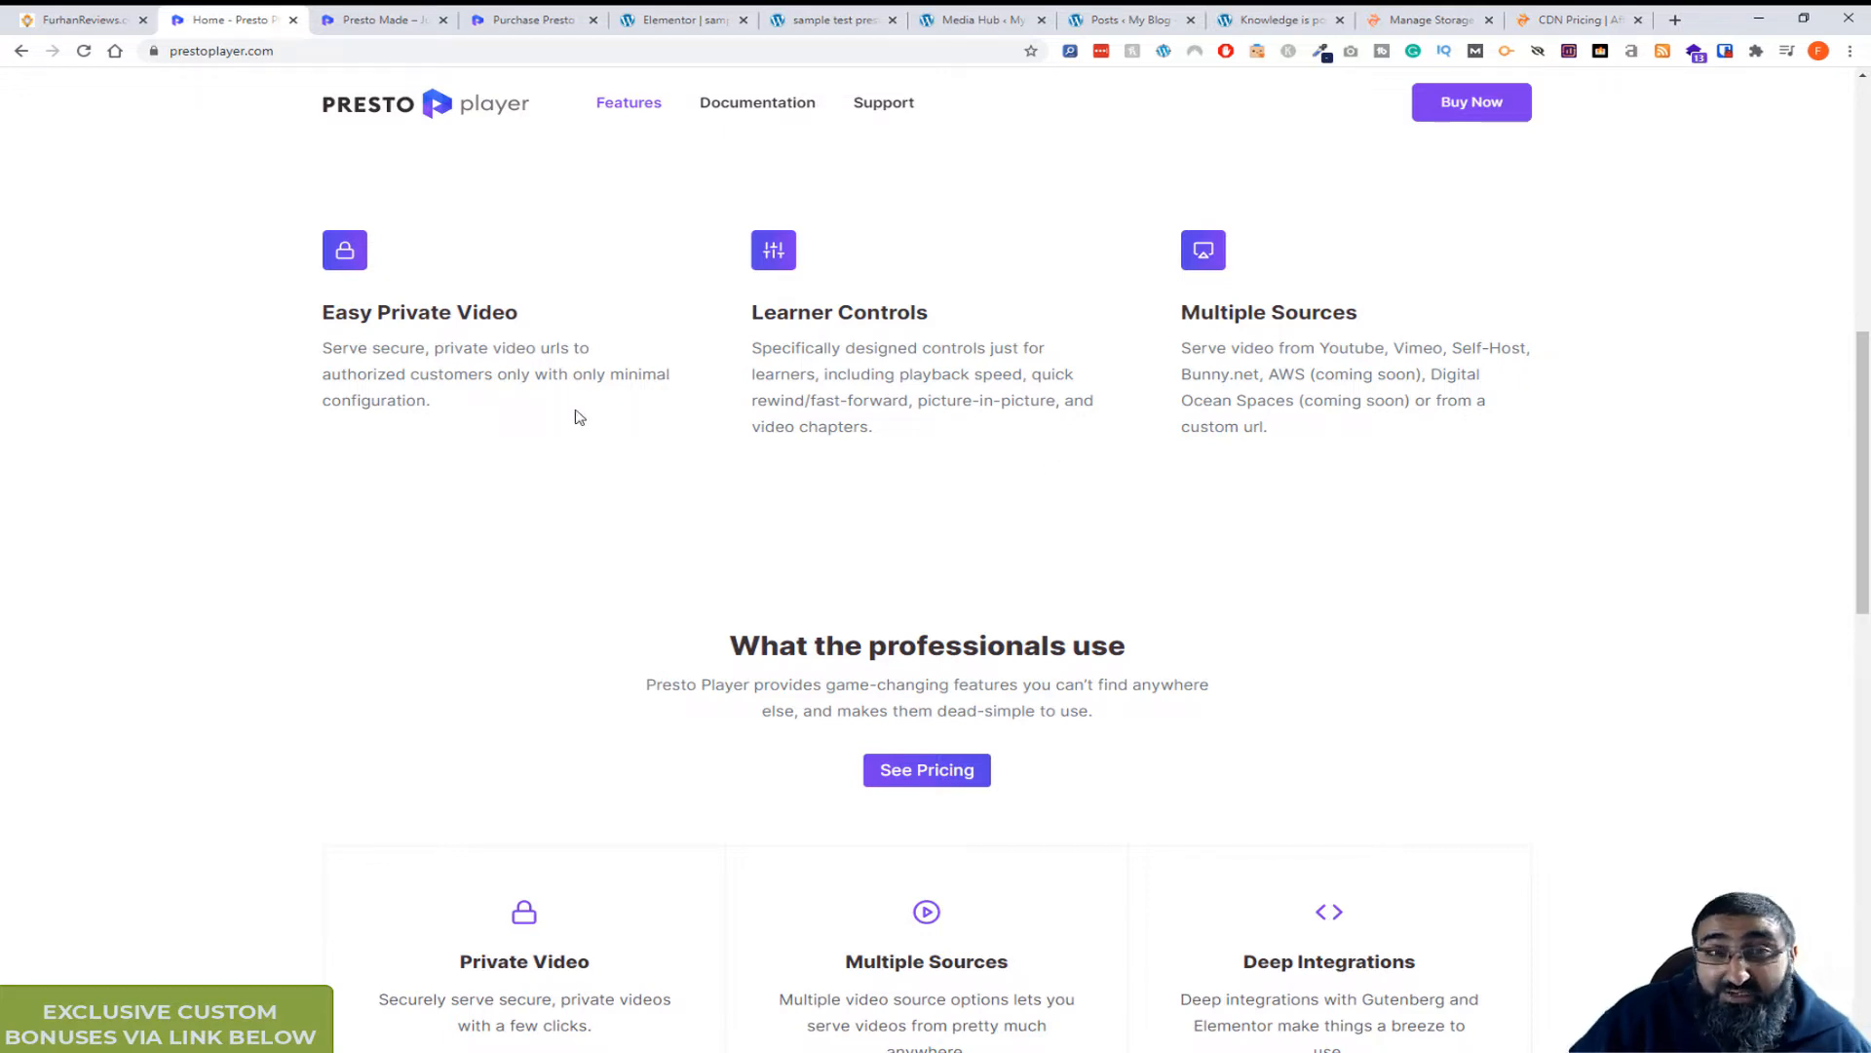
{"action": "mouse_move", "coordinate": [592, 370]}
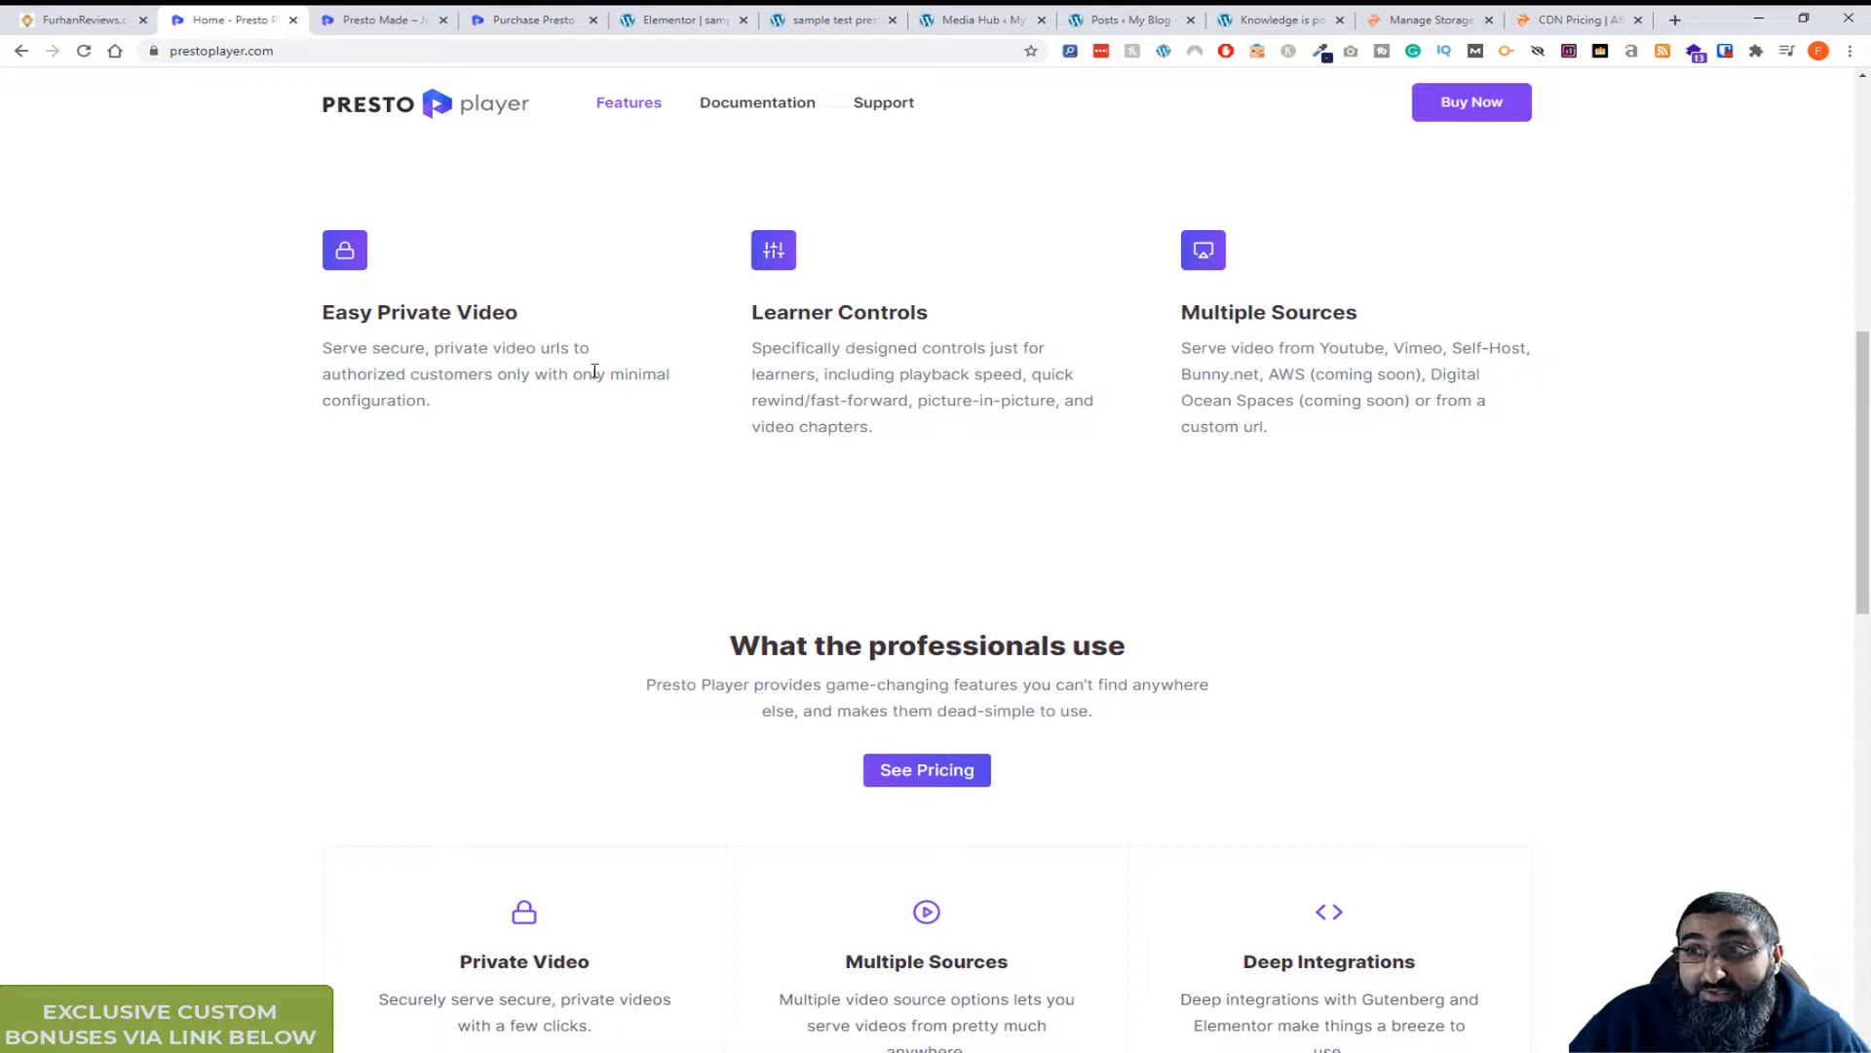
{"action": "mouse_move", "coordinate": [469, 446]}
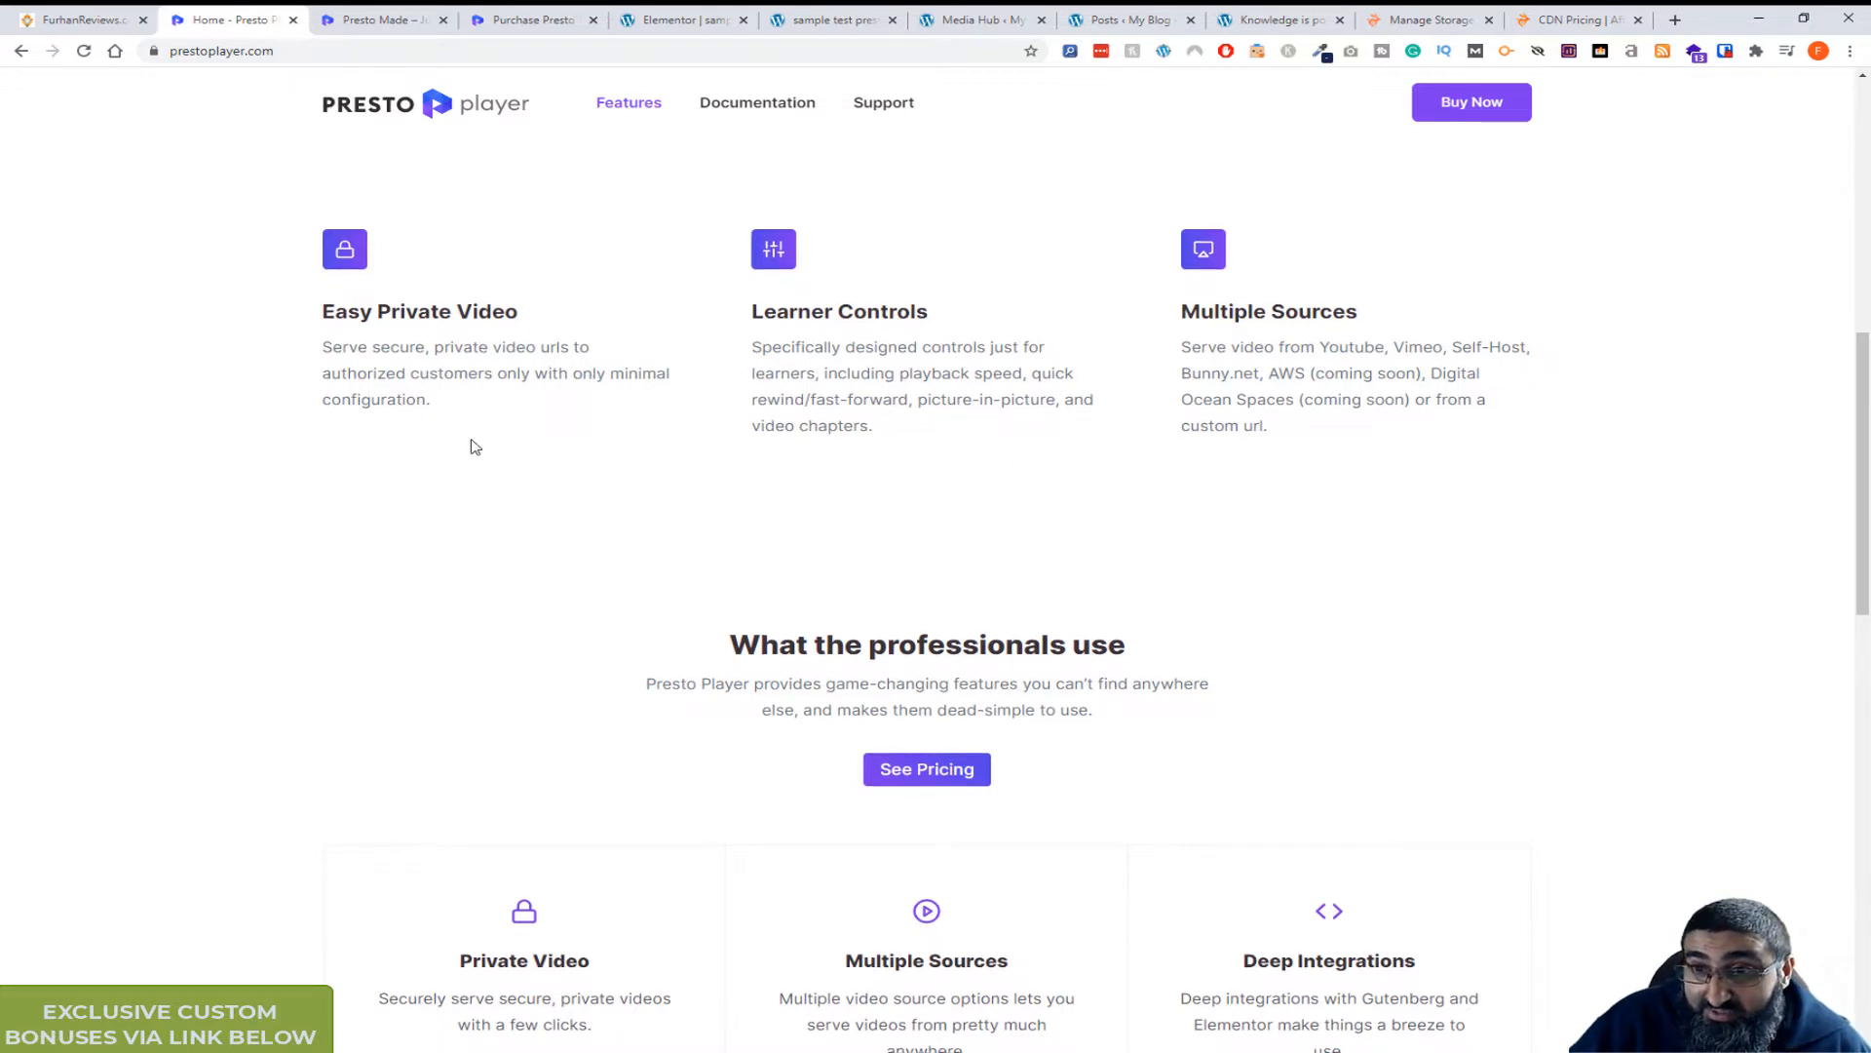
{"action": "scroll", "scroll_direction": "down", "scroll_amount": 3}
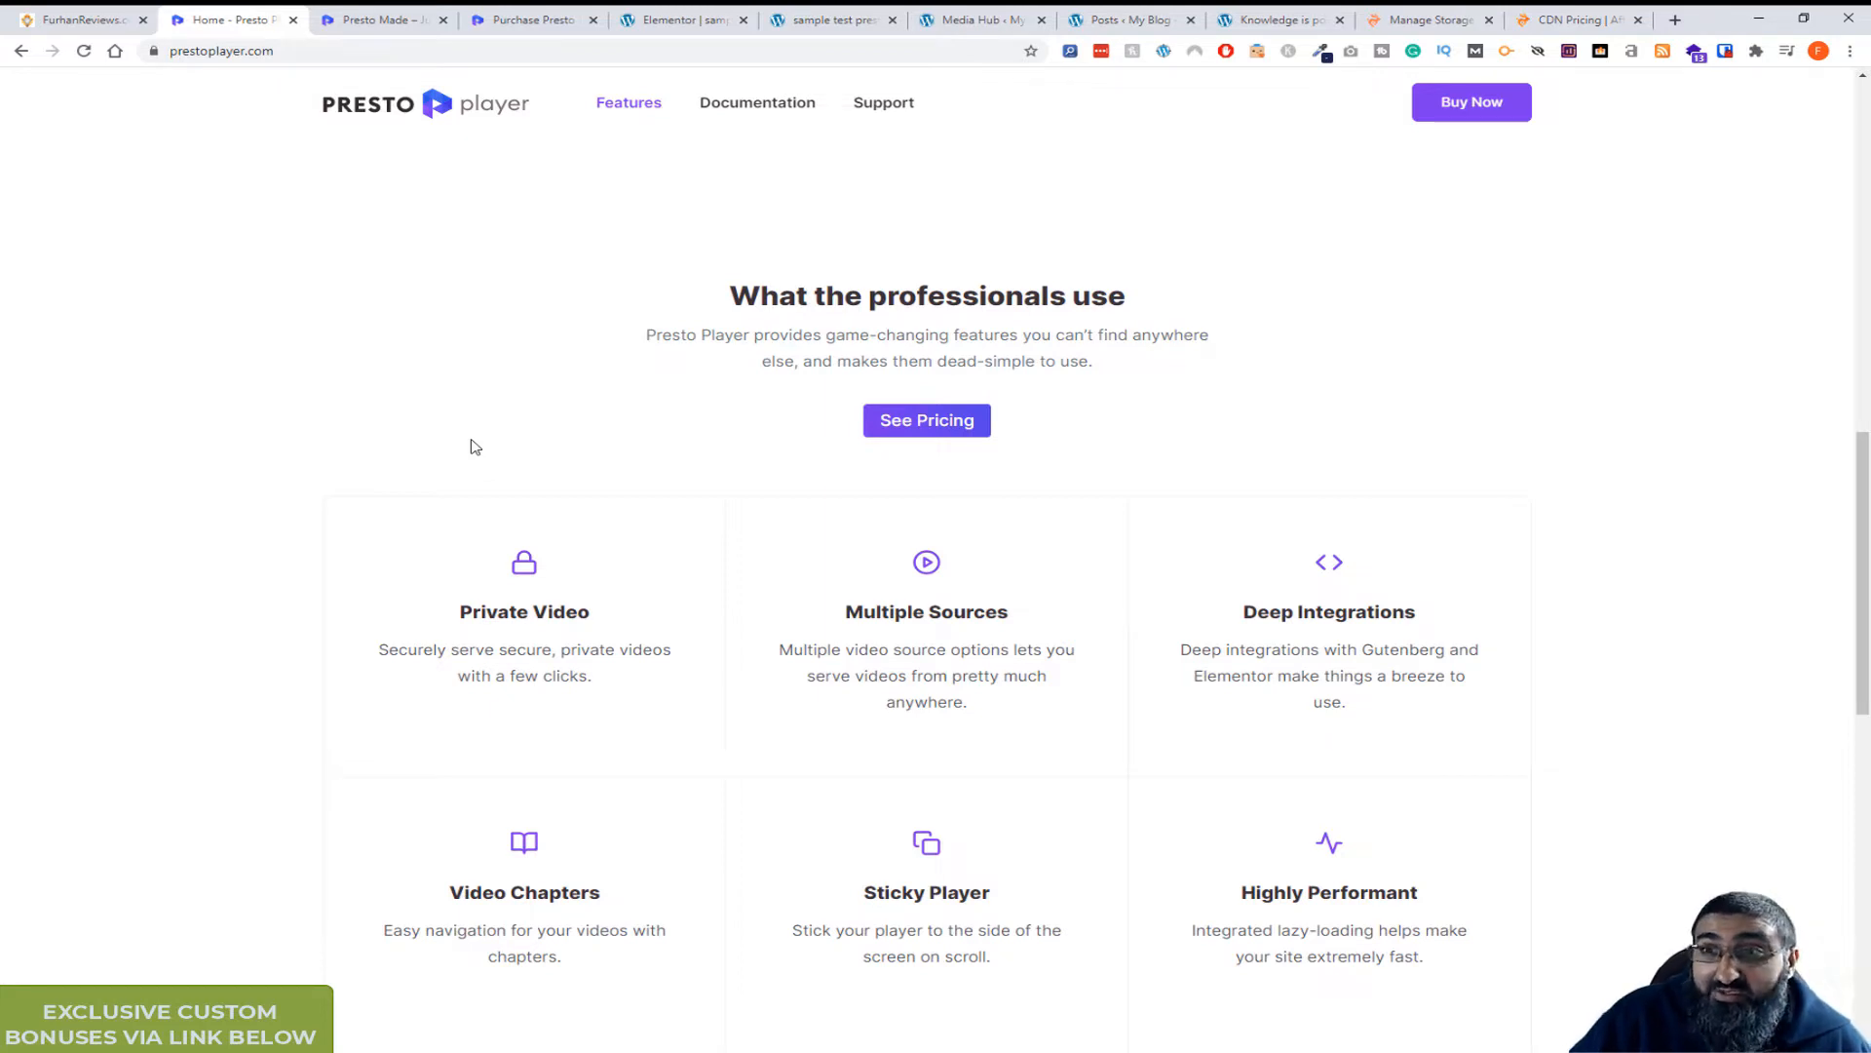
{"action": "mouse_move", "coordinate": [498, 402]}
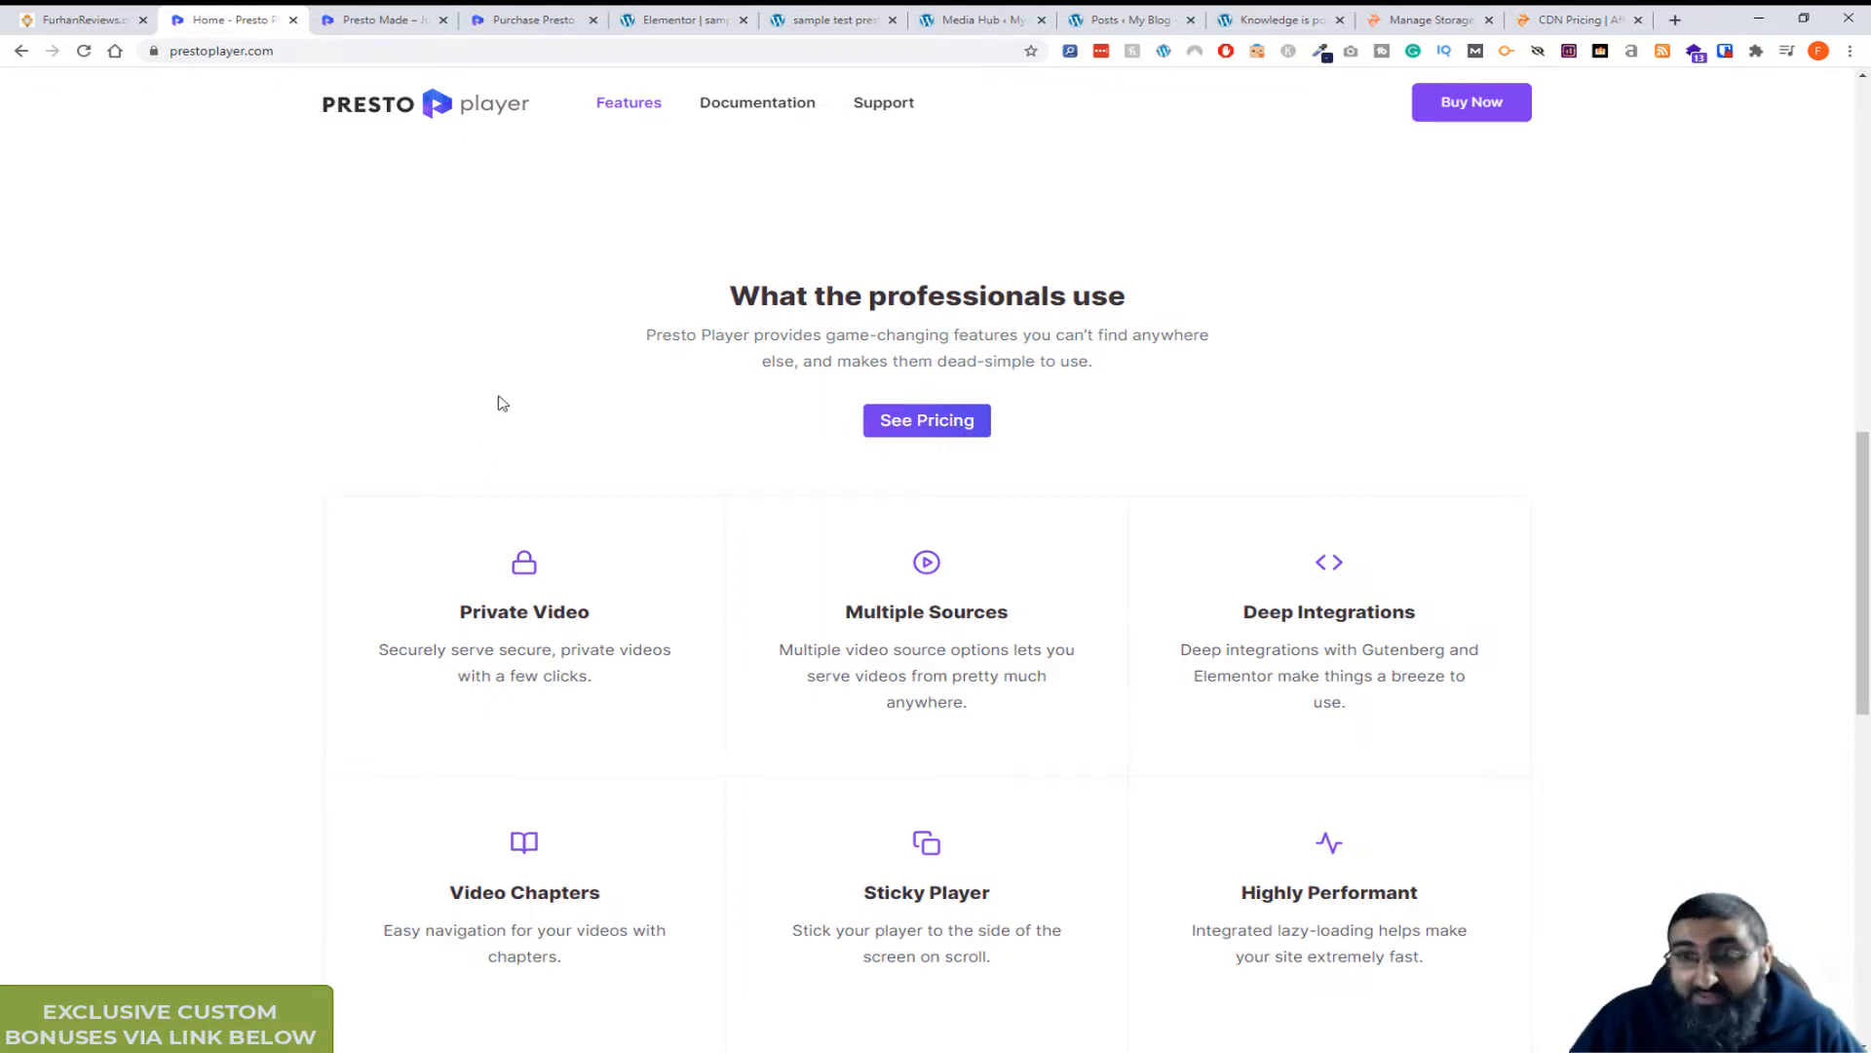
{"action": "scroll", "scroll_direction": "down", "scroll_amount": 3}
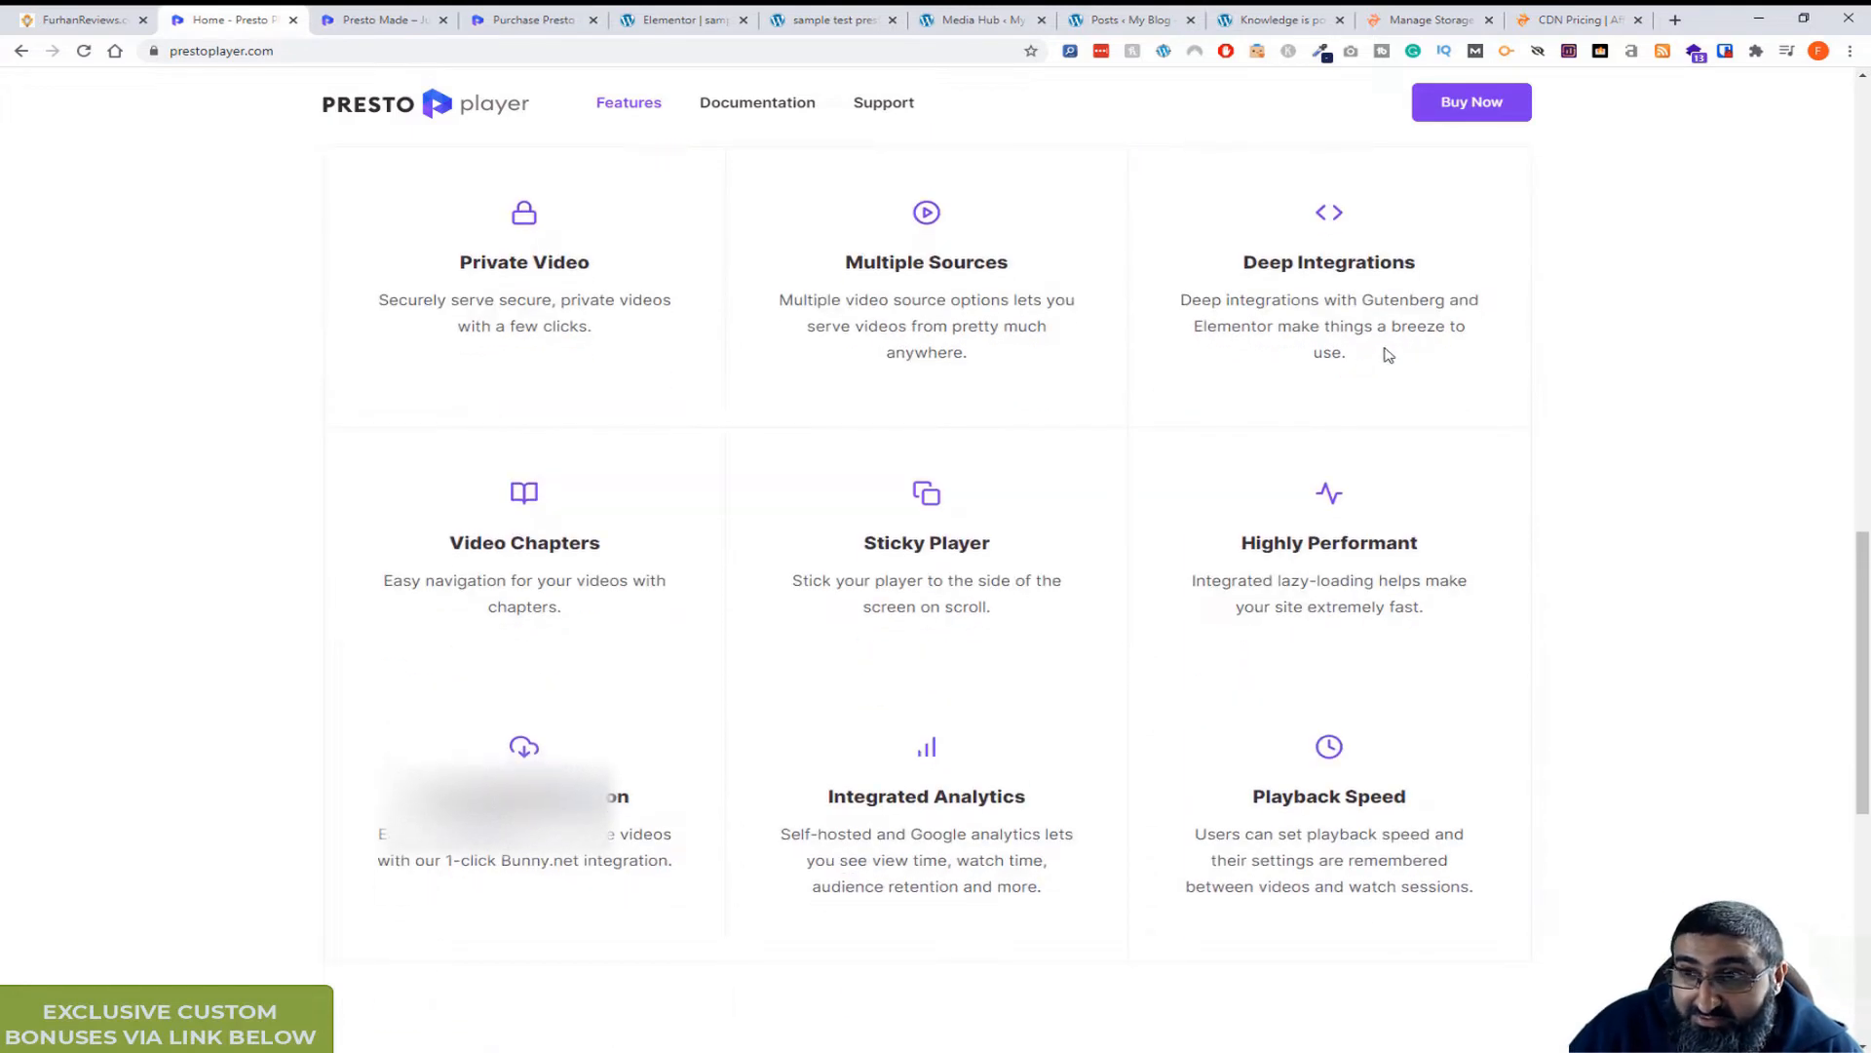
{"action": "mouse_move", "coordinate": [487, 544]}
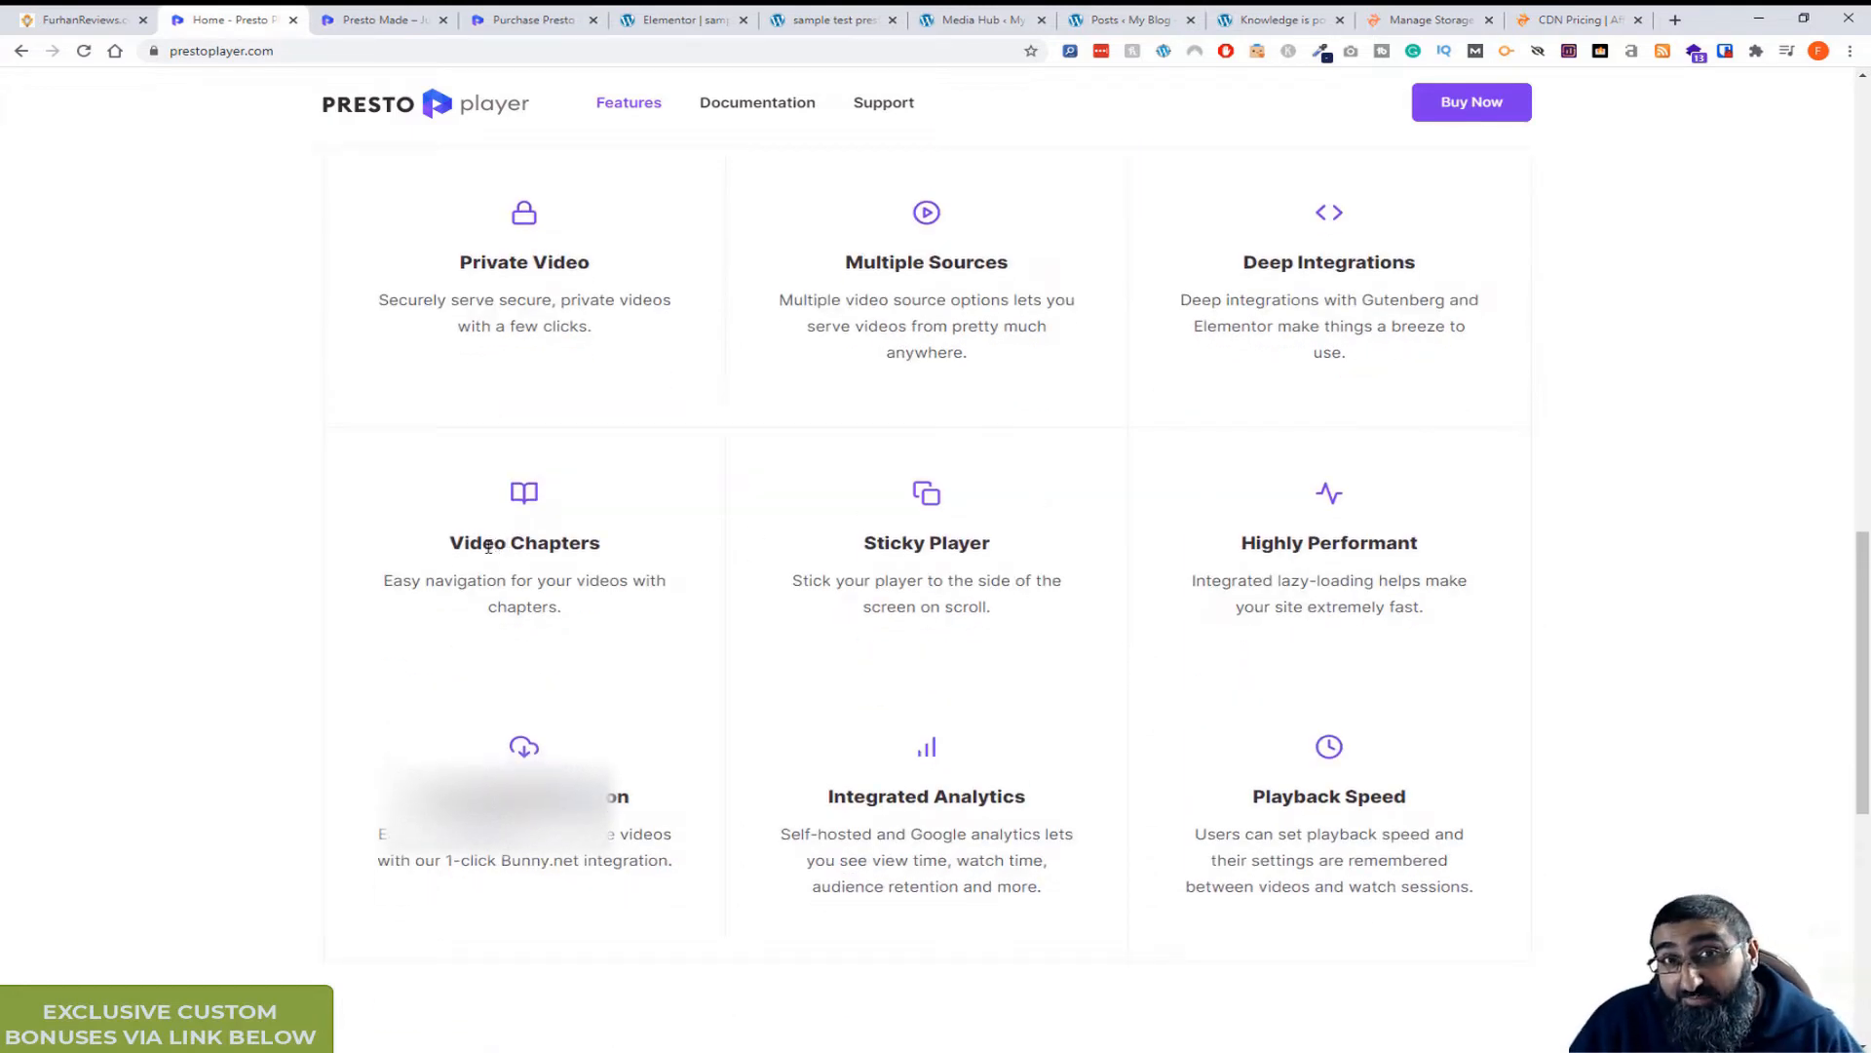
{"action": "scroll", "scroll_direction": "down", "scroll_amount": 3}
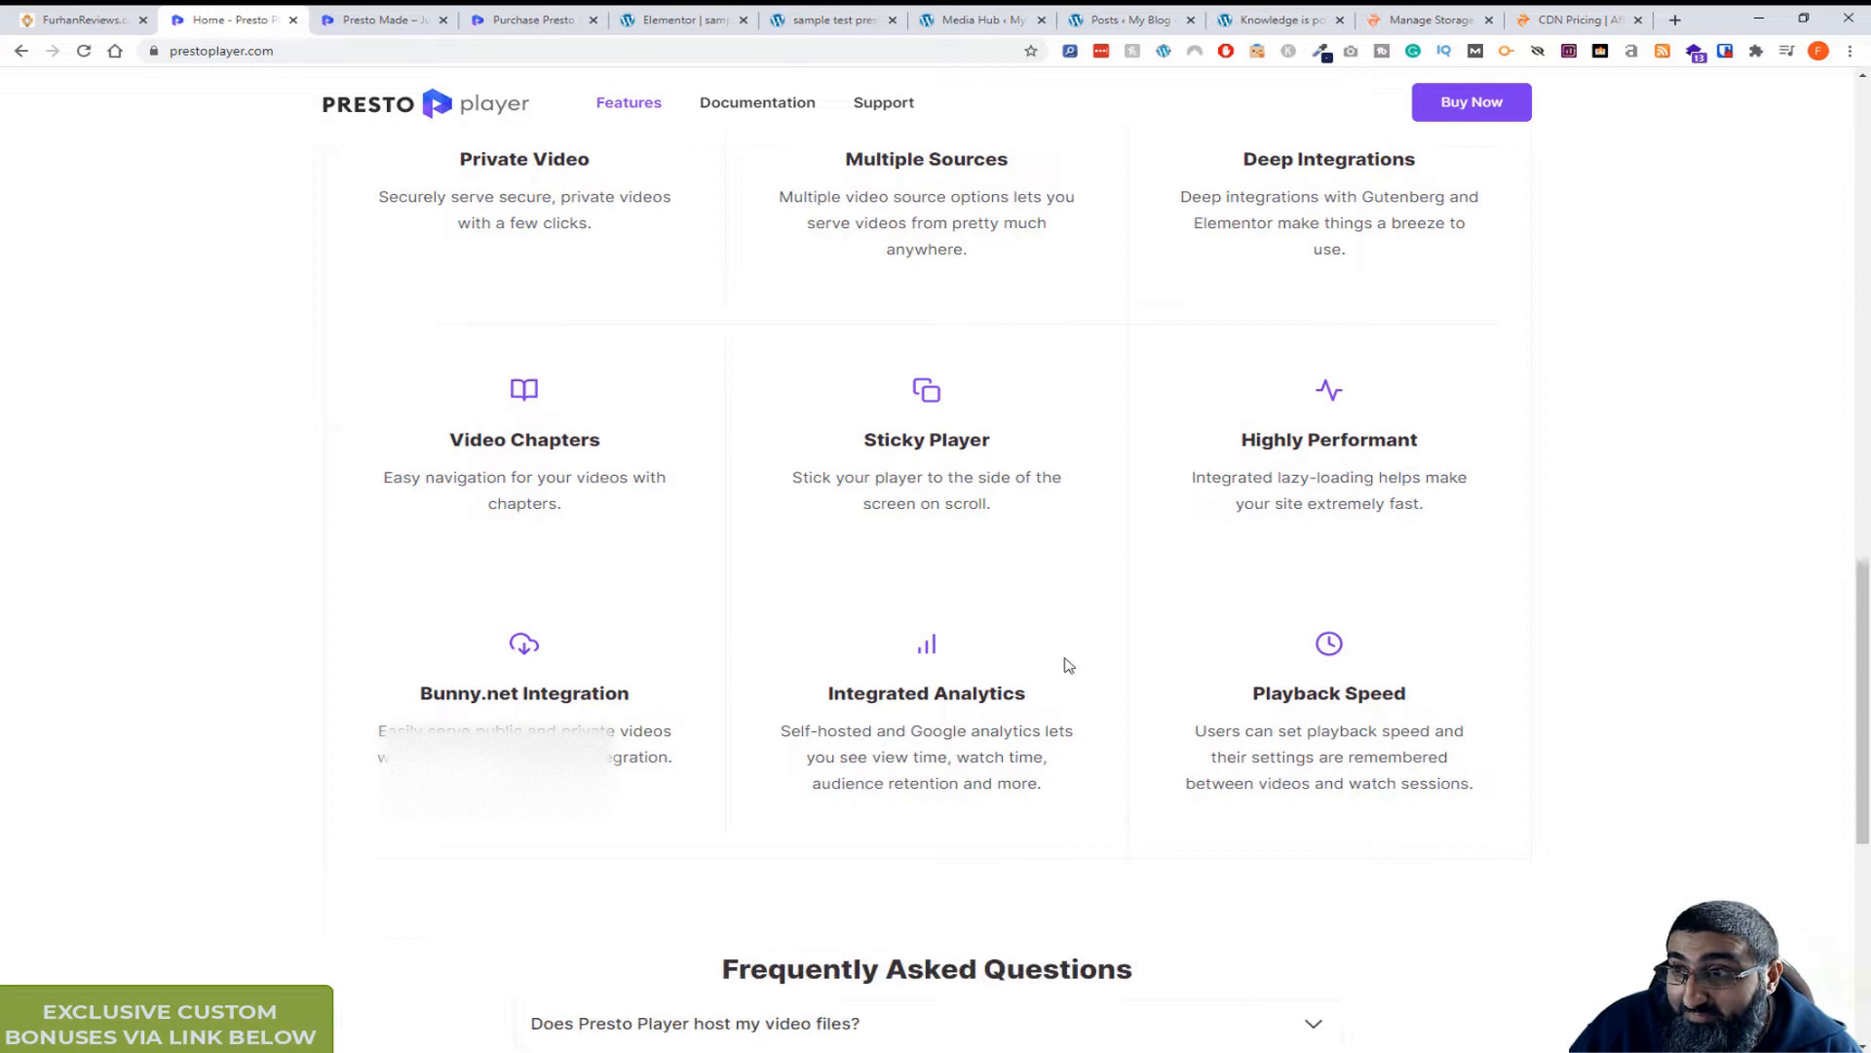
{"action": "scroll", "scroll_direction": "down", "scroll_amount": 3}
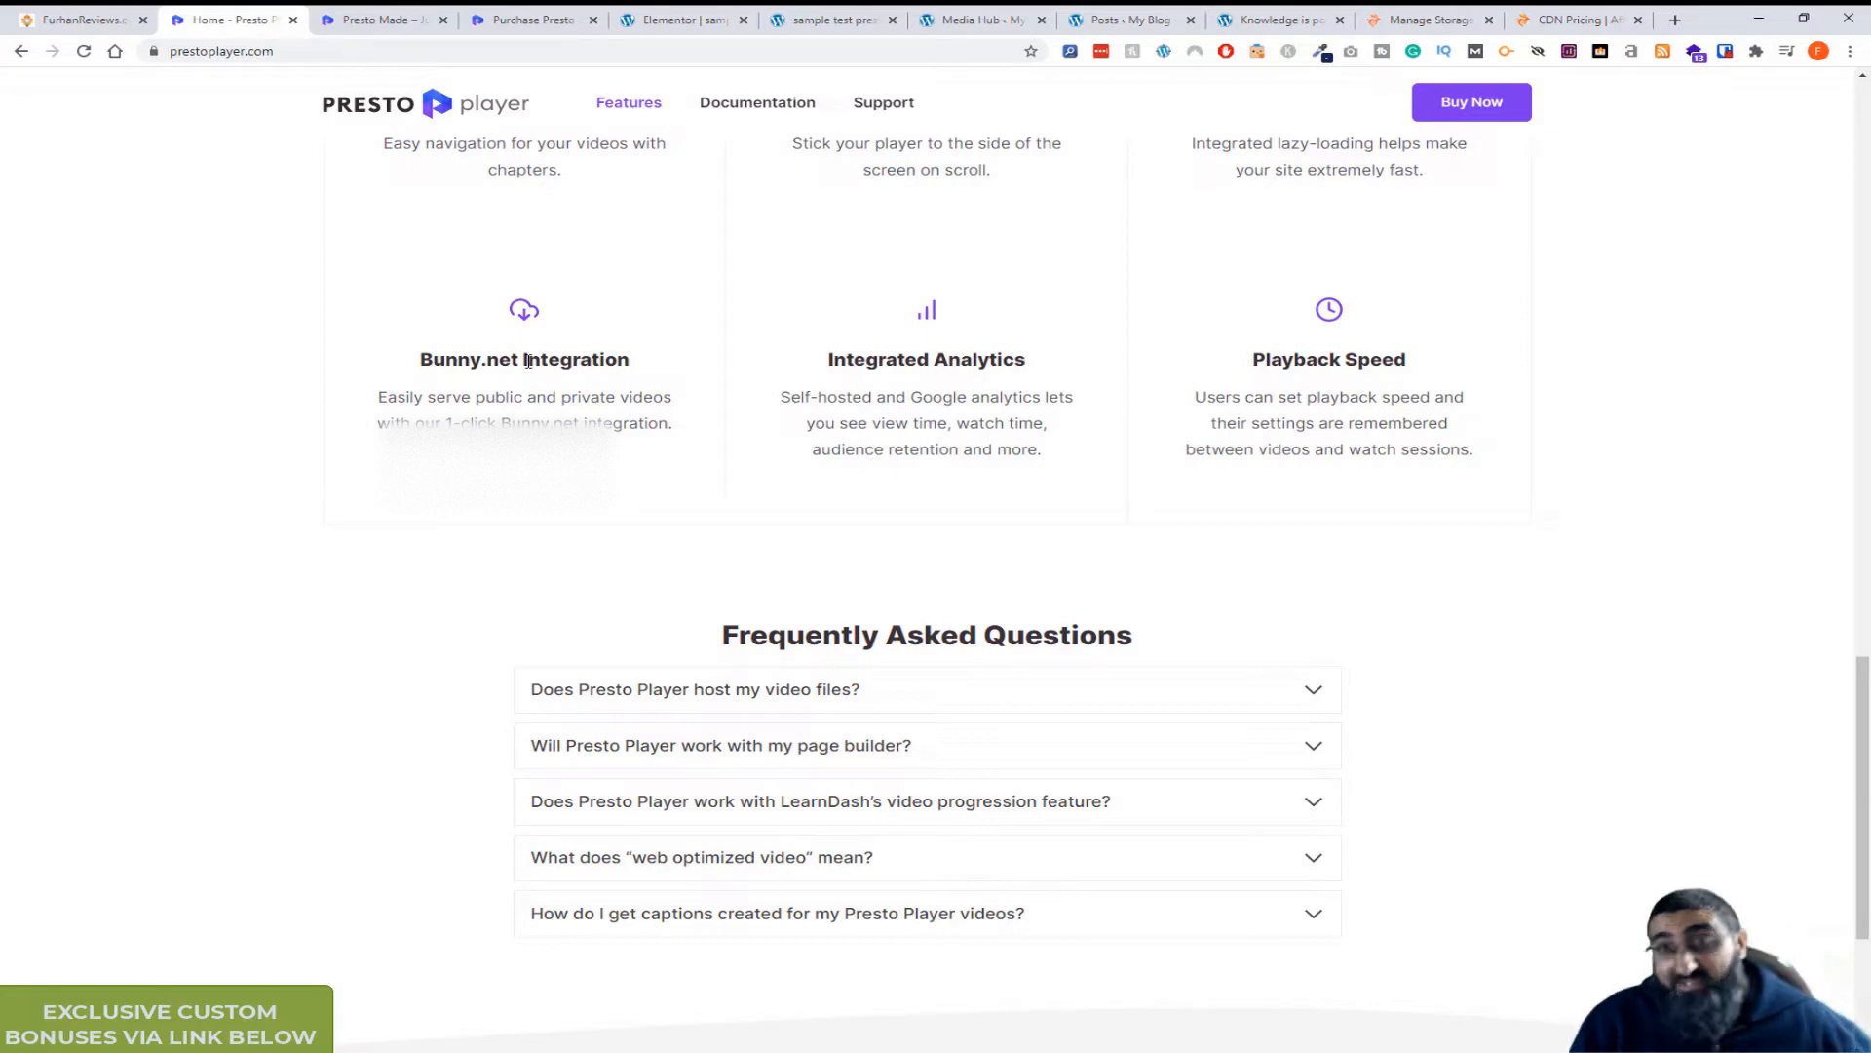
Review the FAQ section, then switch to the Presto Made customer dashboard.
{"action": "scroll", "scroll_direction": "up", "scroll_amount": 3}
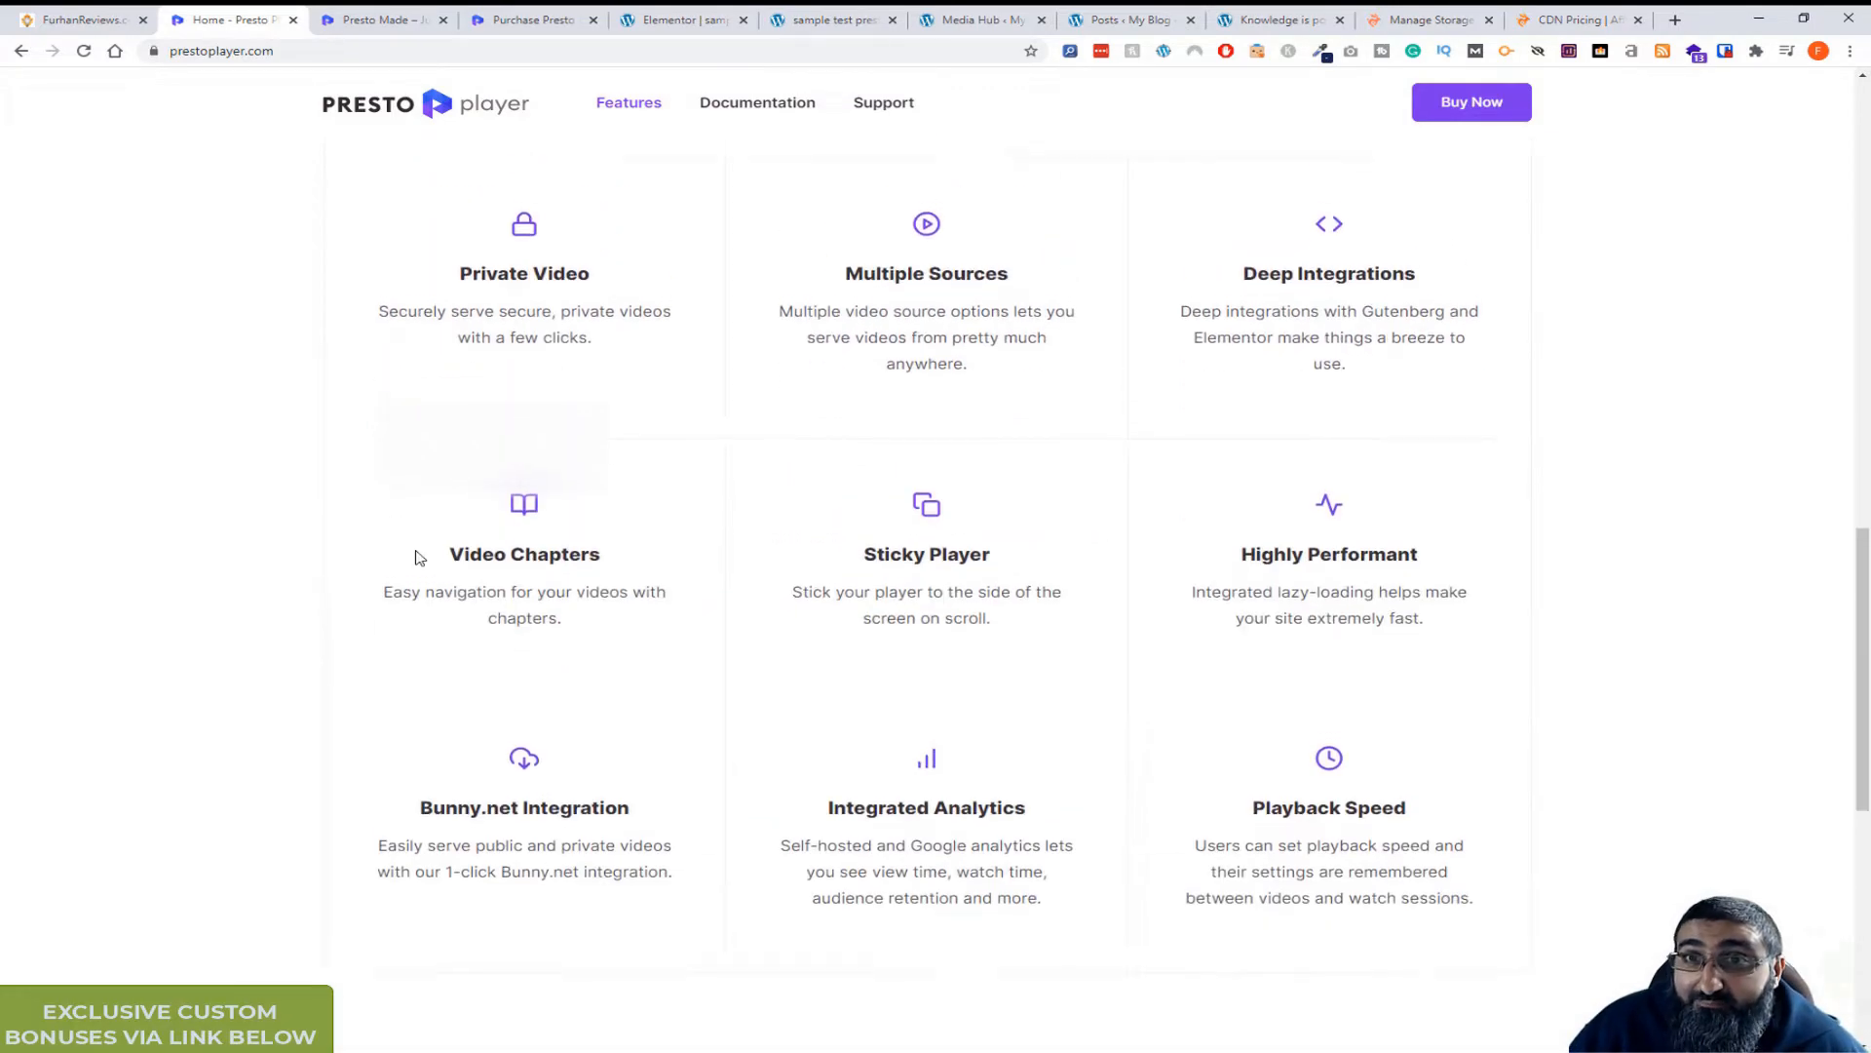
{"action": "scroll", "scroll_direction": "down", "scroll_amount": 3}
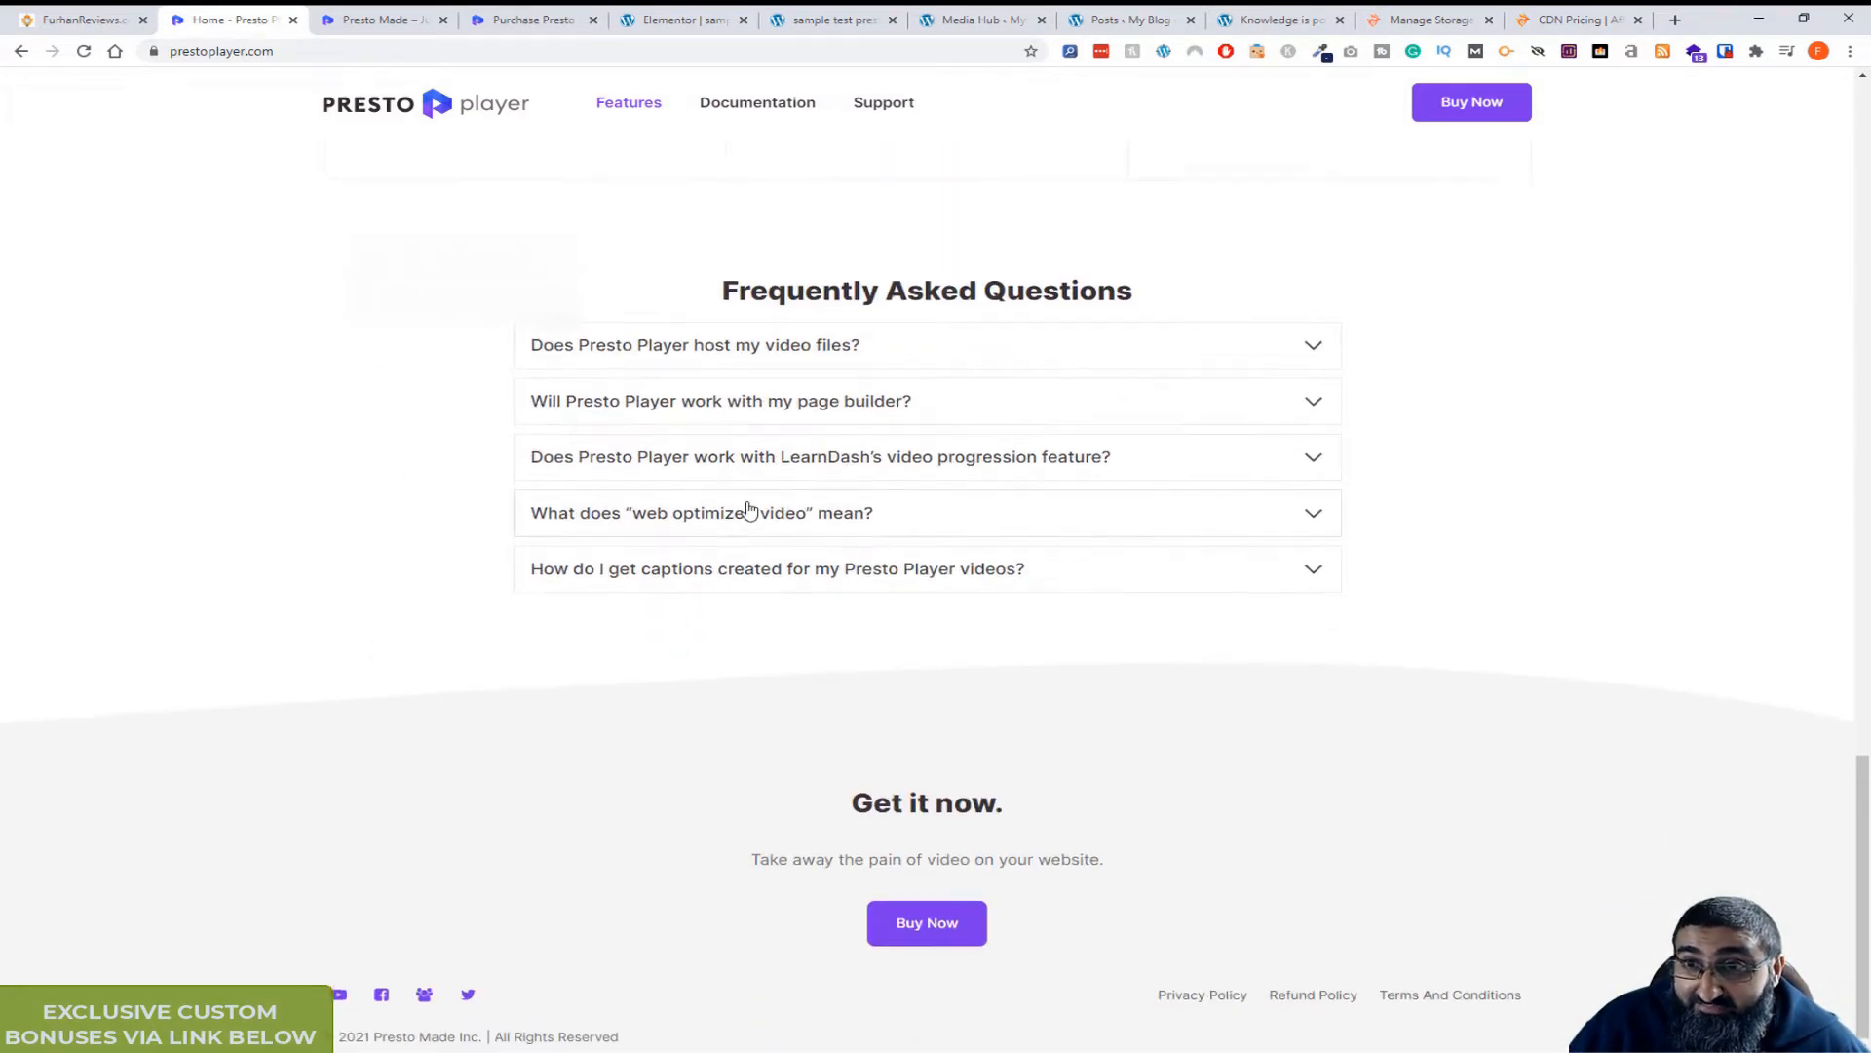
{"action": "scroll", "scroll_direction": "up", "scroll_amount": 3}
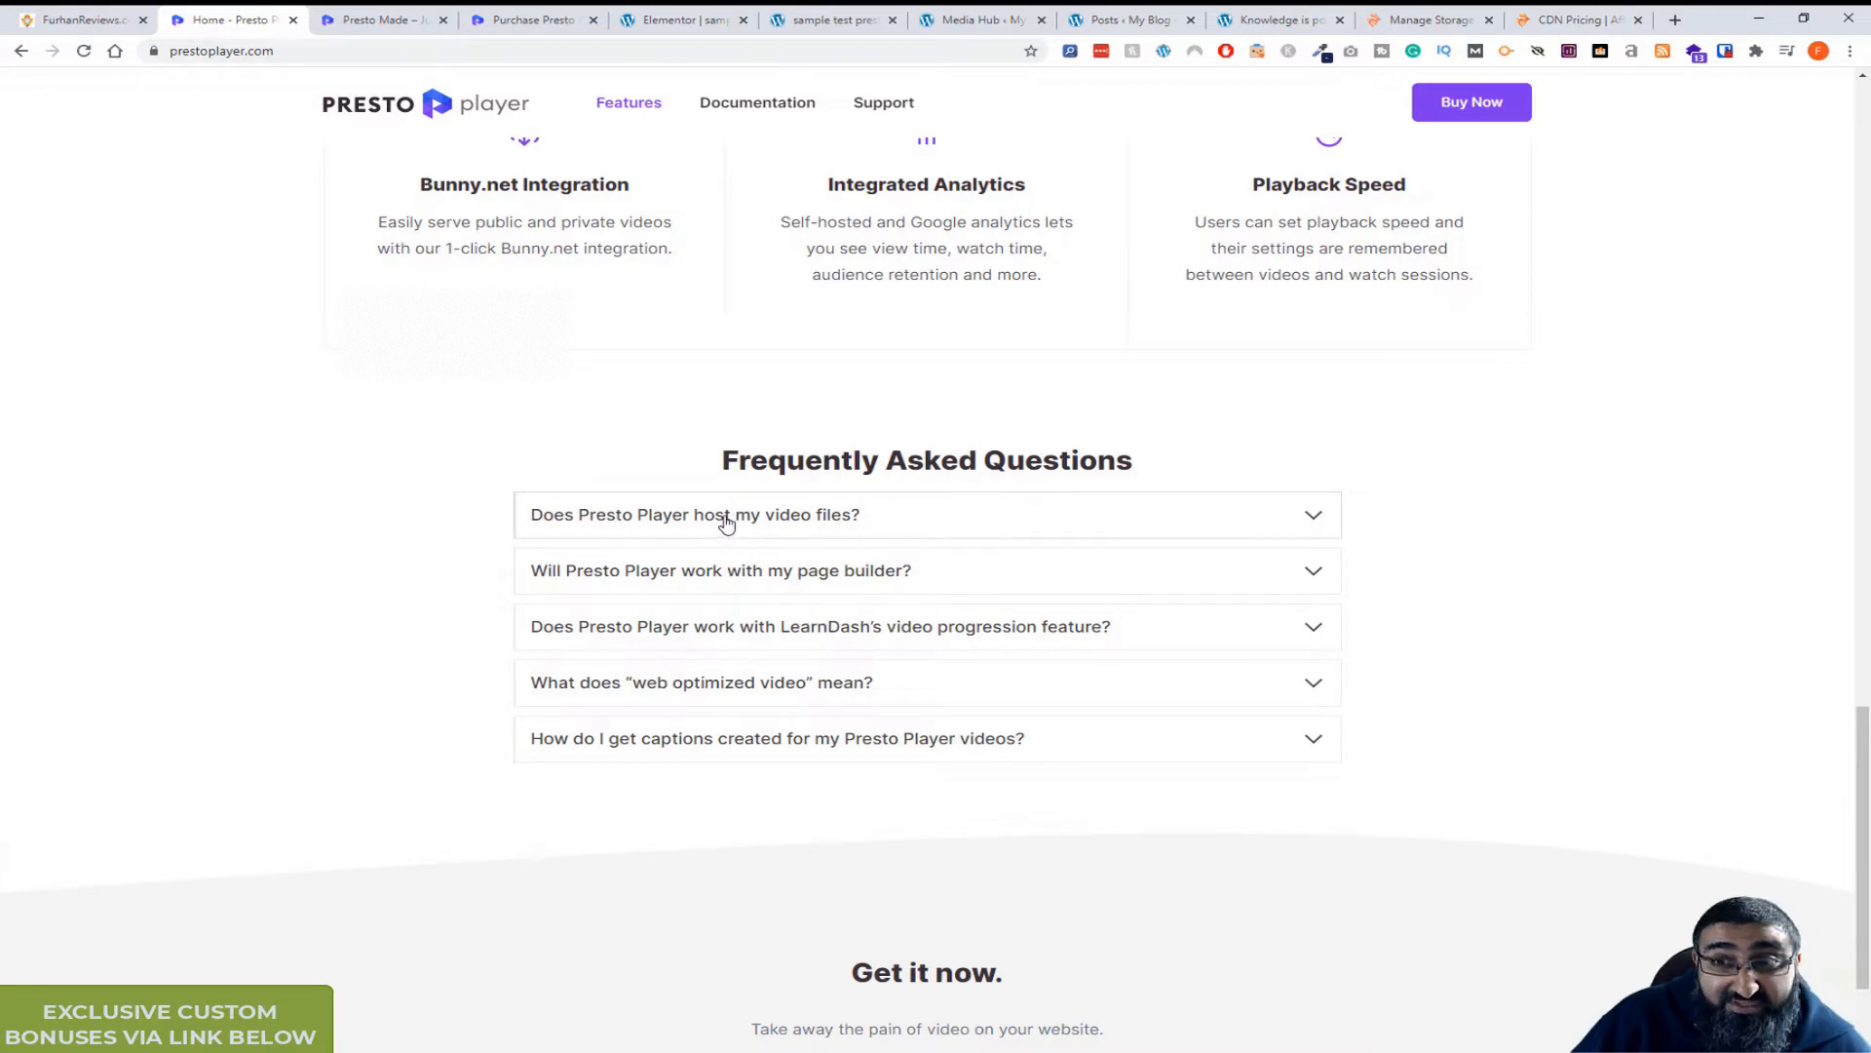
{"action": "left_click", "coordinate": [696, 515]}
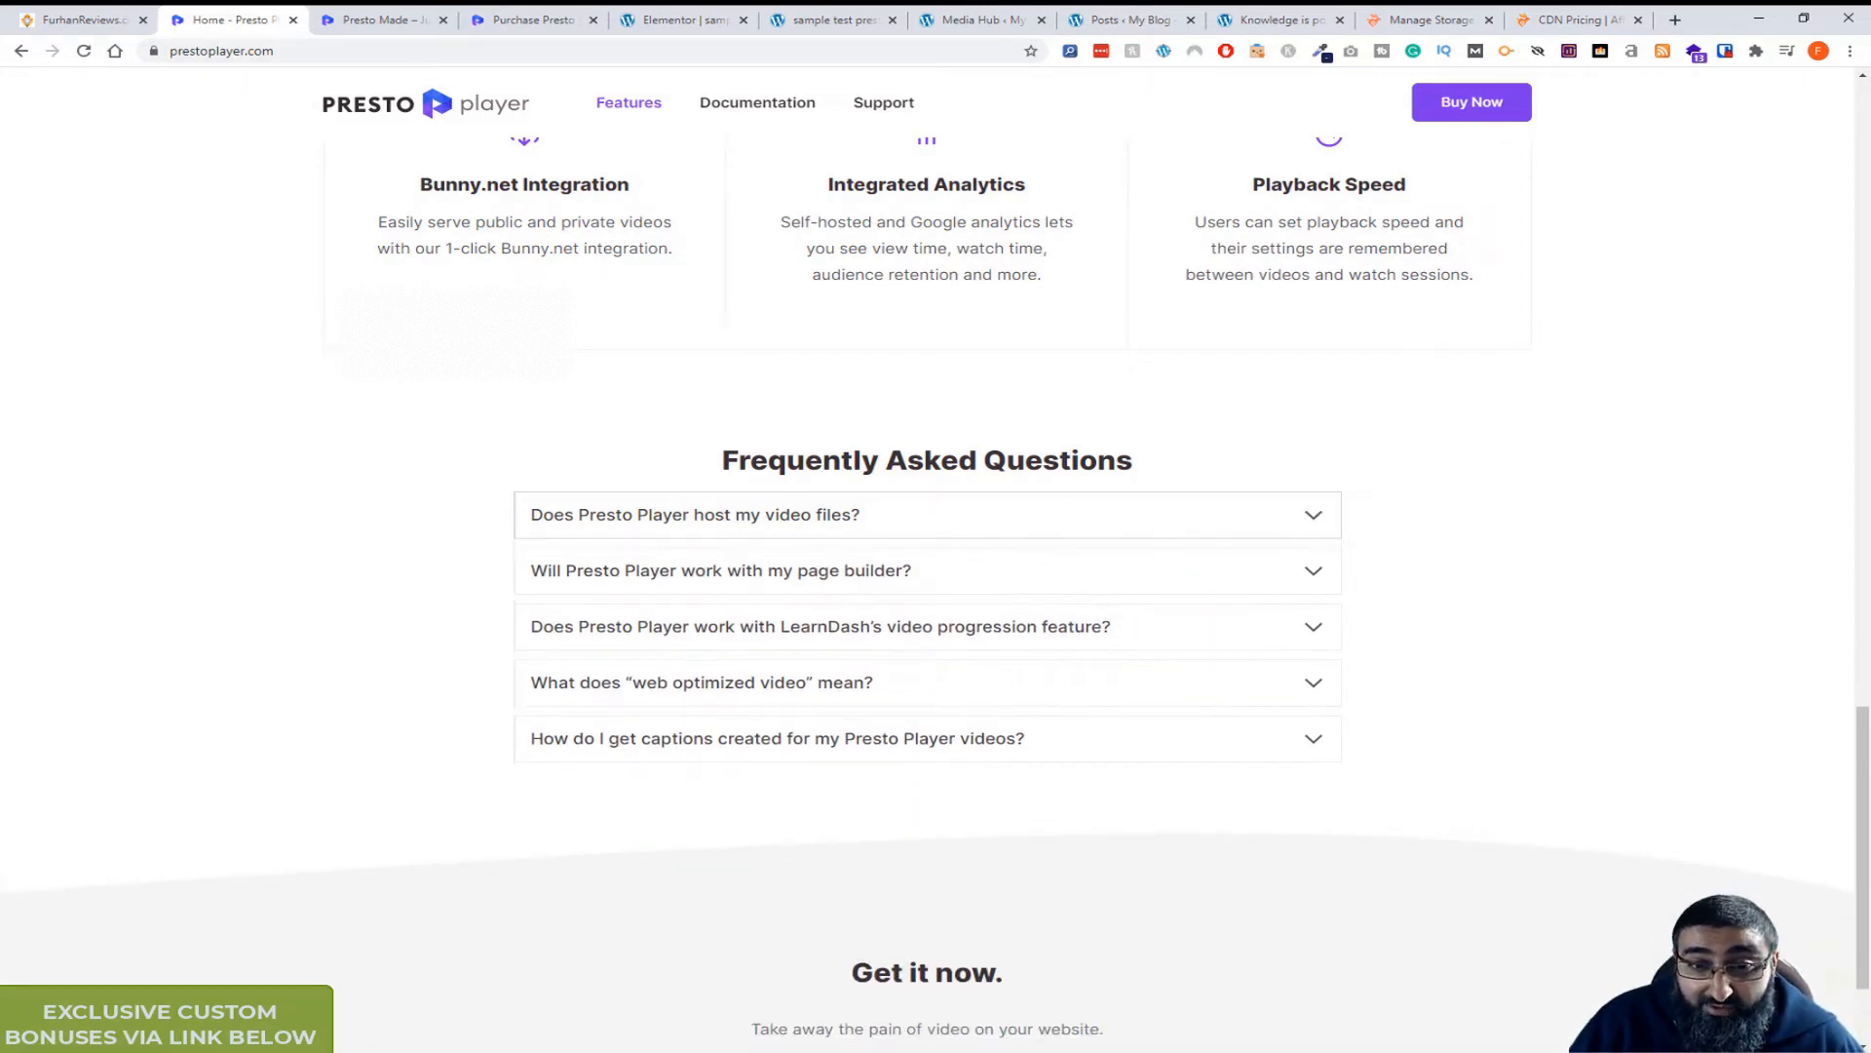
{"action": "mouse_move", "coordinate": [417, 425]}
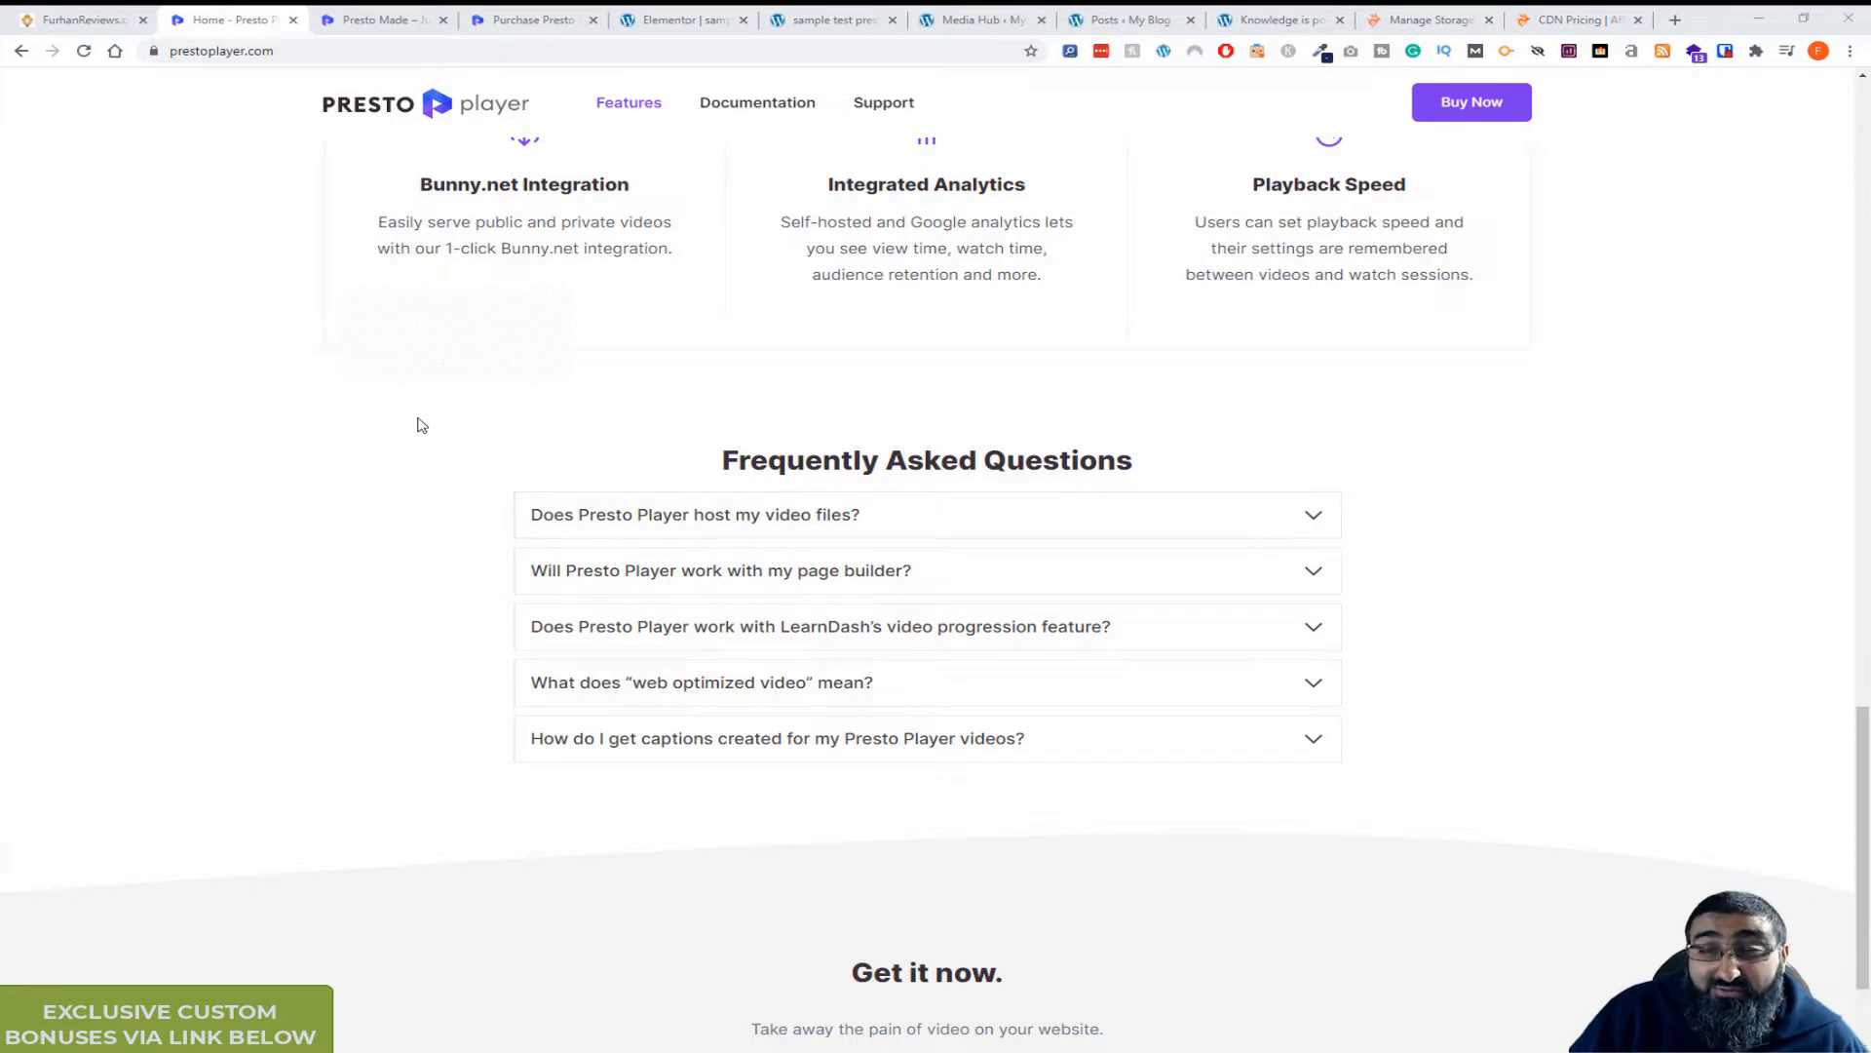
{"action": "scroll", "scroll_direction": "up", "scroll_amount": 3}
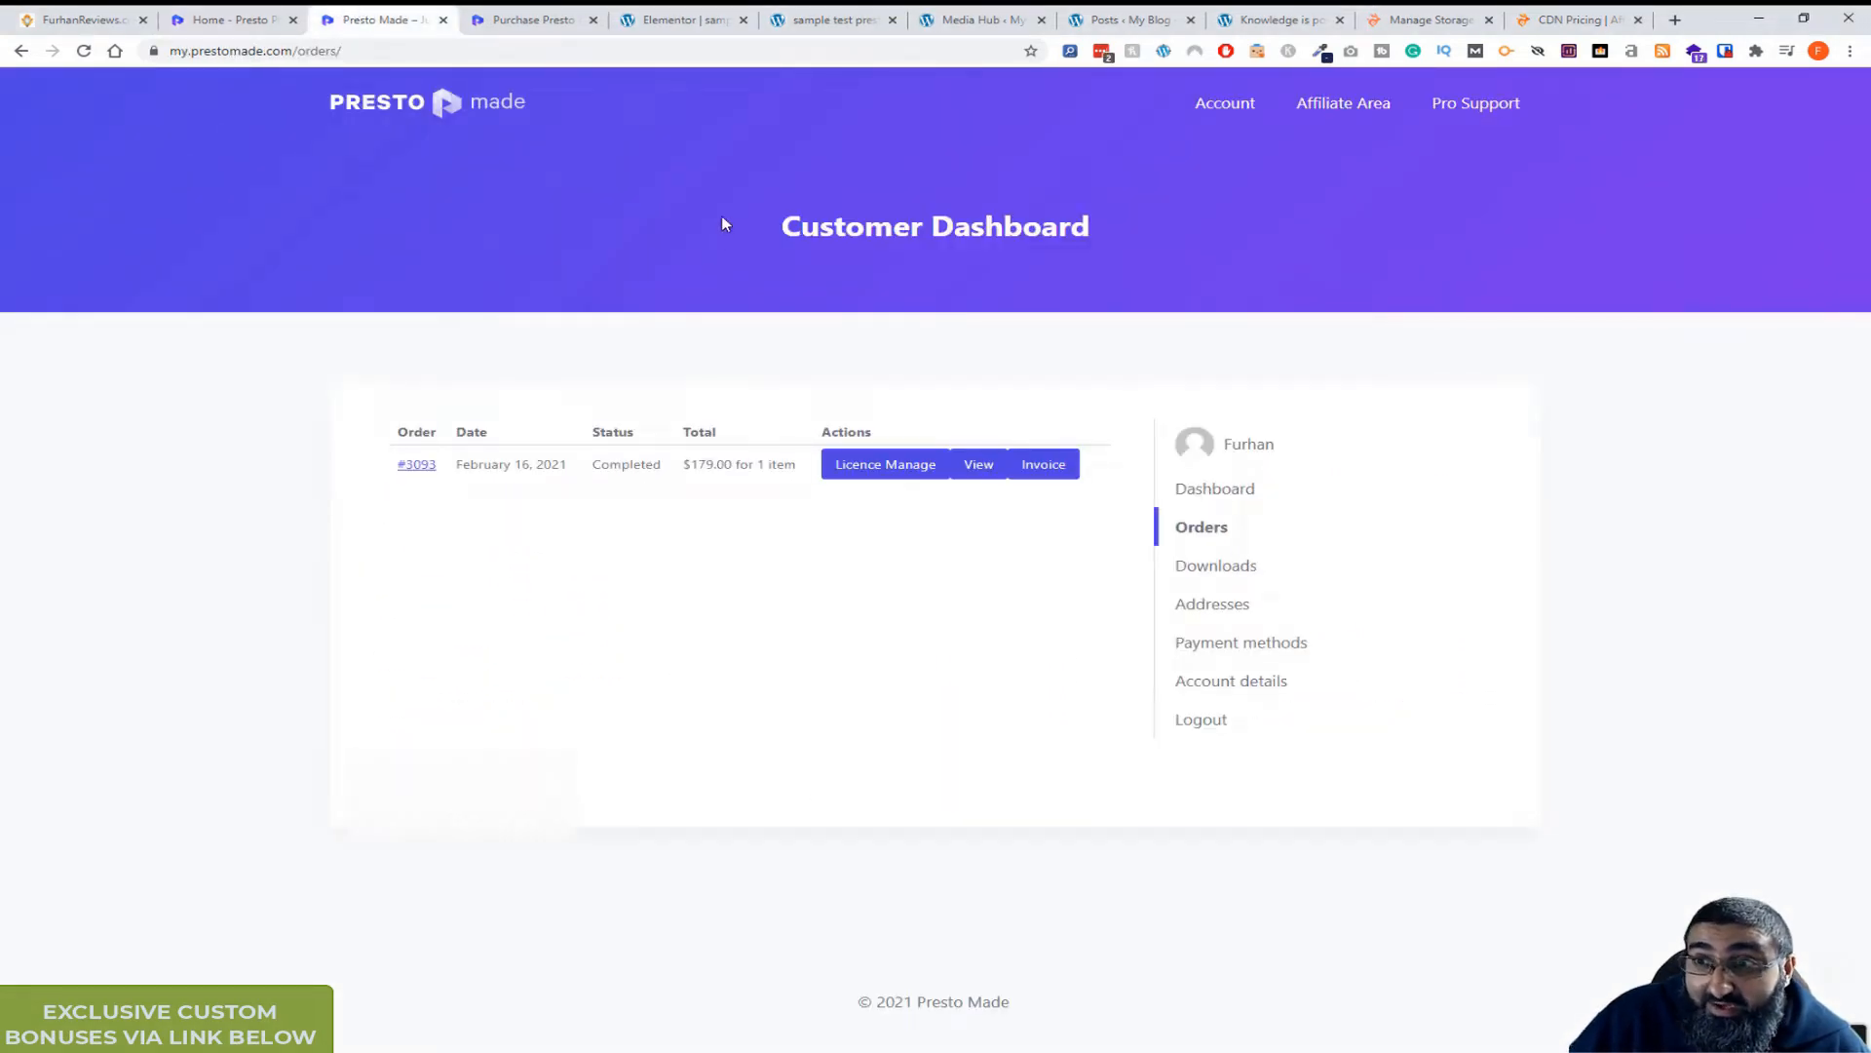
{"action": "mouse_move", "coordinate": [635, 485]}
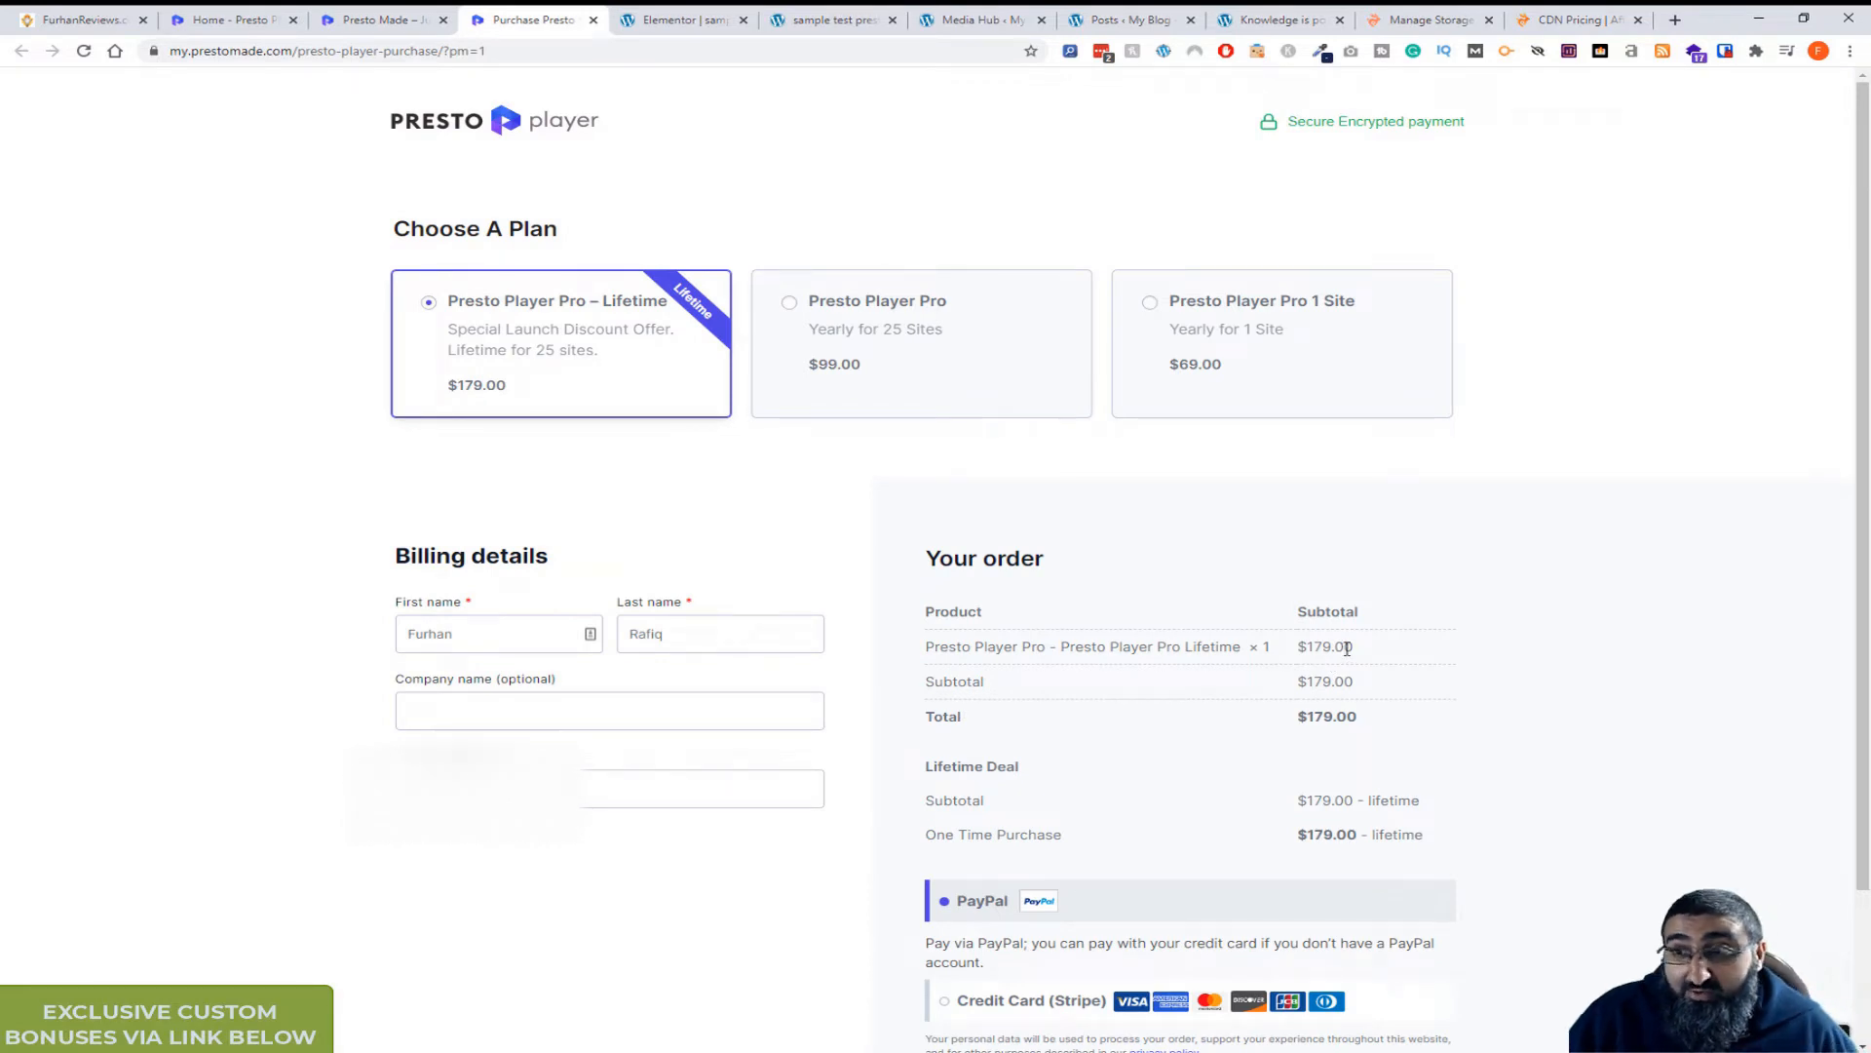
{"action": "mouse_move", "coordinate": [721, 414]}
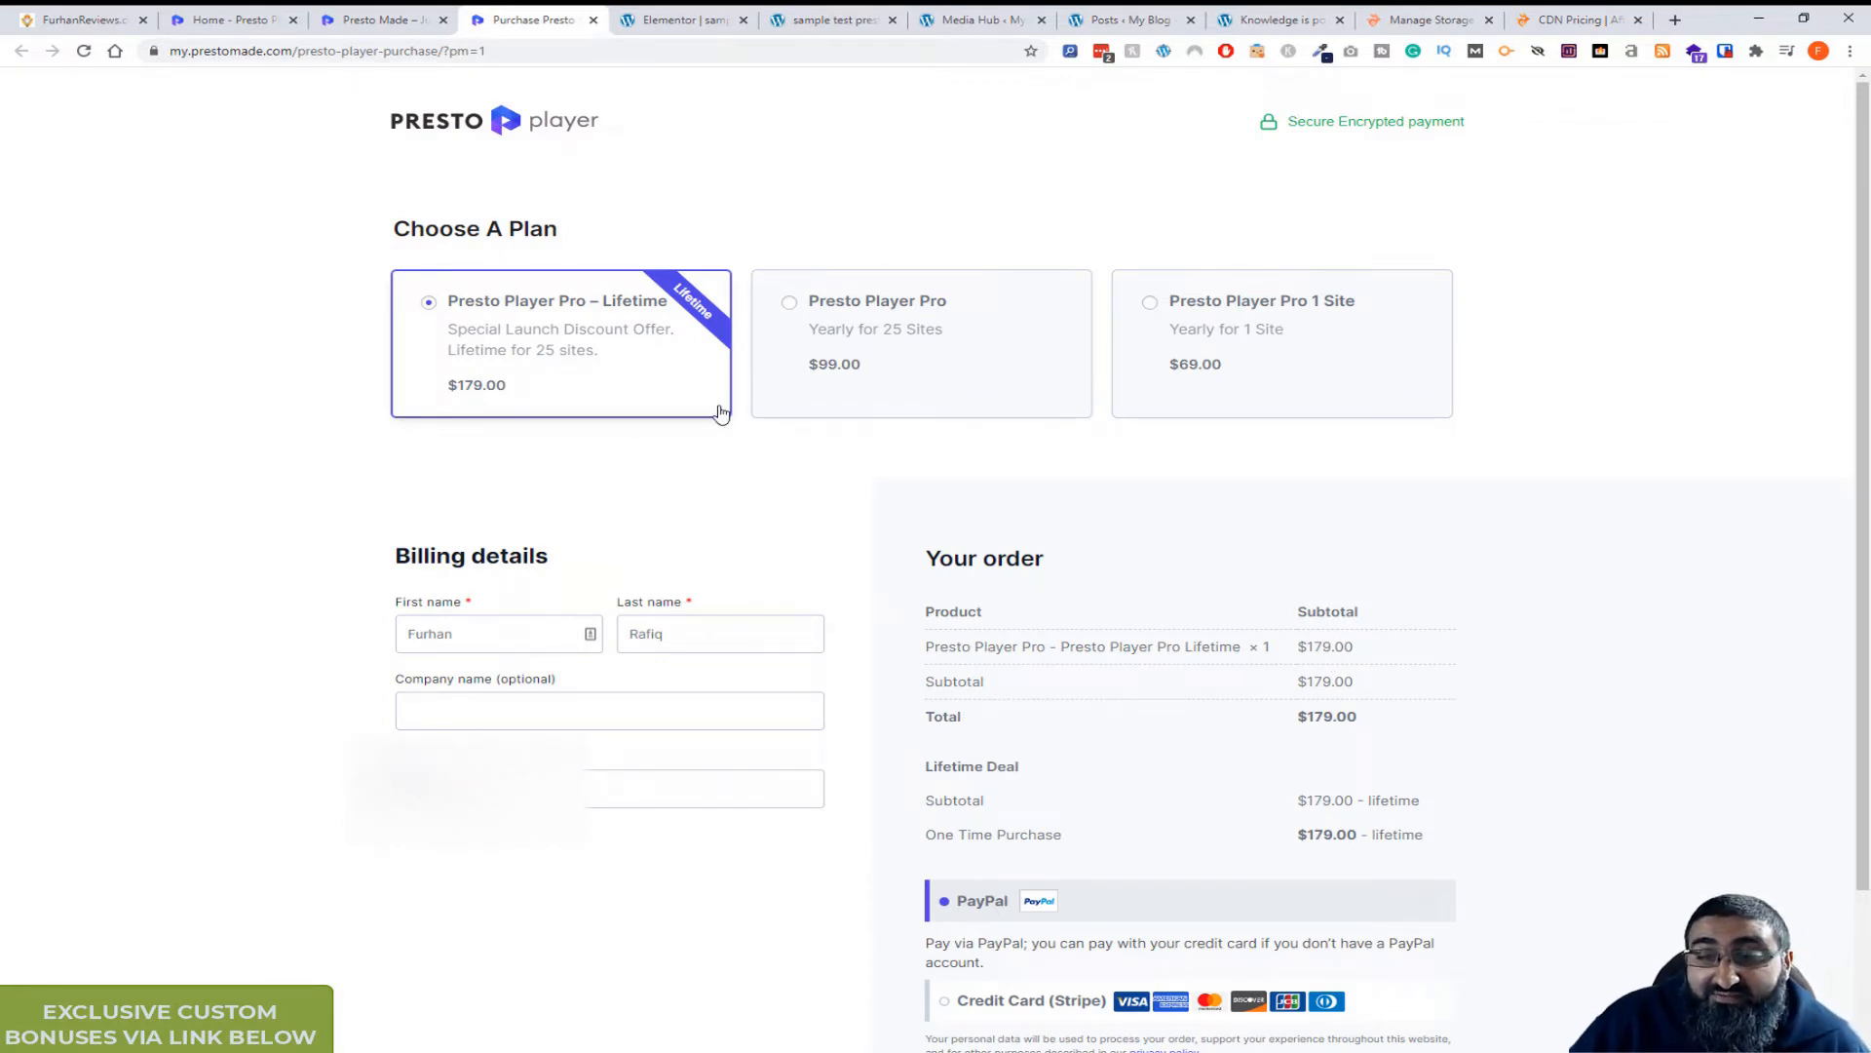
{"action": "mouse_move", "coordinate": [937, 380]}
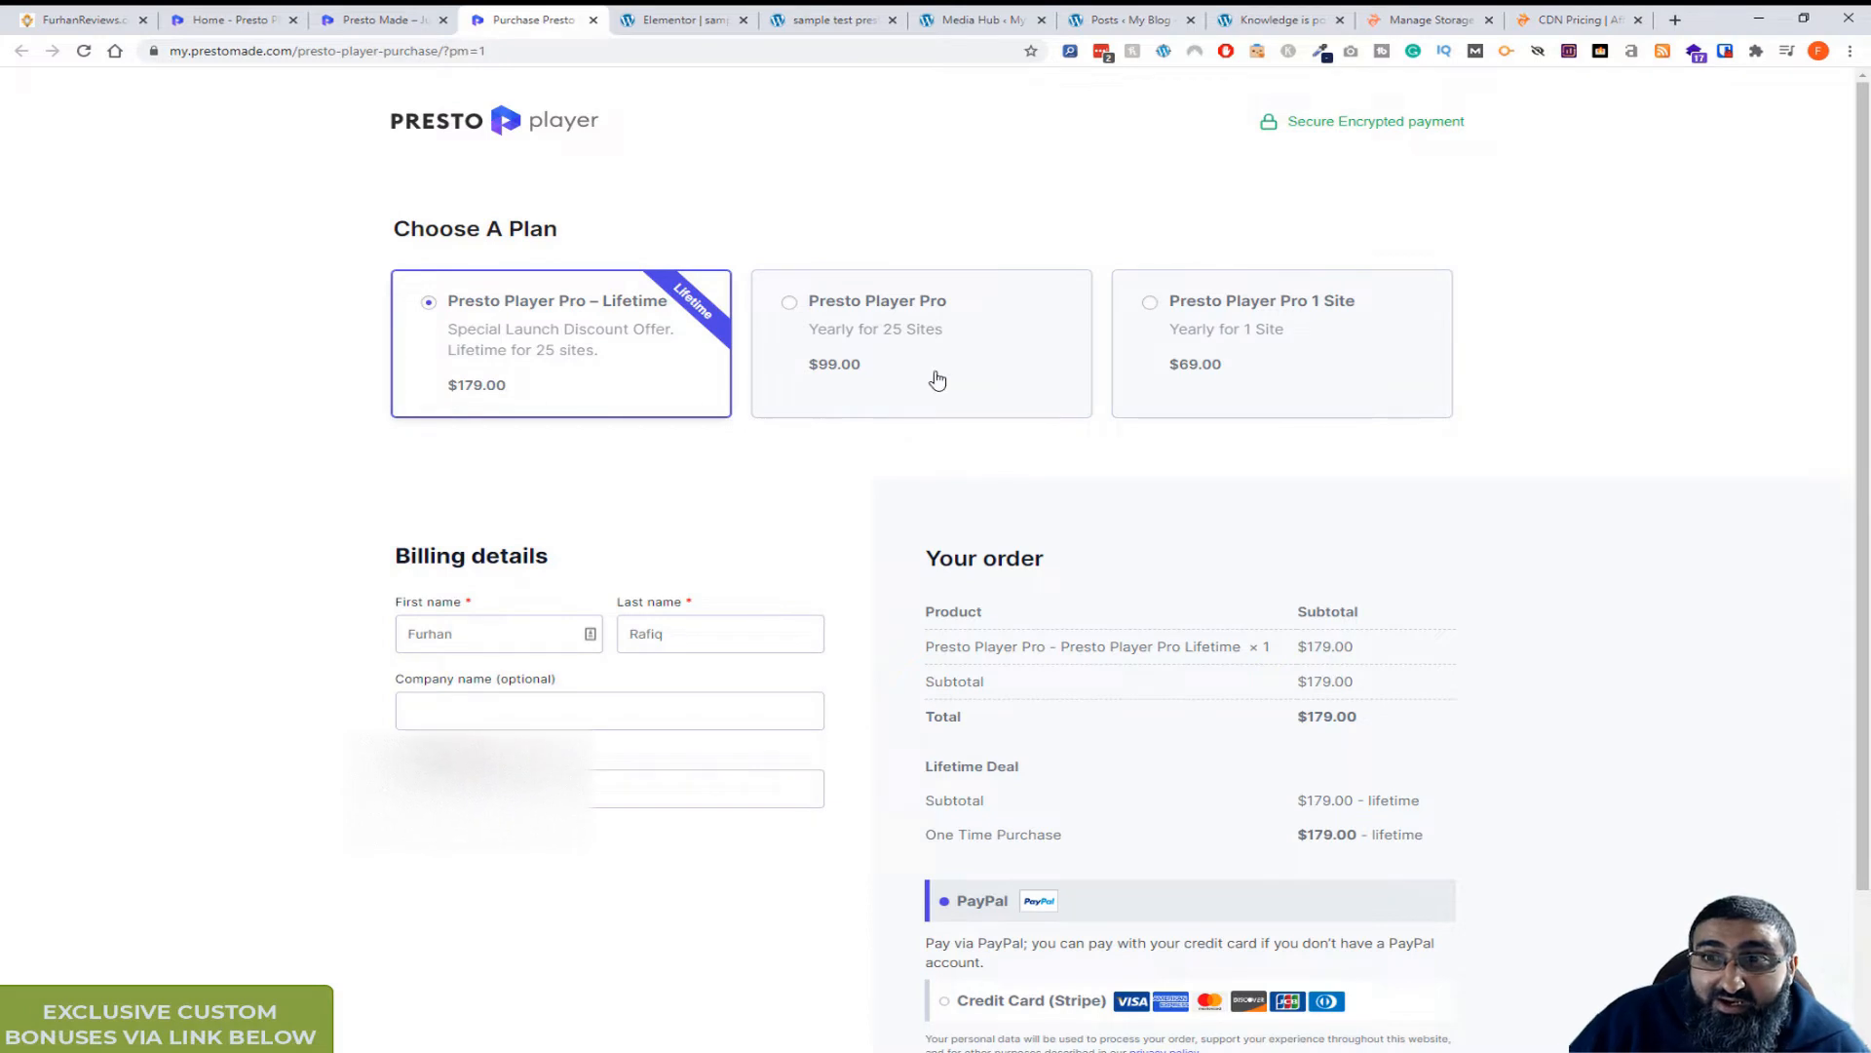
{"action": "mouse_move", "coordinate": [854, 365]}
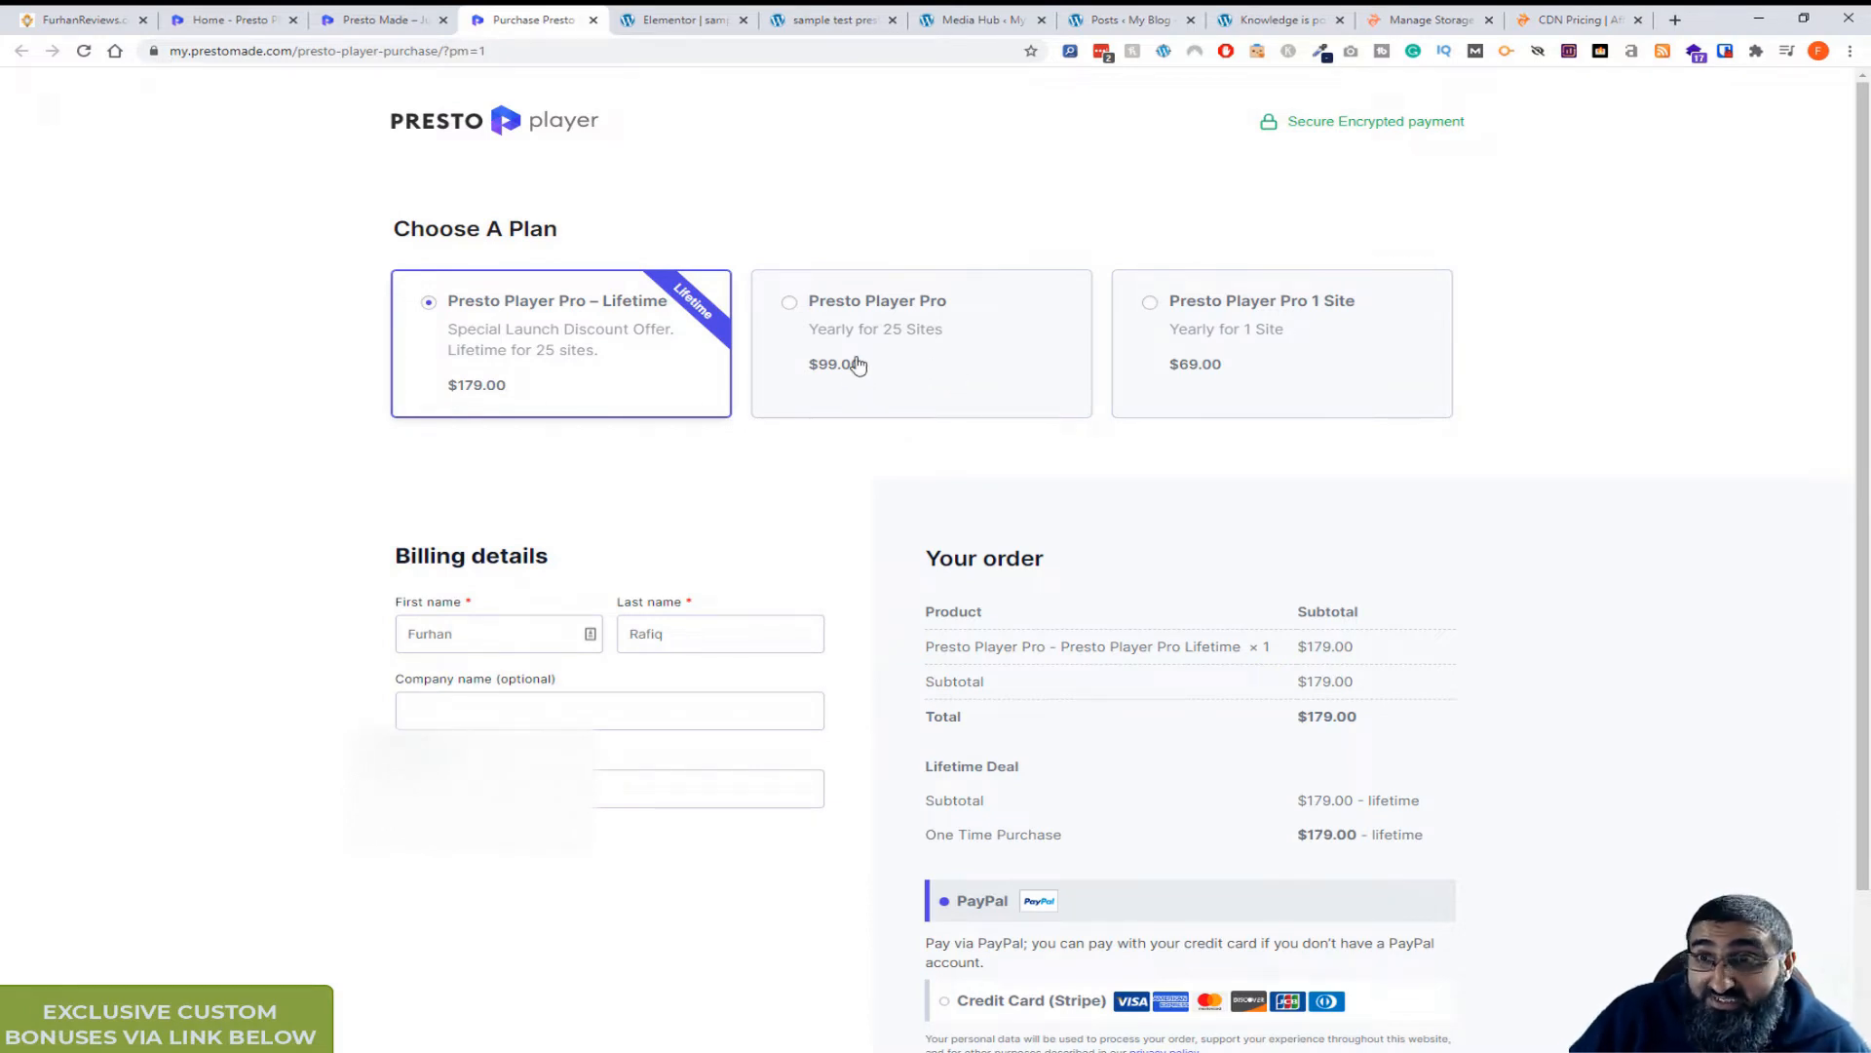
{"action": "mouse_move", "coordinate": [1231, 367]}
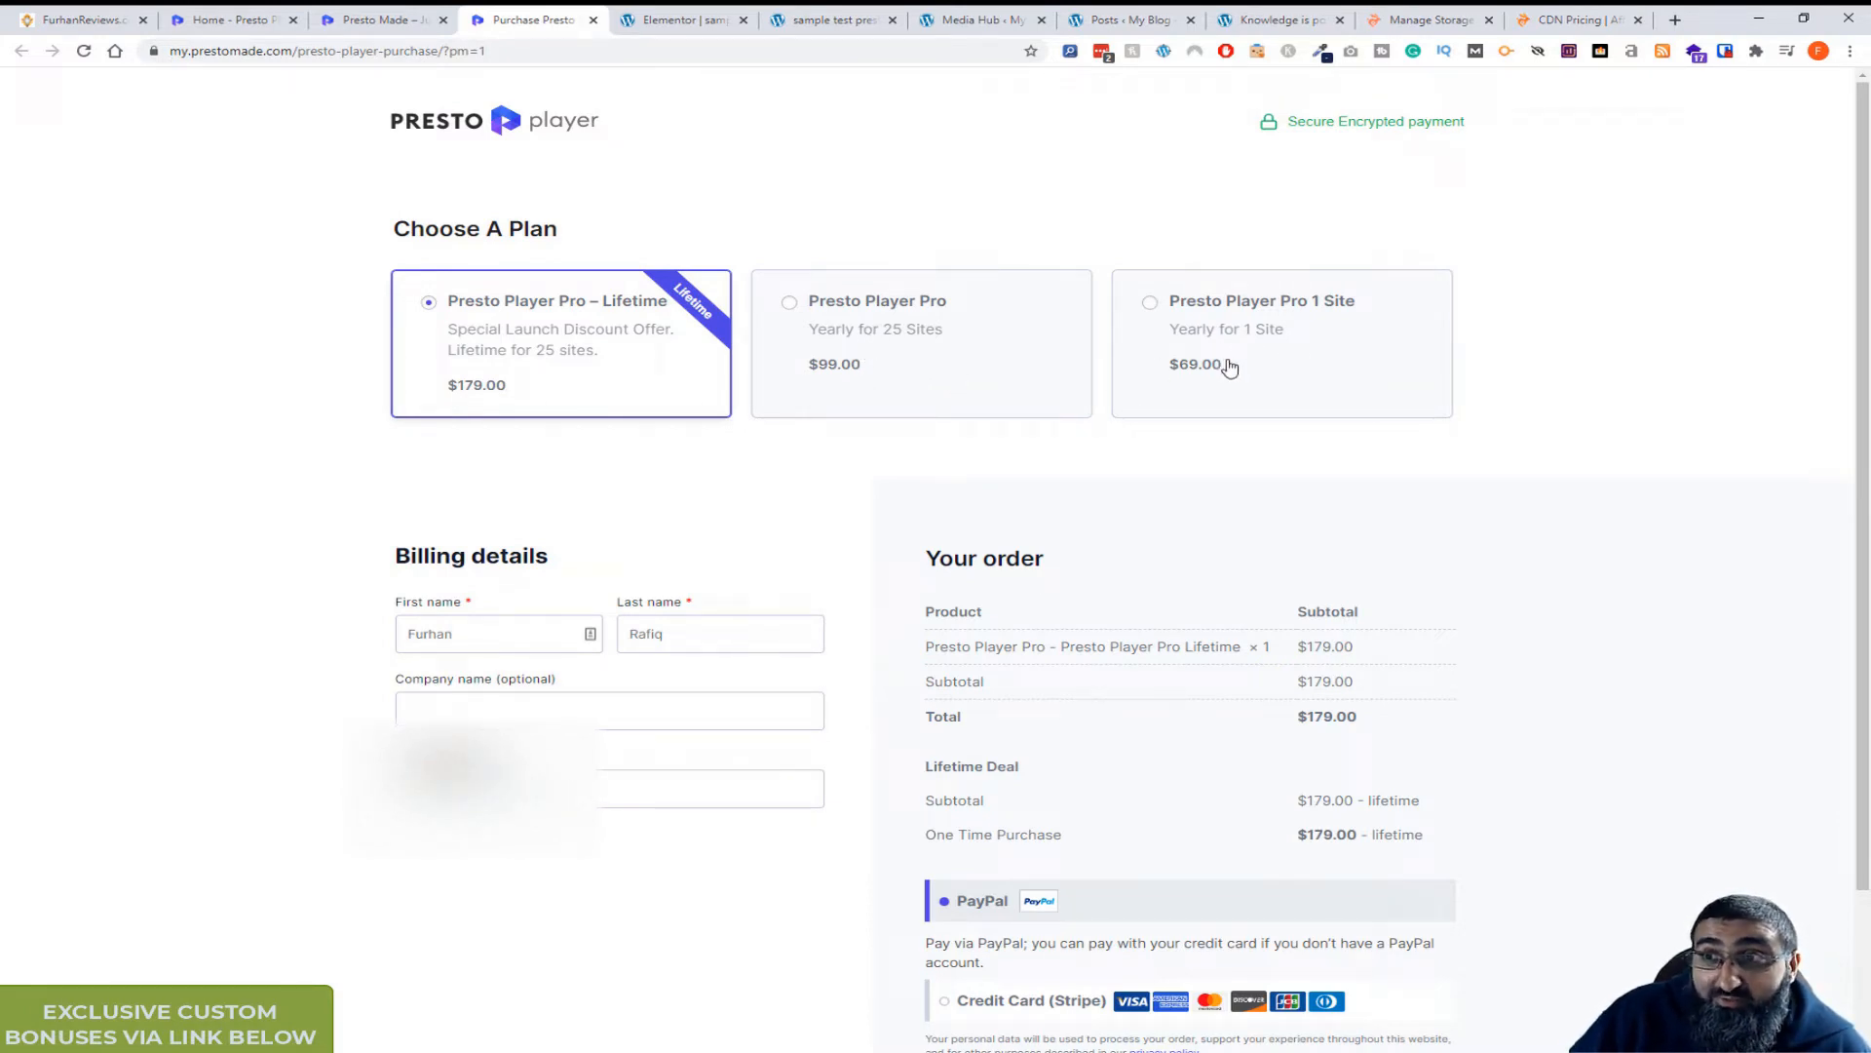
{"action": "mouse_move", "coordinate": [843, 365]}
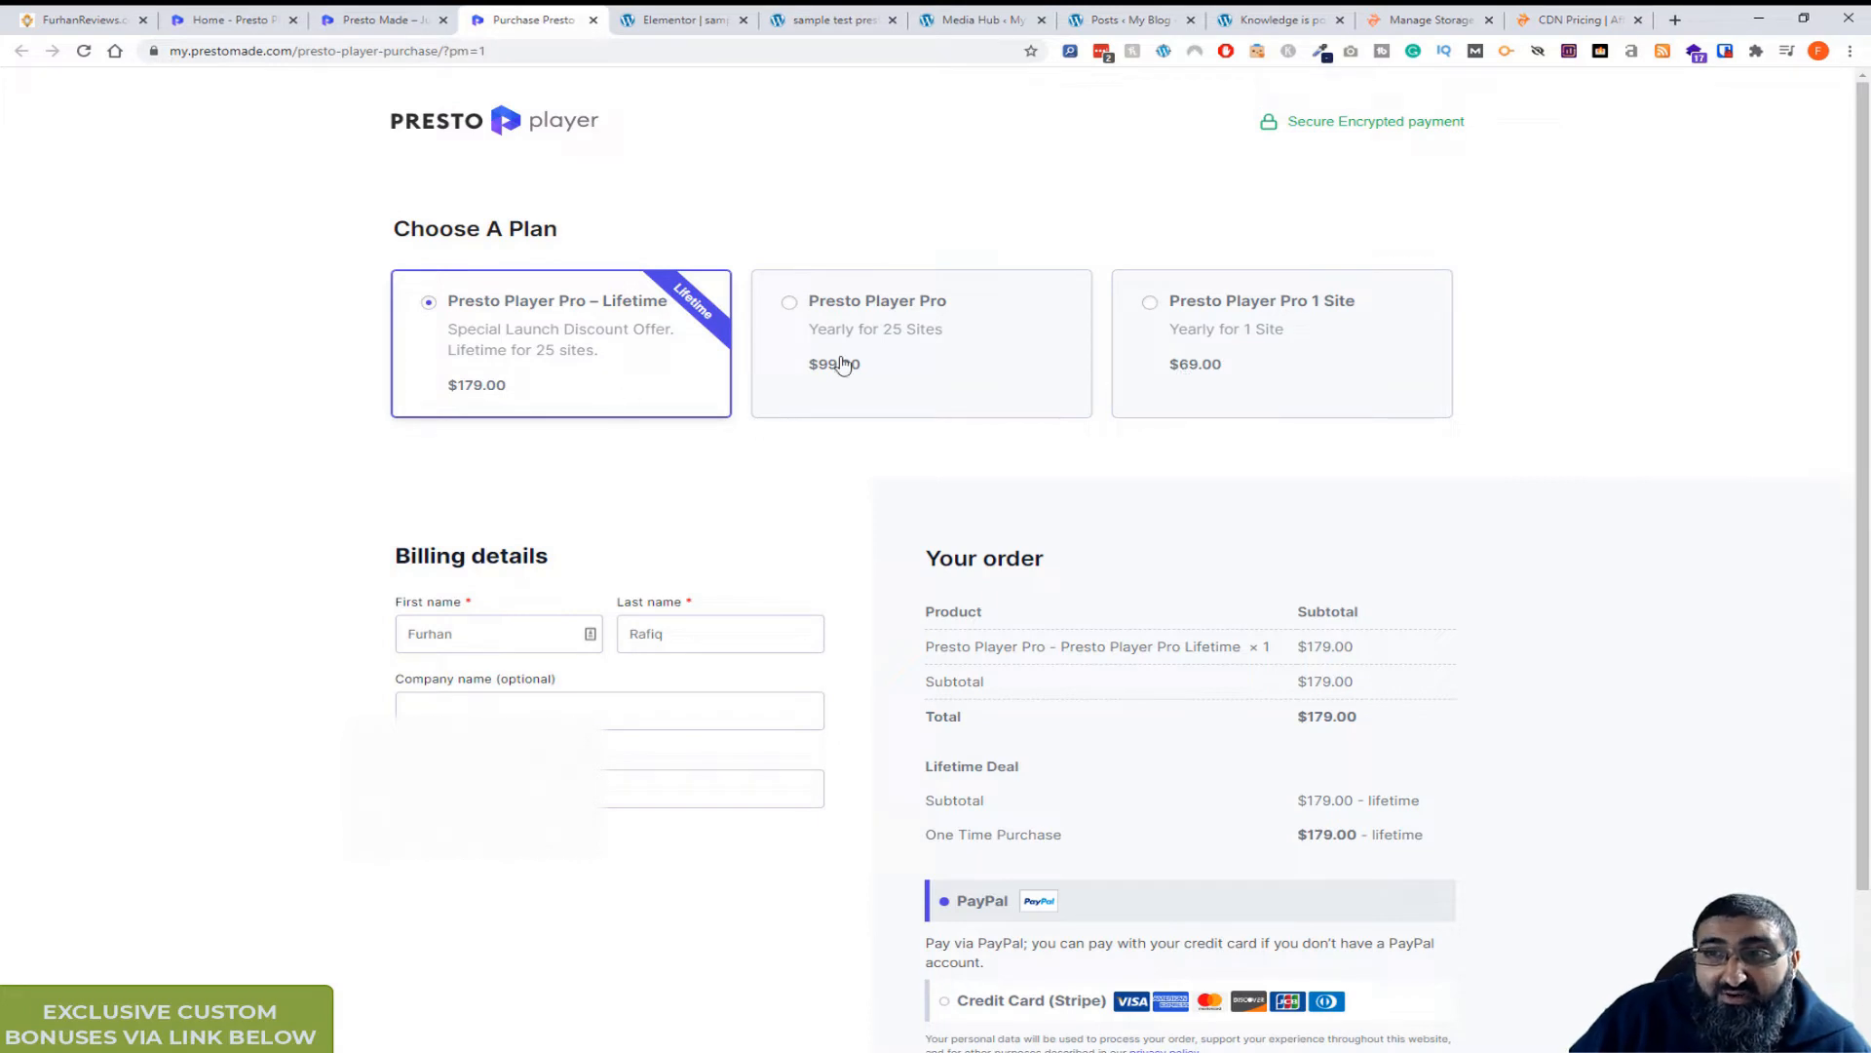
{"action": "mouse_move", "coordinate": [854, 368]}
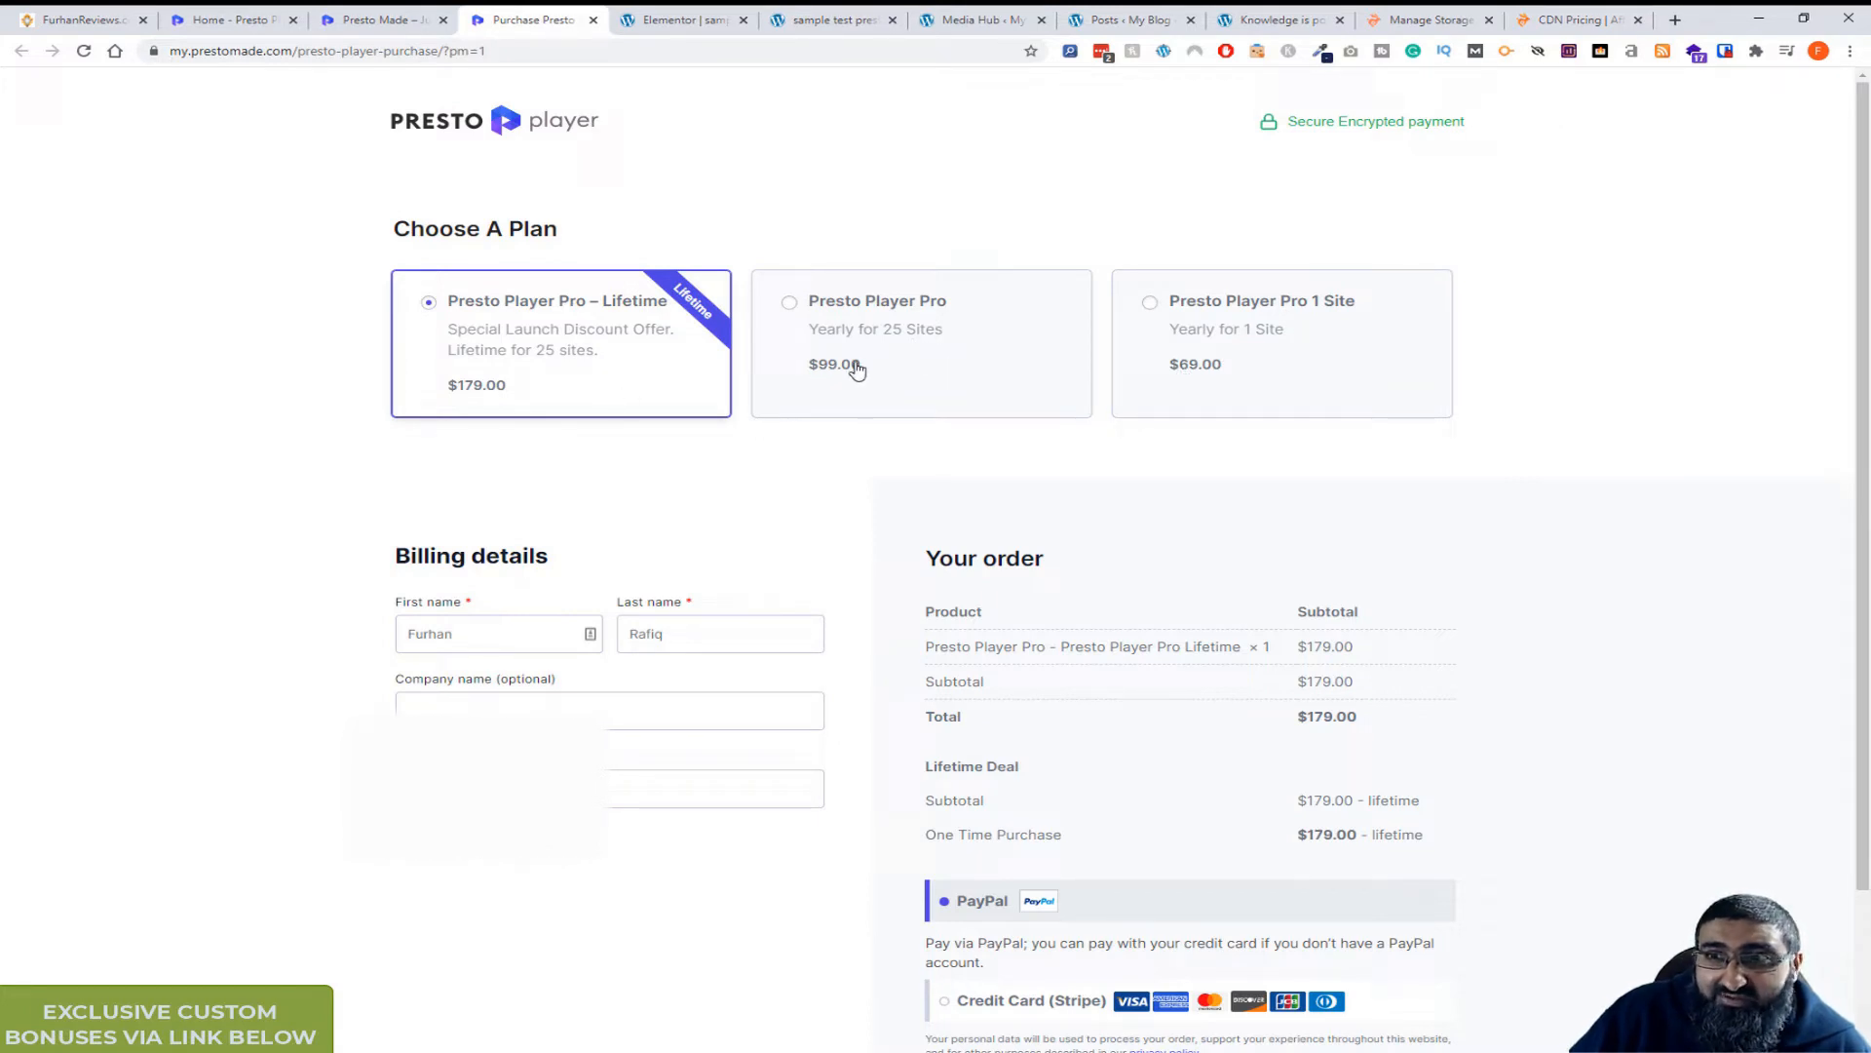
{"action": "mouse_move", "coordinate": [913, 374]}
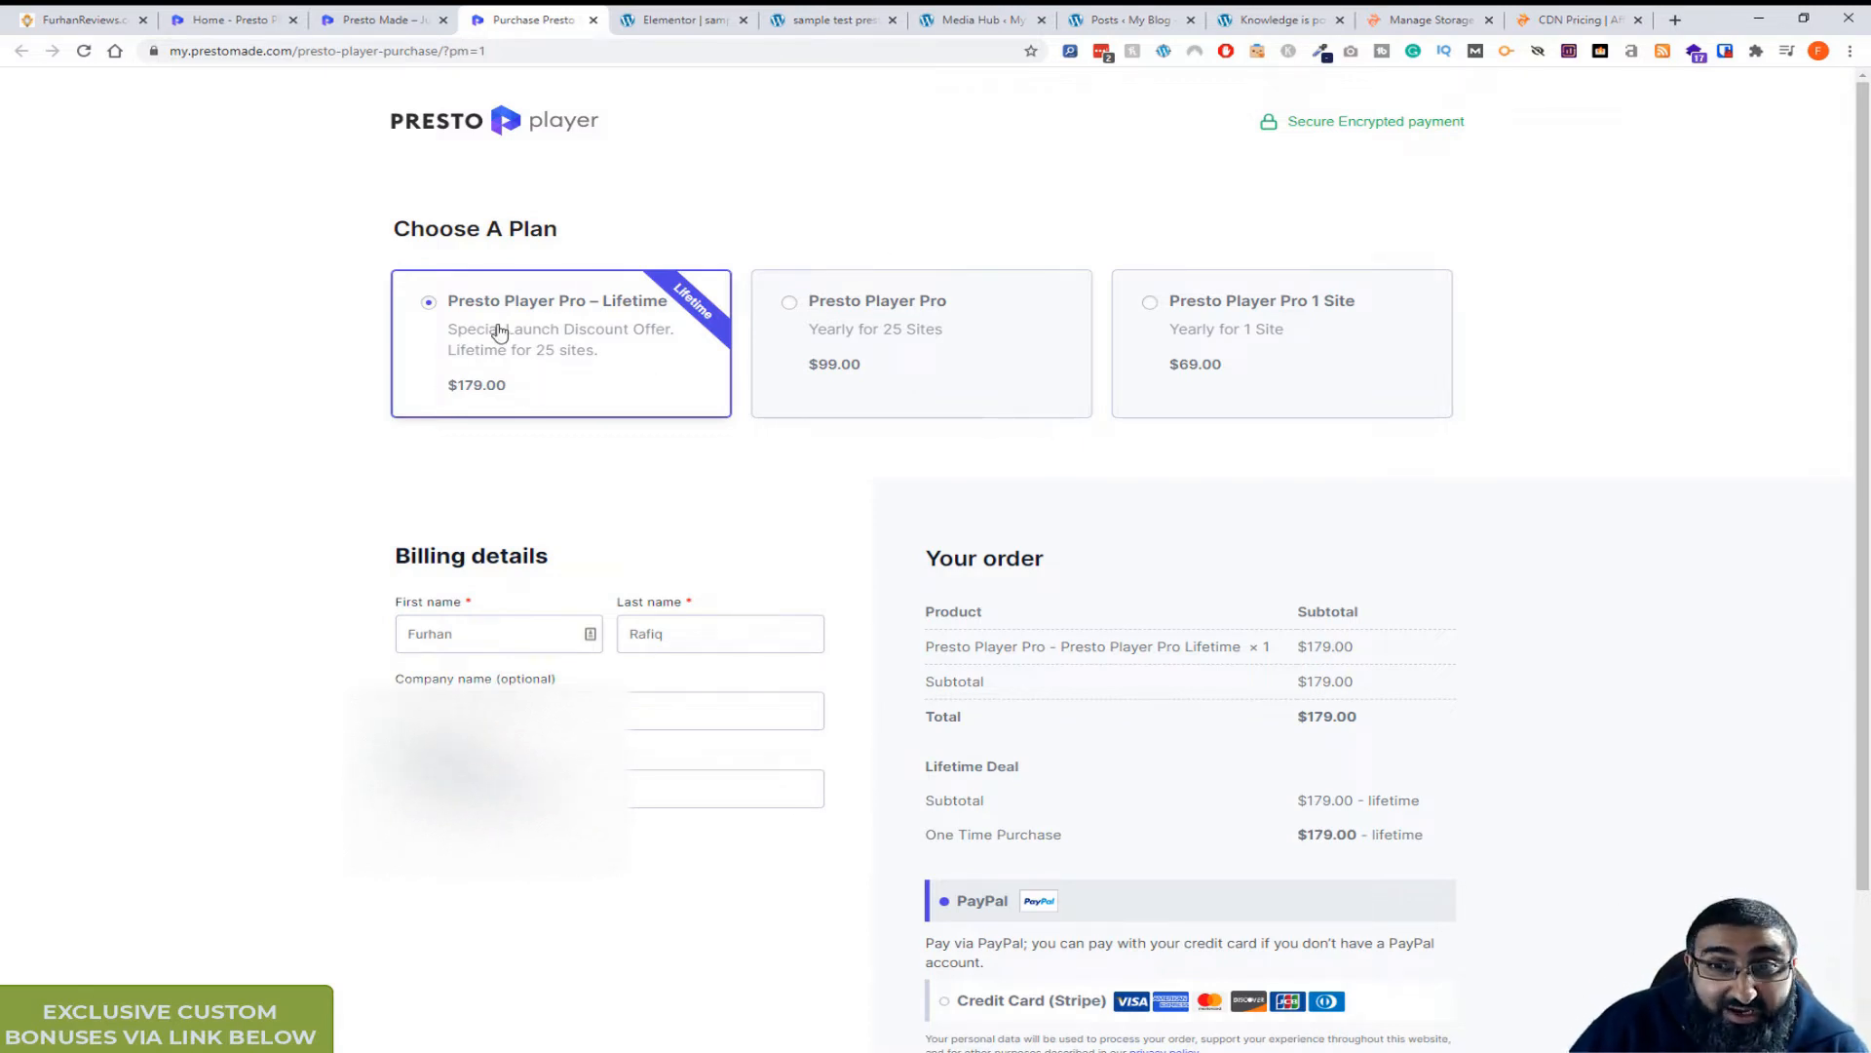
{"action": "mouse_move", "coordinate": [827, 501]}
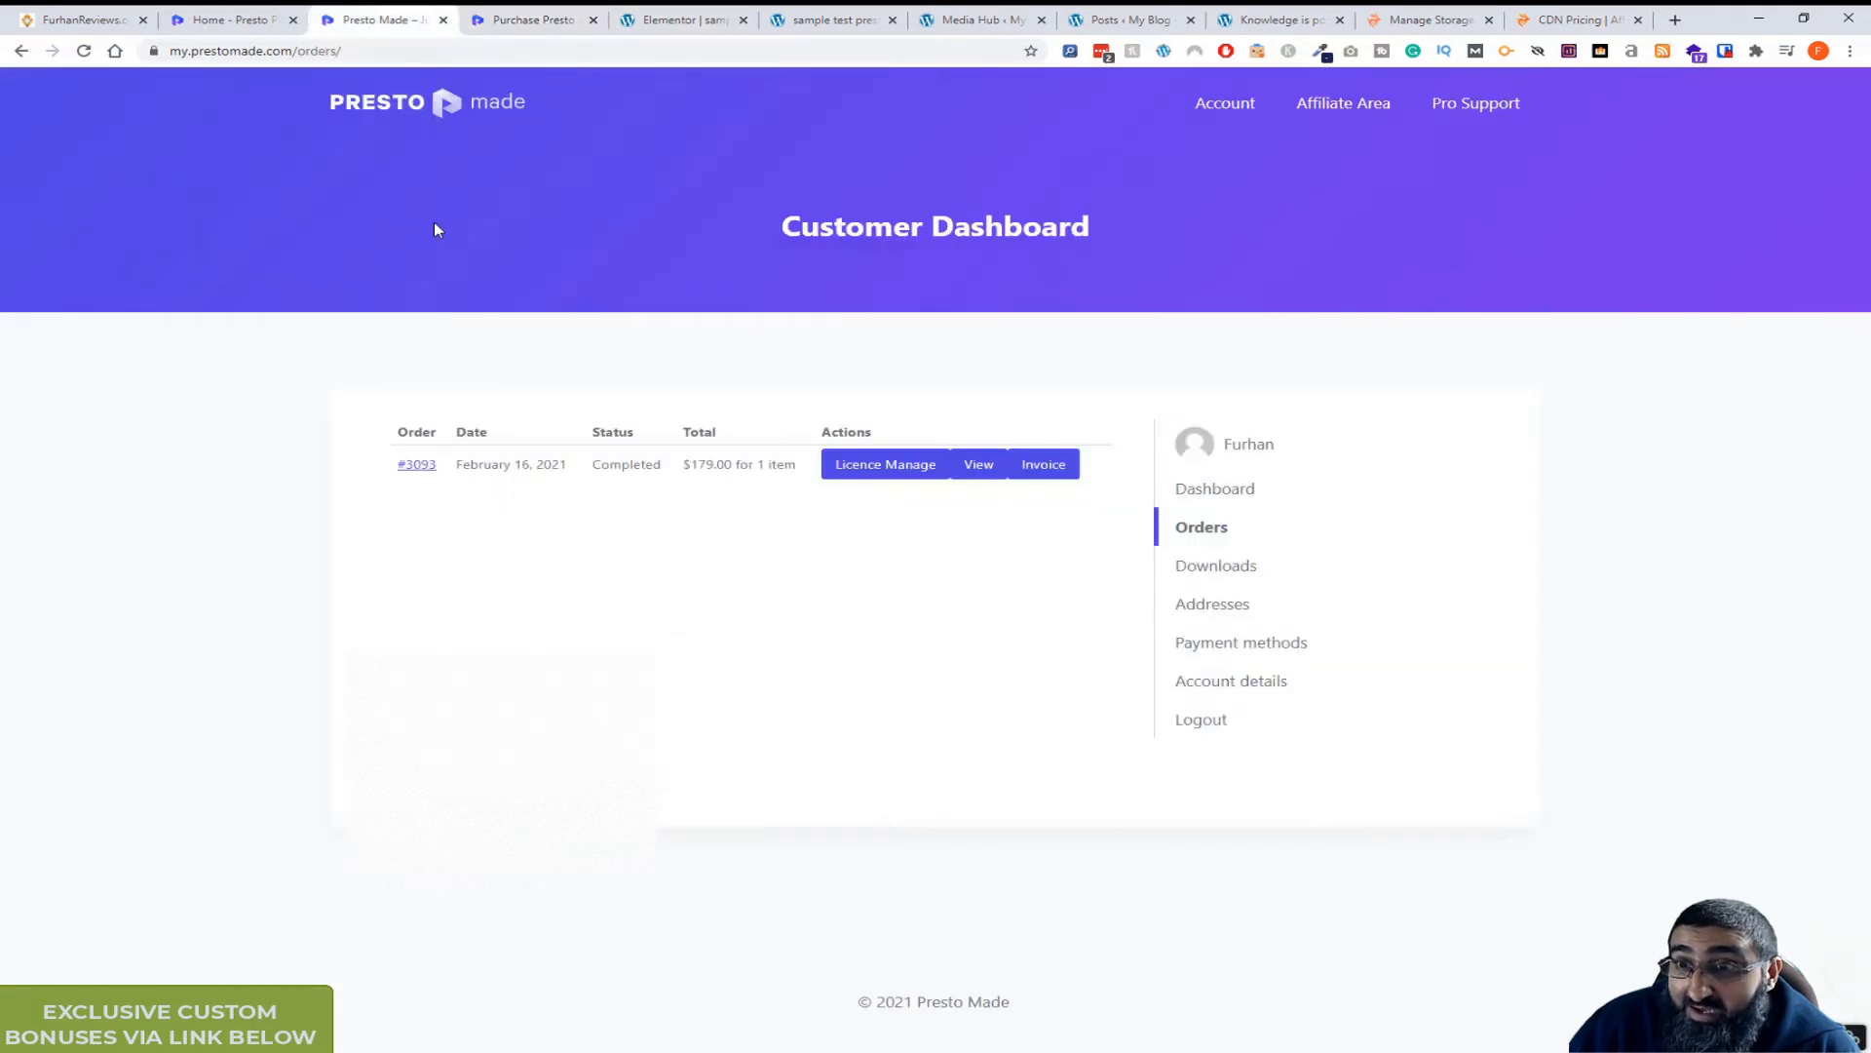
{"action": "mouse_move", "coordinate": [715, 472]}
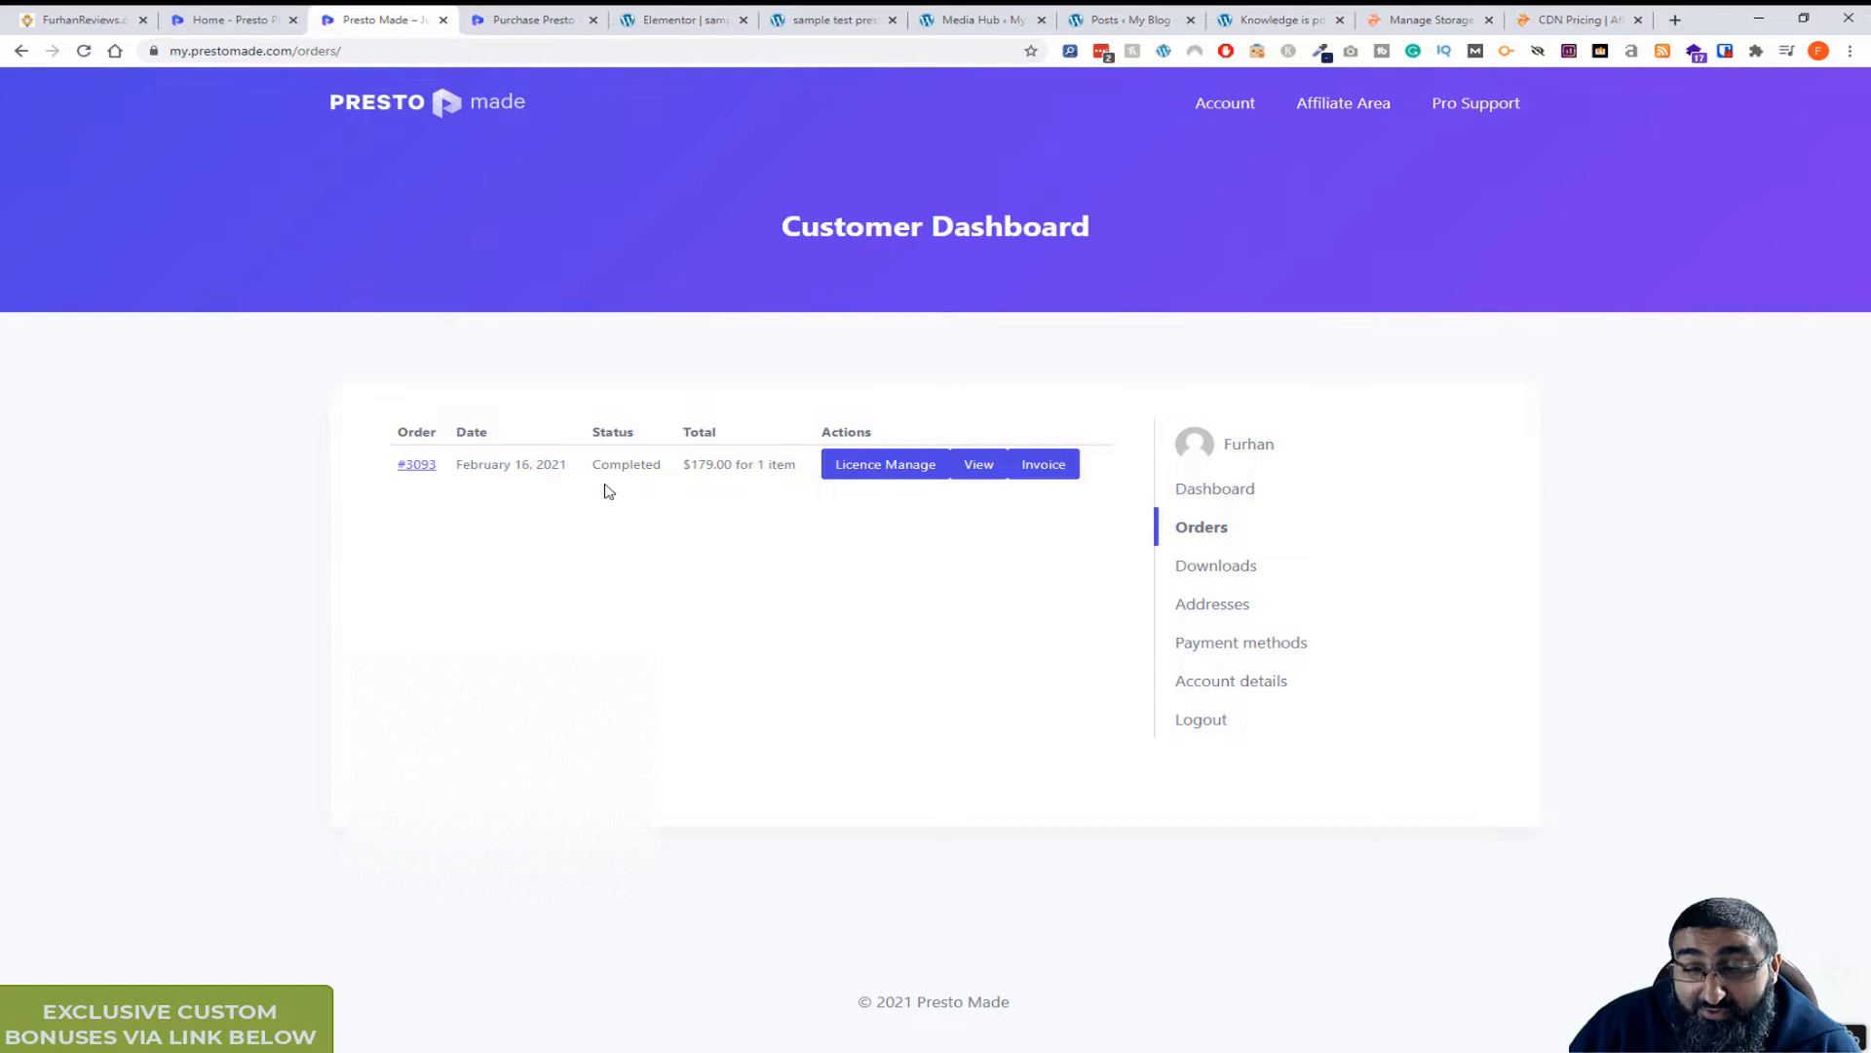
{"action": "mouse_move", "coordinate": [656, 460]}
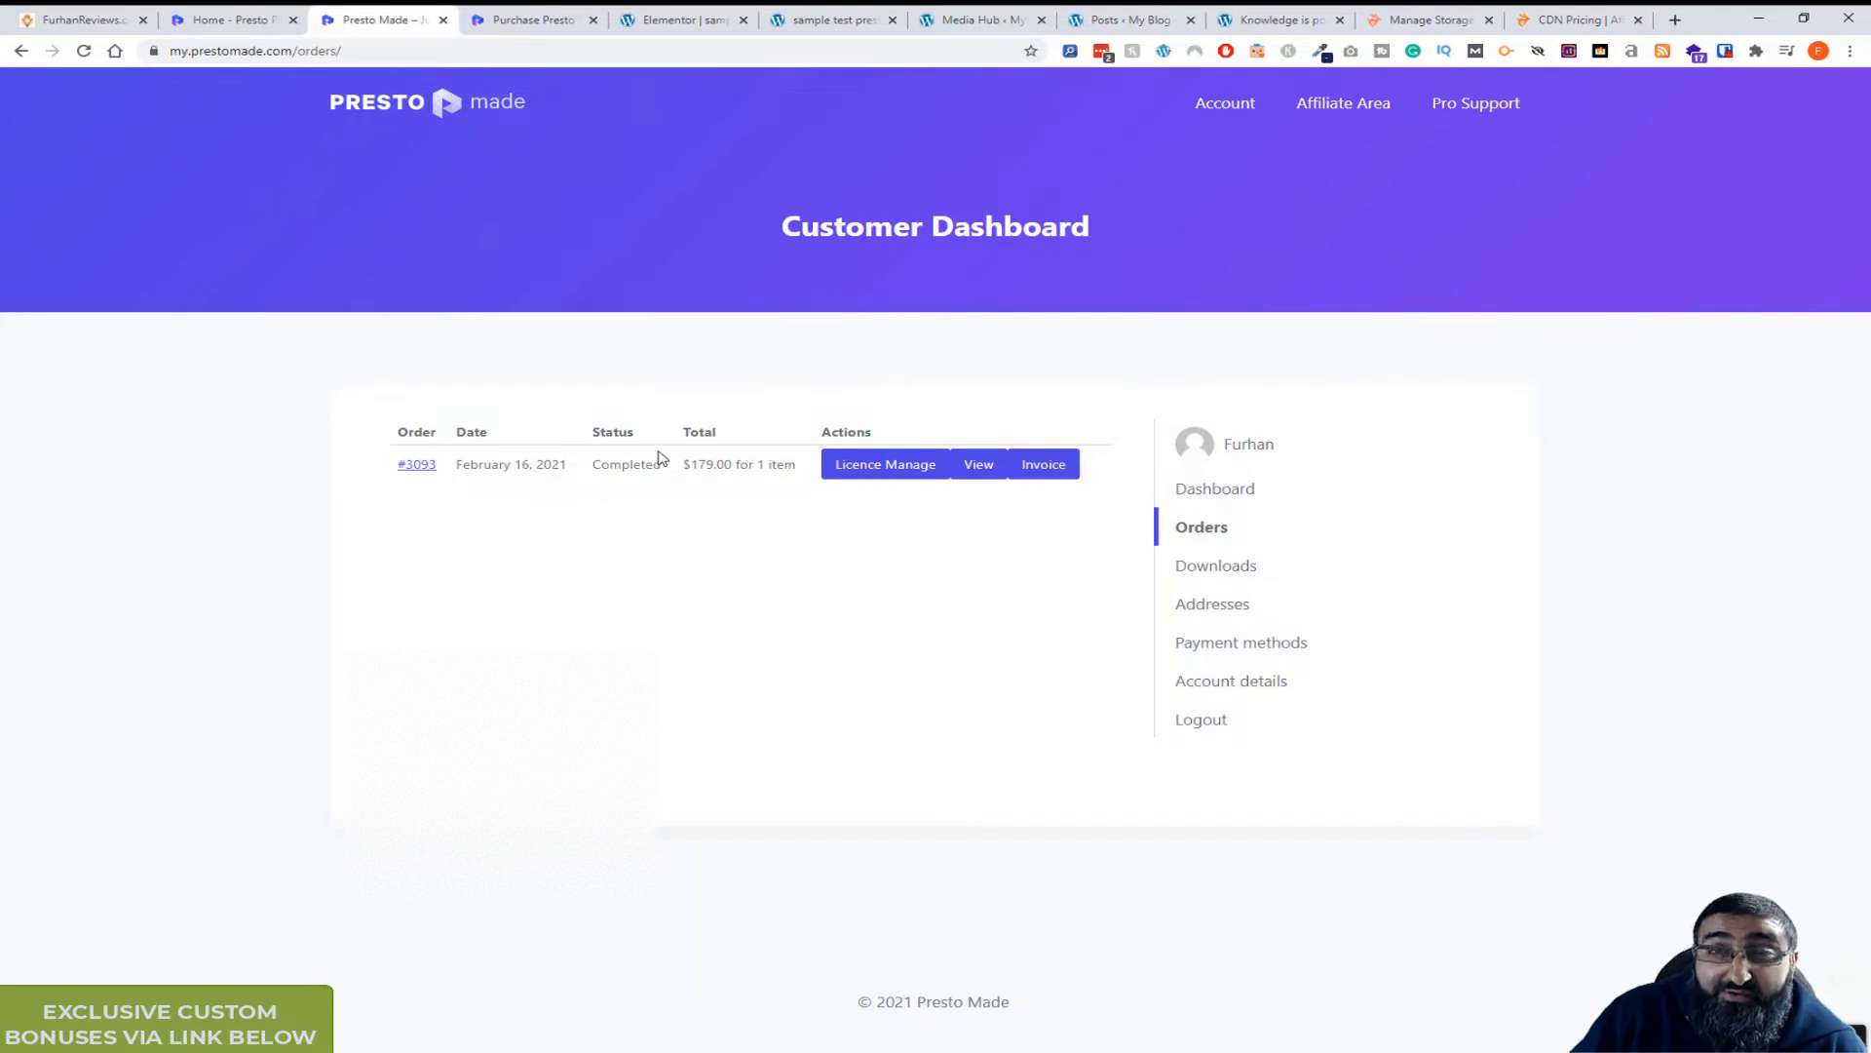
{"action": "mouse_move", "coordinate": [663, 388]}
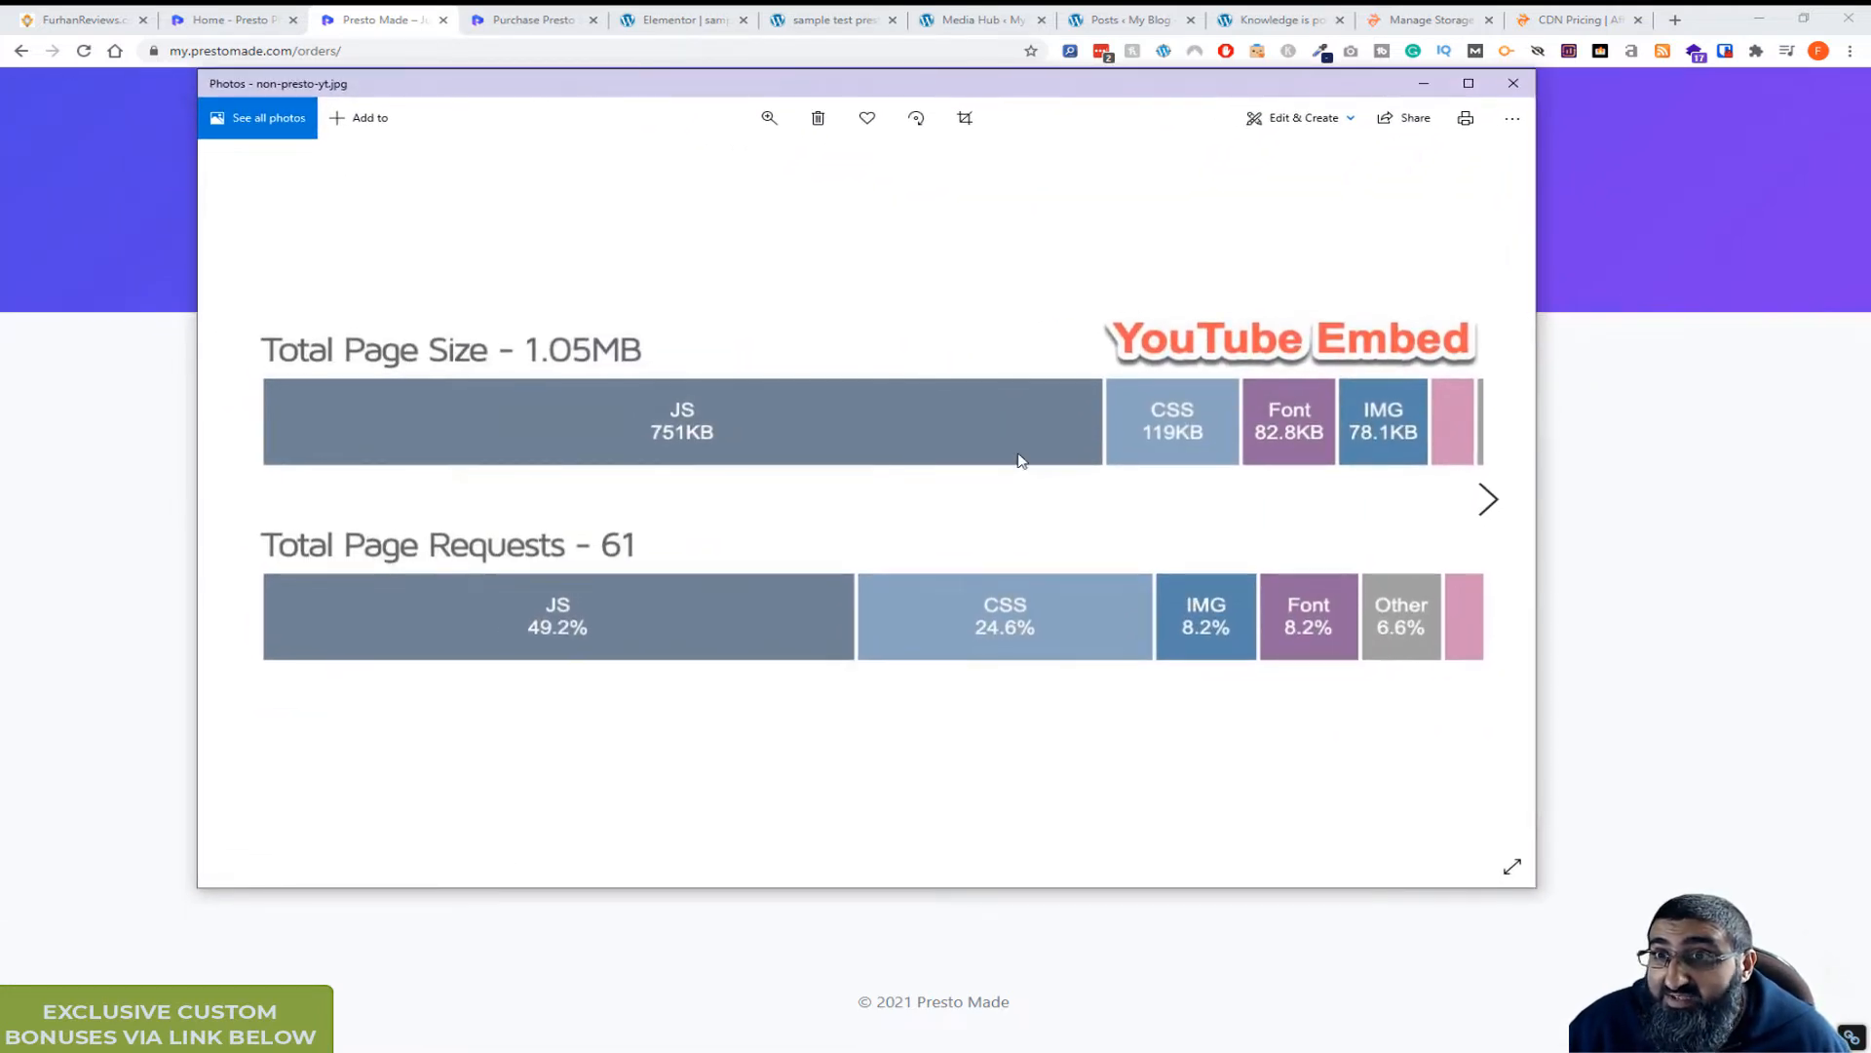
{"action": "mouse_move", "coordinate": [801, 596]}
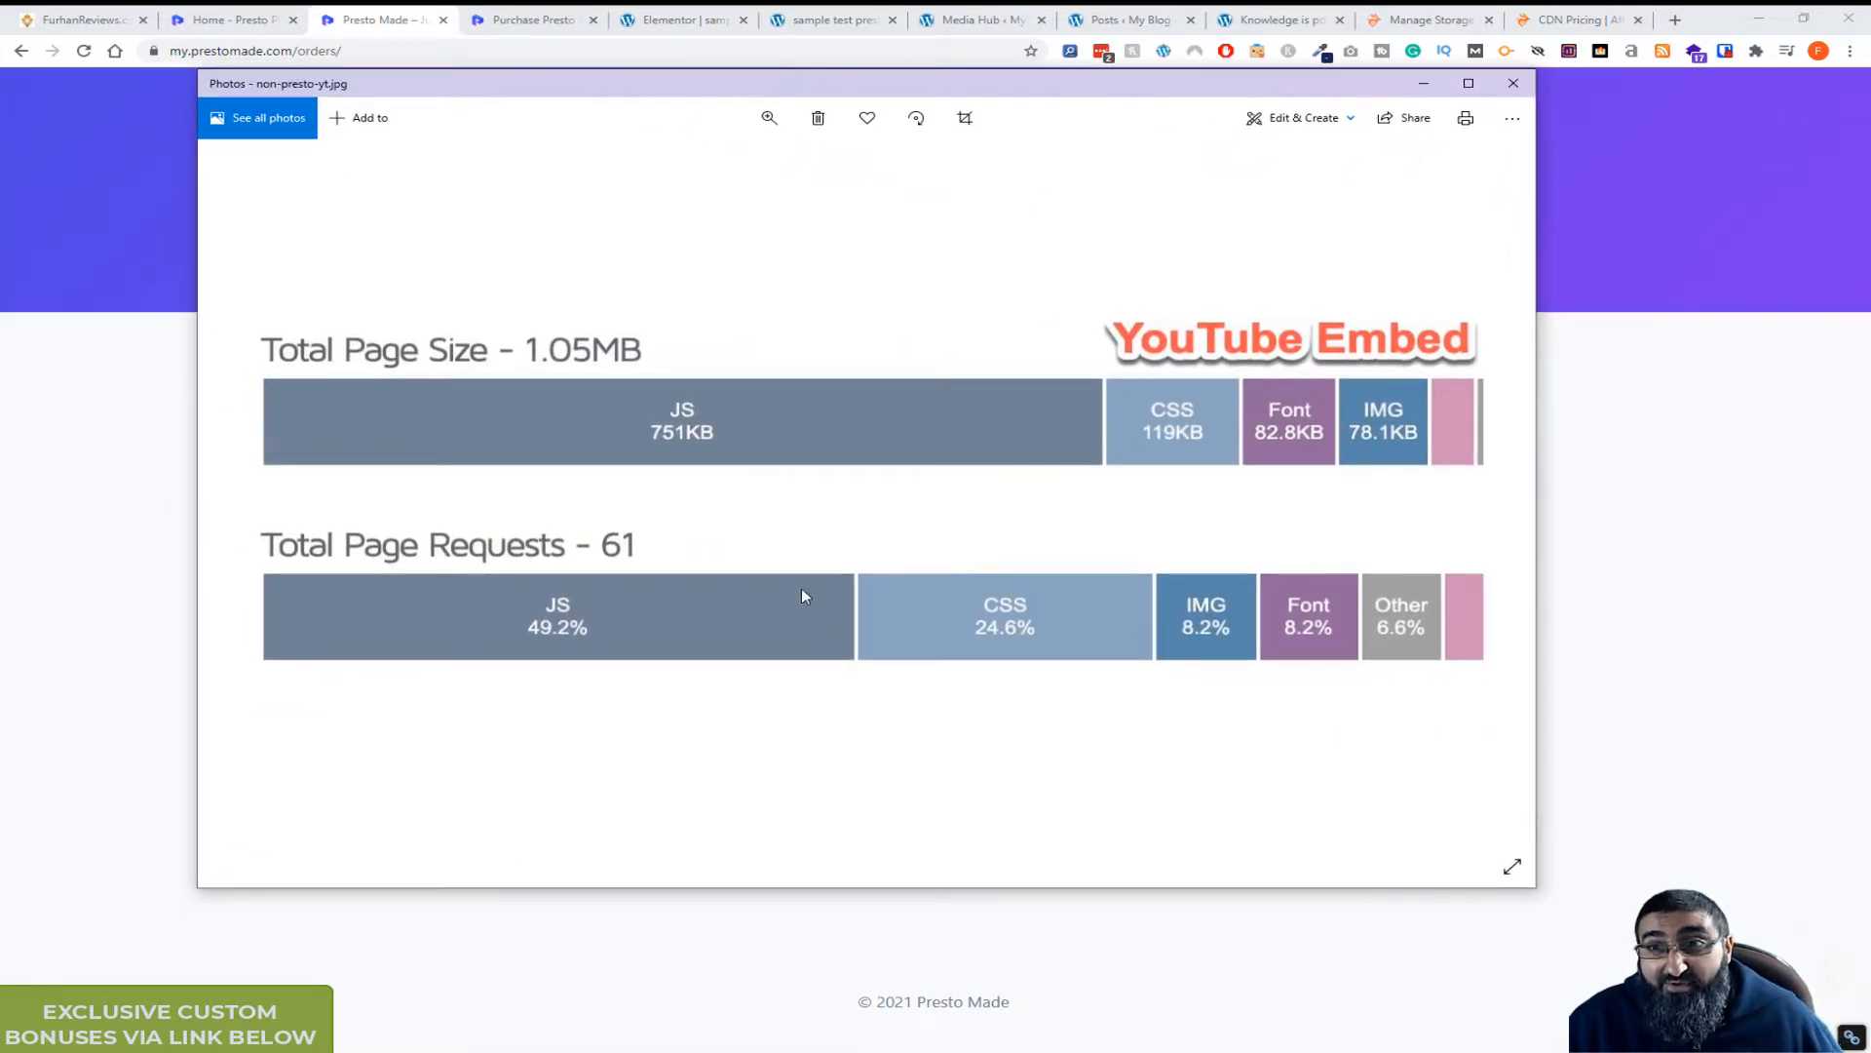
{"action": "mouse_move", "coordinate": [600, 368]}
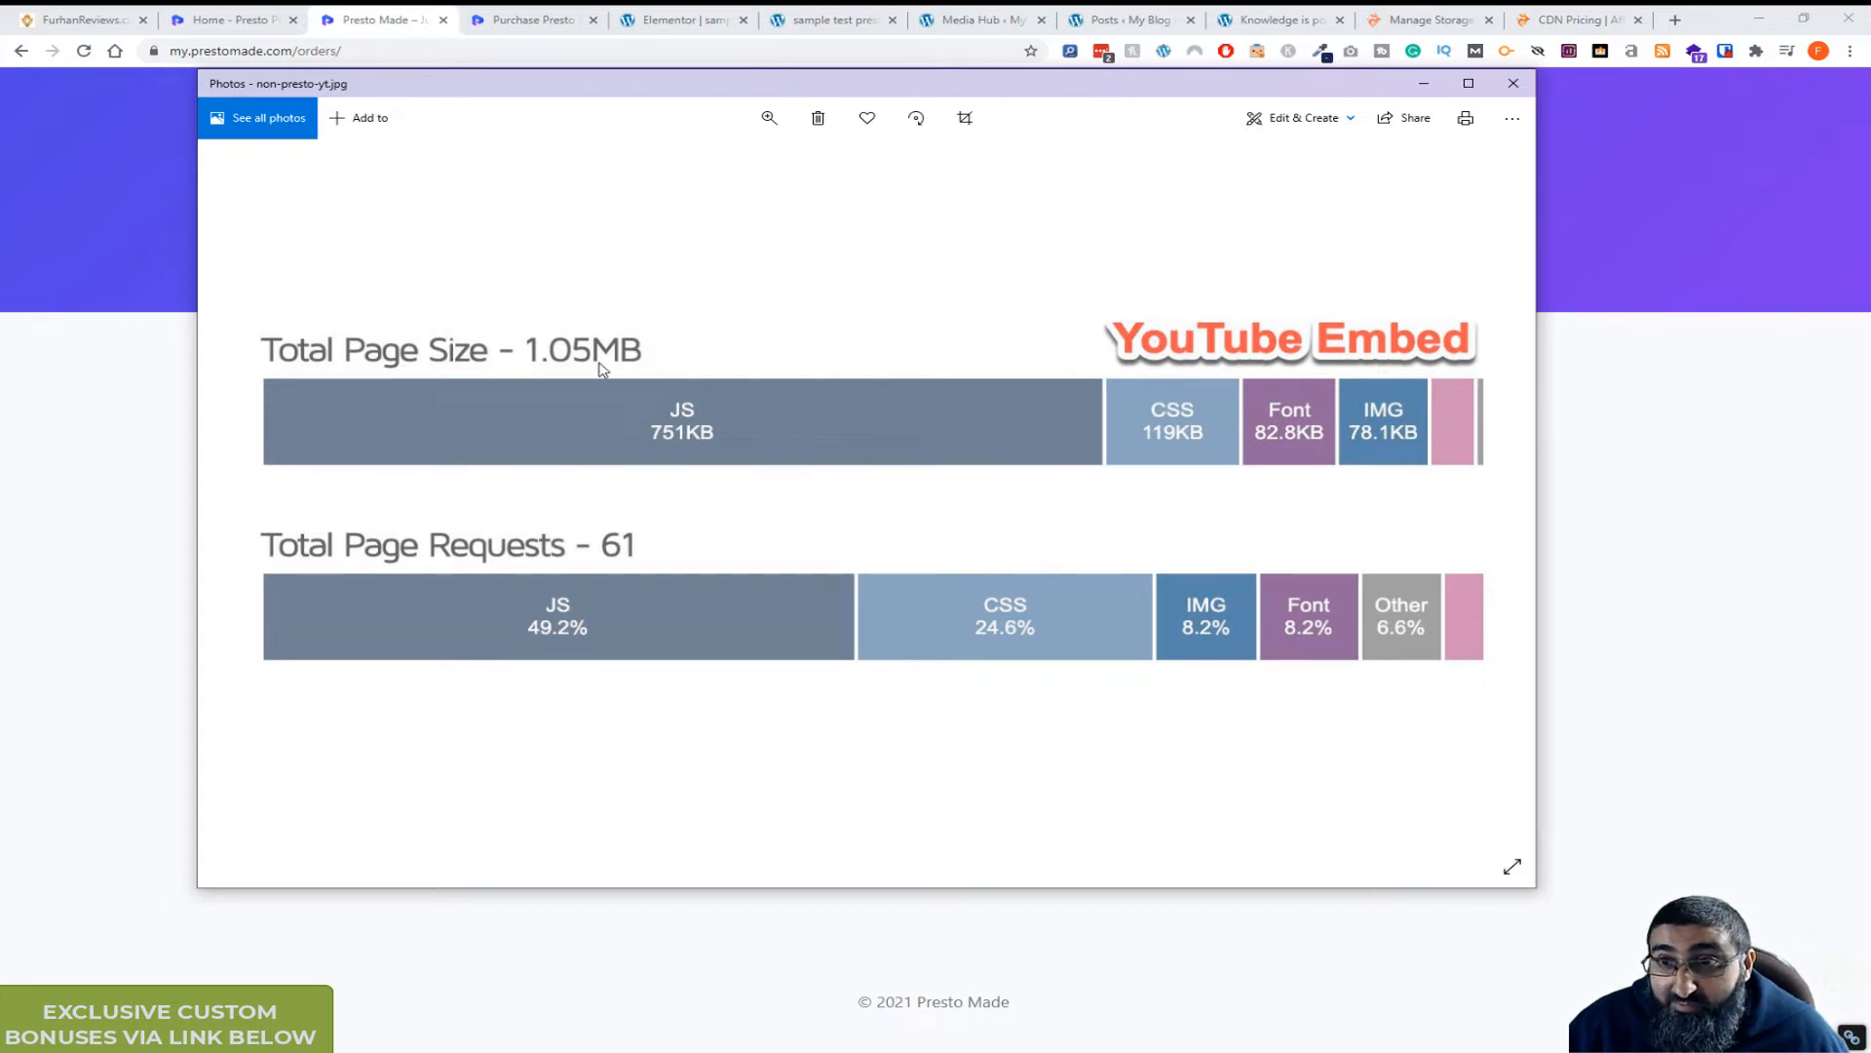
{"action": "mouse_move", "coordinate": [1078, 717]}
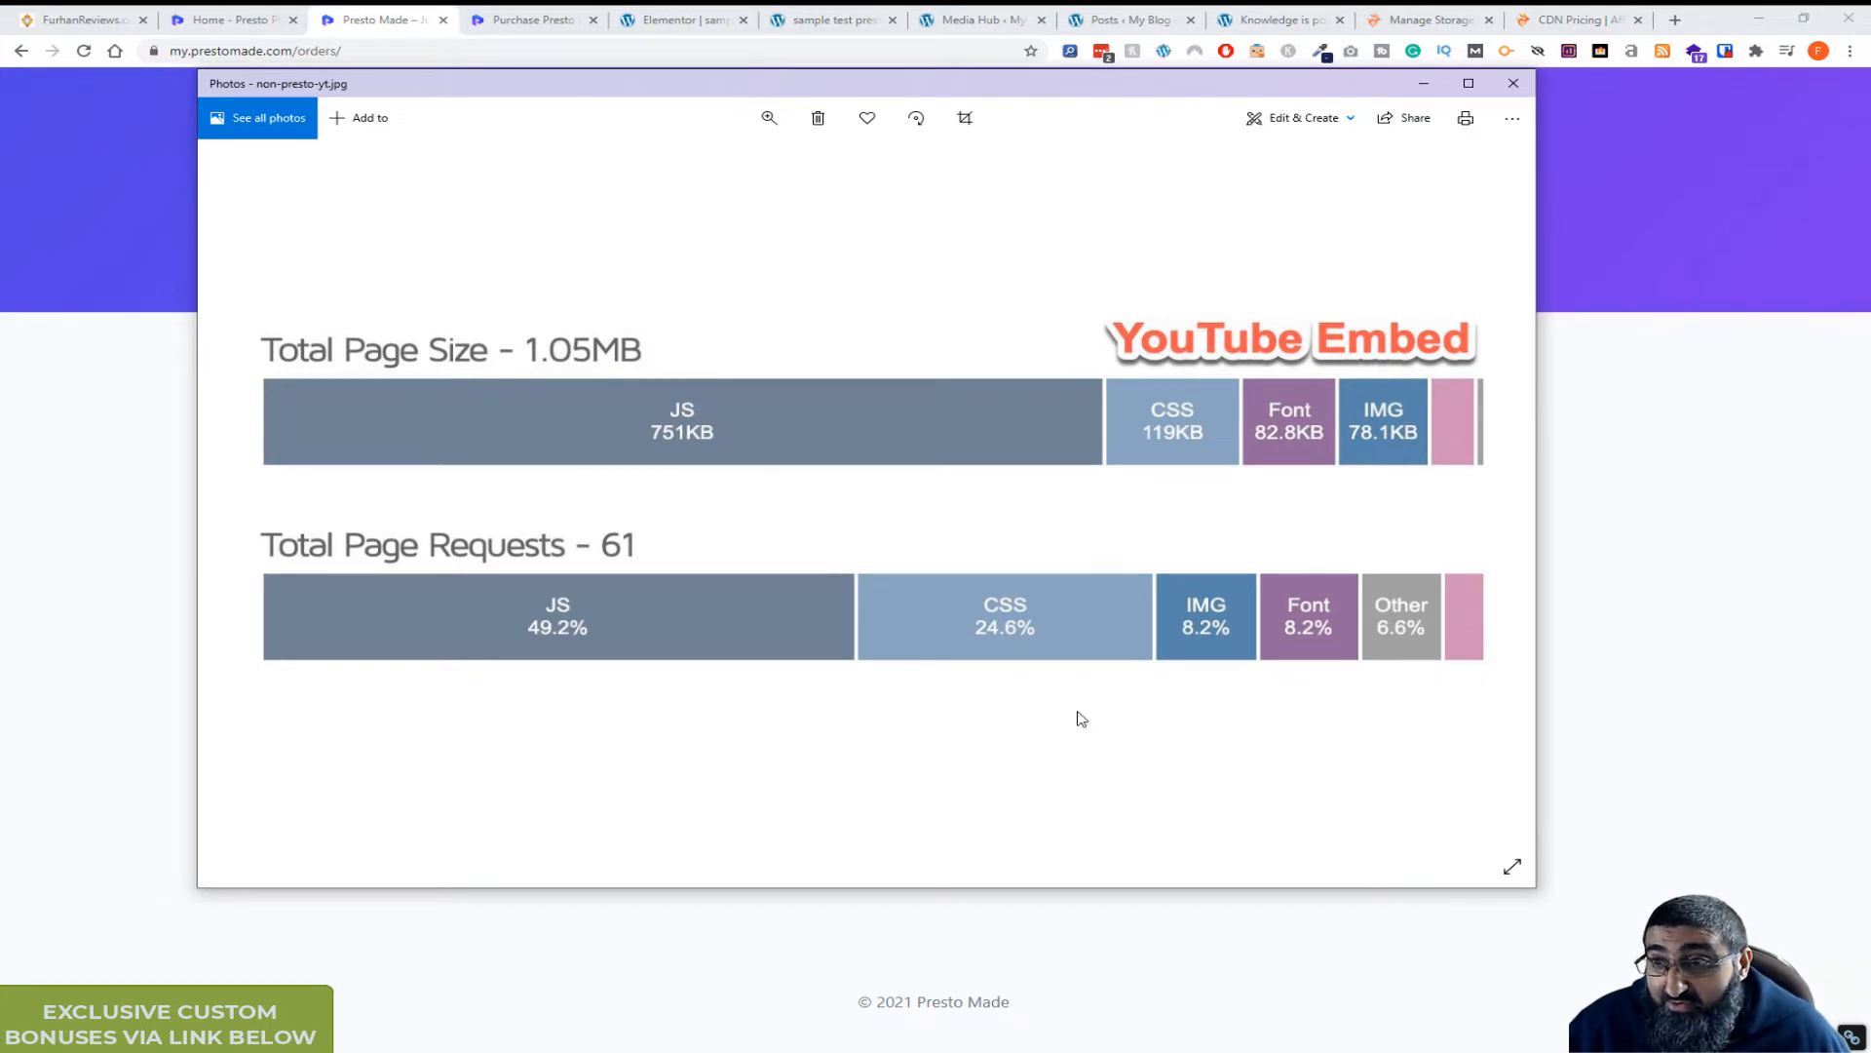
{"action": "mouse_move", "coordinate": [1142, 50]}
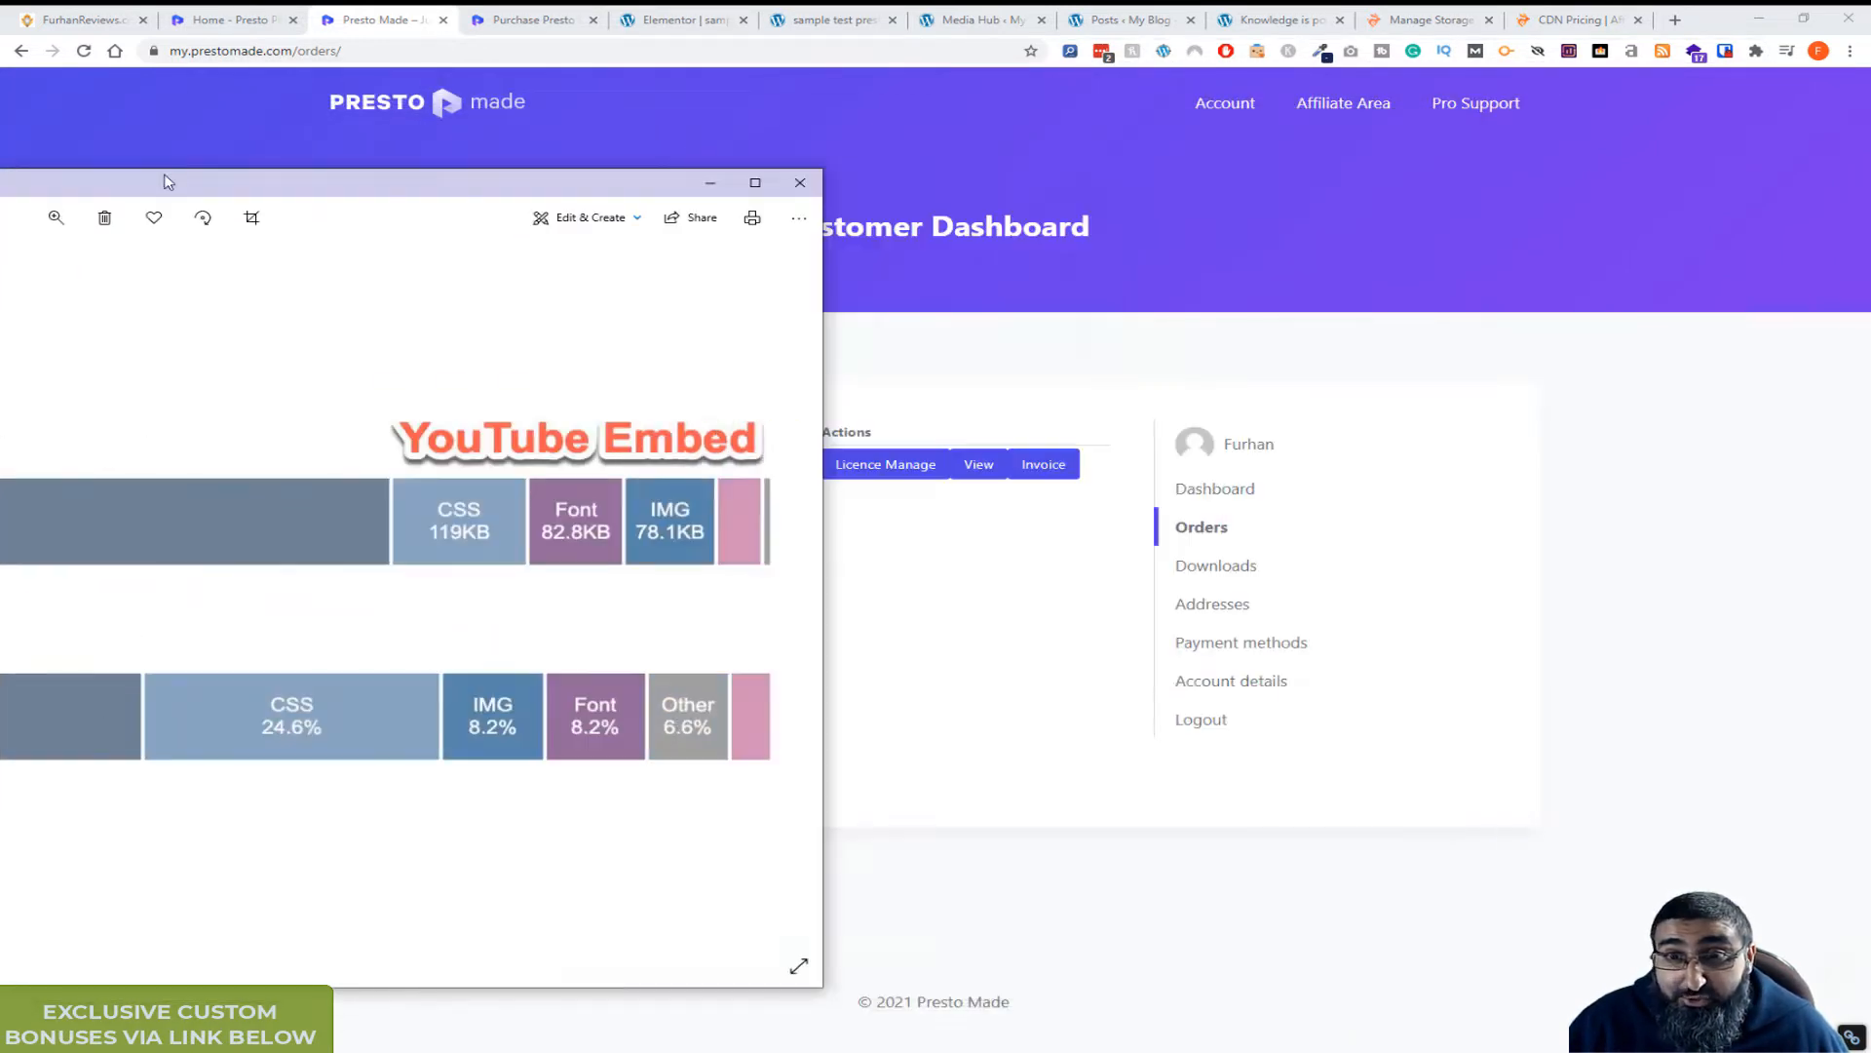
View the Presto Player optimizations chart (334KB, 46 requests) beside the YouTube embed, then close both images.
{"action": "left_click", "coordinate": [799, 184]}
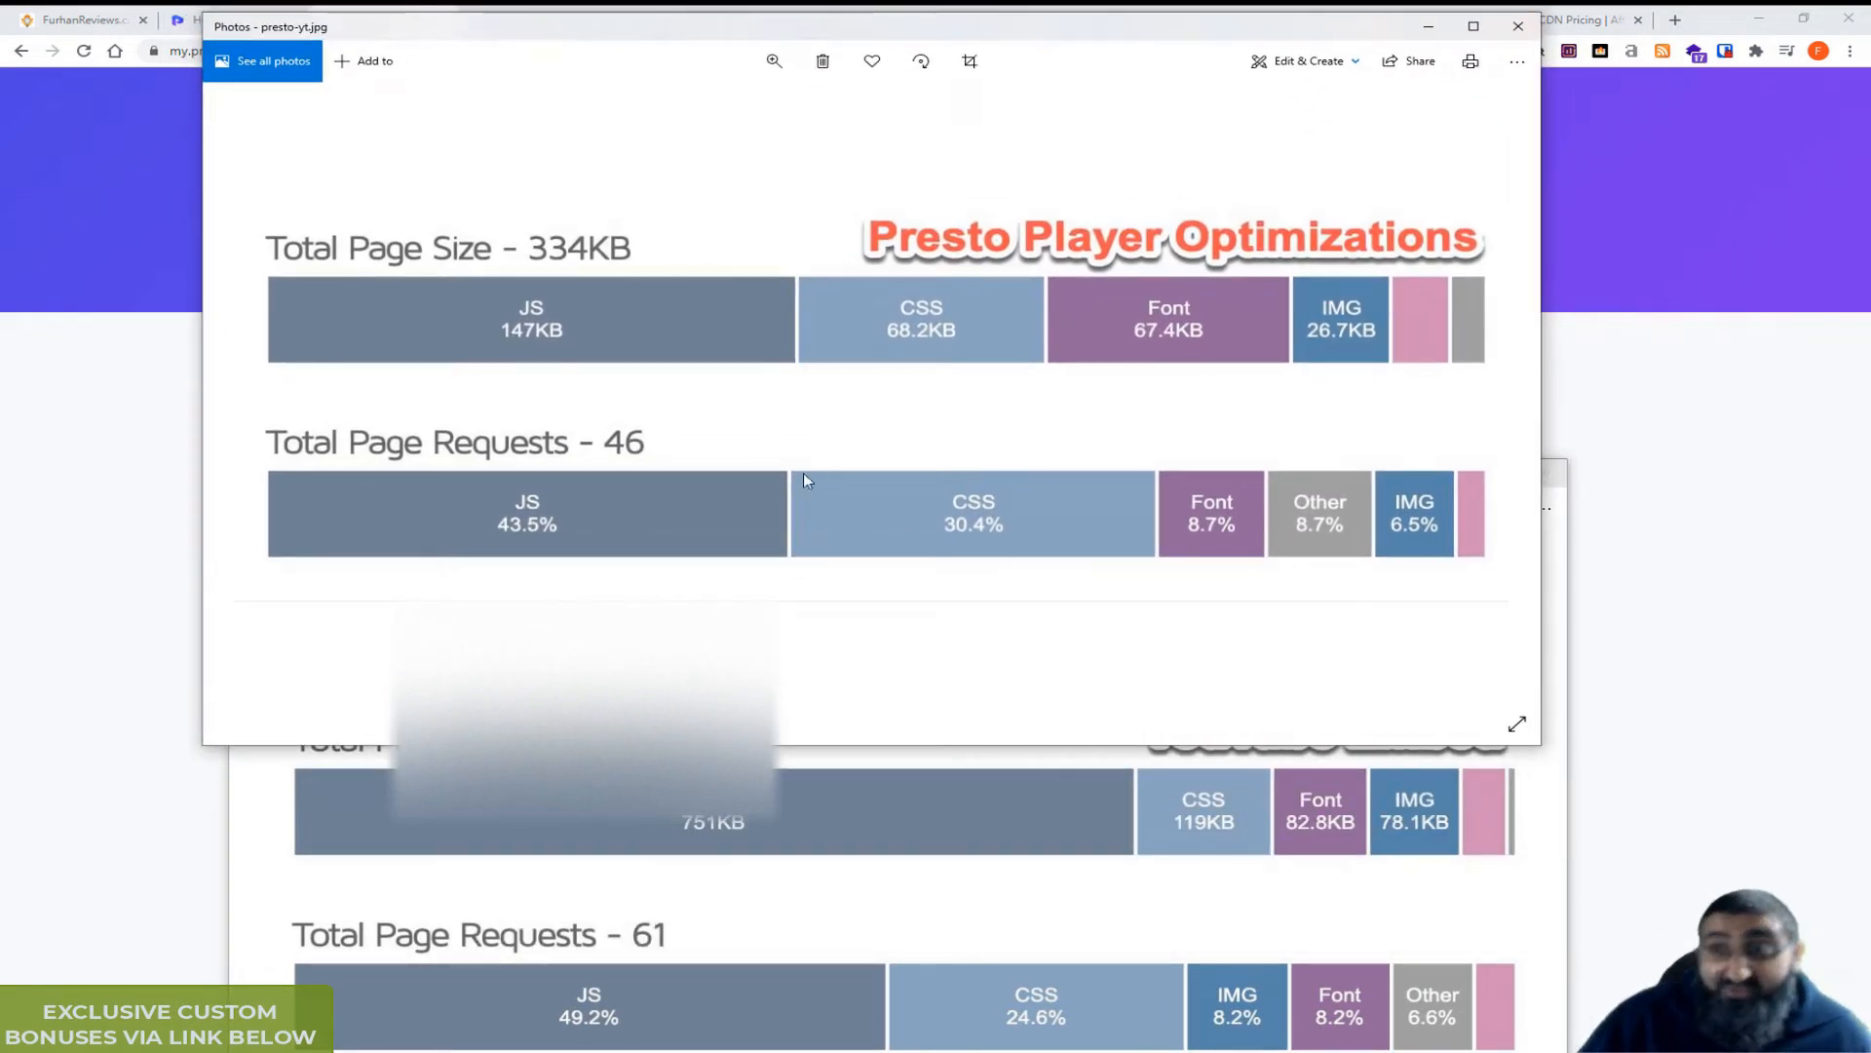
{"action": "mouse_move", "coordinate": [706, 505]}
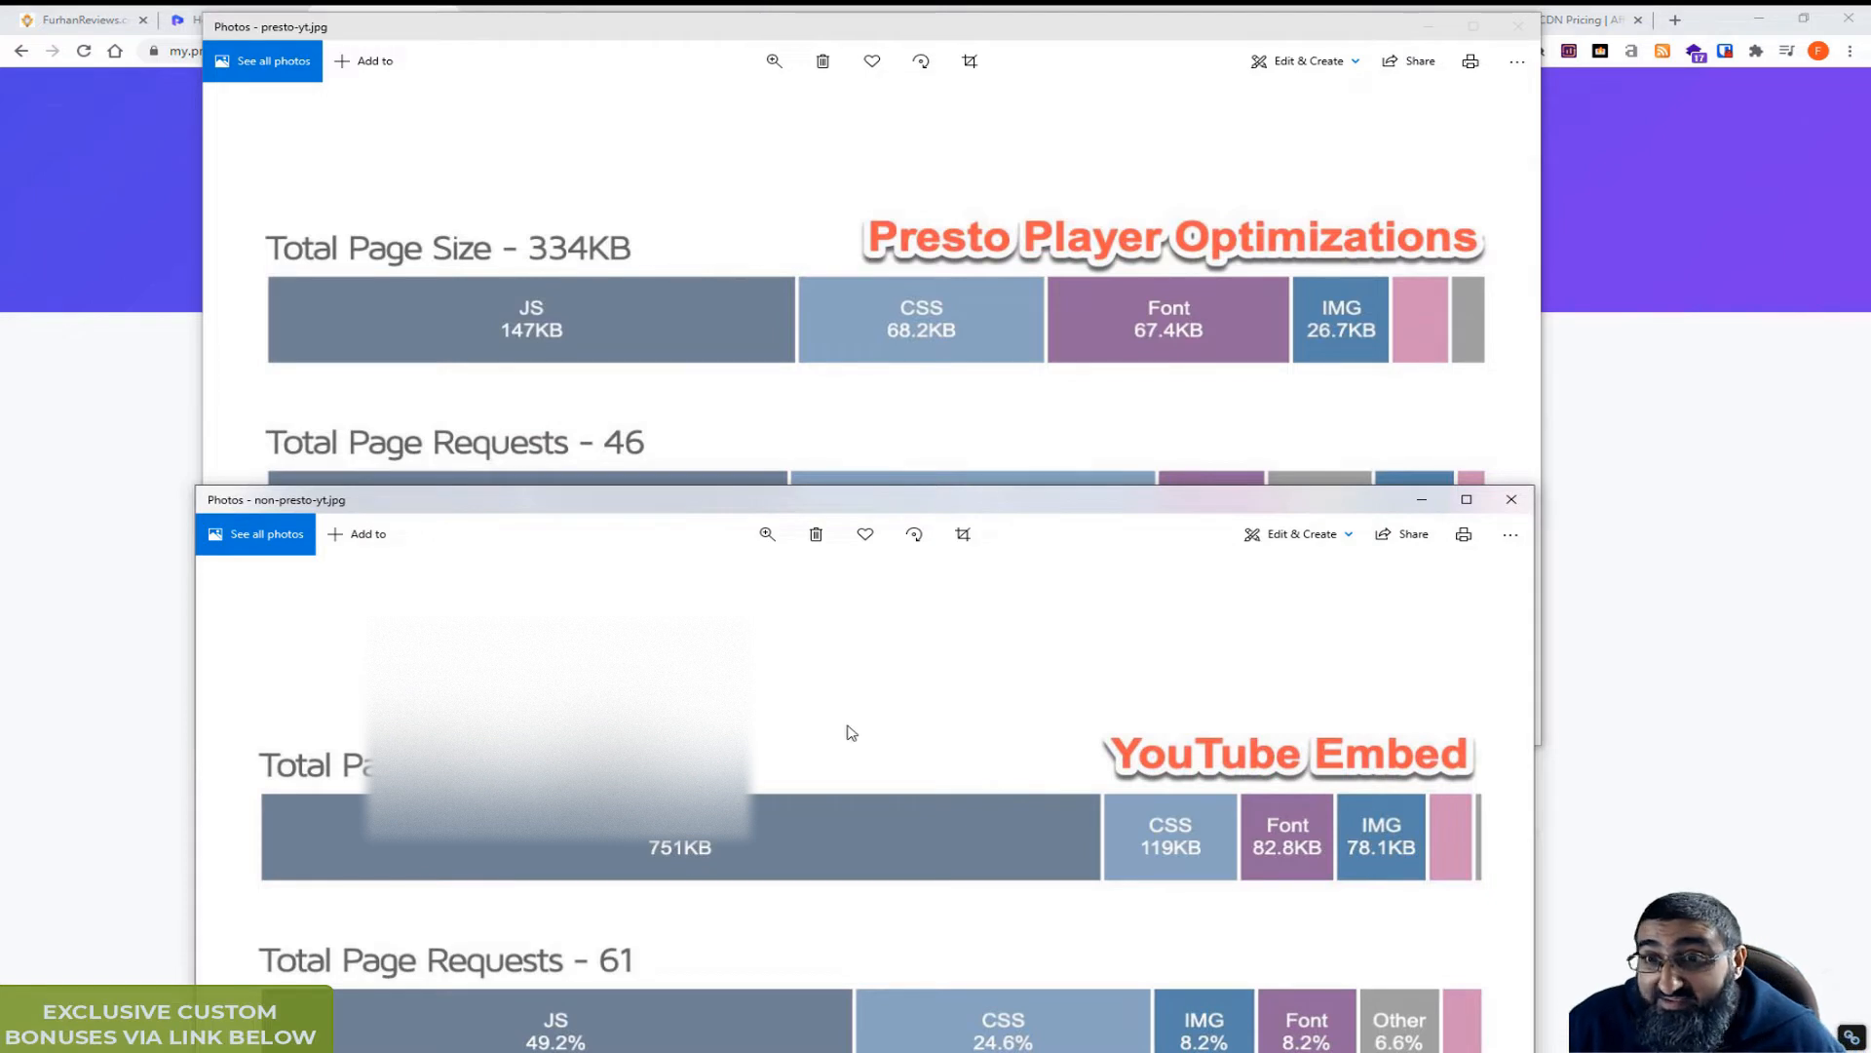
{"action": "mouse_move", "coordinate": [1051, 509]}
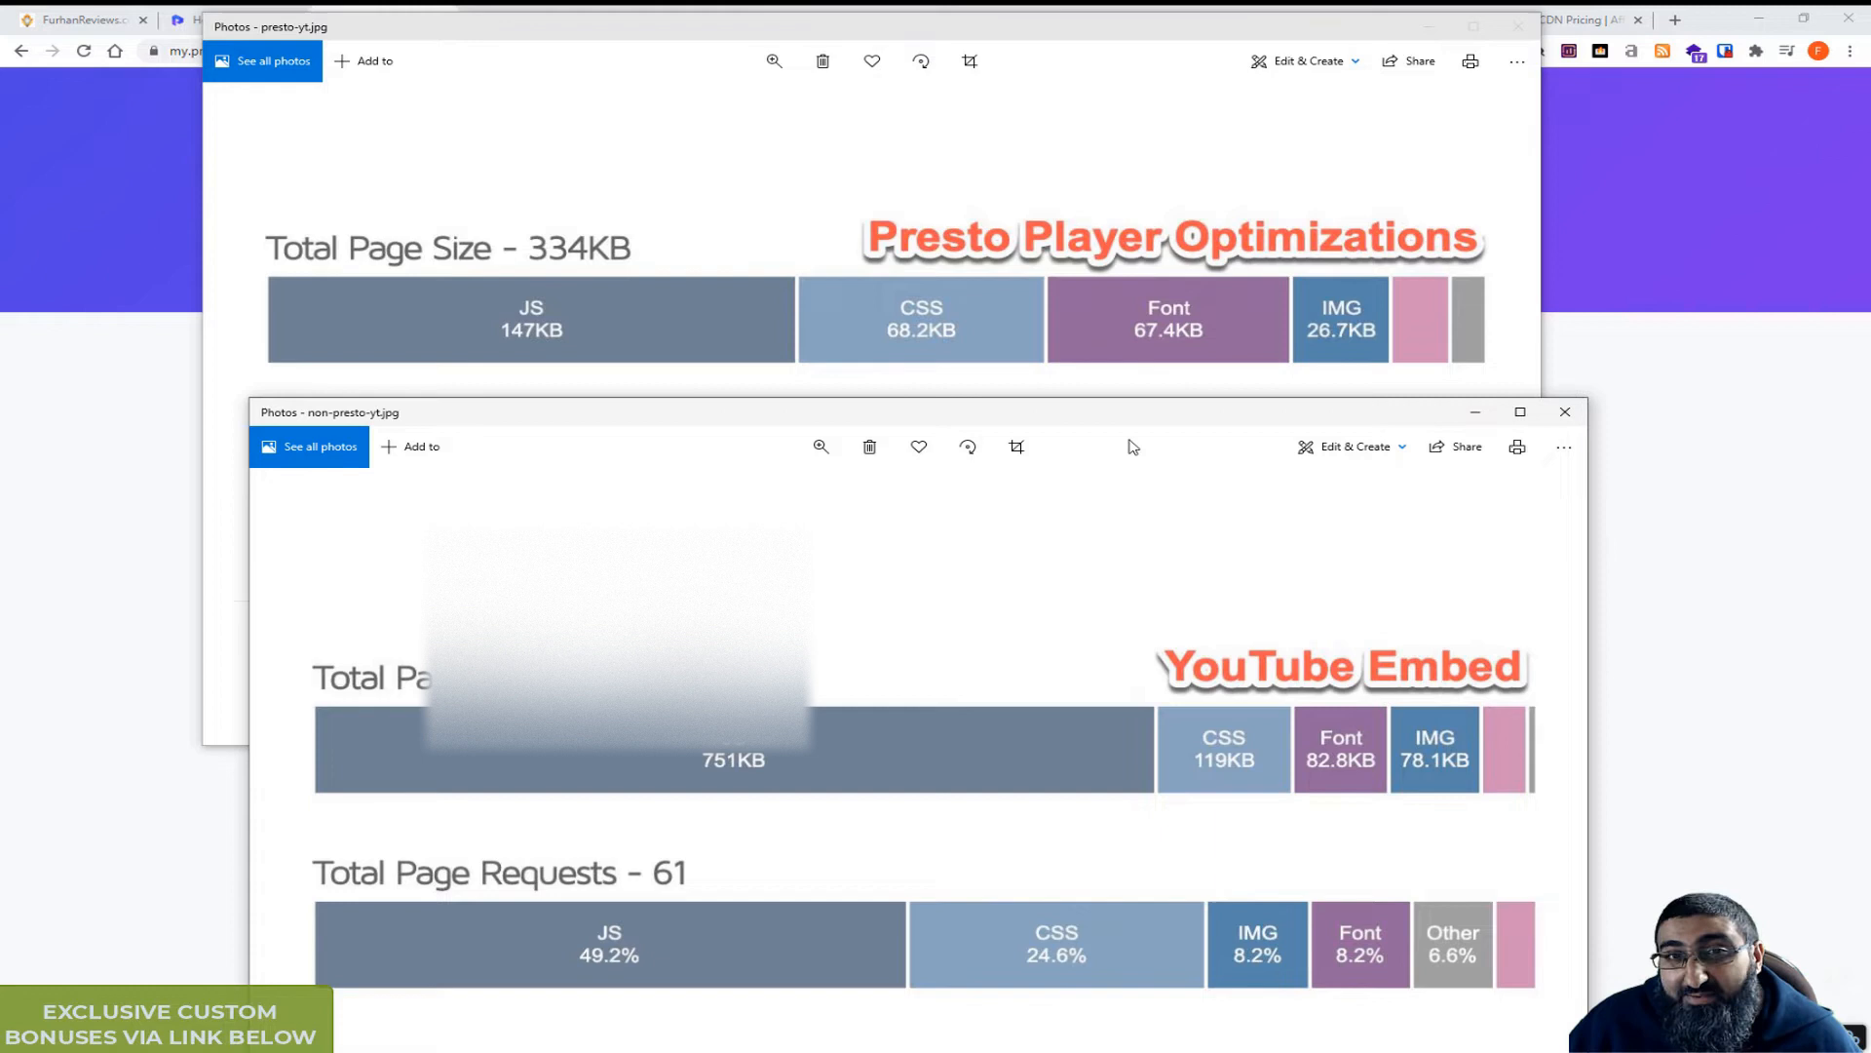
{"action": "mouse_move", "coordinate": [1238, 519]}
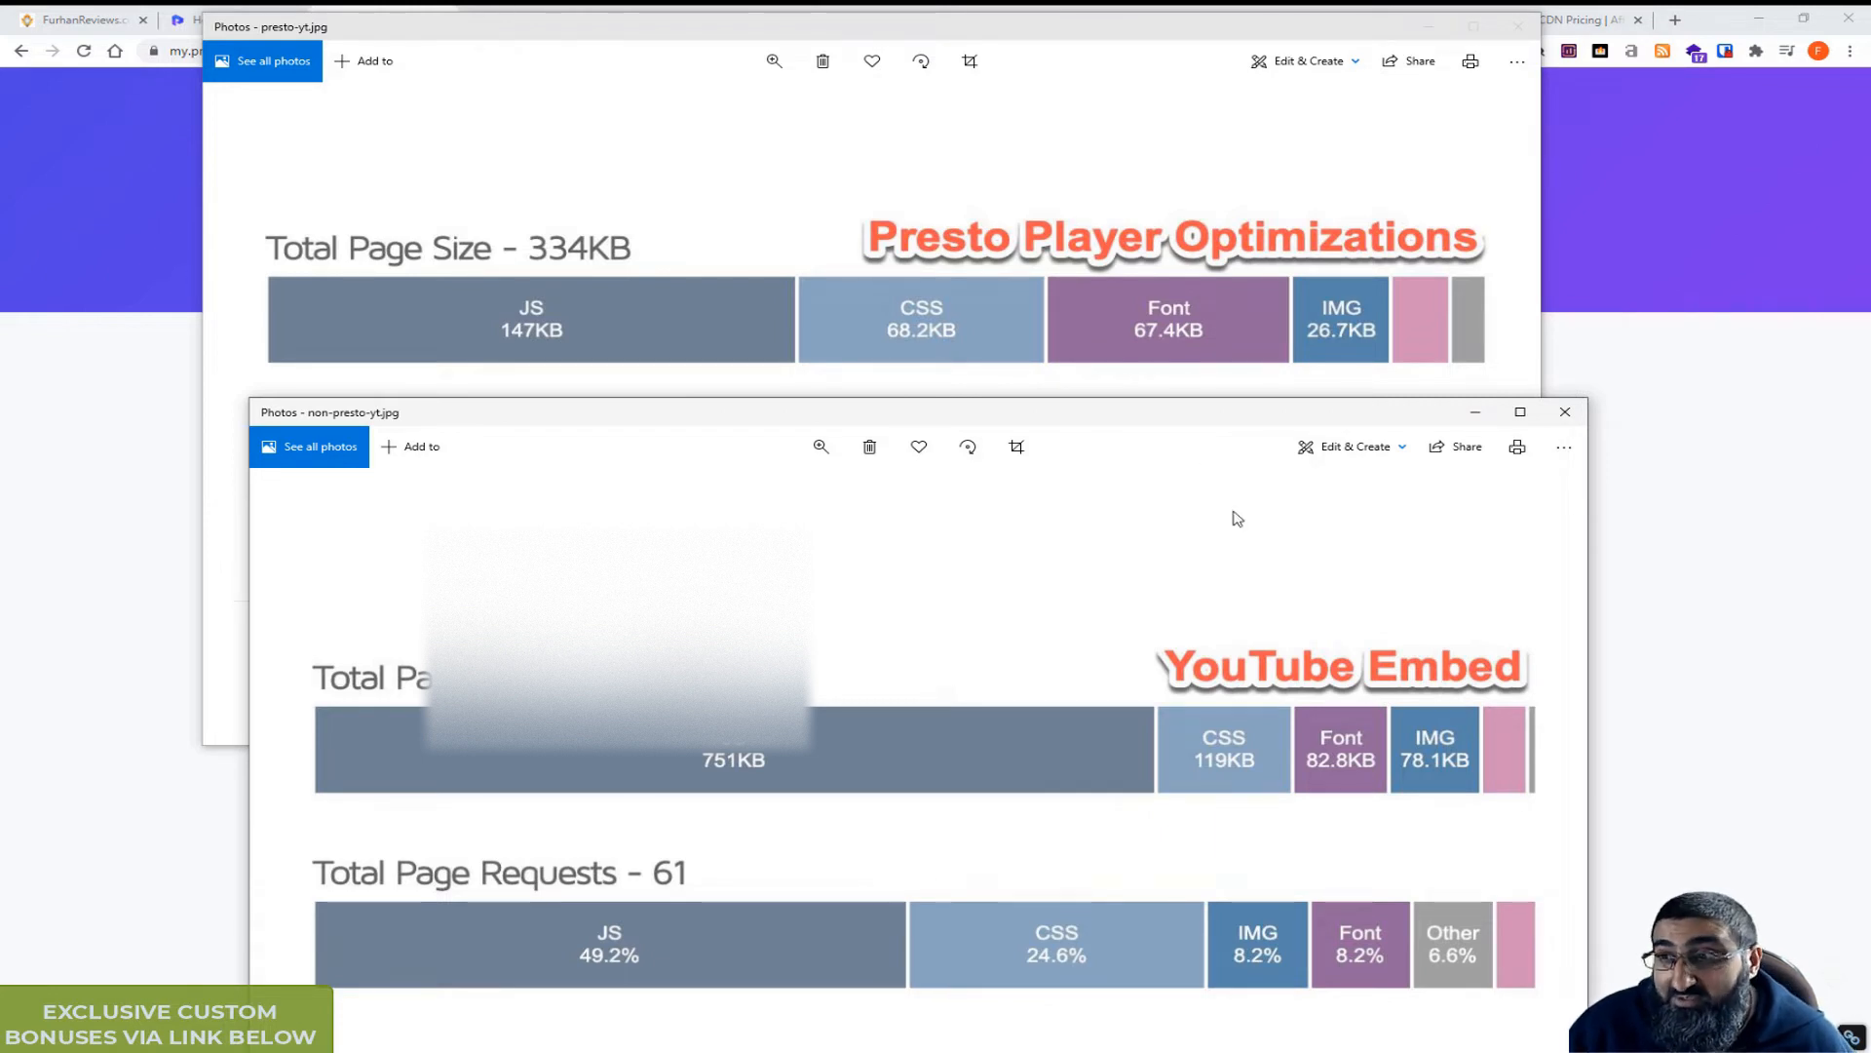
{"action": "left_click", "coordinate": [1565, 412]}
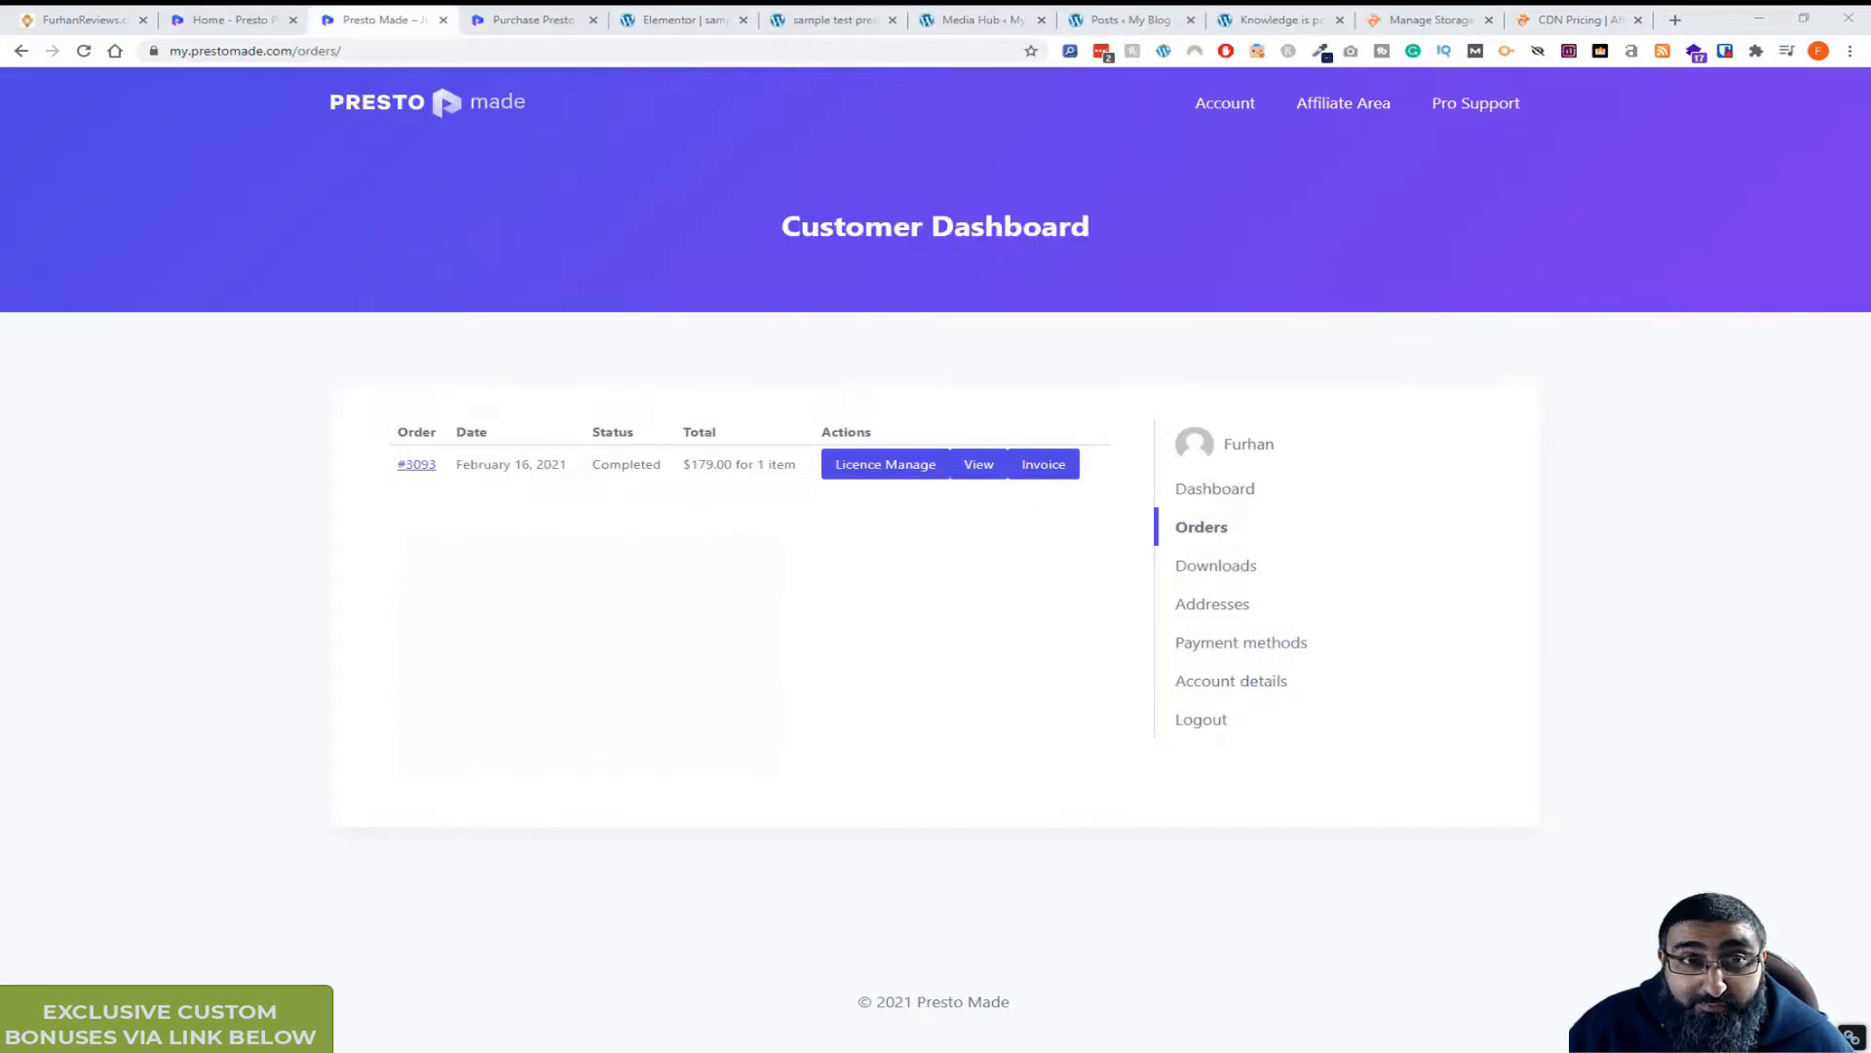
Return to the $179 lifetime checkout page, then show the sample test presto post preview.
{"action": "left_click", "coordinate": [531, 19]}
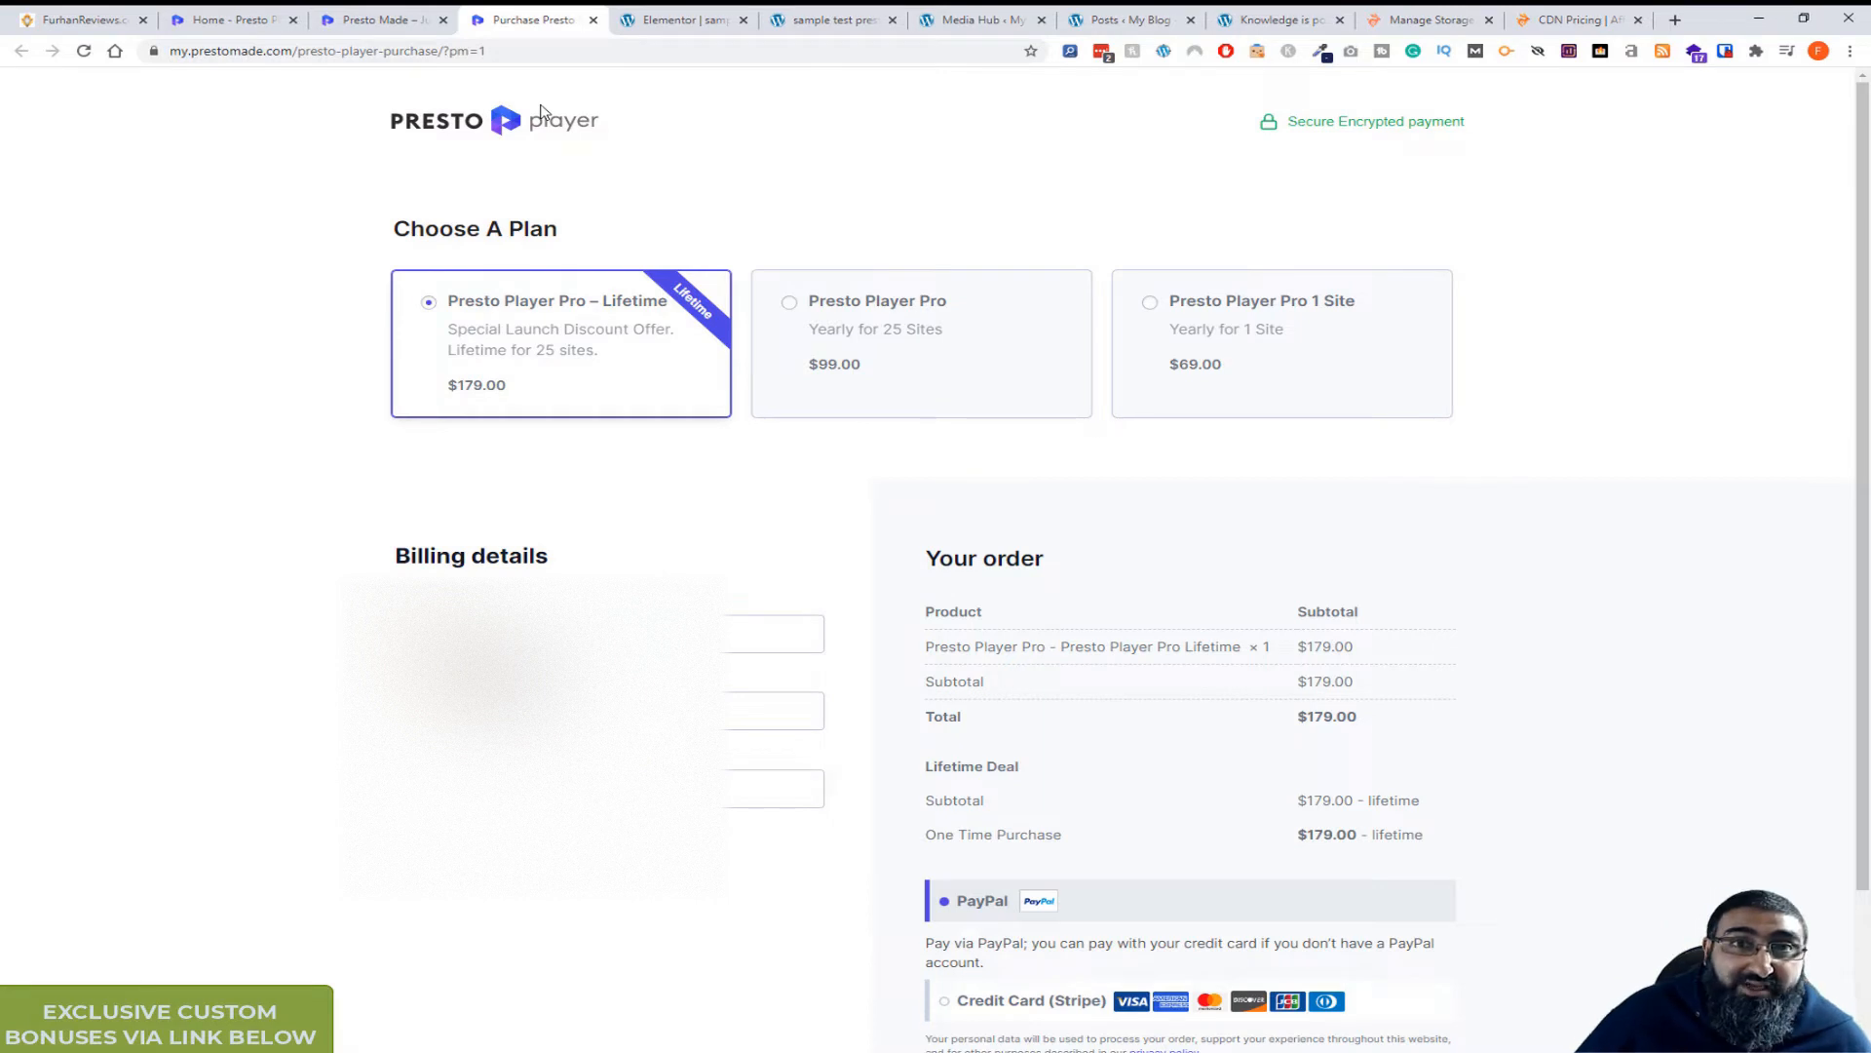
{"action": "mouse_move", "coordinate": [690, 57]}
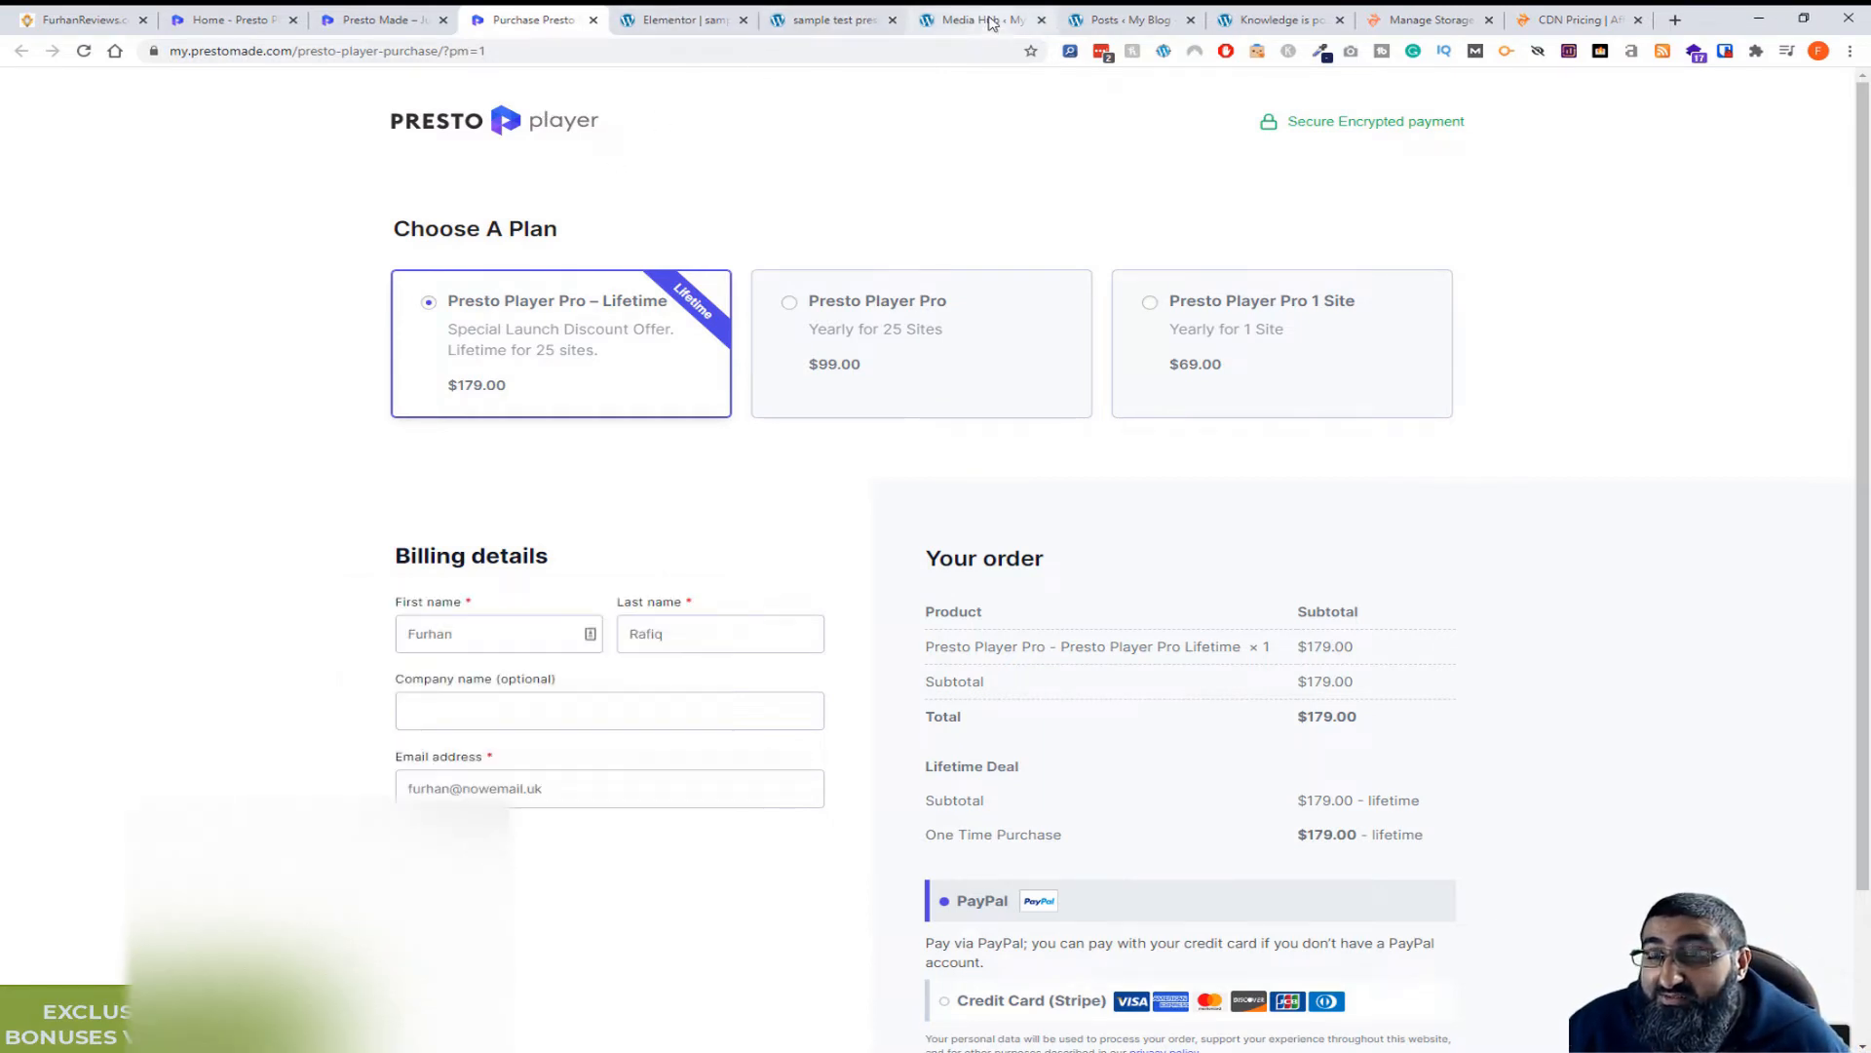
{"action": "left_click", "coordinate": [823, 19]}
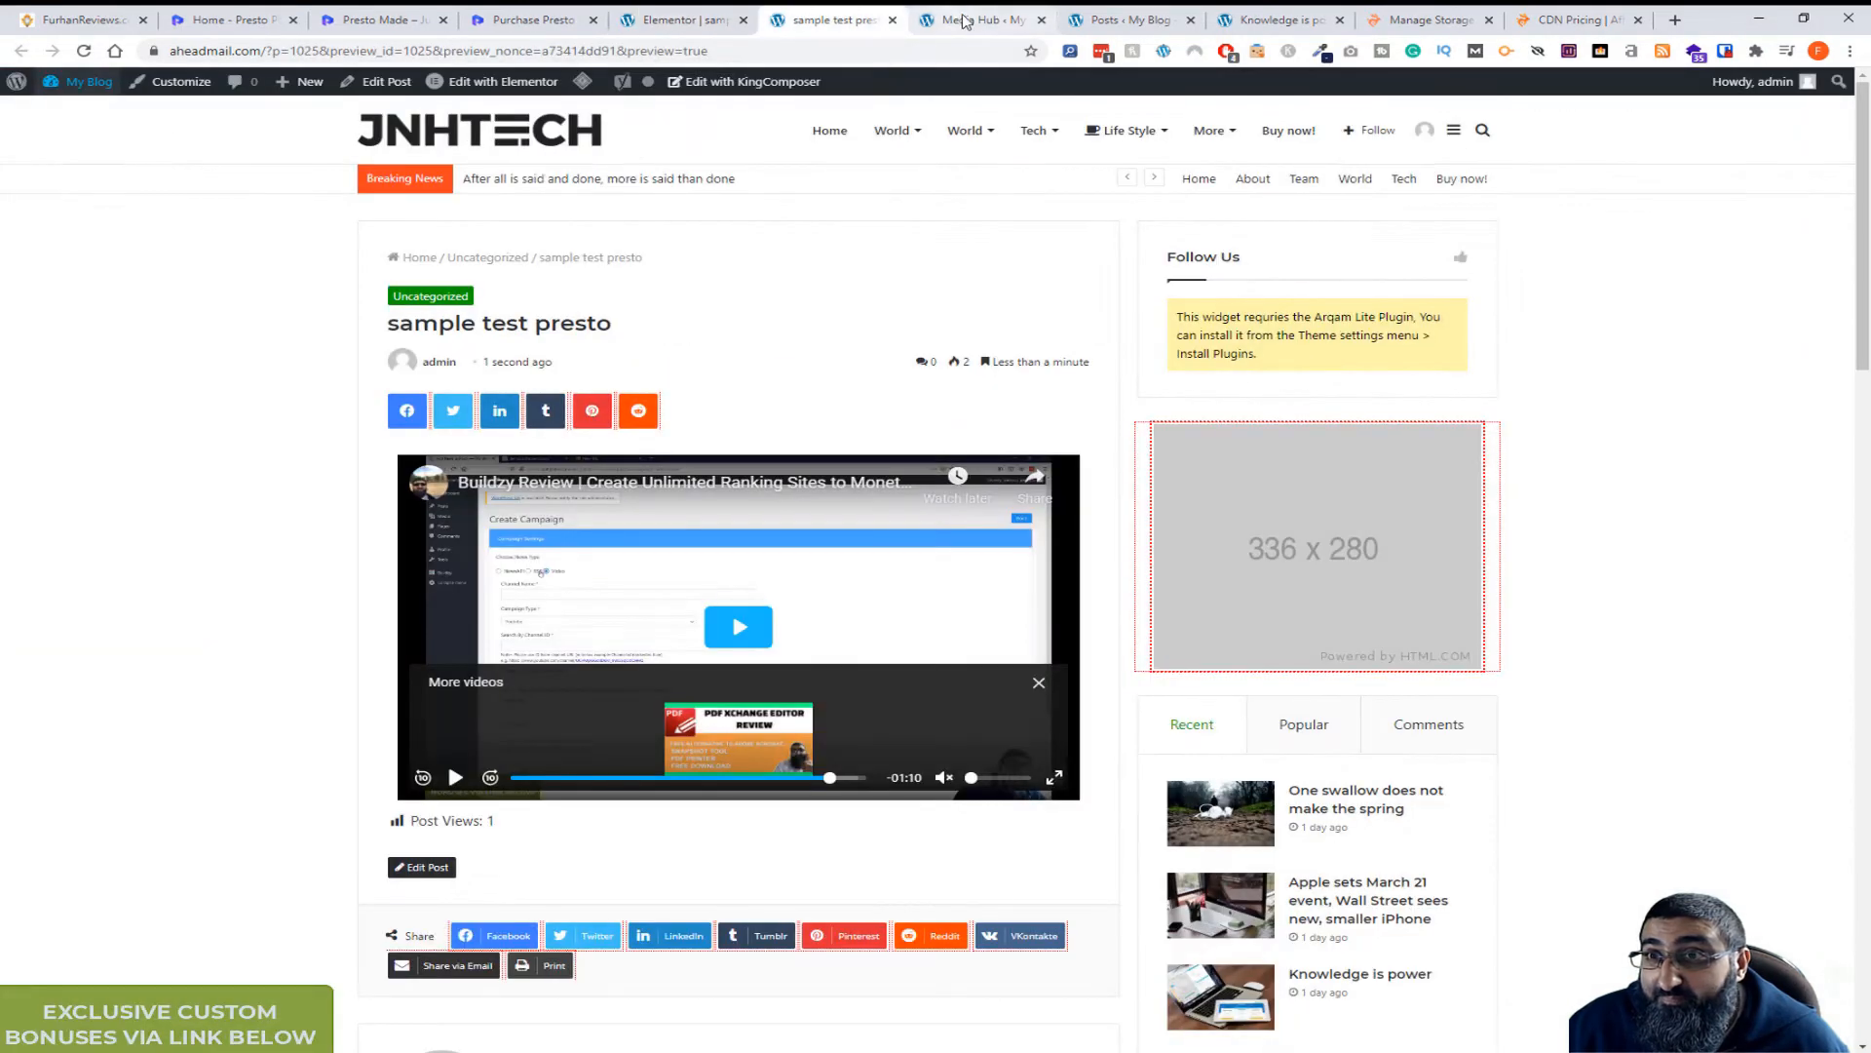
Show the Presto Player Media Hub listing two published videos with shortcodes.
{"action": "left_click", "coordinate": [979, 19]}
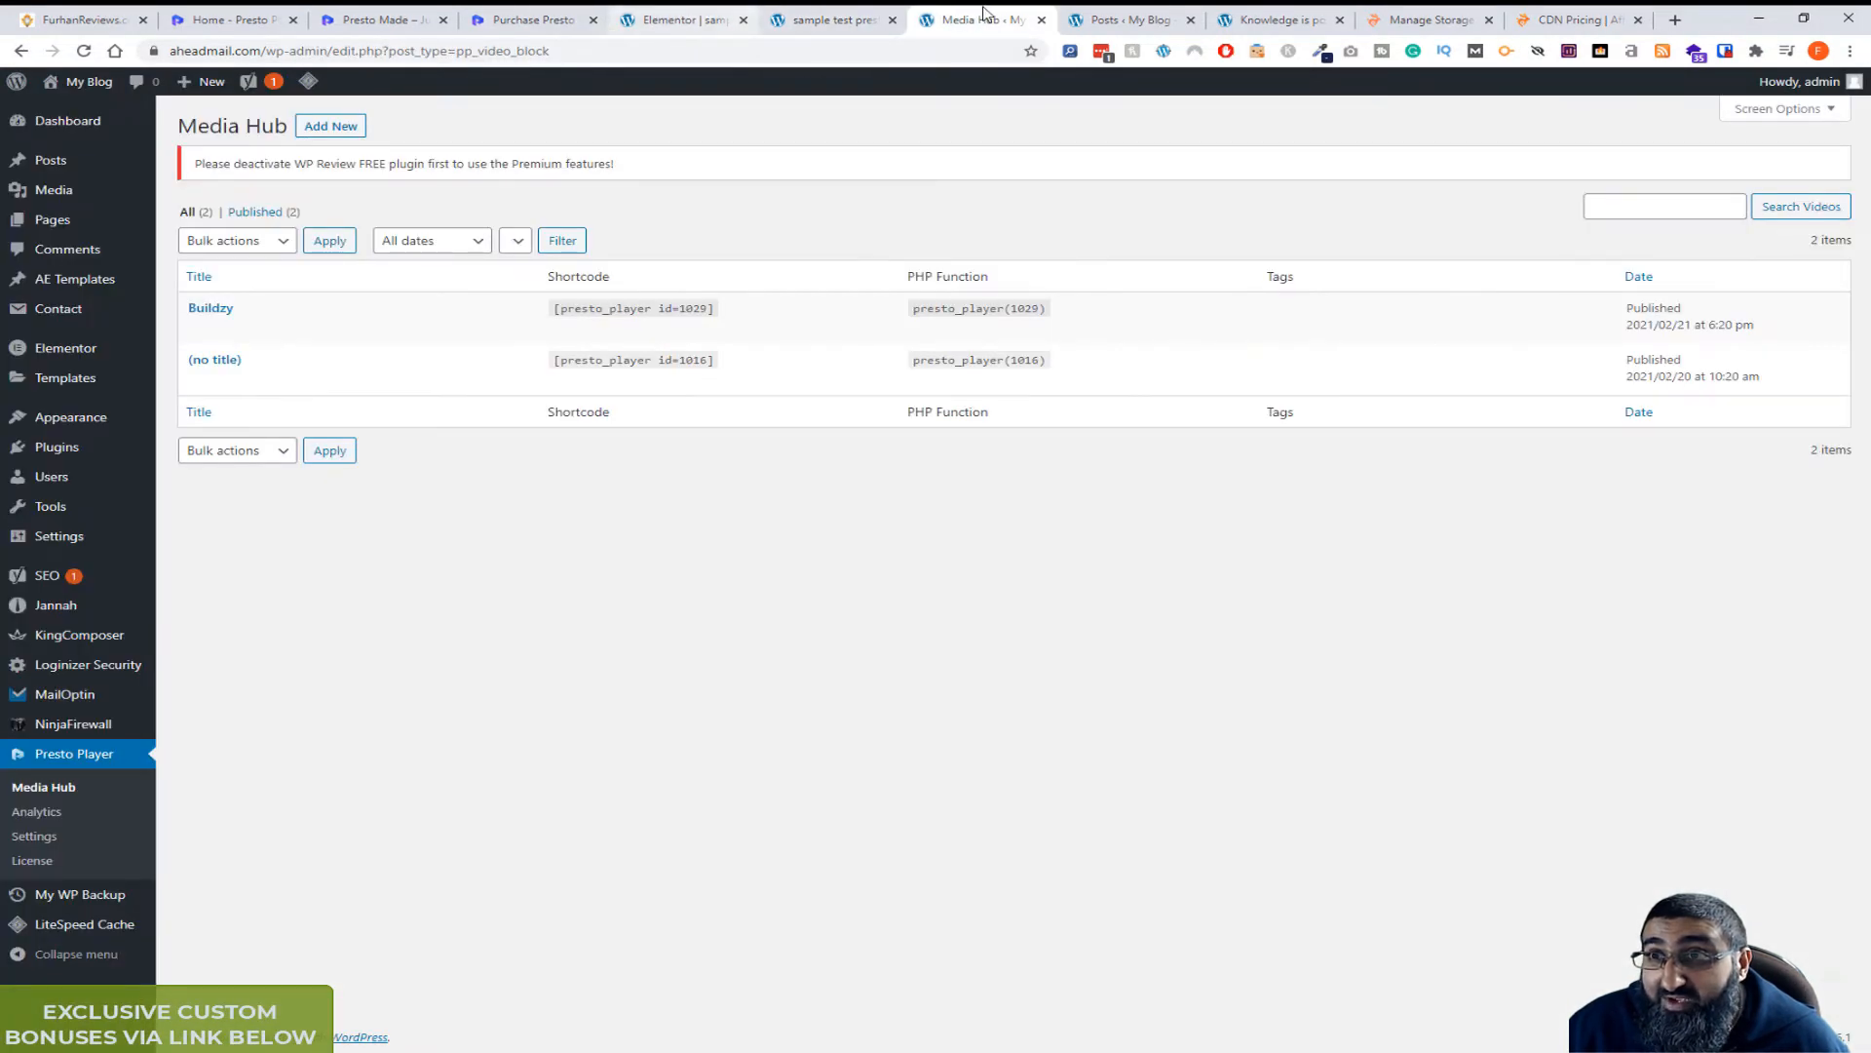
{"action": "left_click", "coordinate": [1123, 20]}
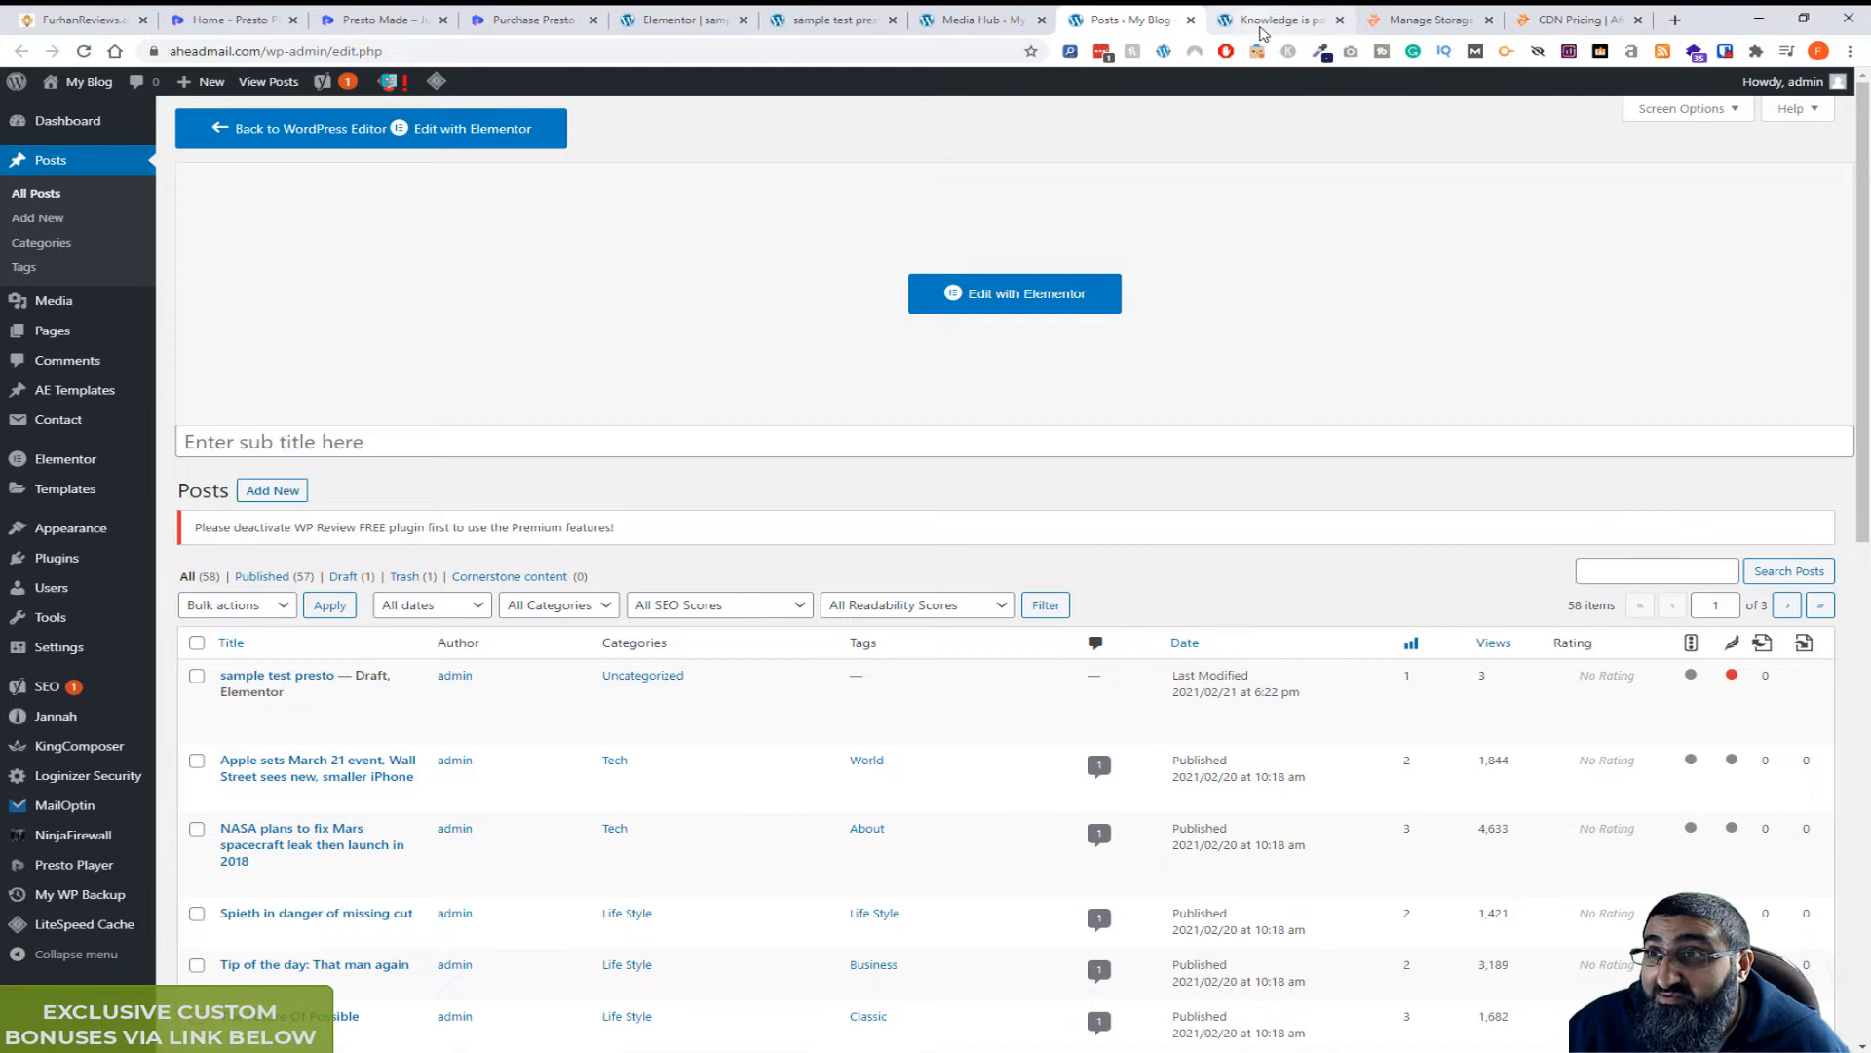
{"action": "left_click", "coordinate": [979, 19]}
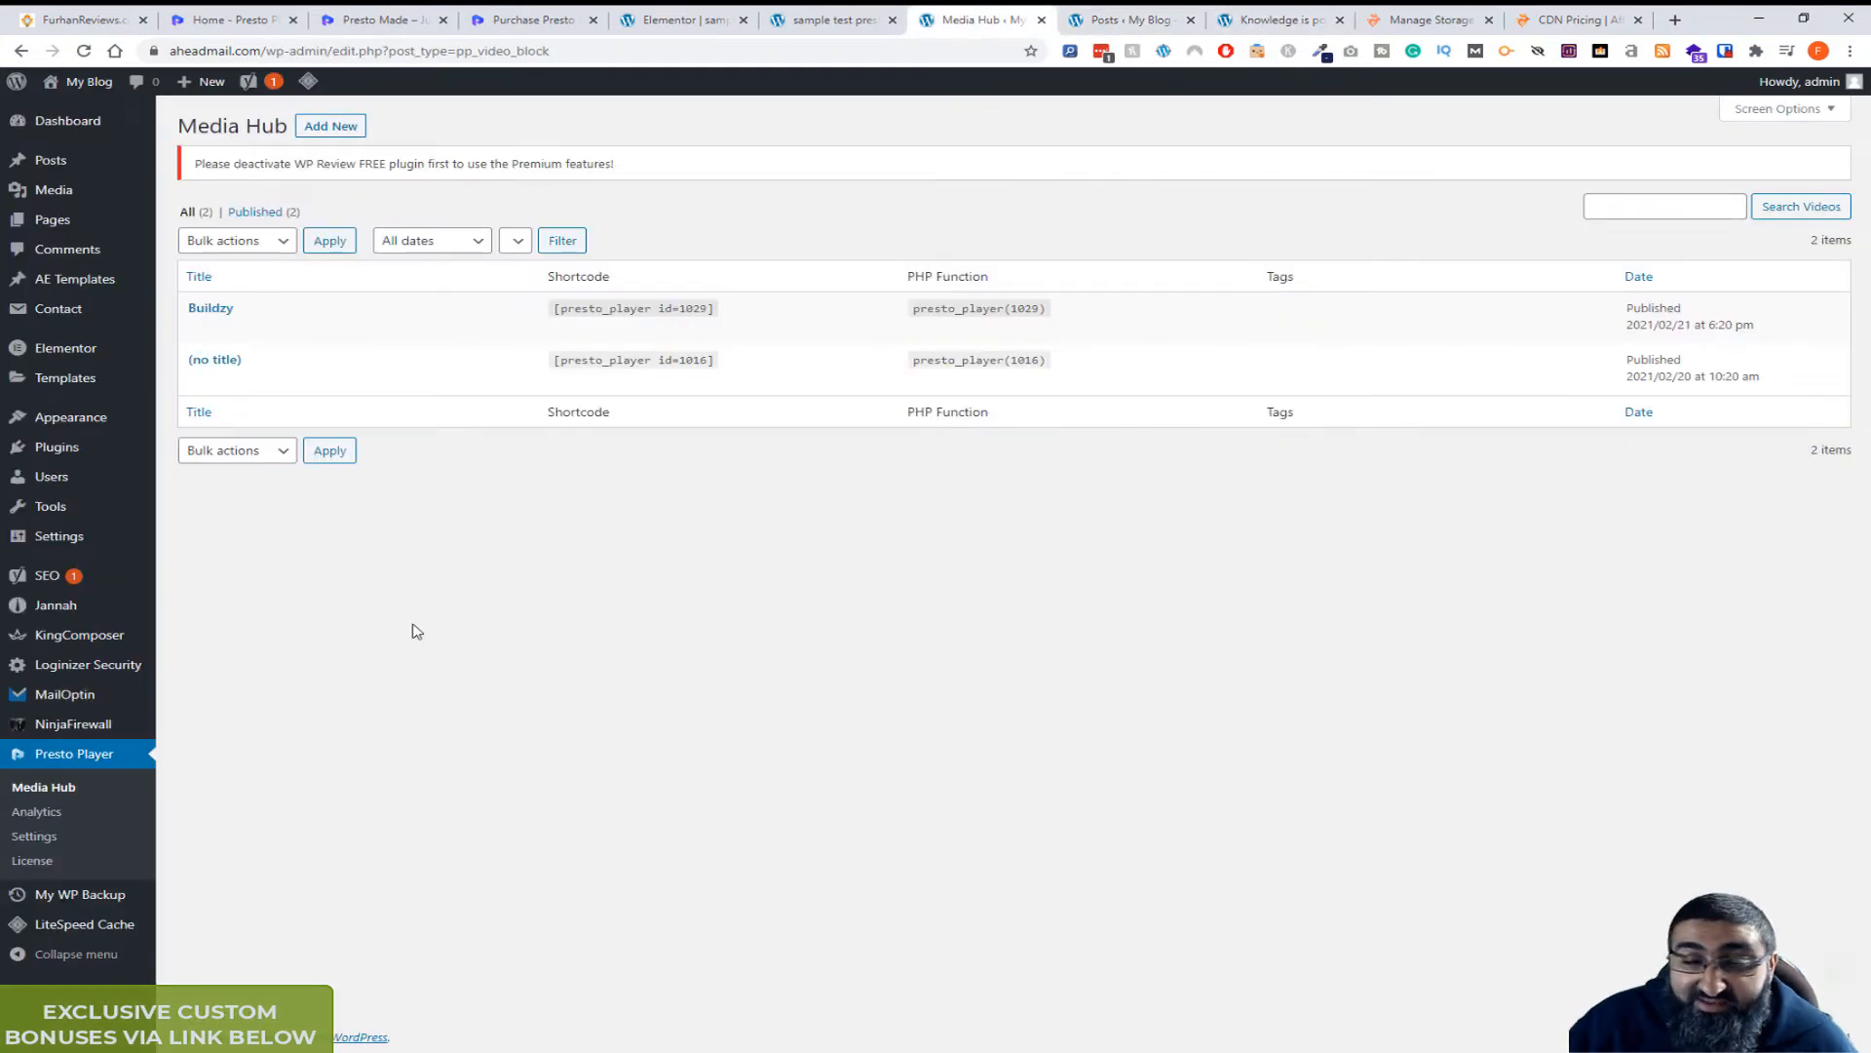
{"action": "mouse_move", "coordinate": [84, 794]}
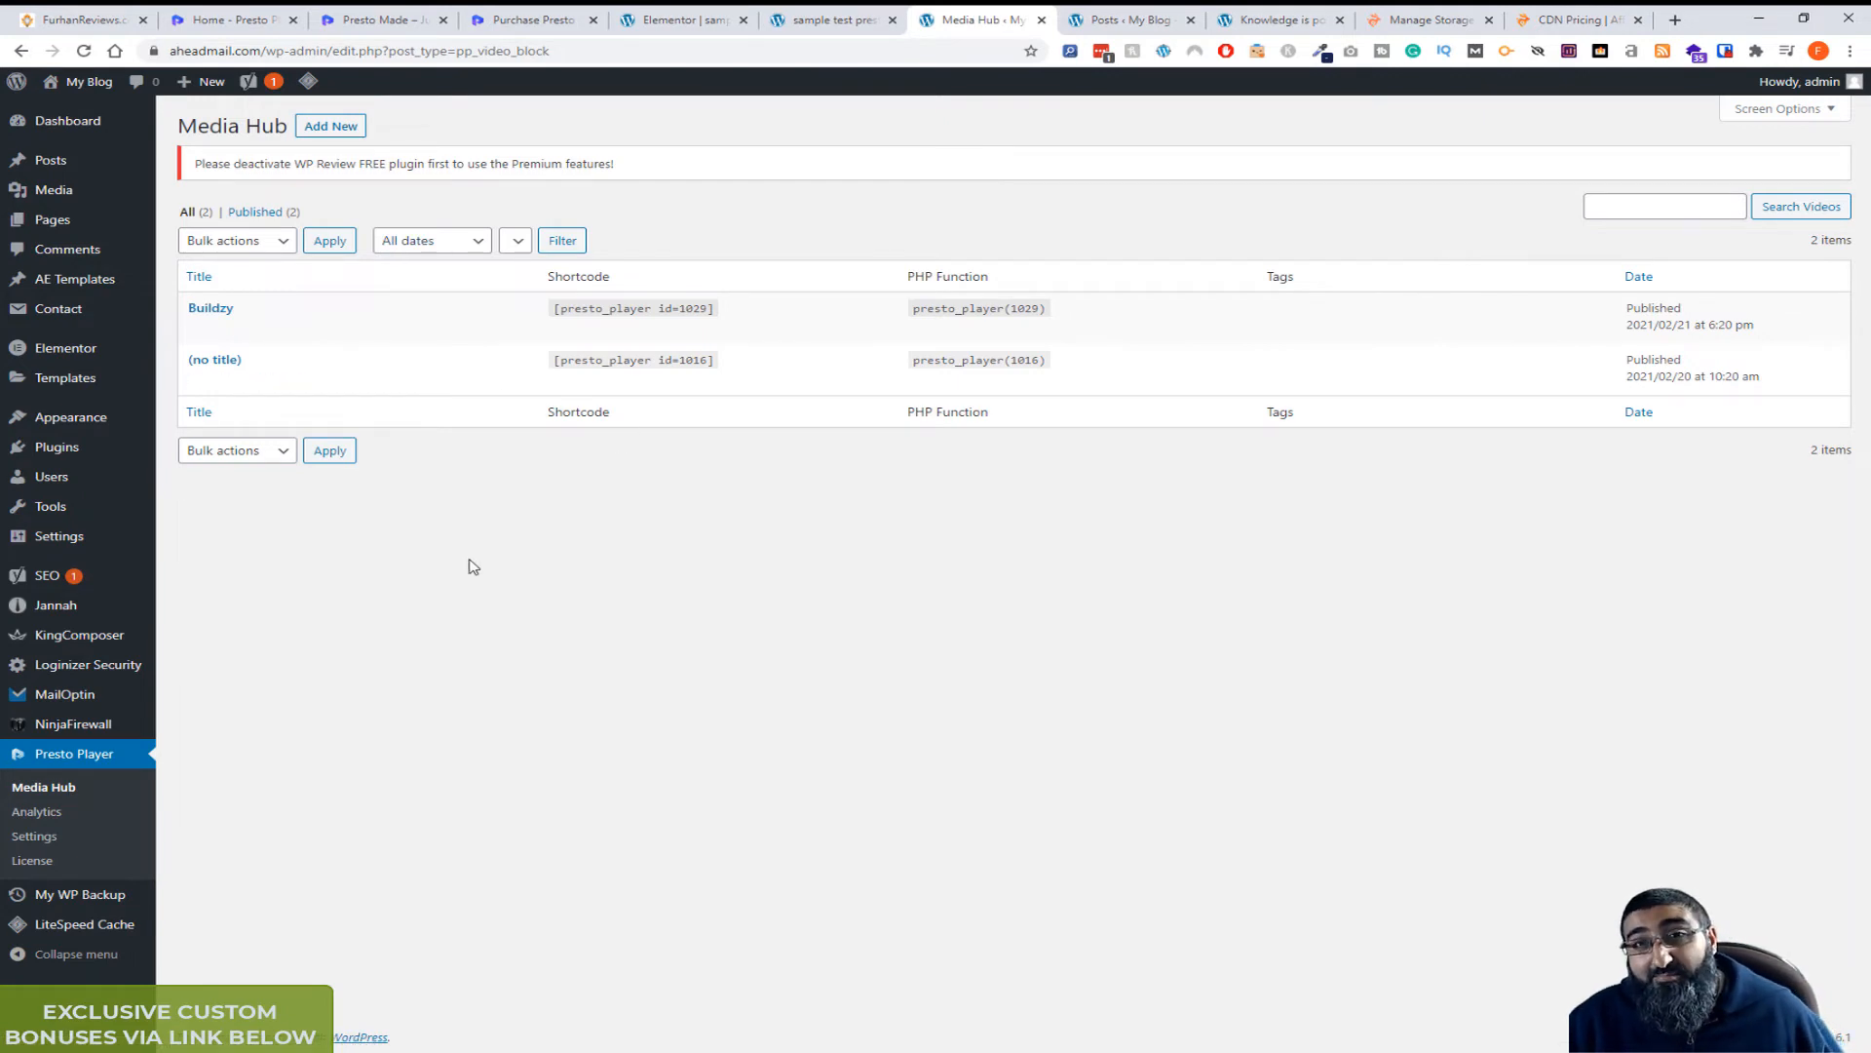
{"action": "mouse_move", "coordinate": [471, 499]}
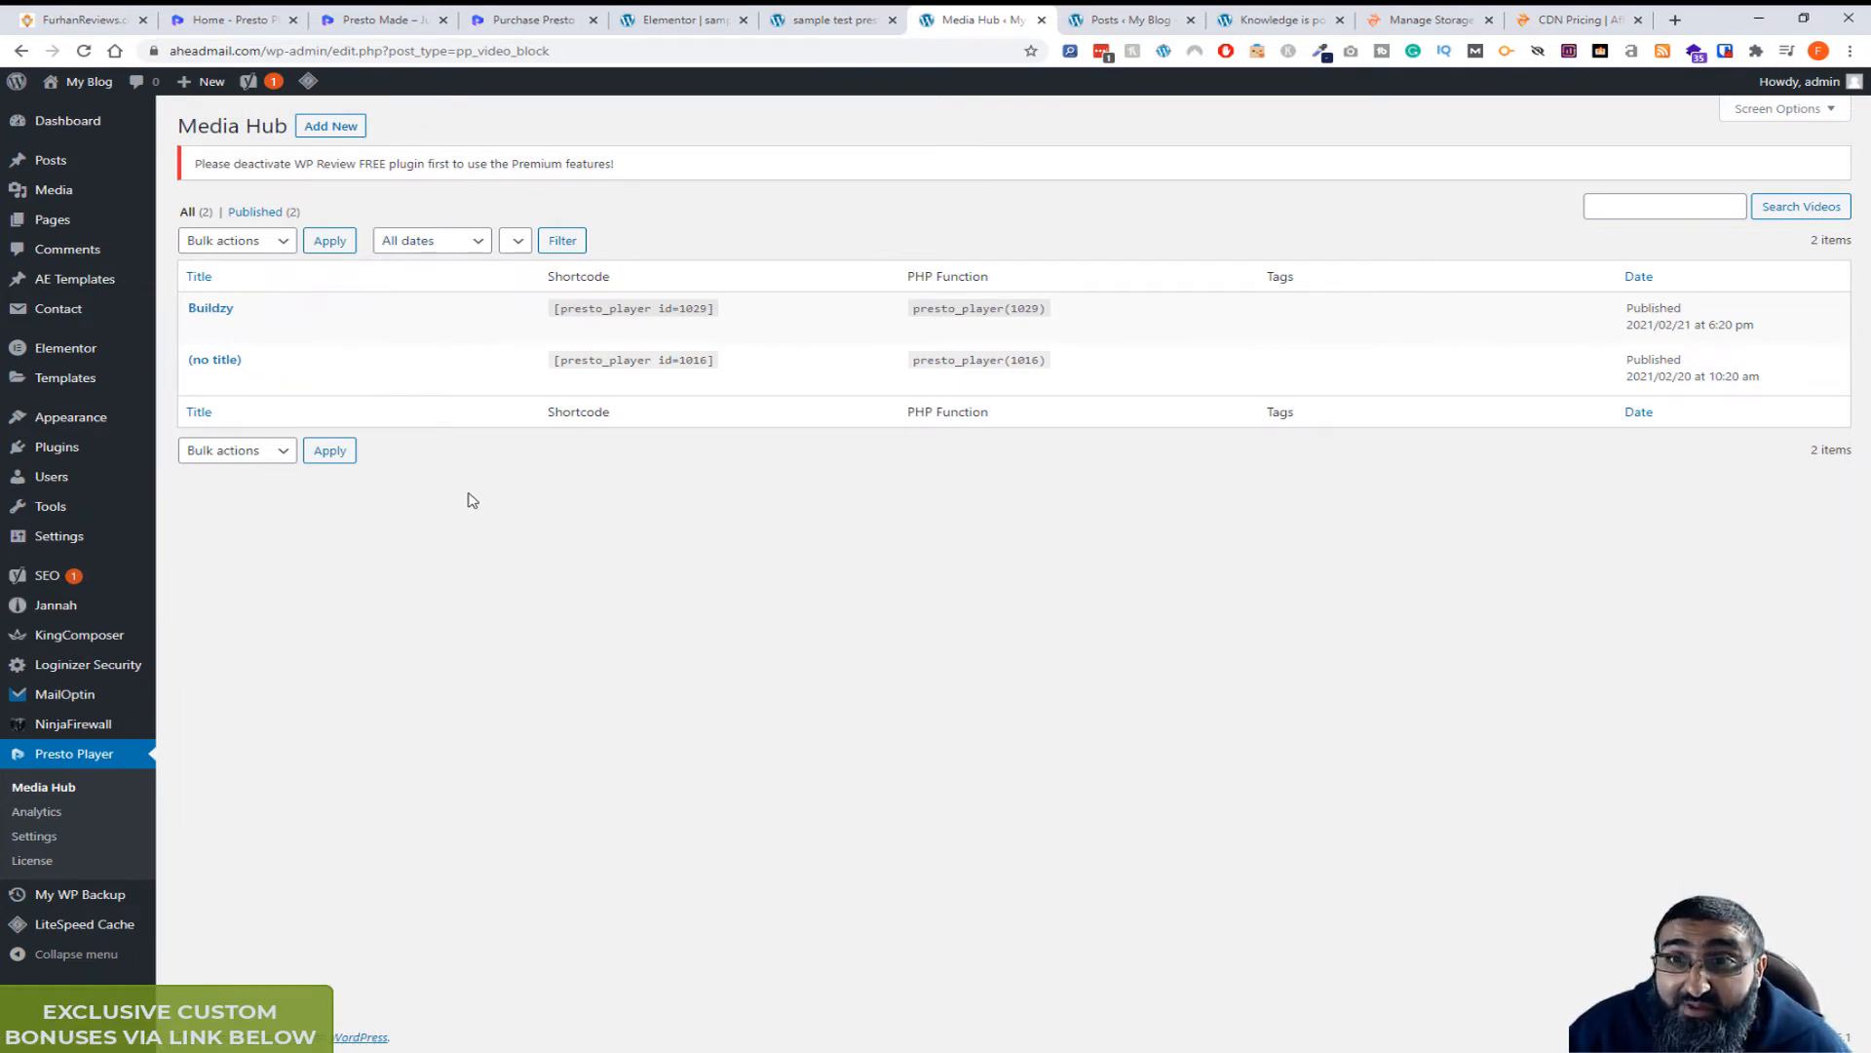
{"action": "mouse_move", "coordinate": [483, 503]}
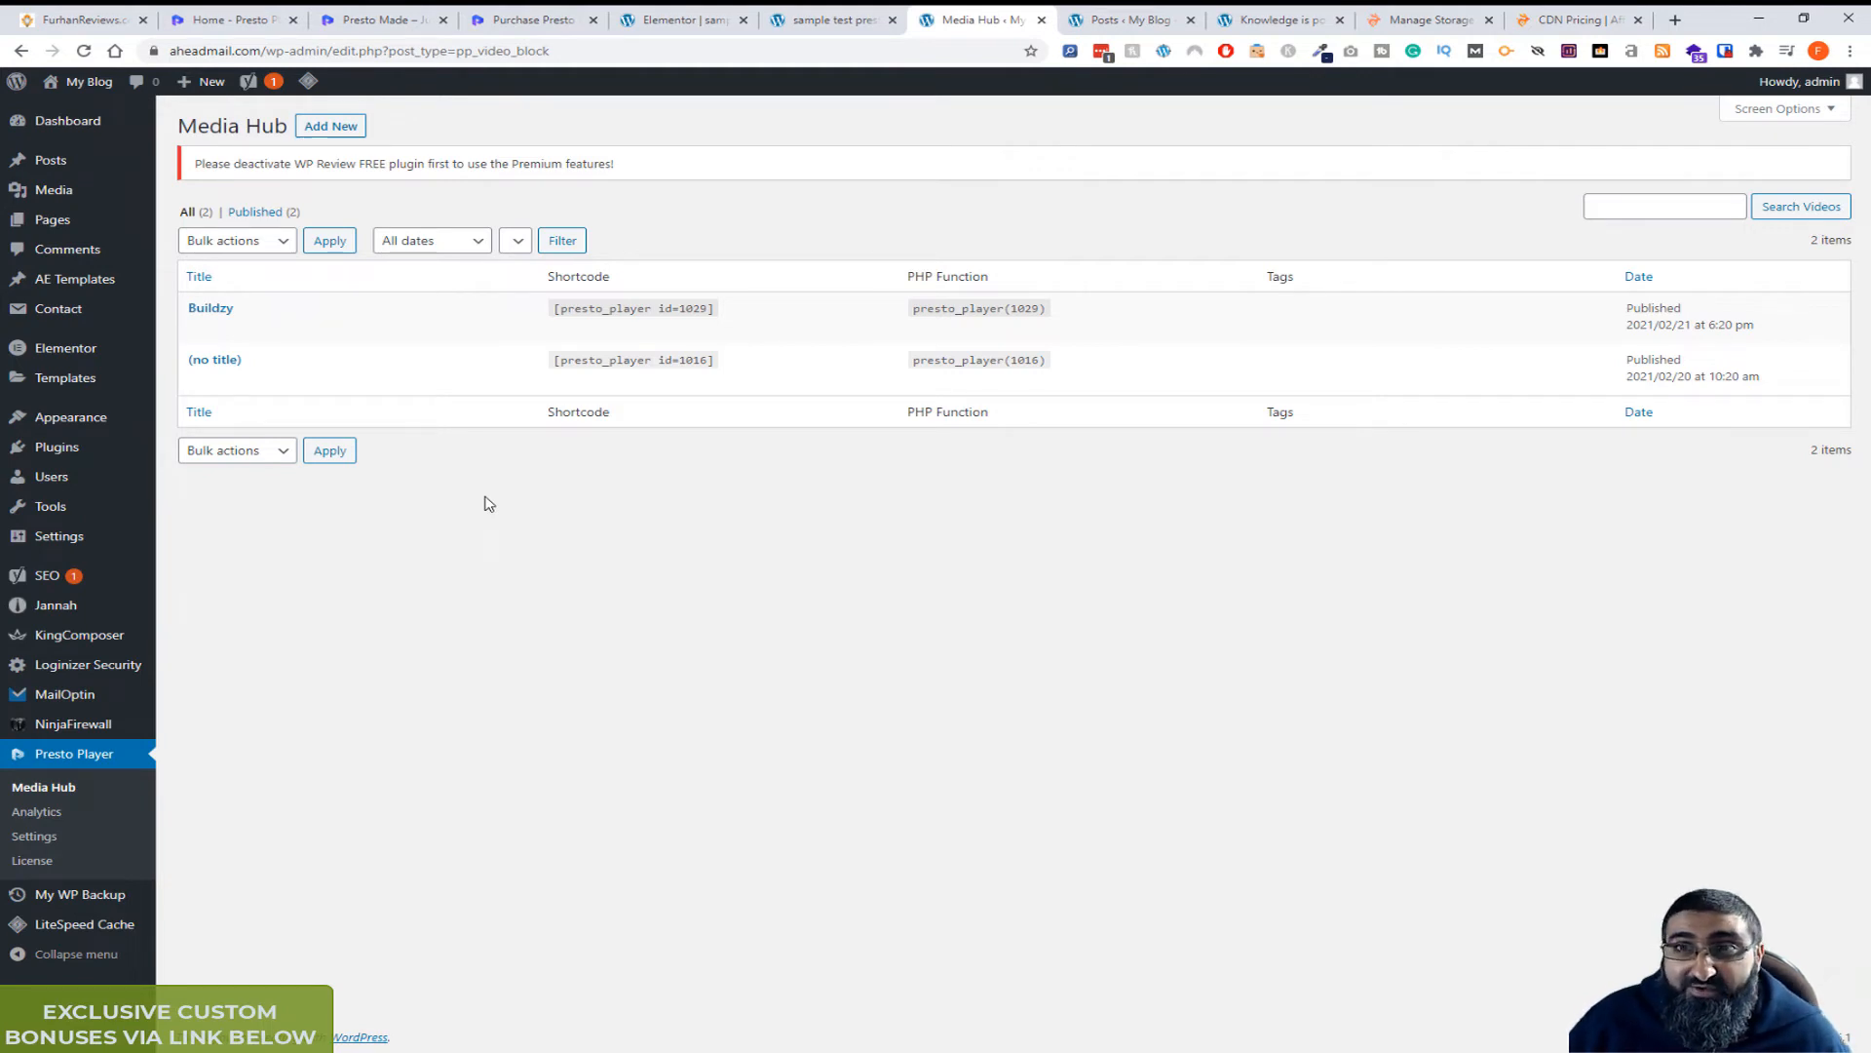
{"action": "mouse_move", "coordinate": [466, 523]}
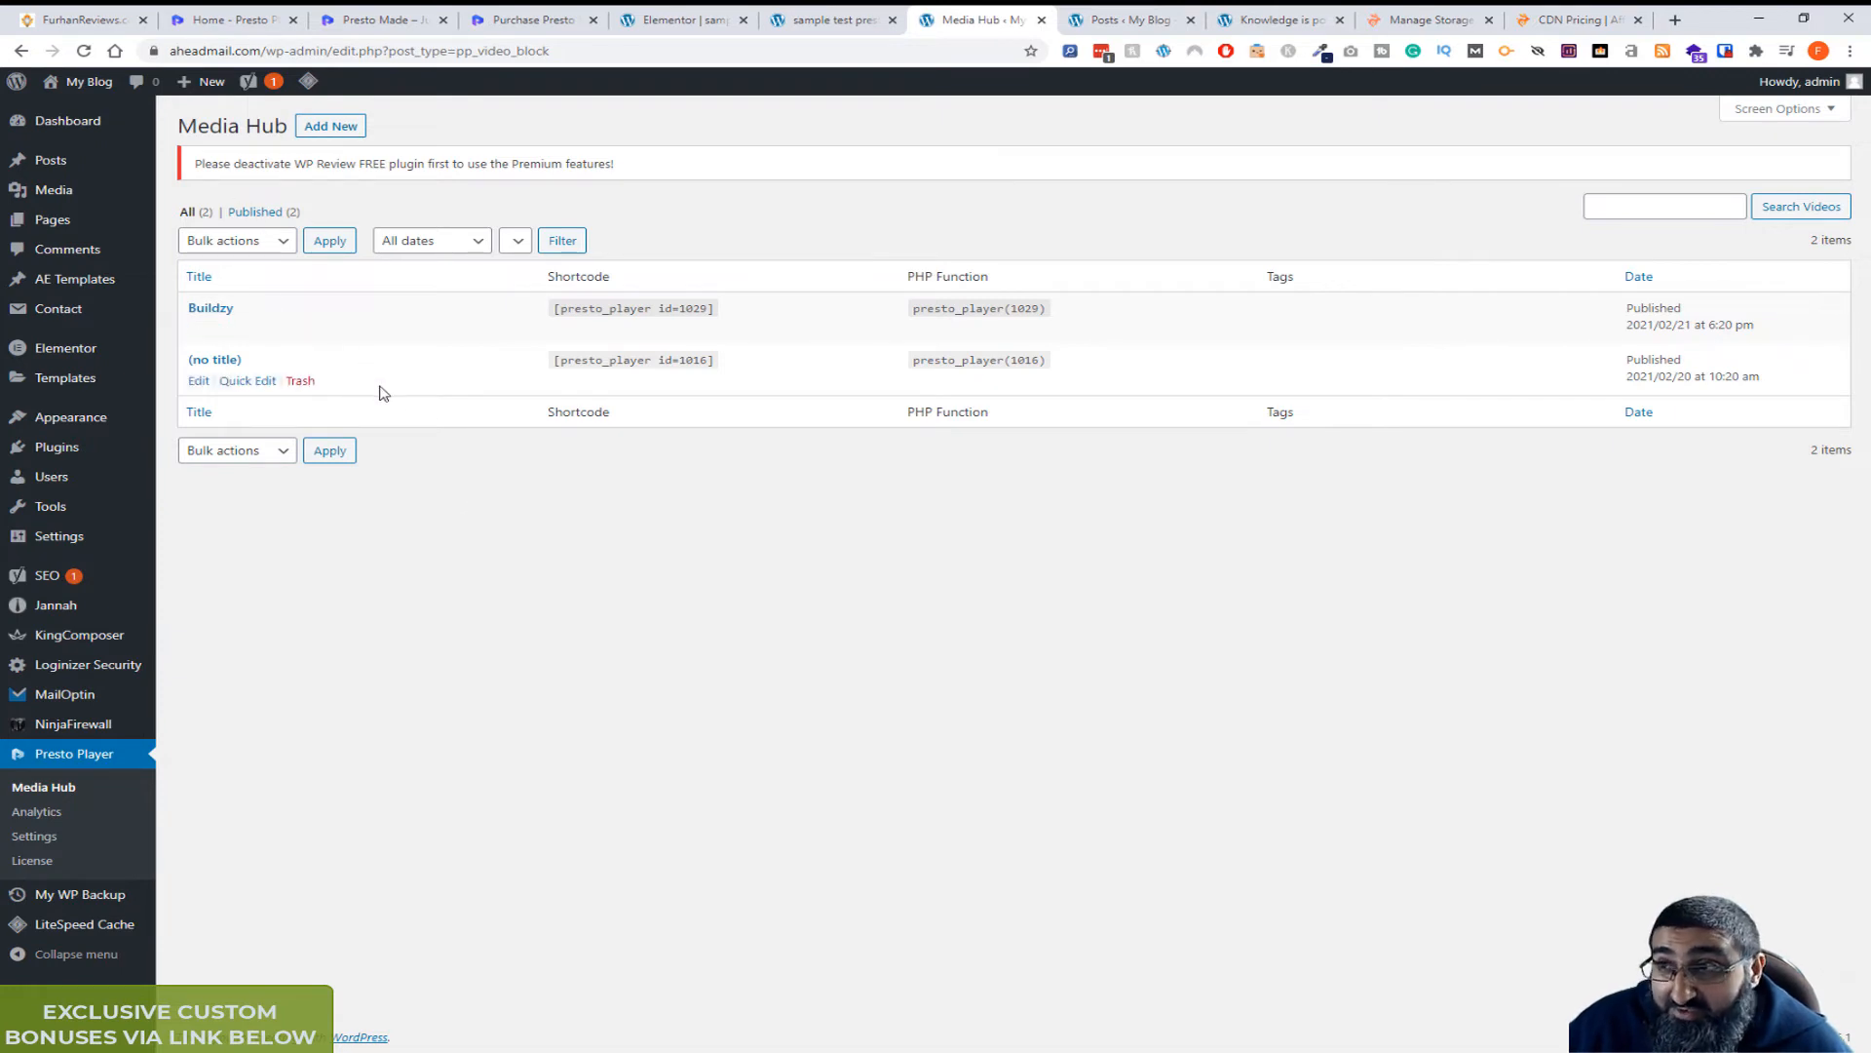
{"action": "mouse_move", "coordinate": [421, 439]}
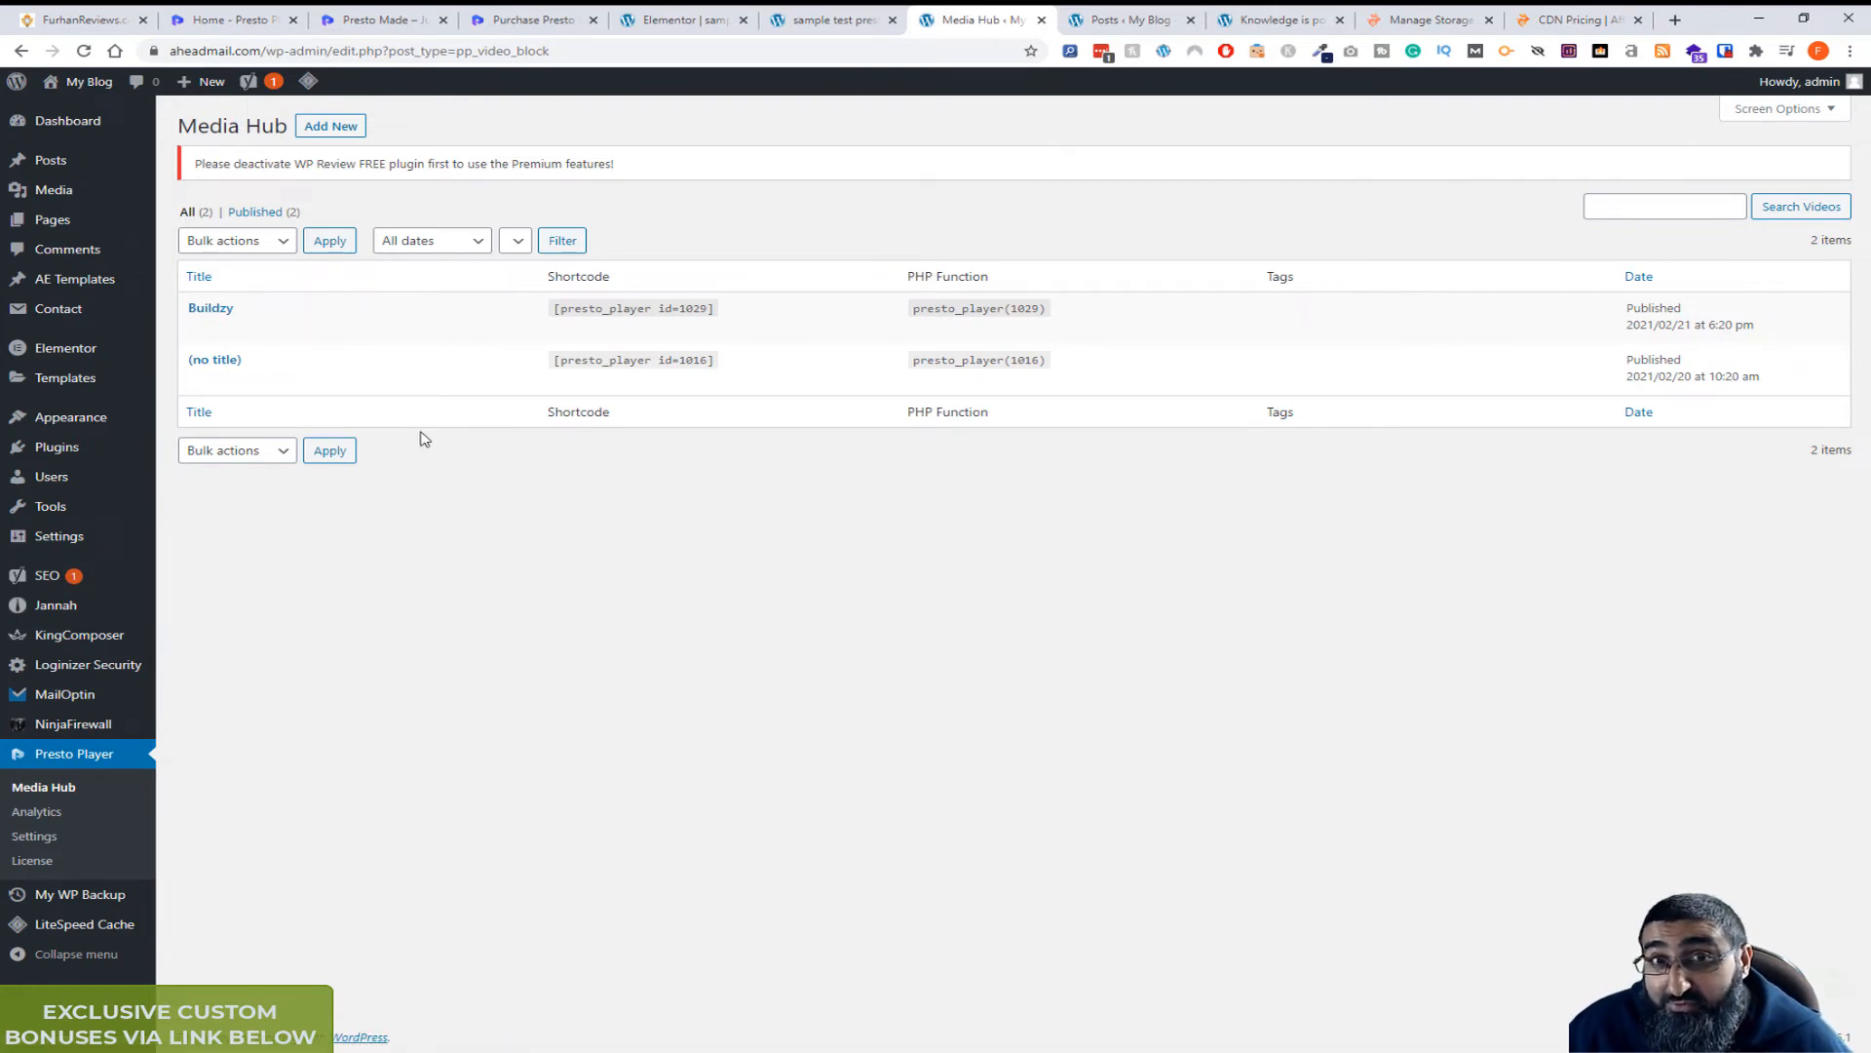
{"action": "mouse_move", "coordinate": [211, 306]}
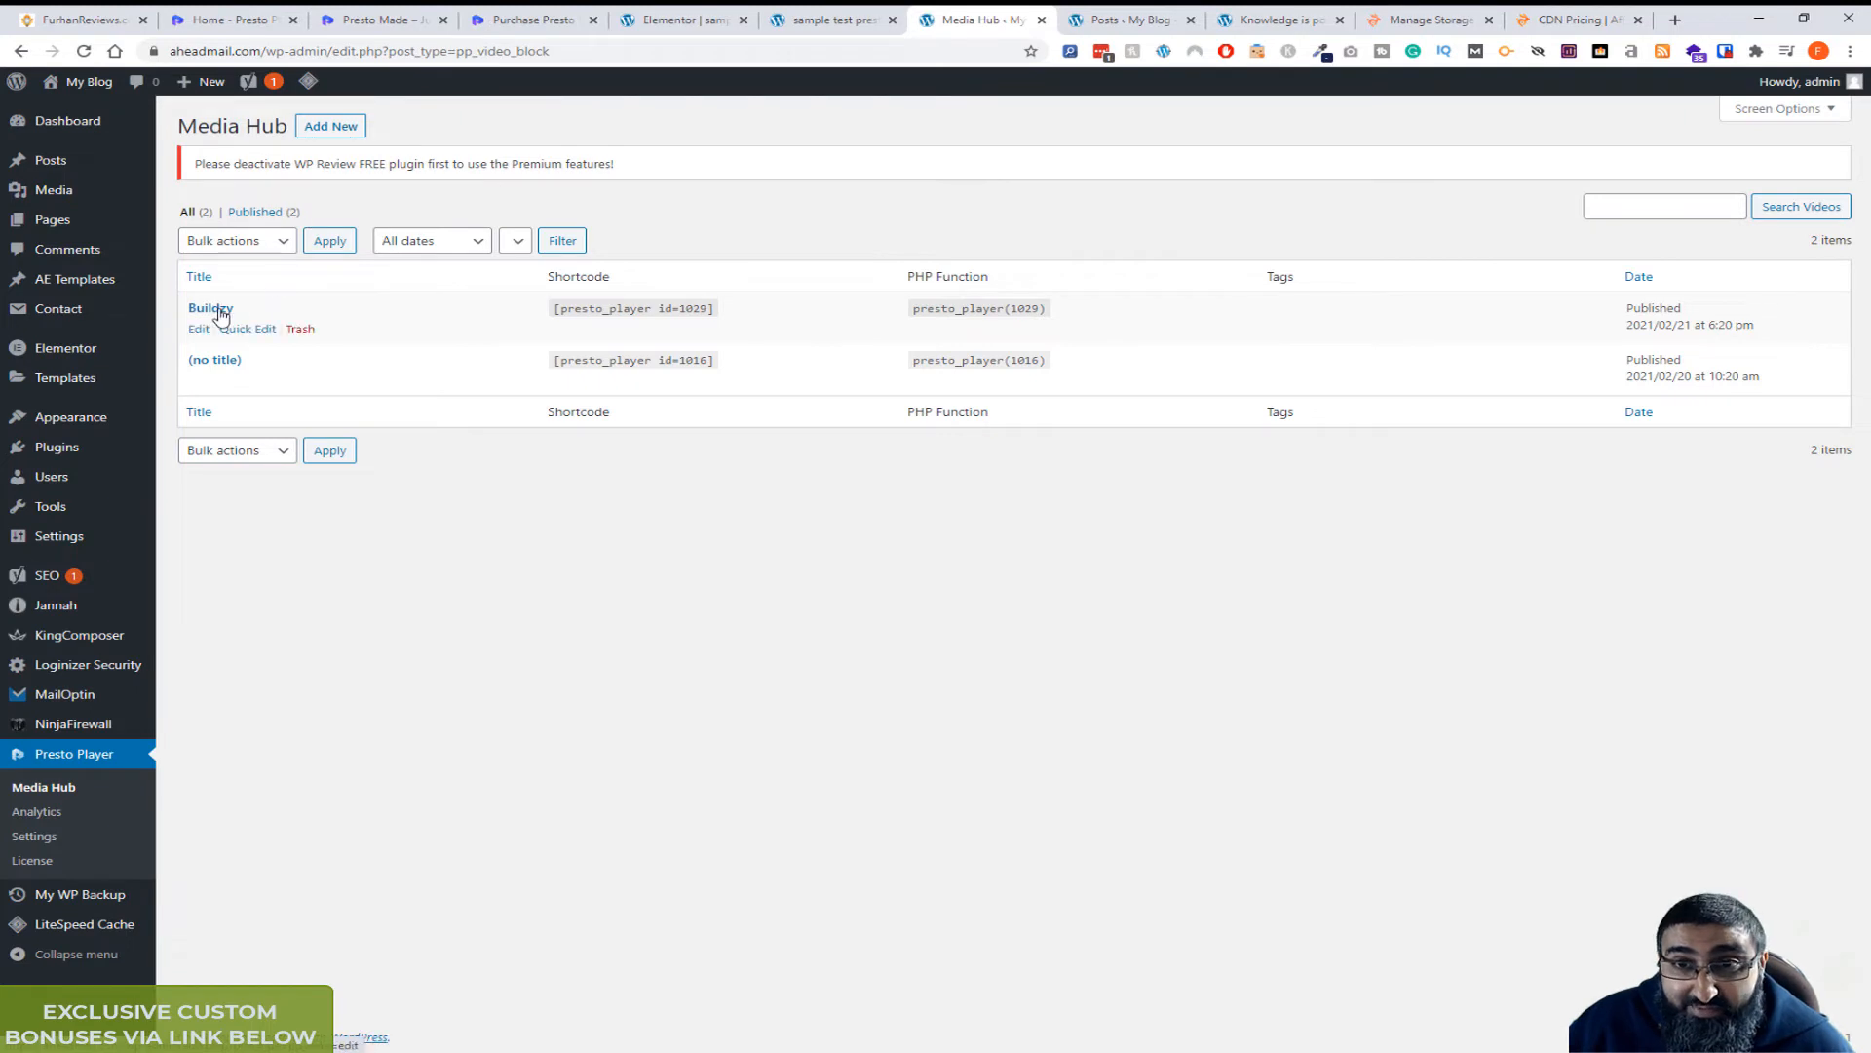
Edit the Buildzy video and remove its YouTube video, leaving an empty block awaiting a URL.
{"action": "left_click", "coordinate": [211, 308]}
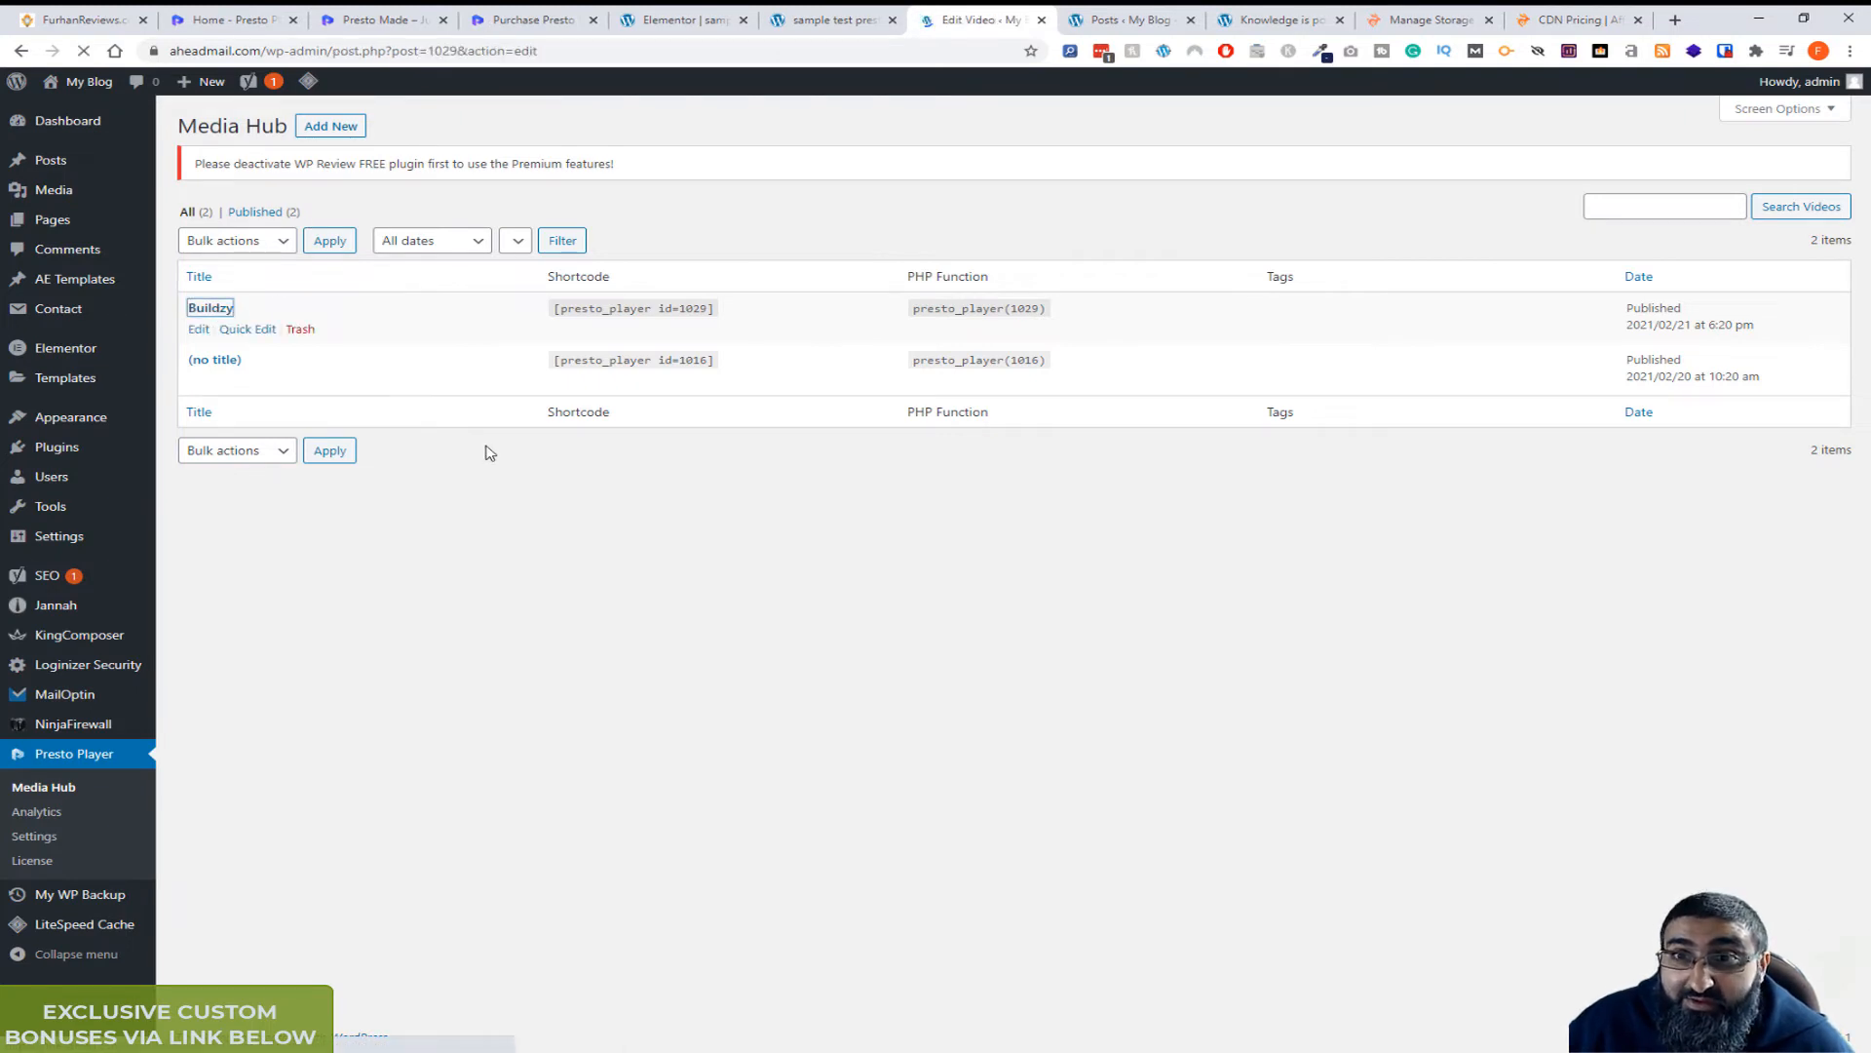
{"action": "left_click", "coordinate": [199, 328]}
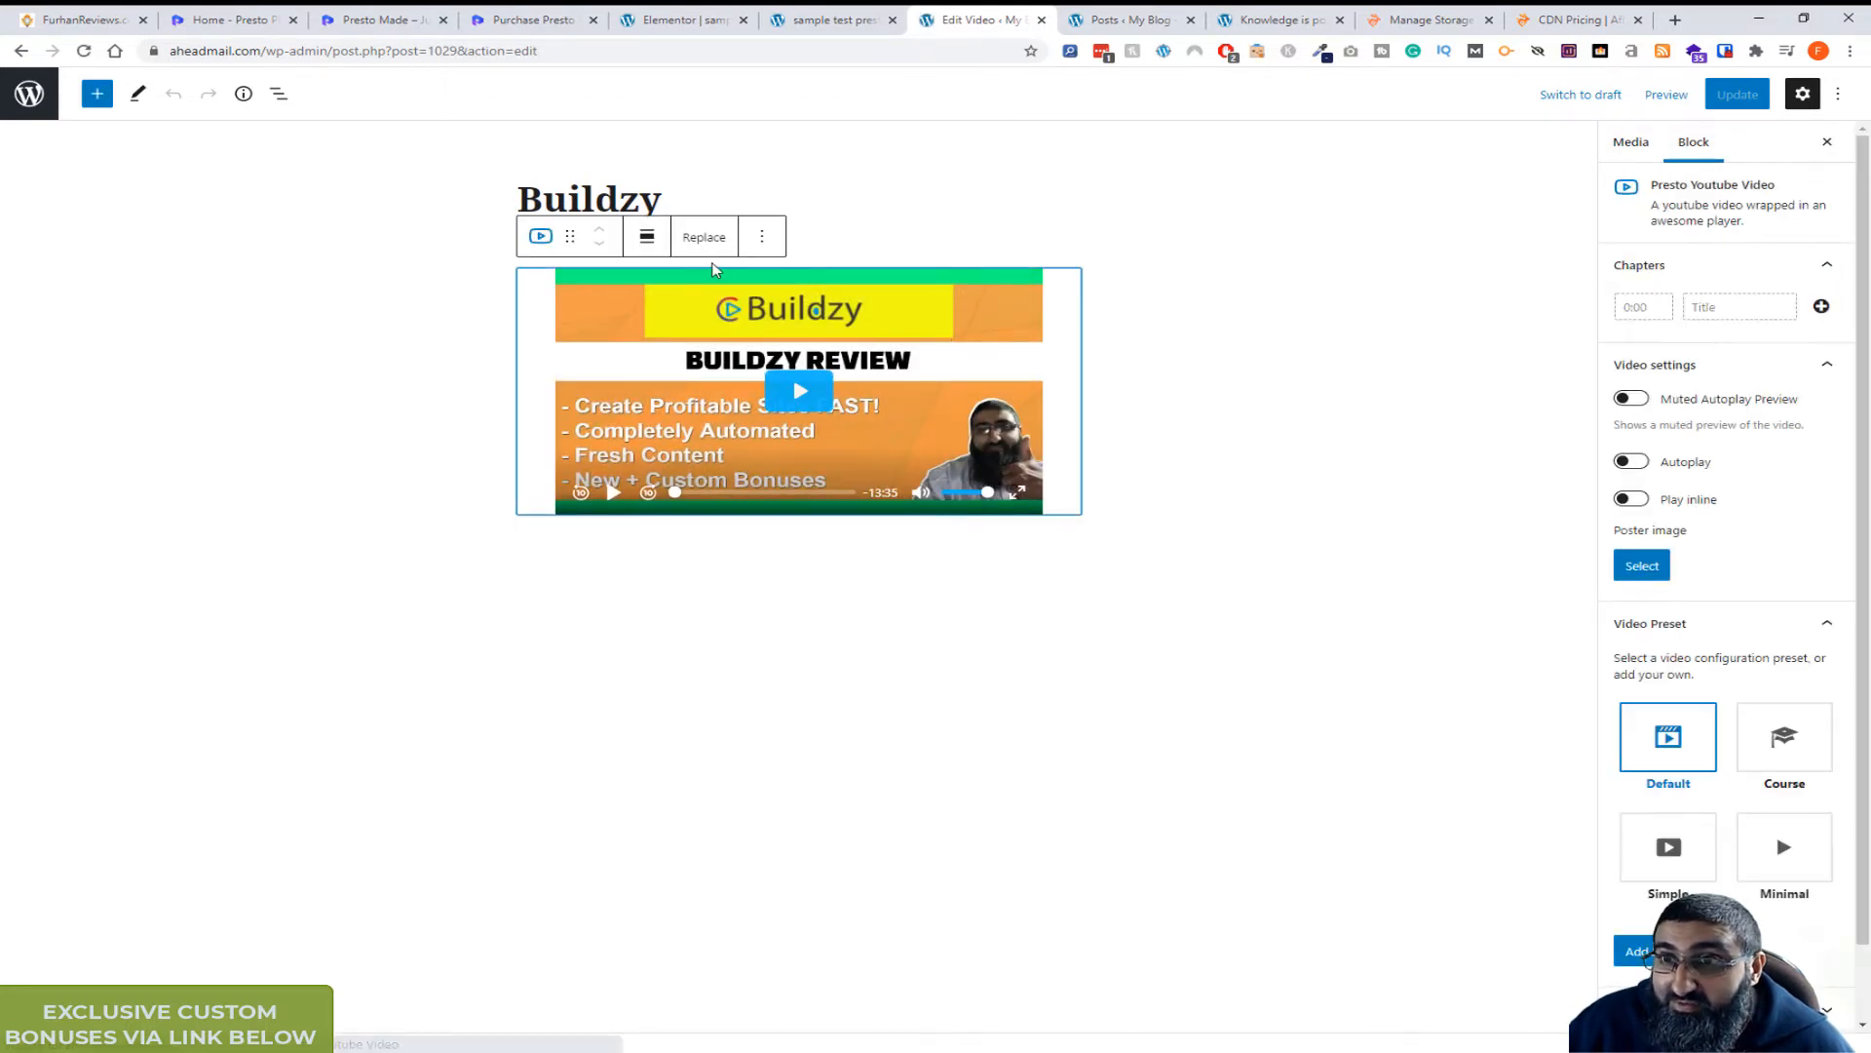
{"action": "mouse_move", "coordinate": [706, 235]}
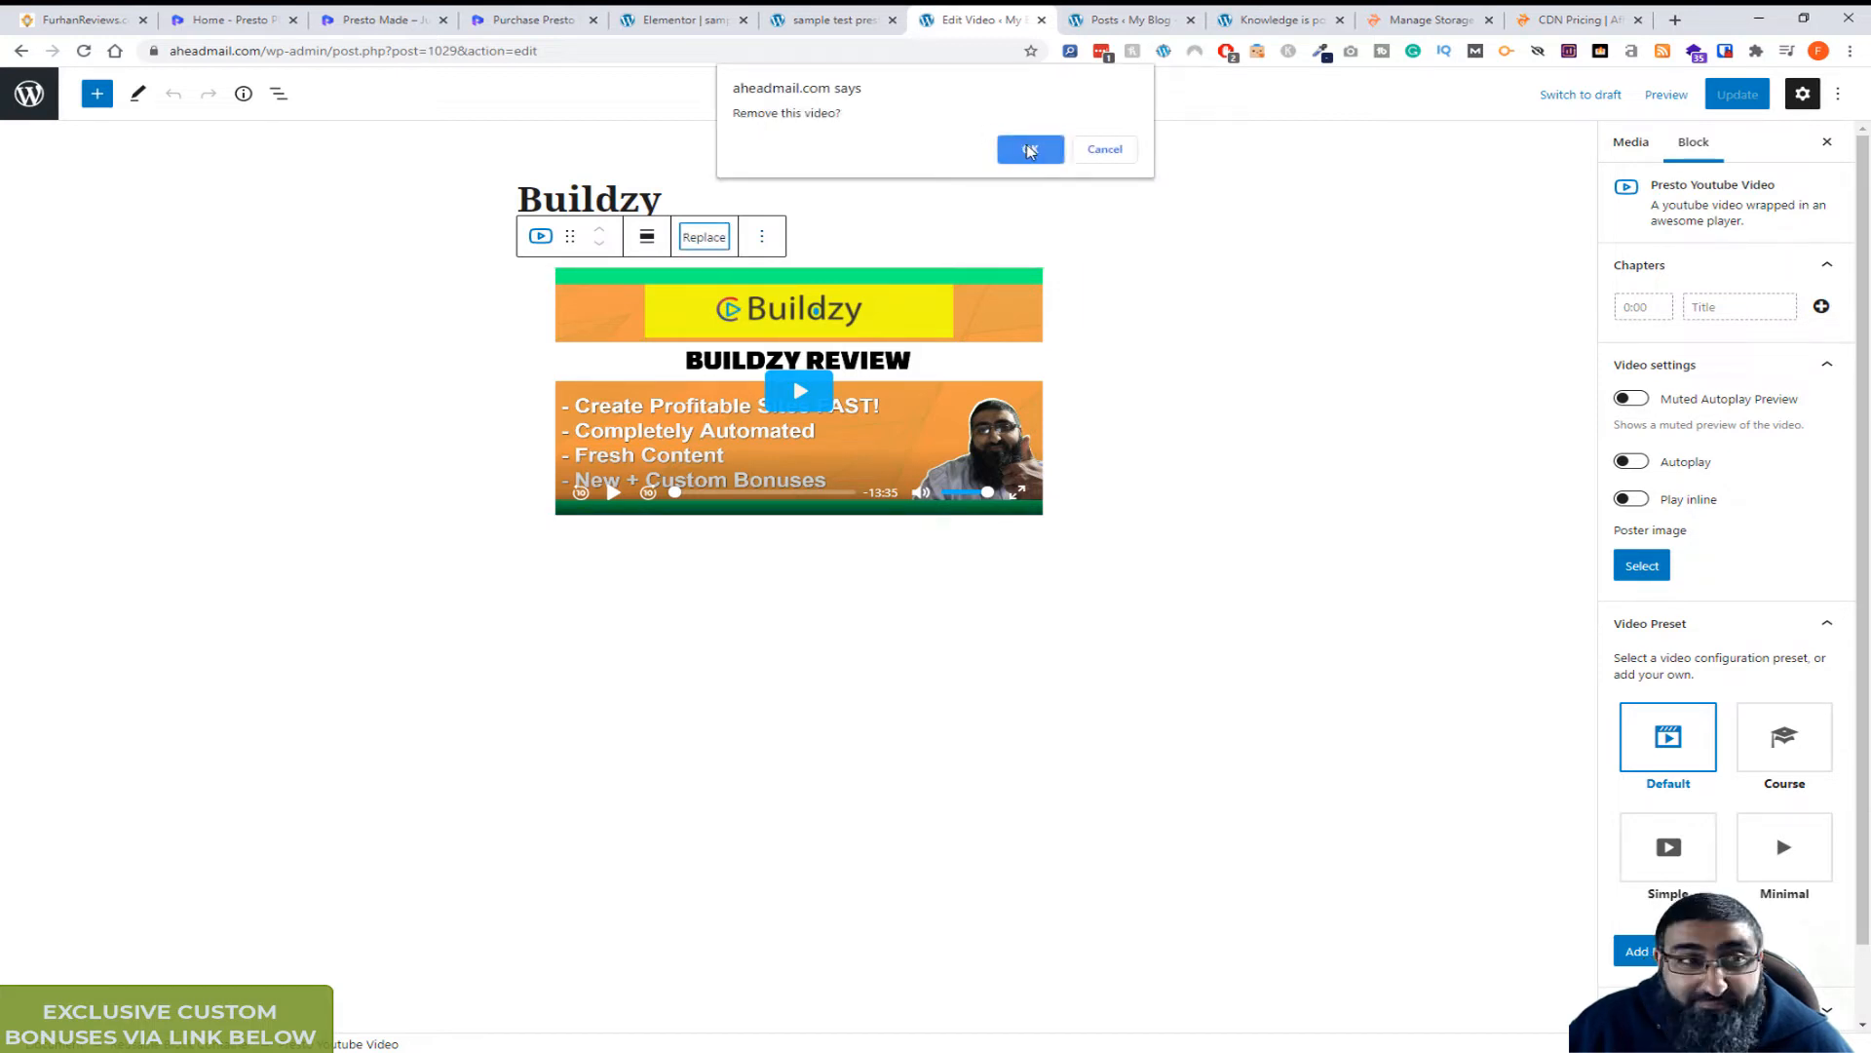
{"action": "left_click", "coordinate": [1029, 148]}
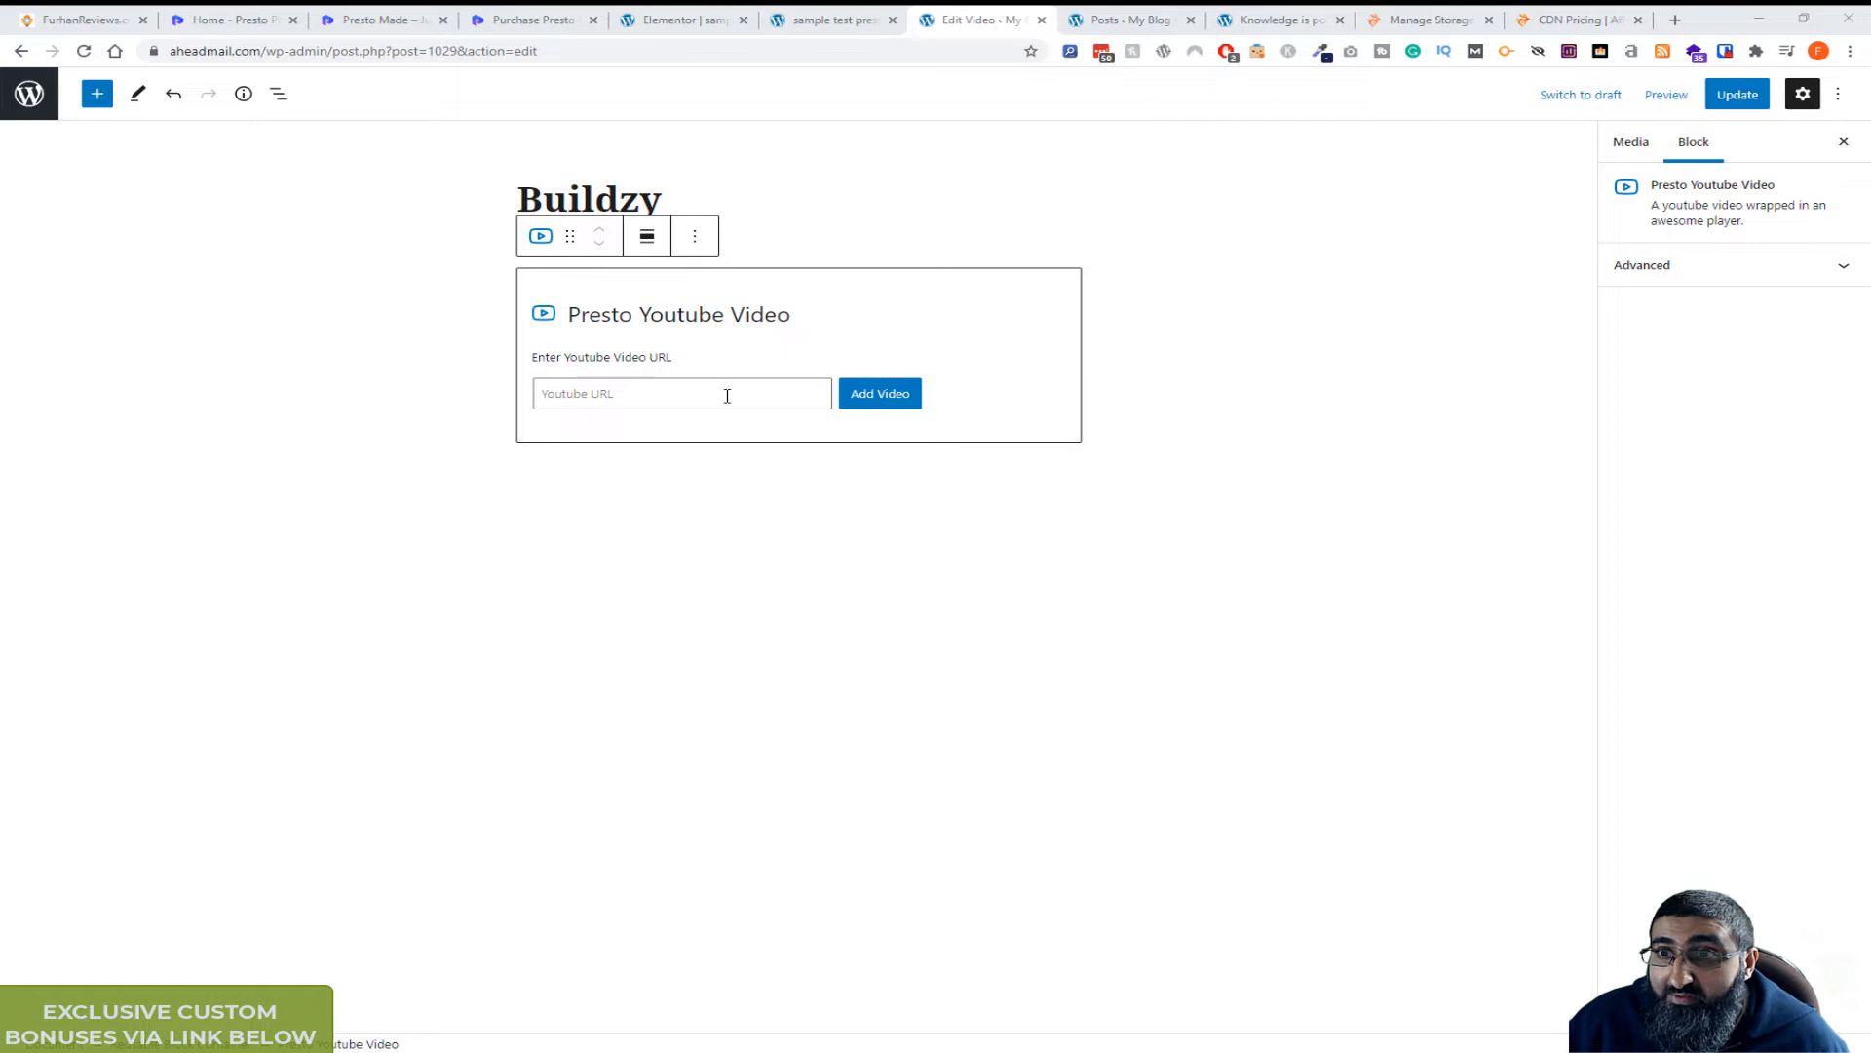
Add the Gmail whitelisting YouTube video, retitle it 'Email', update, and show the post preview.
{"action": "left_click", "coordinate": [879, 392]}
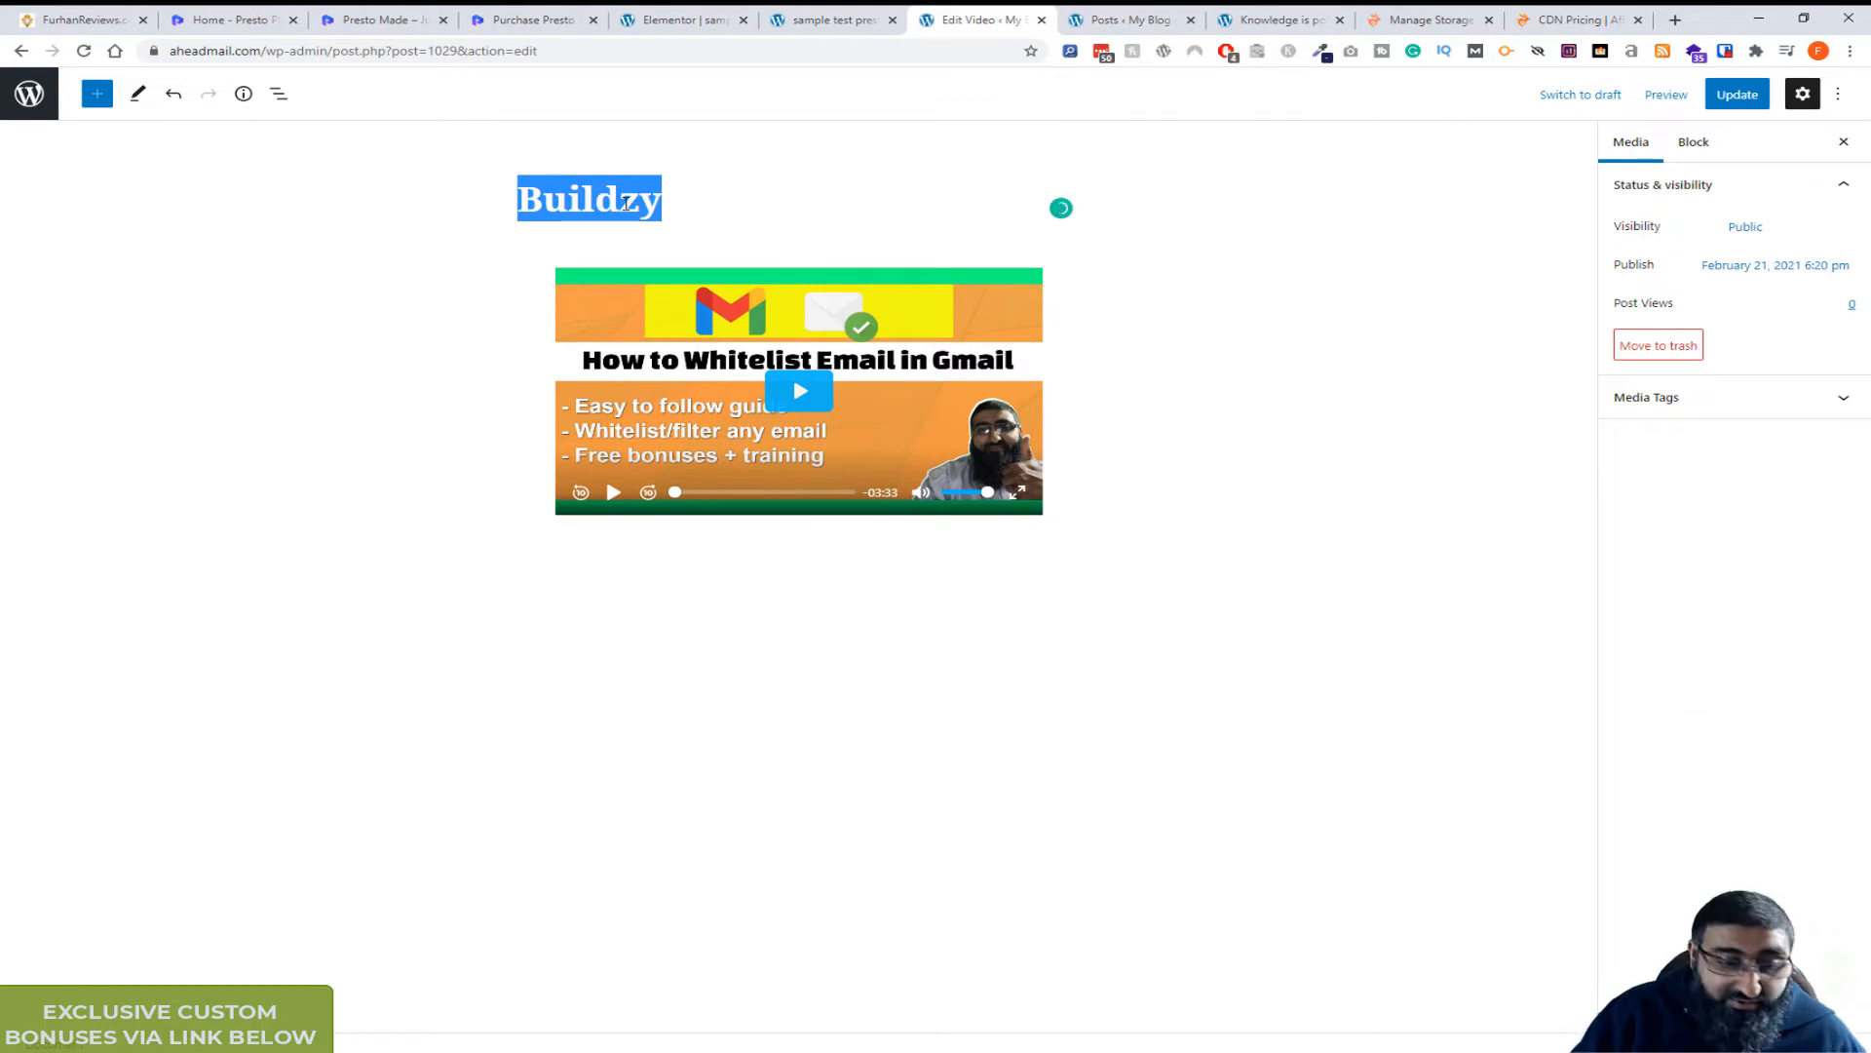
{"action": "type", "text": "Email"}
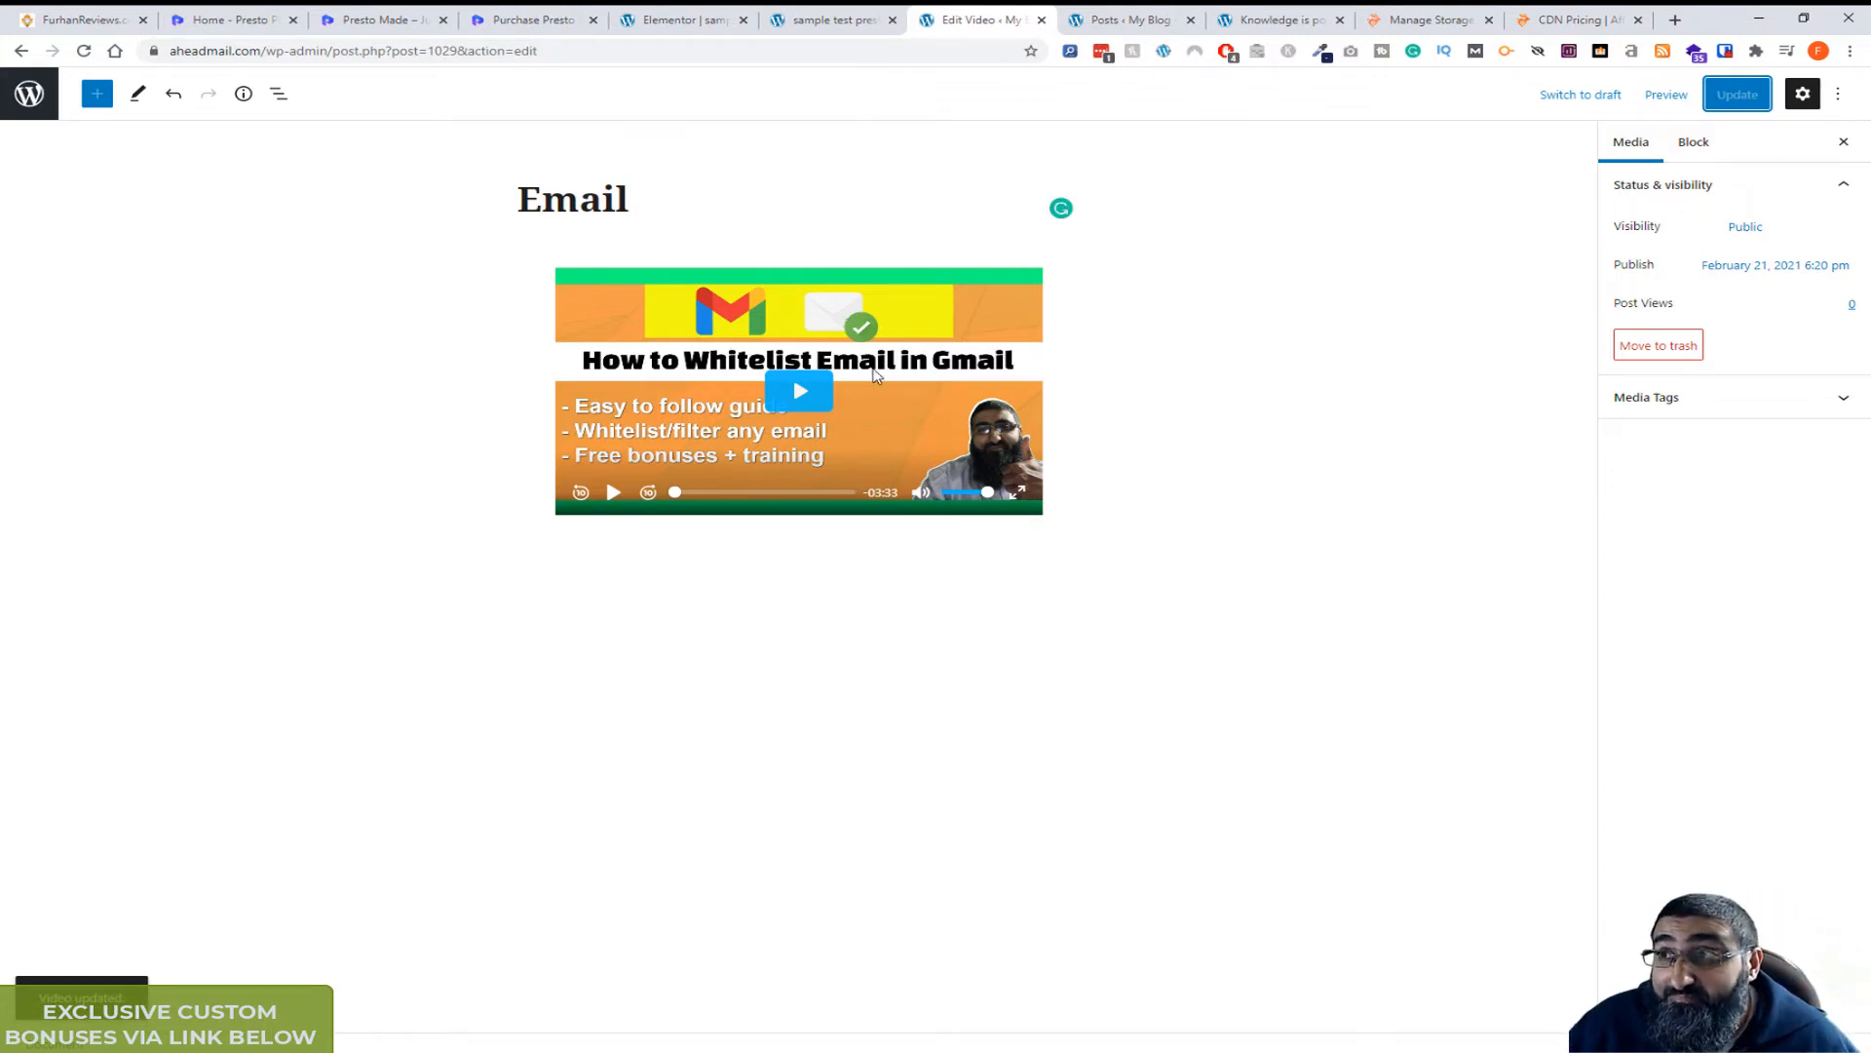
{"action": "mouse_move", "coordinate": [647, 252]}
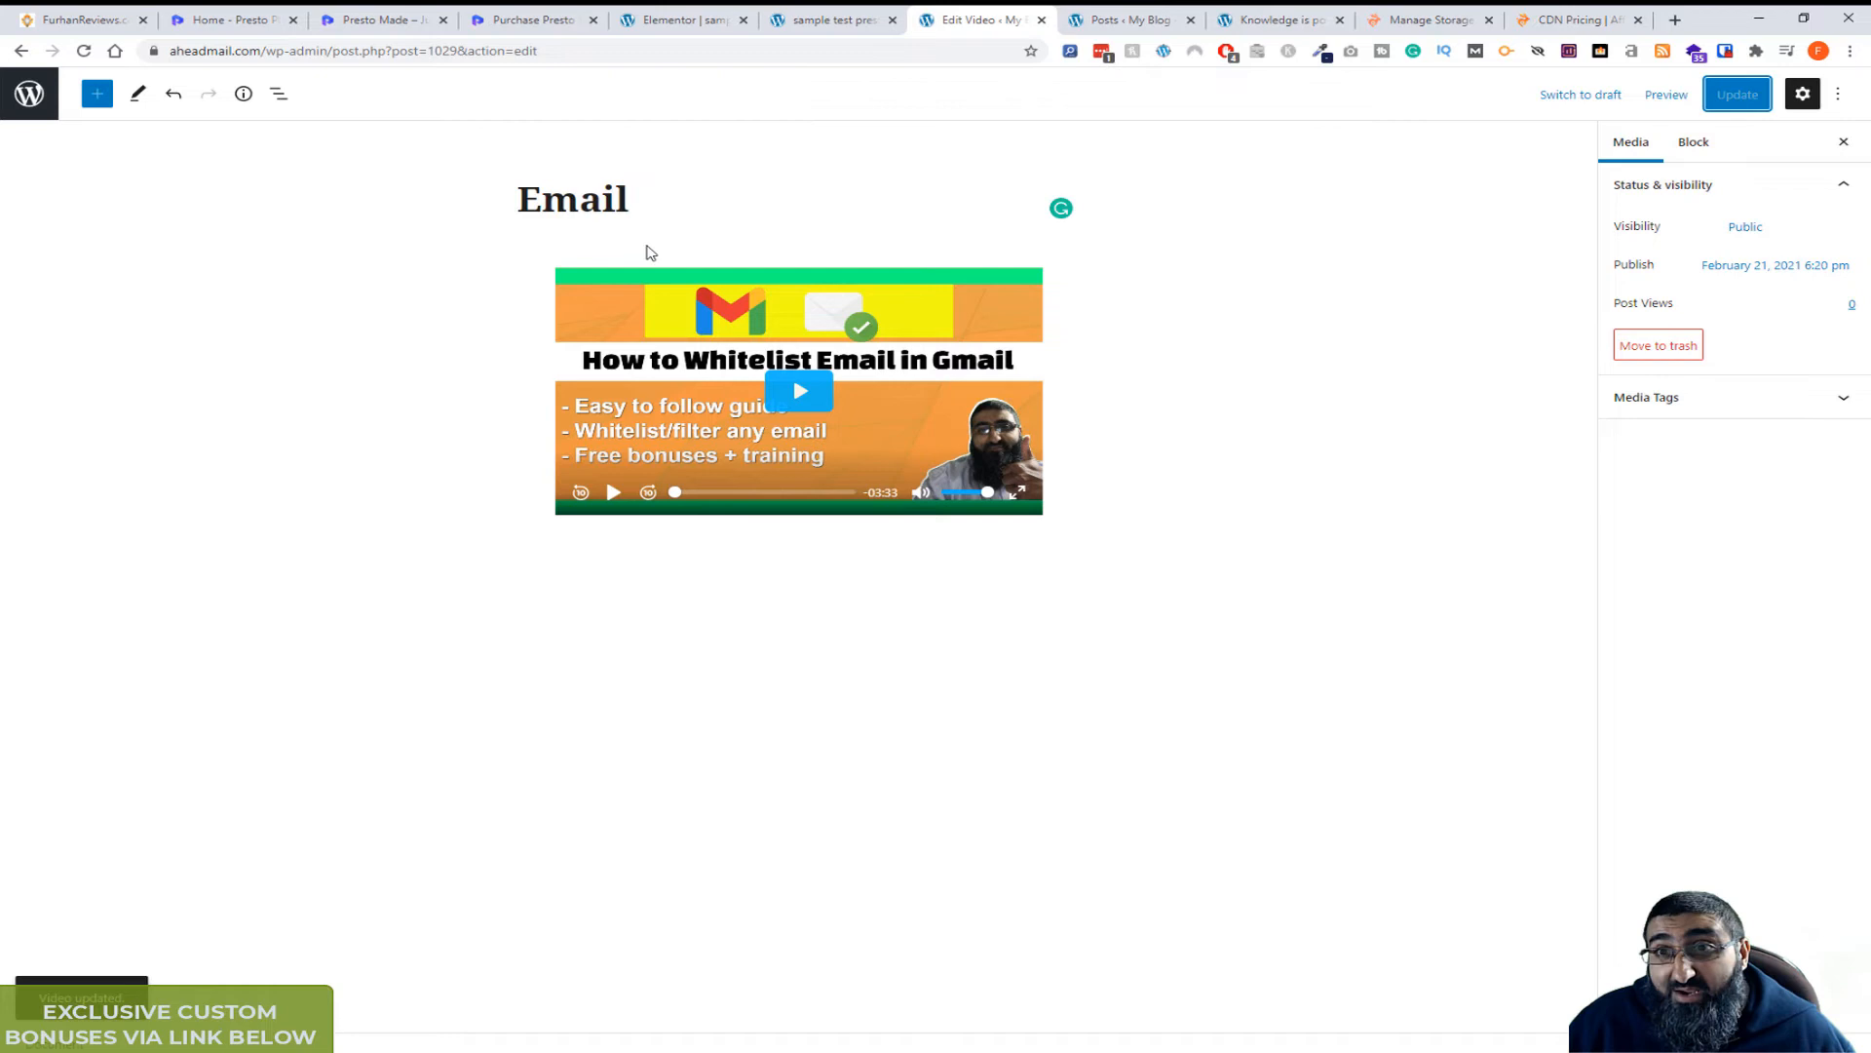
{"action": "left_click", "coordinate": [831, 20]}
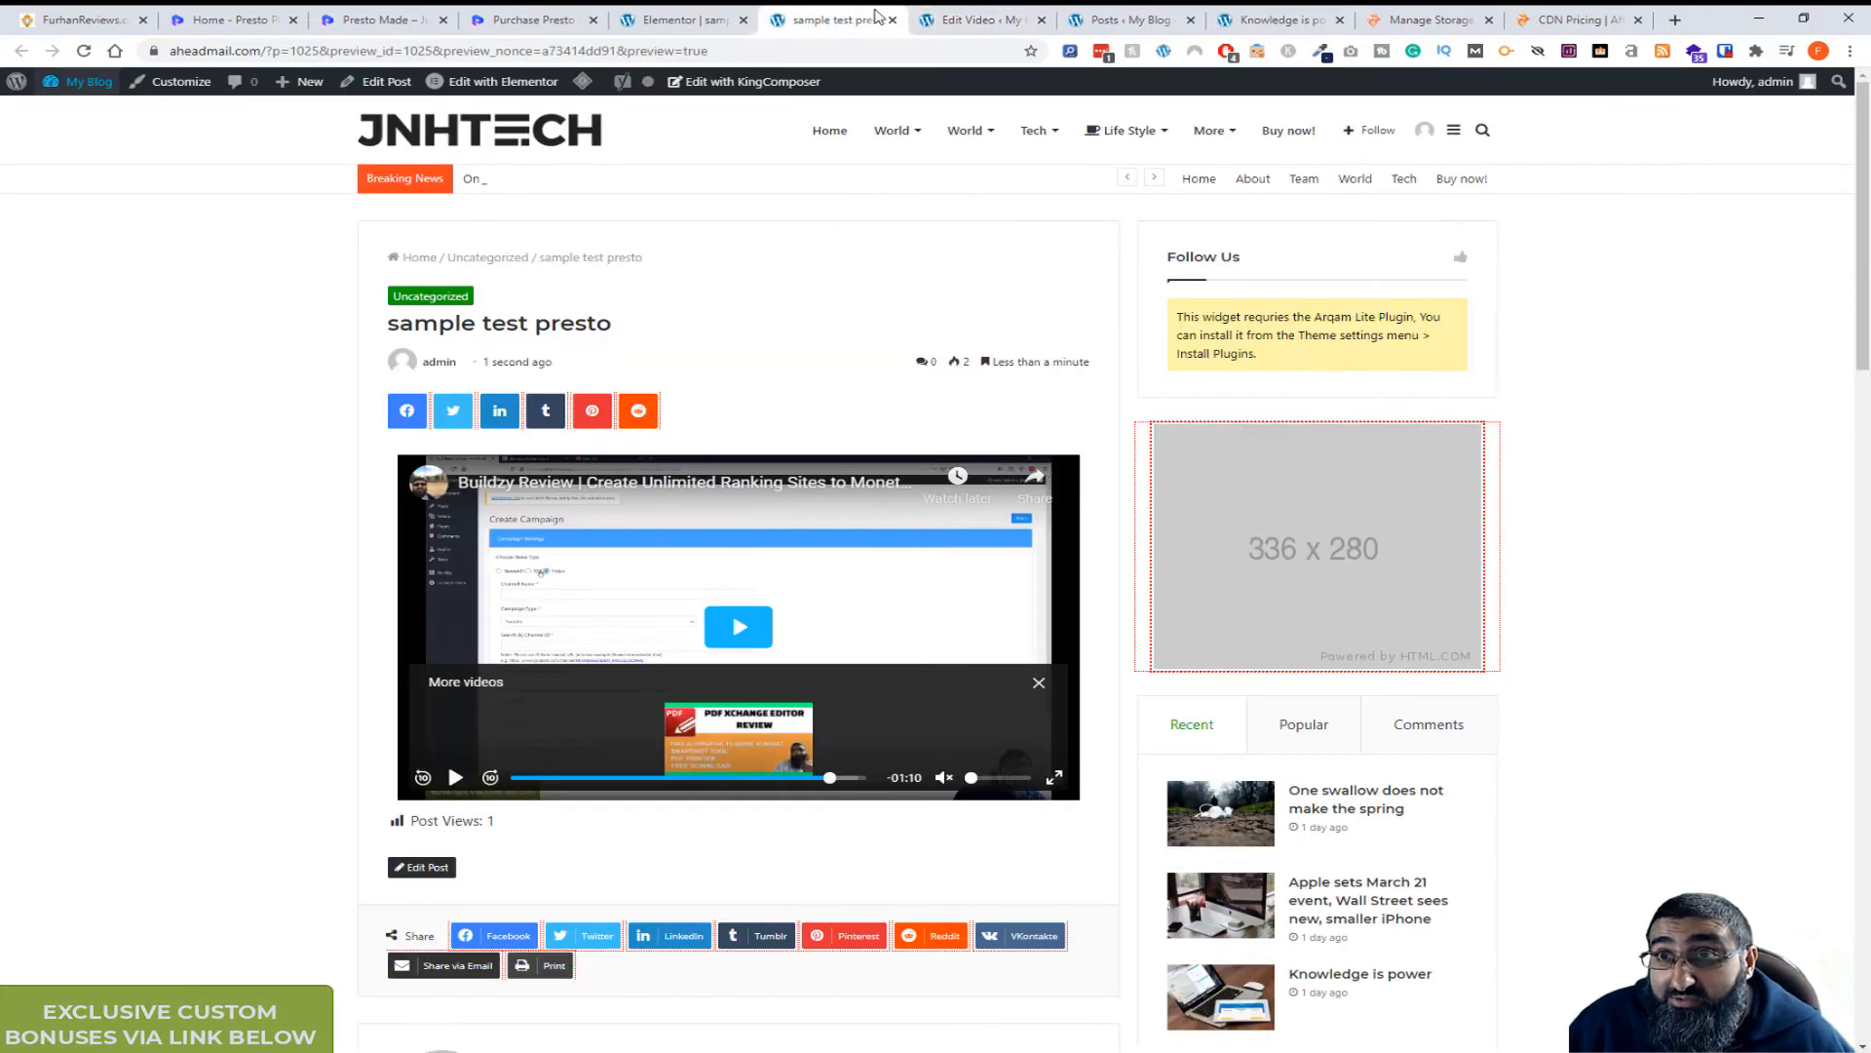
Return to the Media Hub and select the Email shortcode [presto_player id=1029].
{"action": "left_click", "coordinate": [978, 19]}
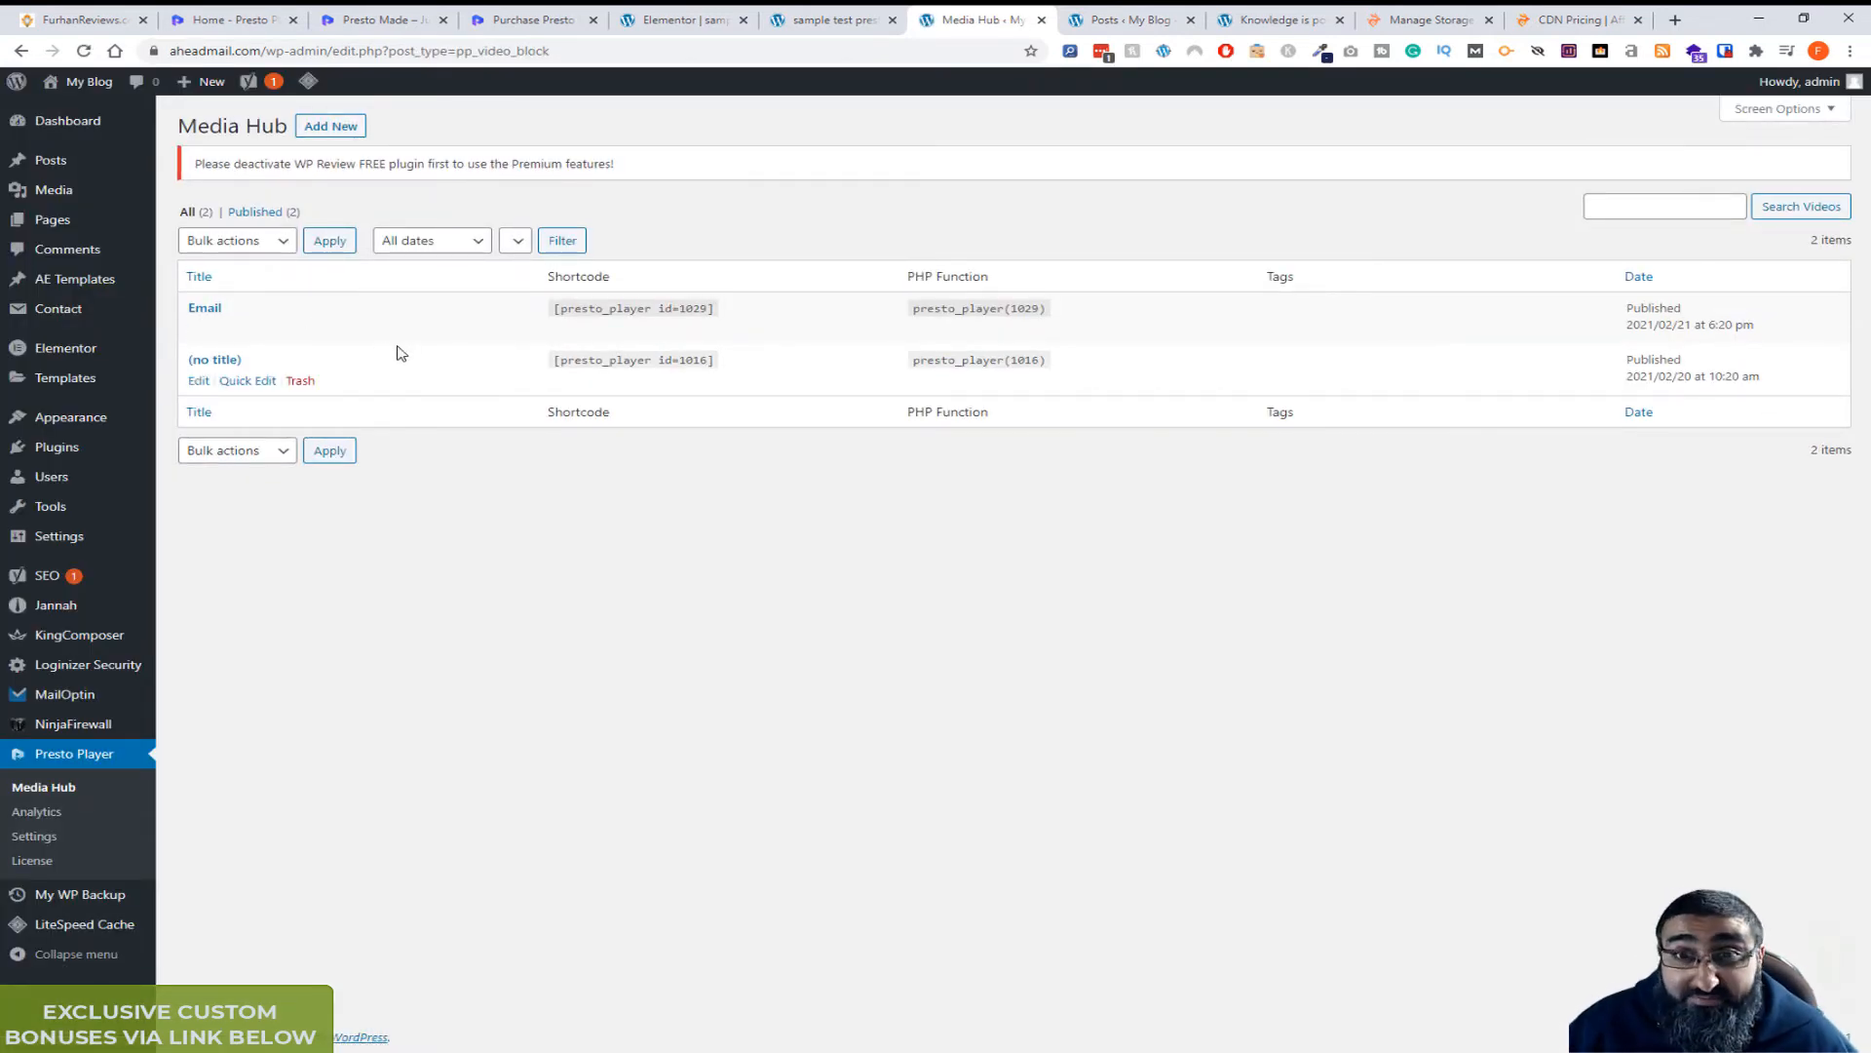
{"action": "double_click", "coordinate": [596, 308]}
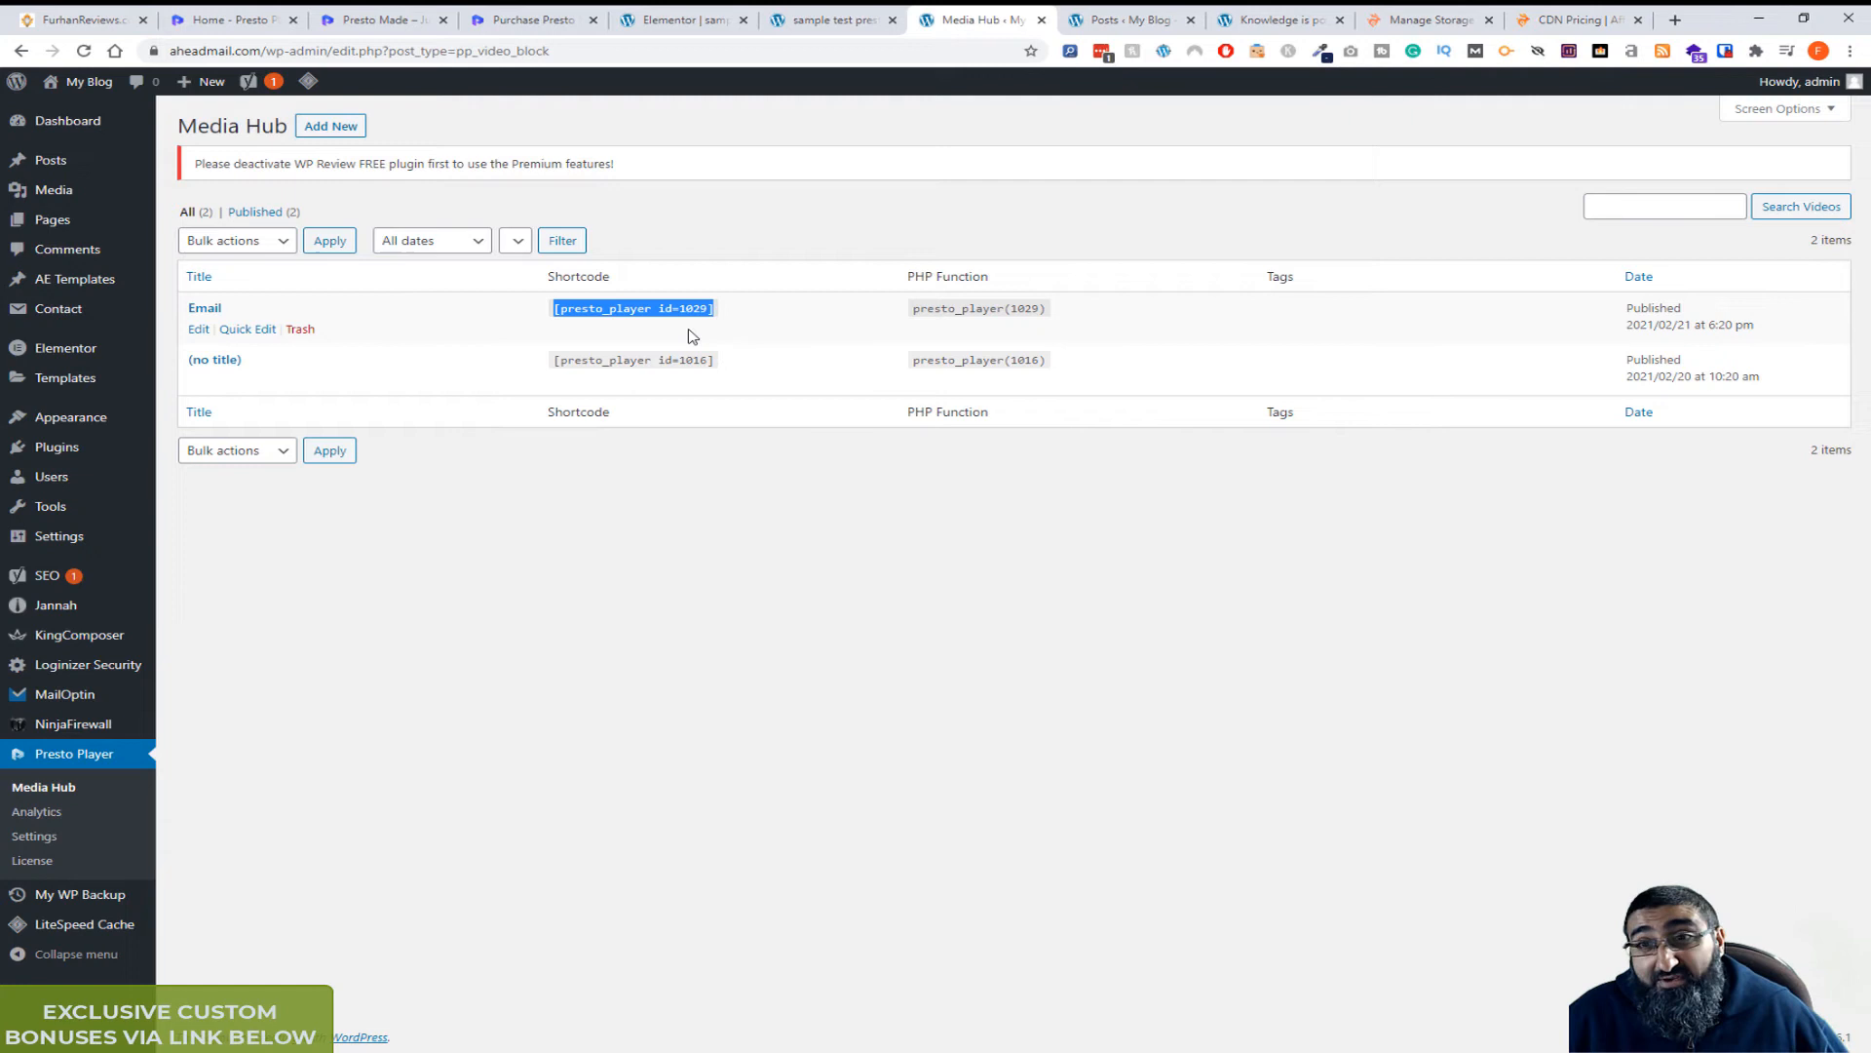
{"action": "mouse_move", "coordinate": [700, 380]}
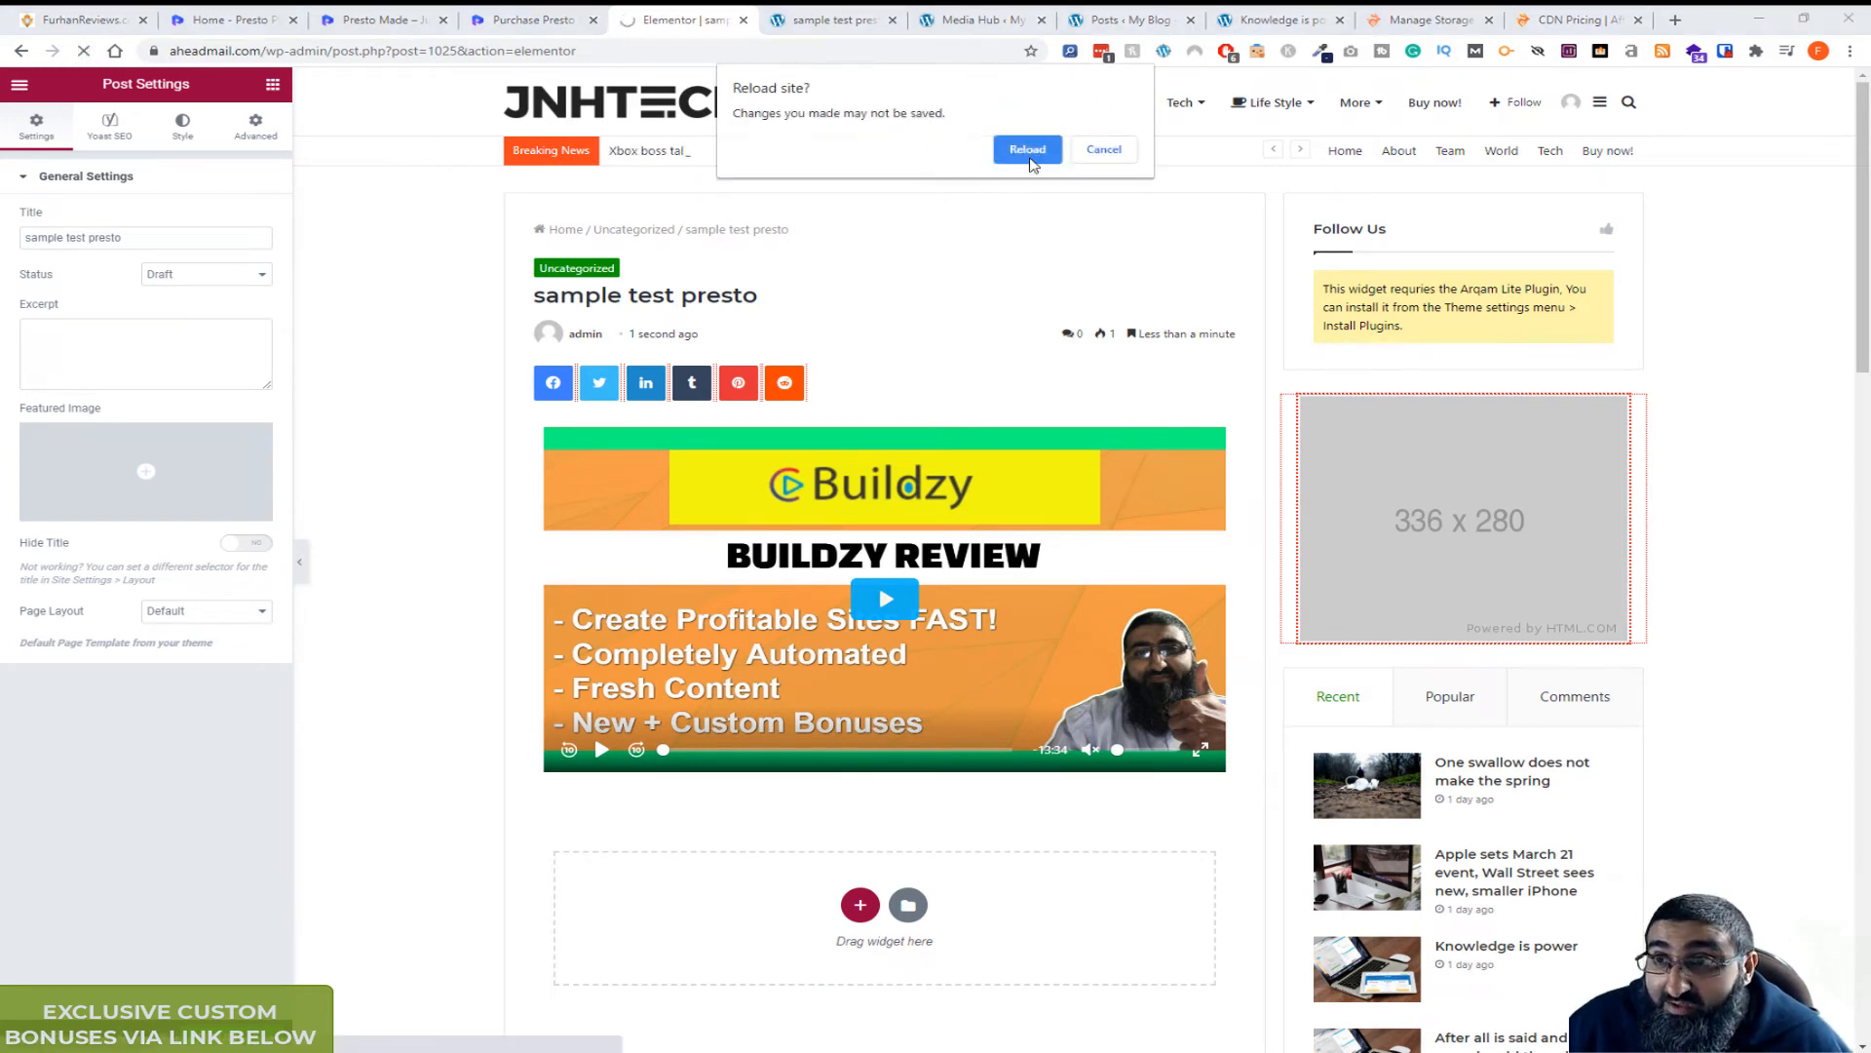
Reload the Elementor editor and remove the existing video widget, leaving an empty section.
{"action": "left_click", "coordinate": [1027, 150]}
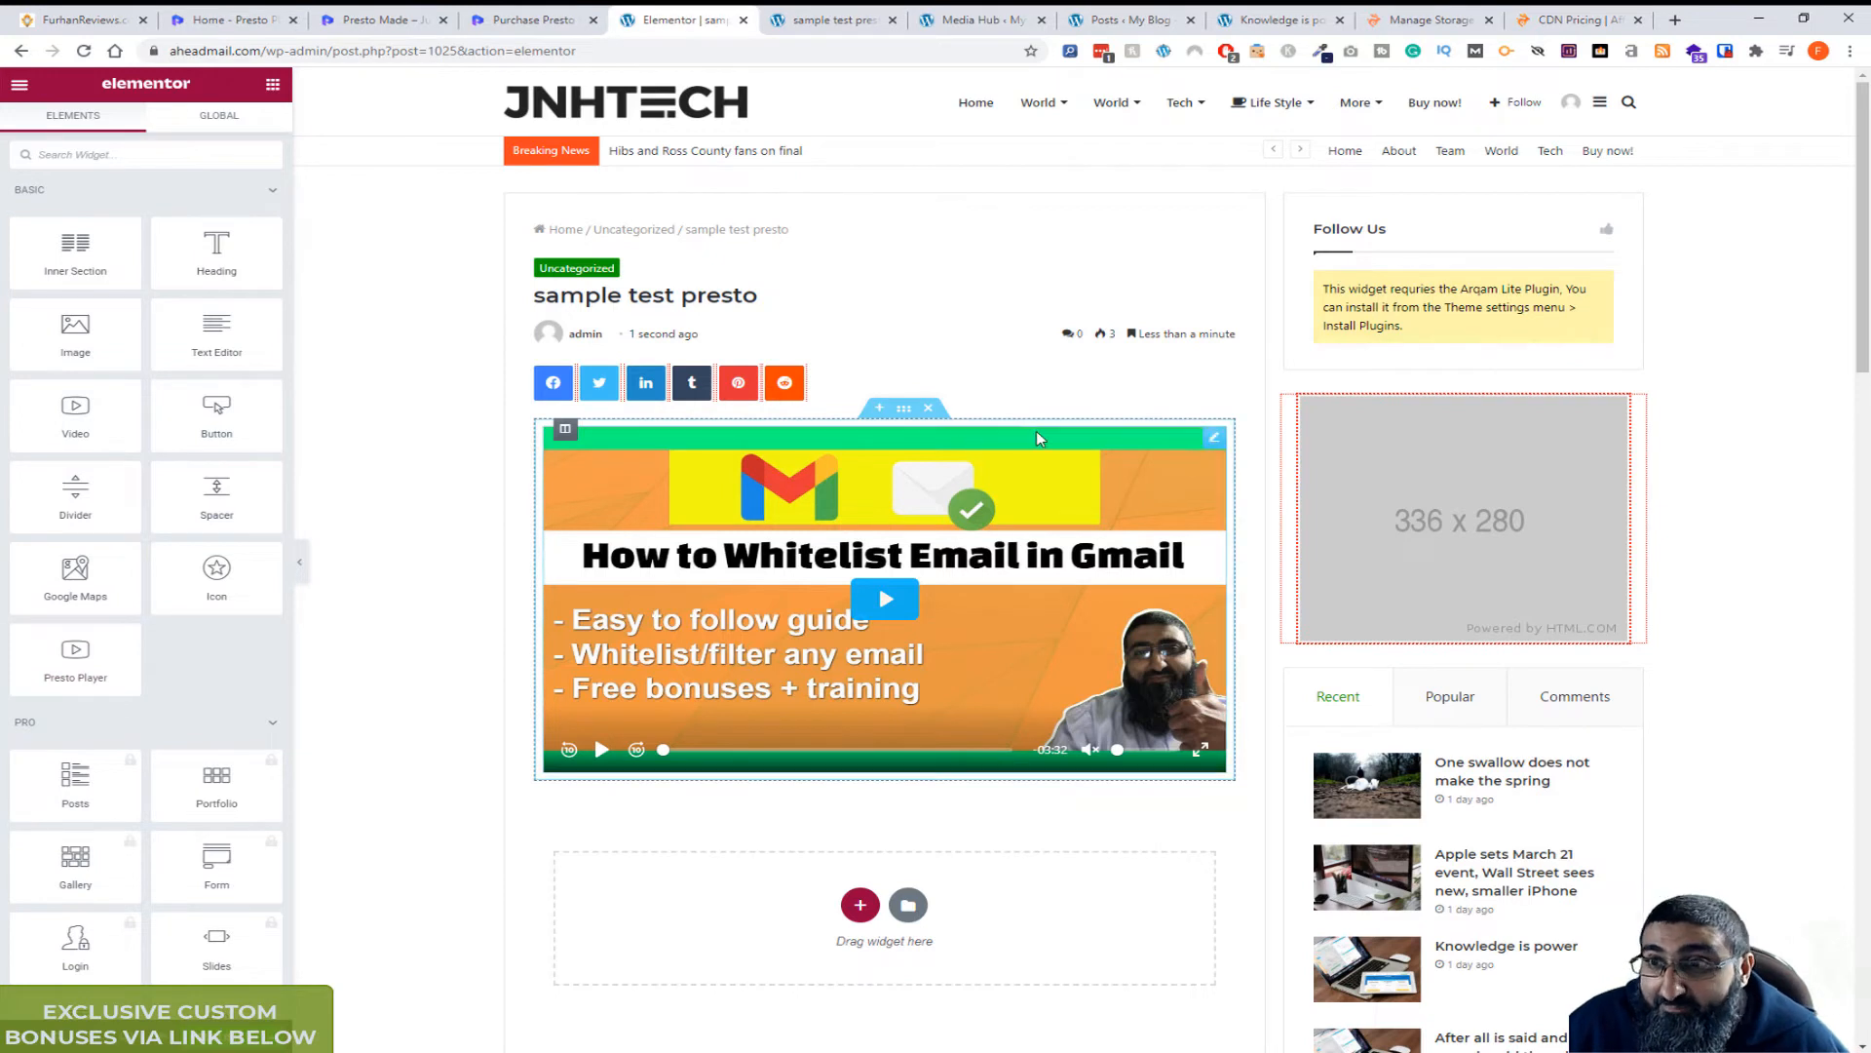
{"action": "mouse_move", "coordinate": [998, 429]}
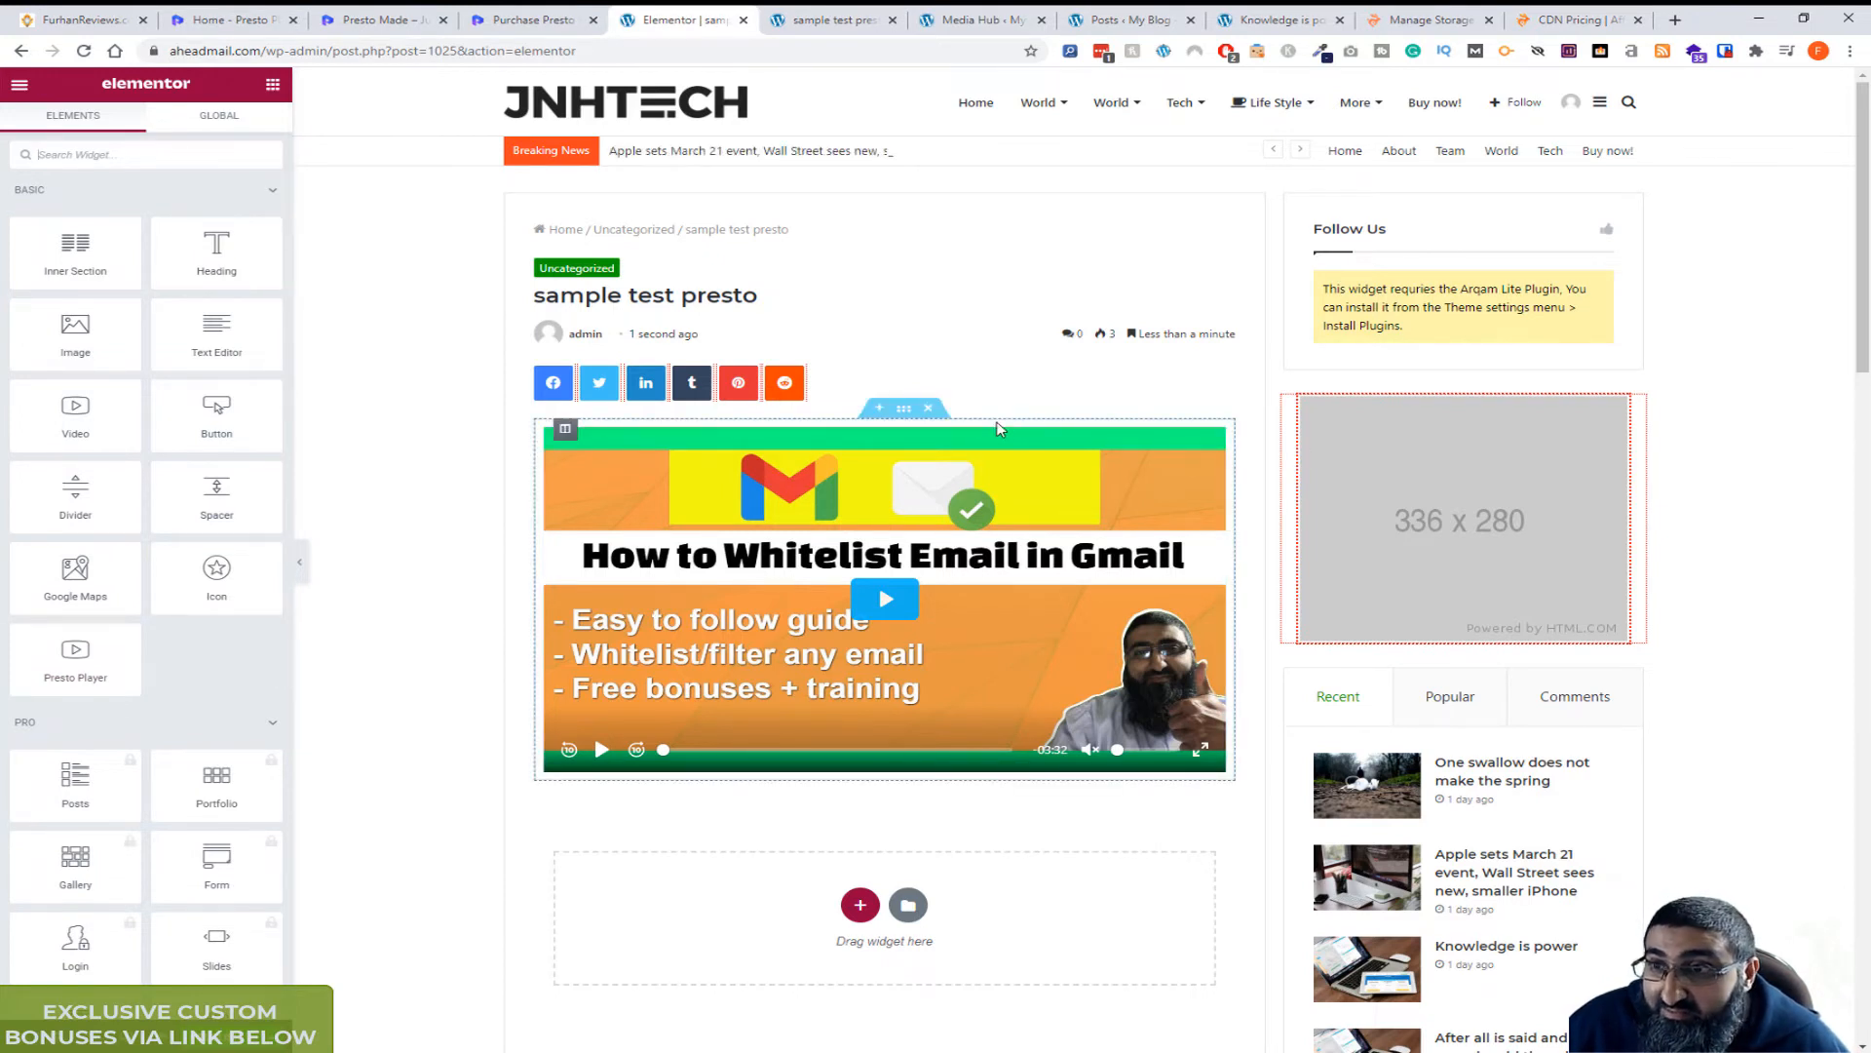
{"action": "left_click", "coordinate": [927, 408]}
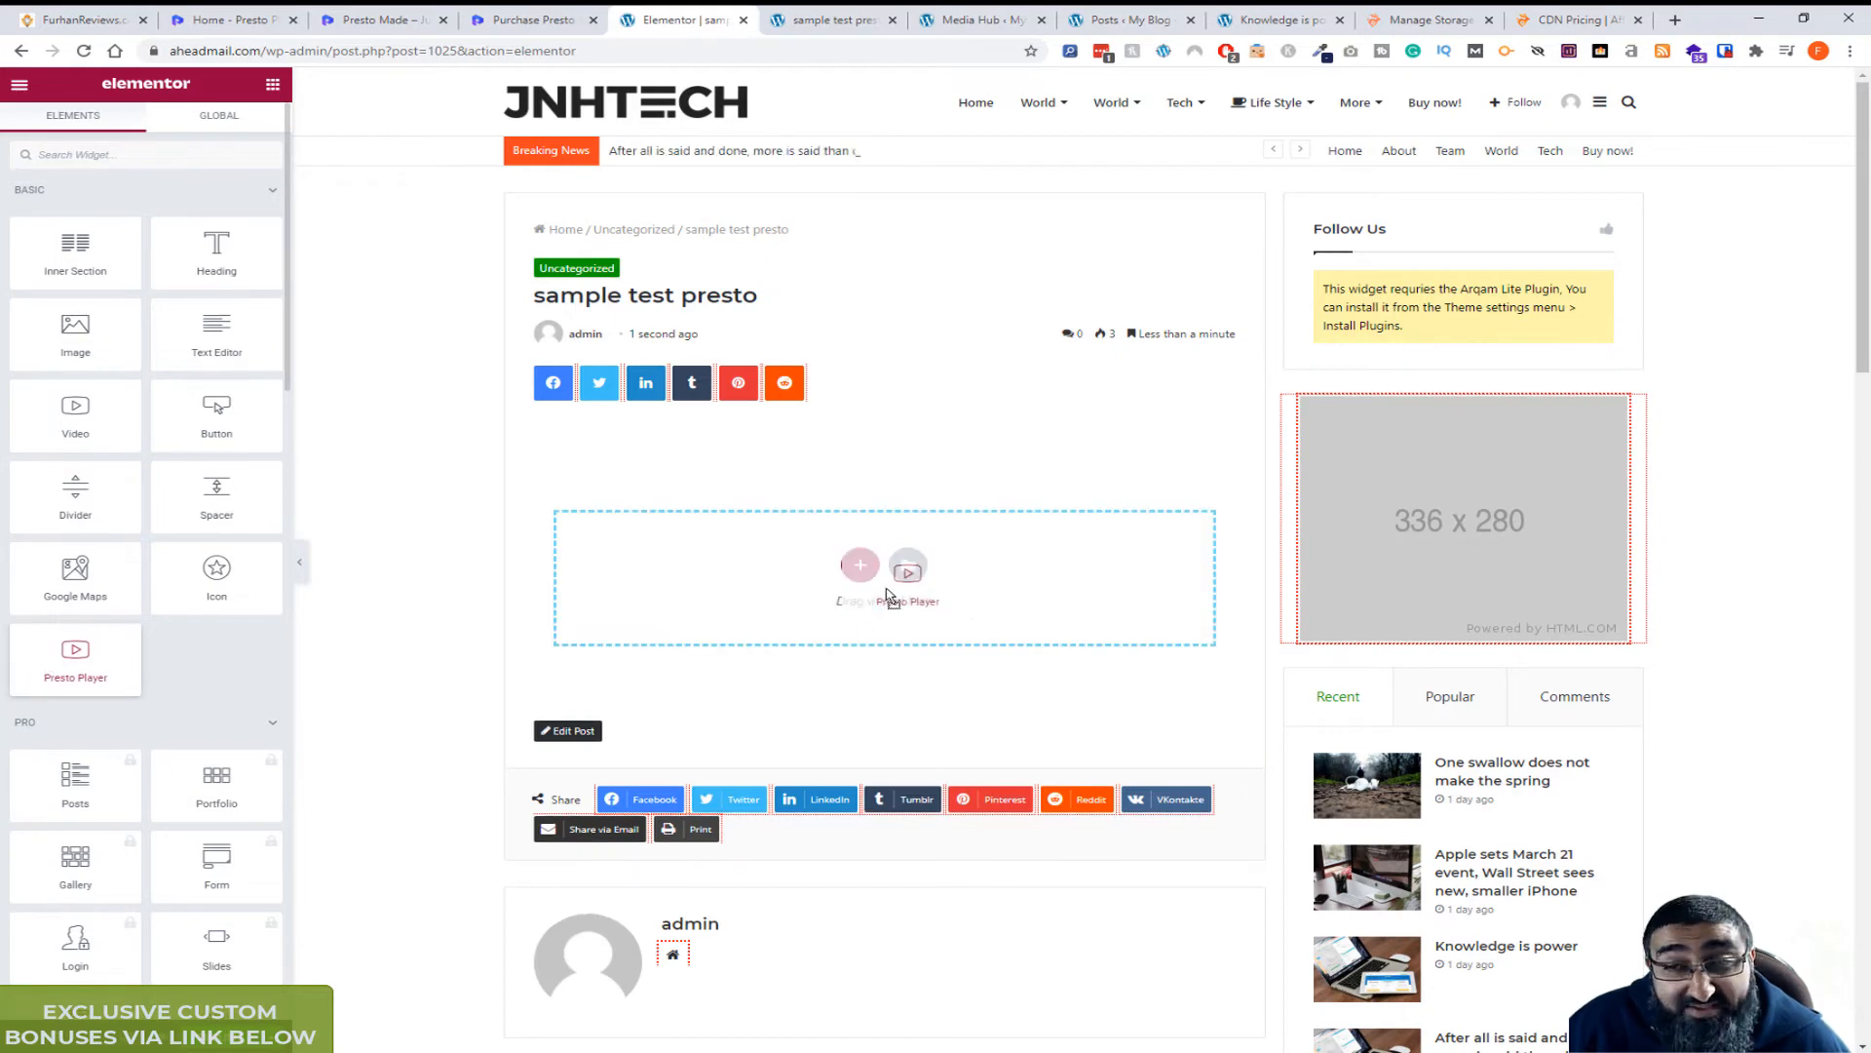
Place a Presto Player widget set to the Email video, then view the post preview.
{"action": "left_click", "coordinate": [885, 577]}
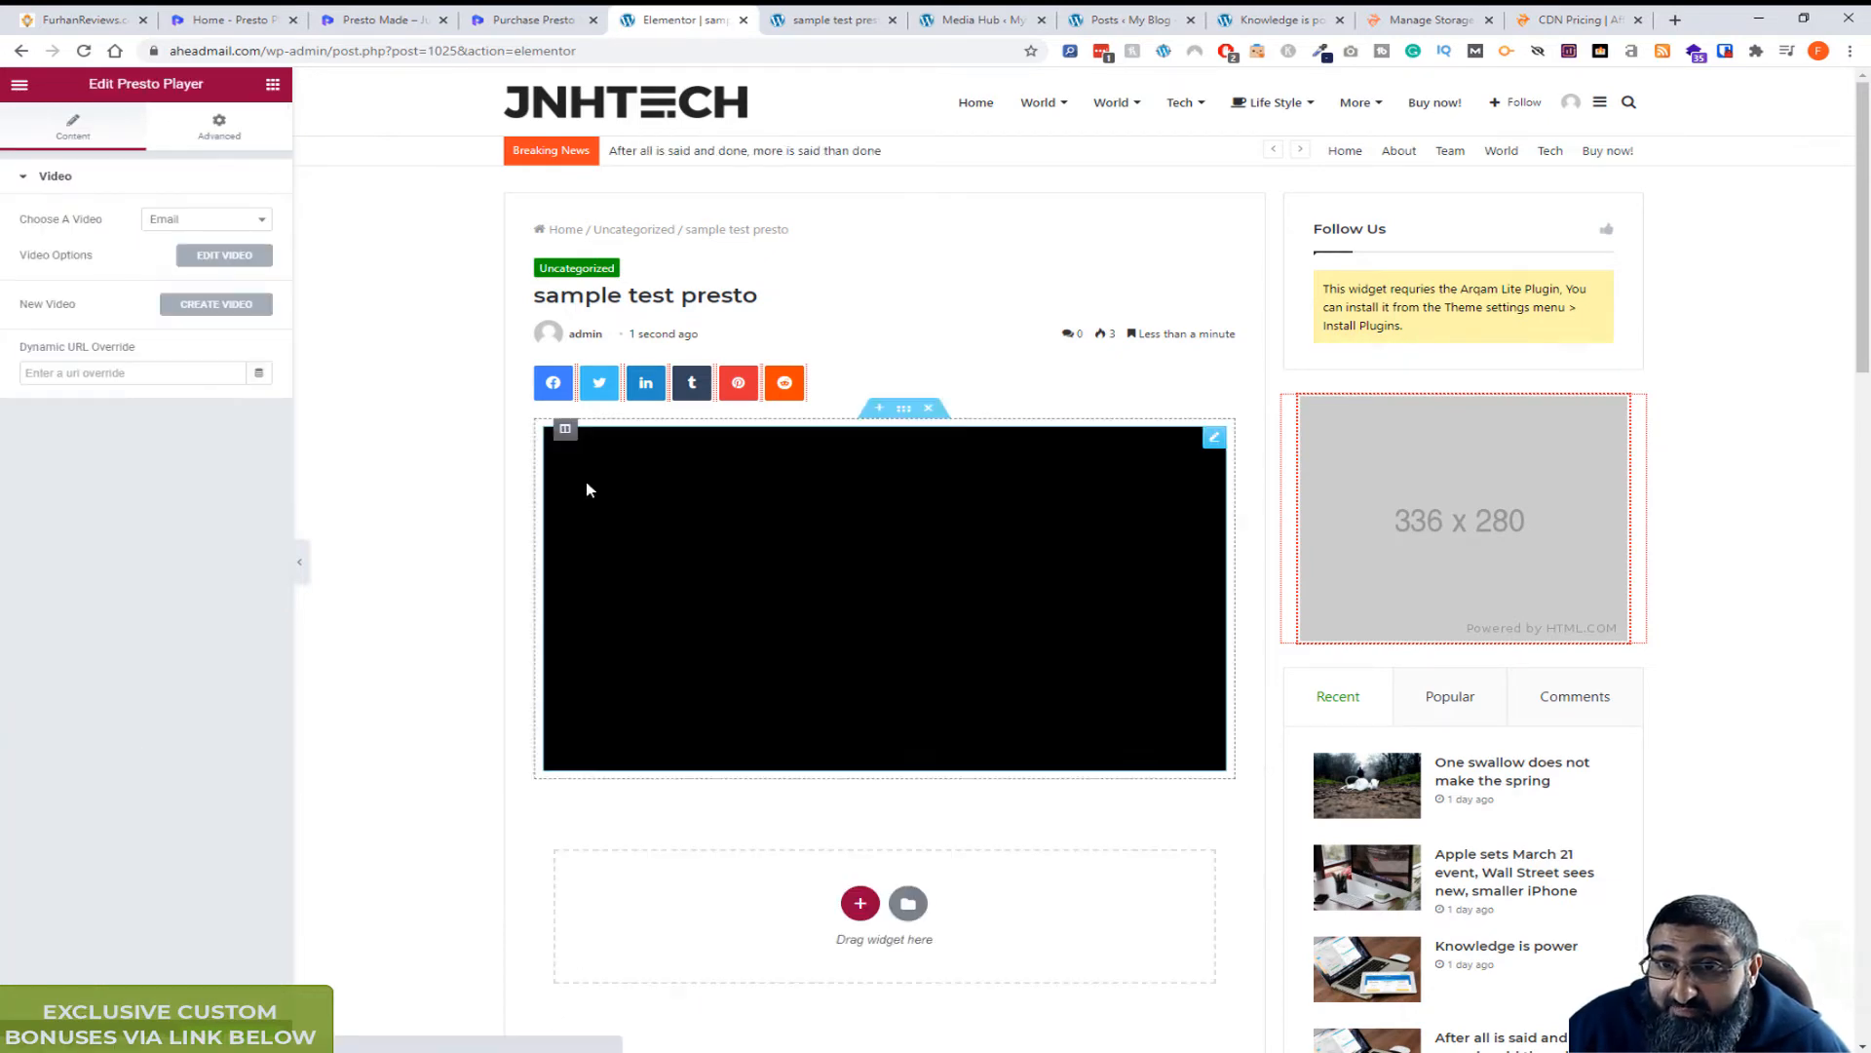
{"action": "left_click", "coordinate": [204, 219]}
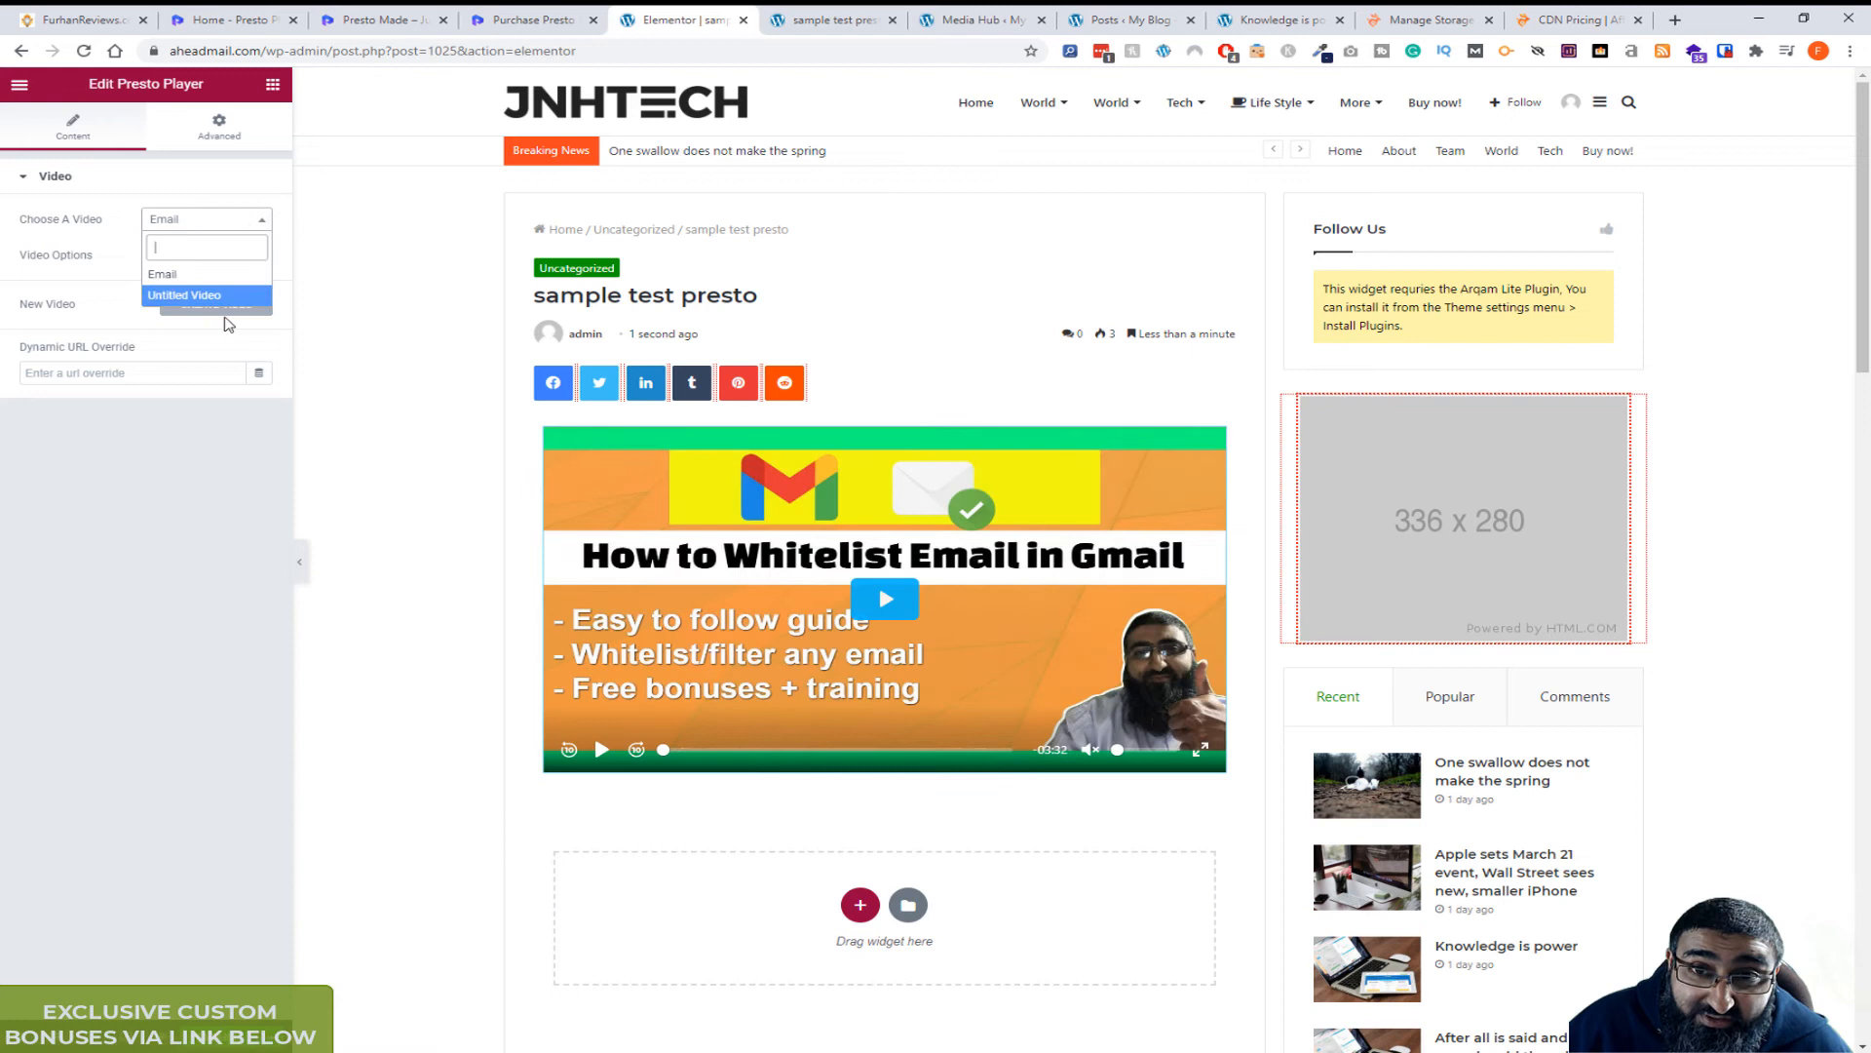
{"action": "left_click", "coordinate": [161, 272]}
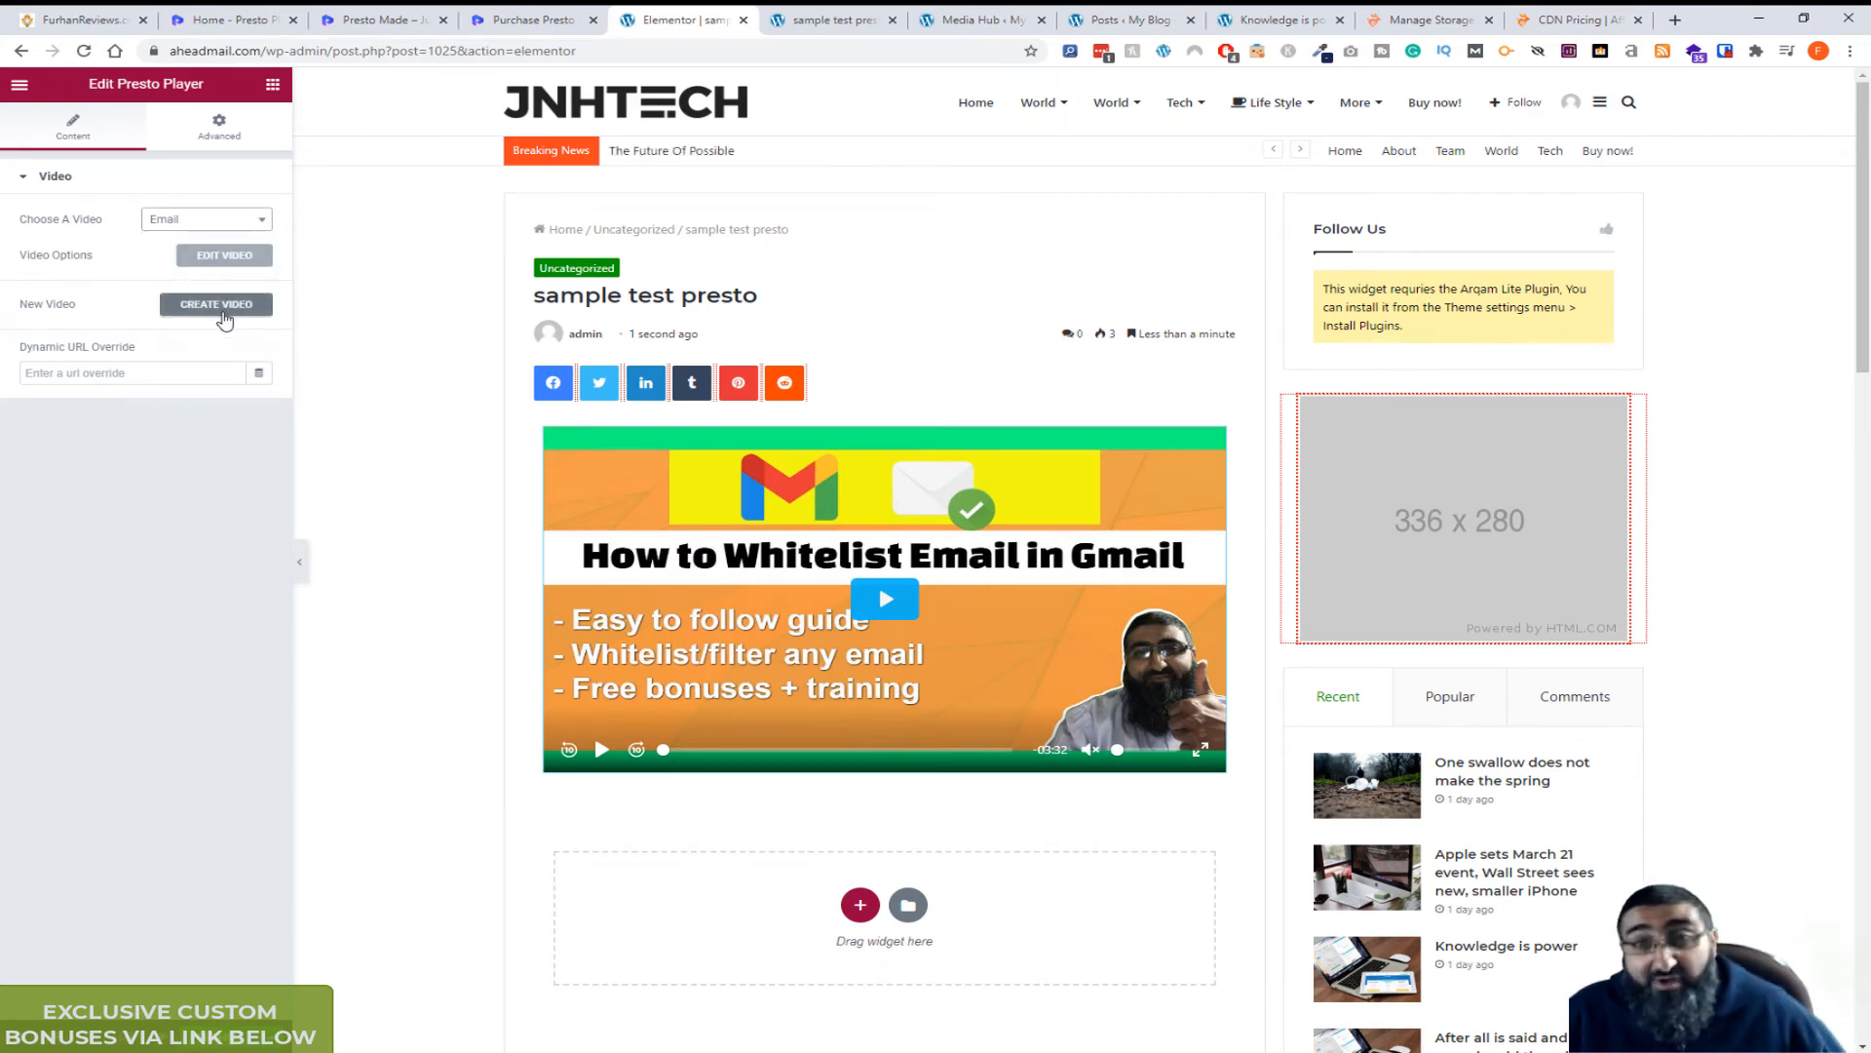
{"action": "left_click", "coordinate": [216, 304]}
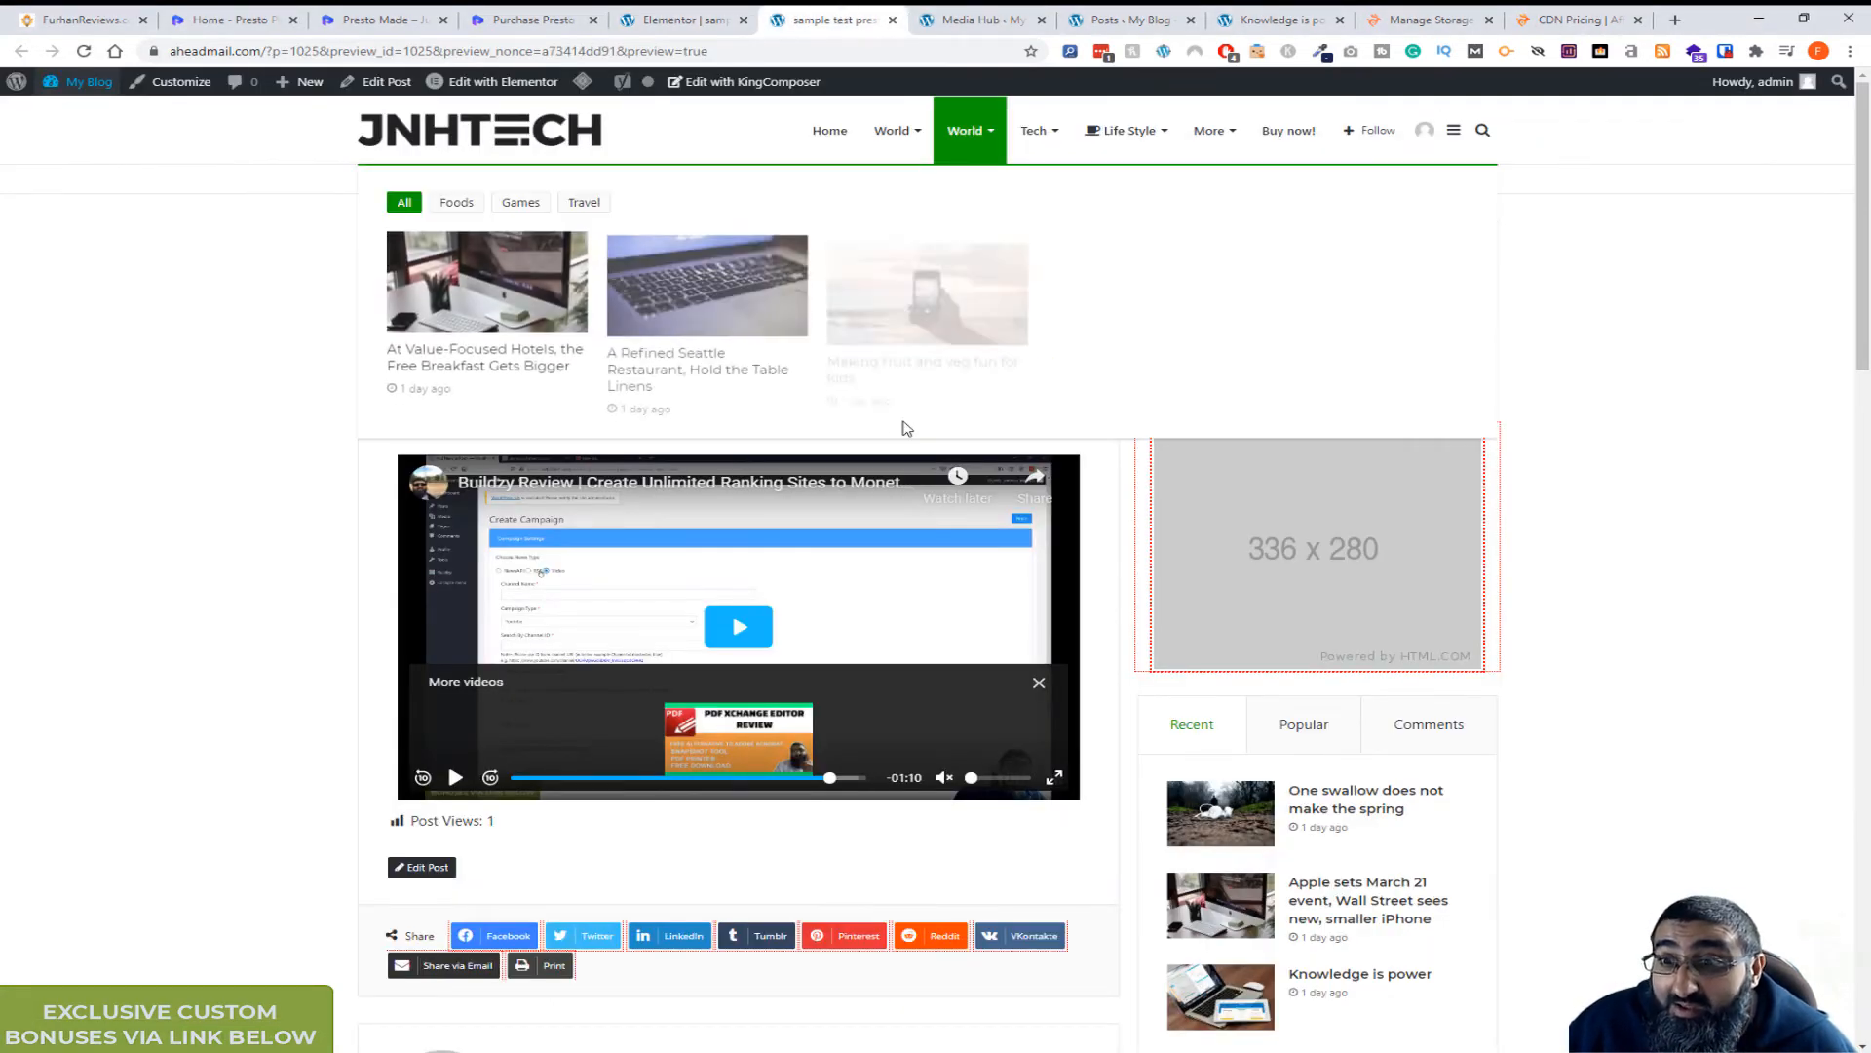
{"action": "left_click", "coordinate": [979, 20]}
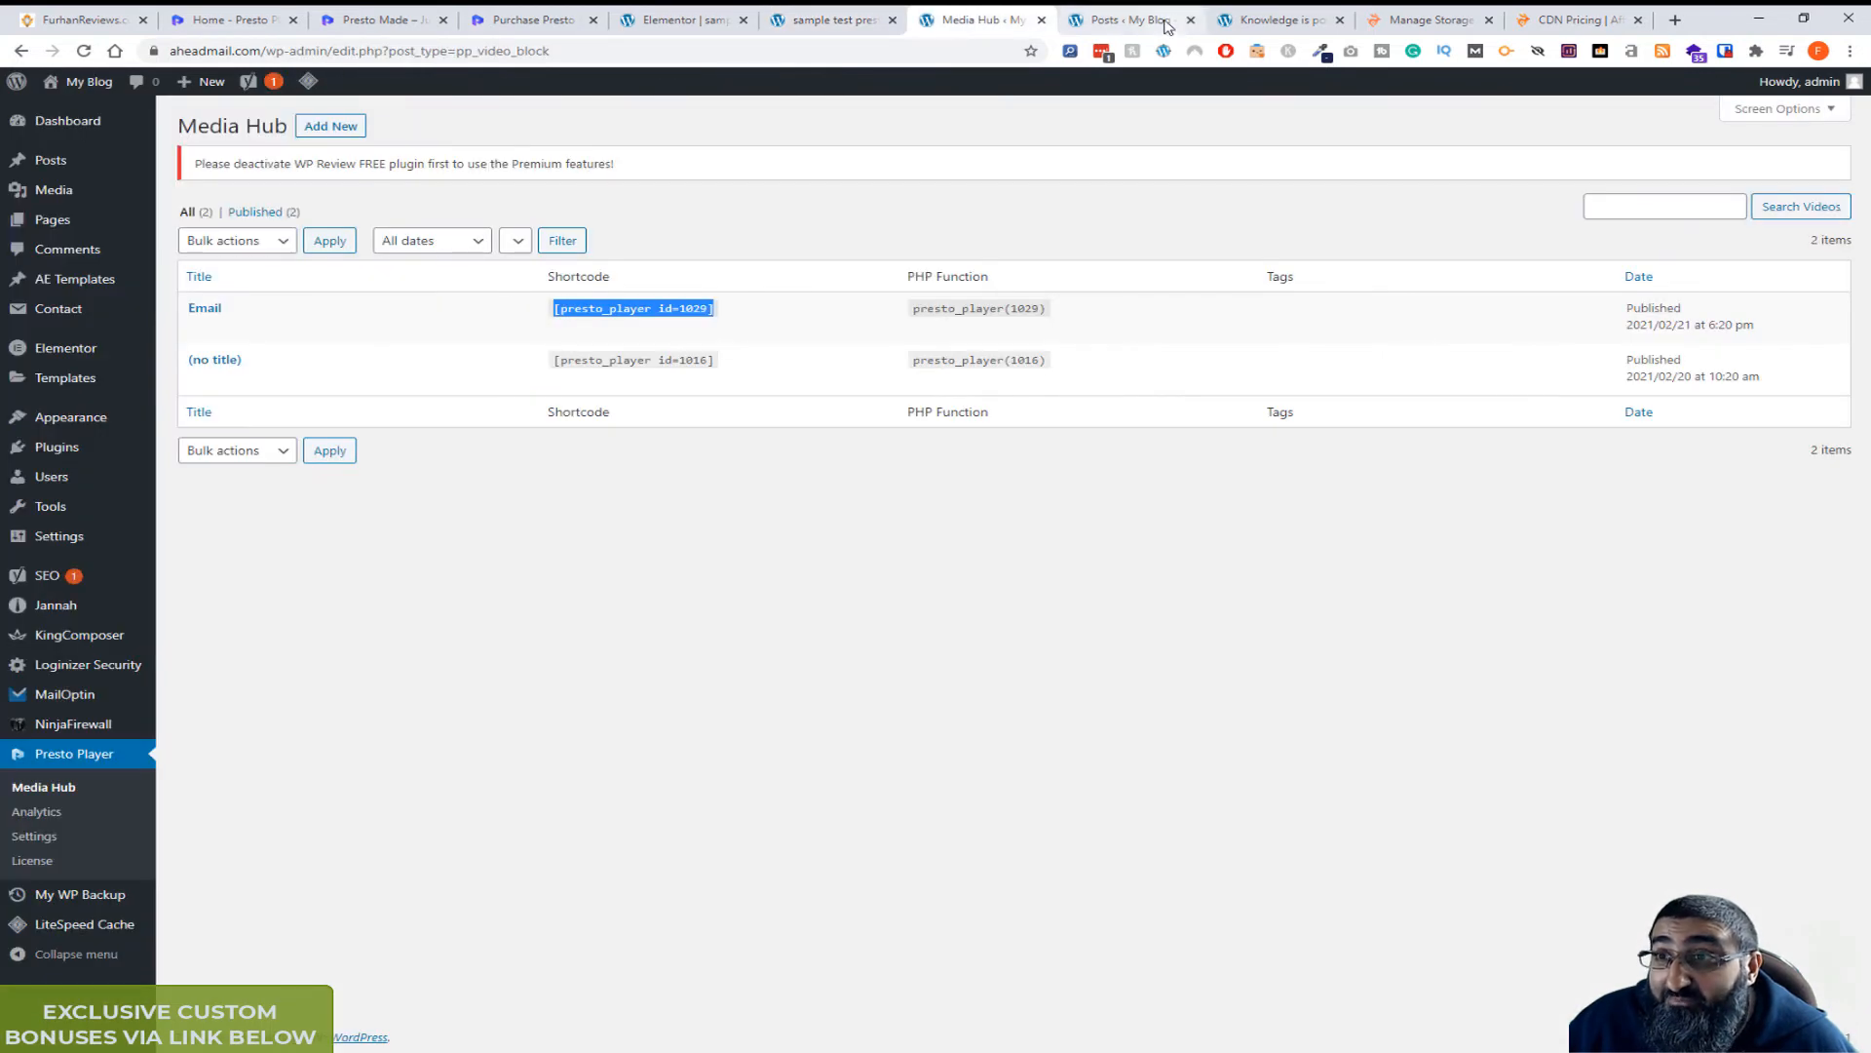
{"action": "left_click", "coordinate": [1123, 19]}
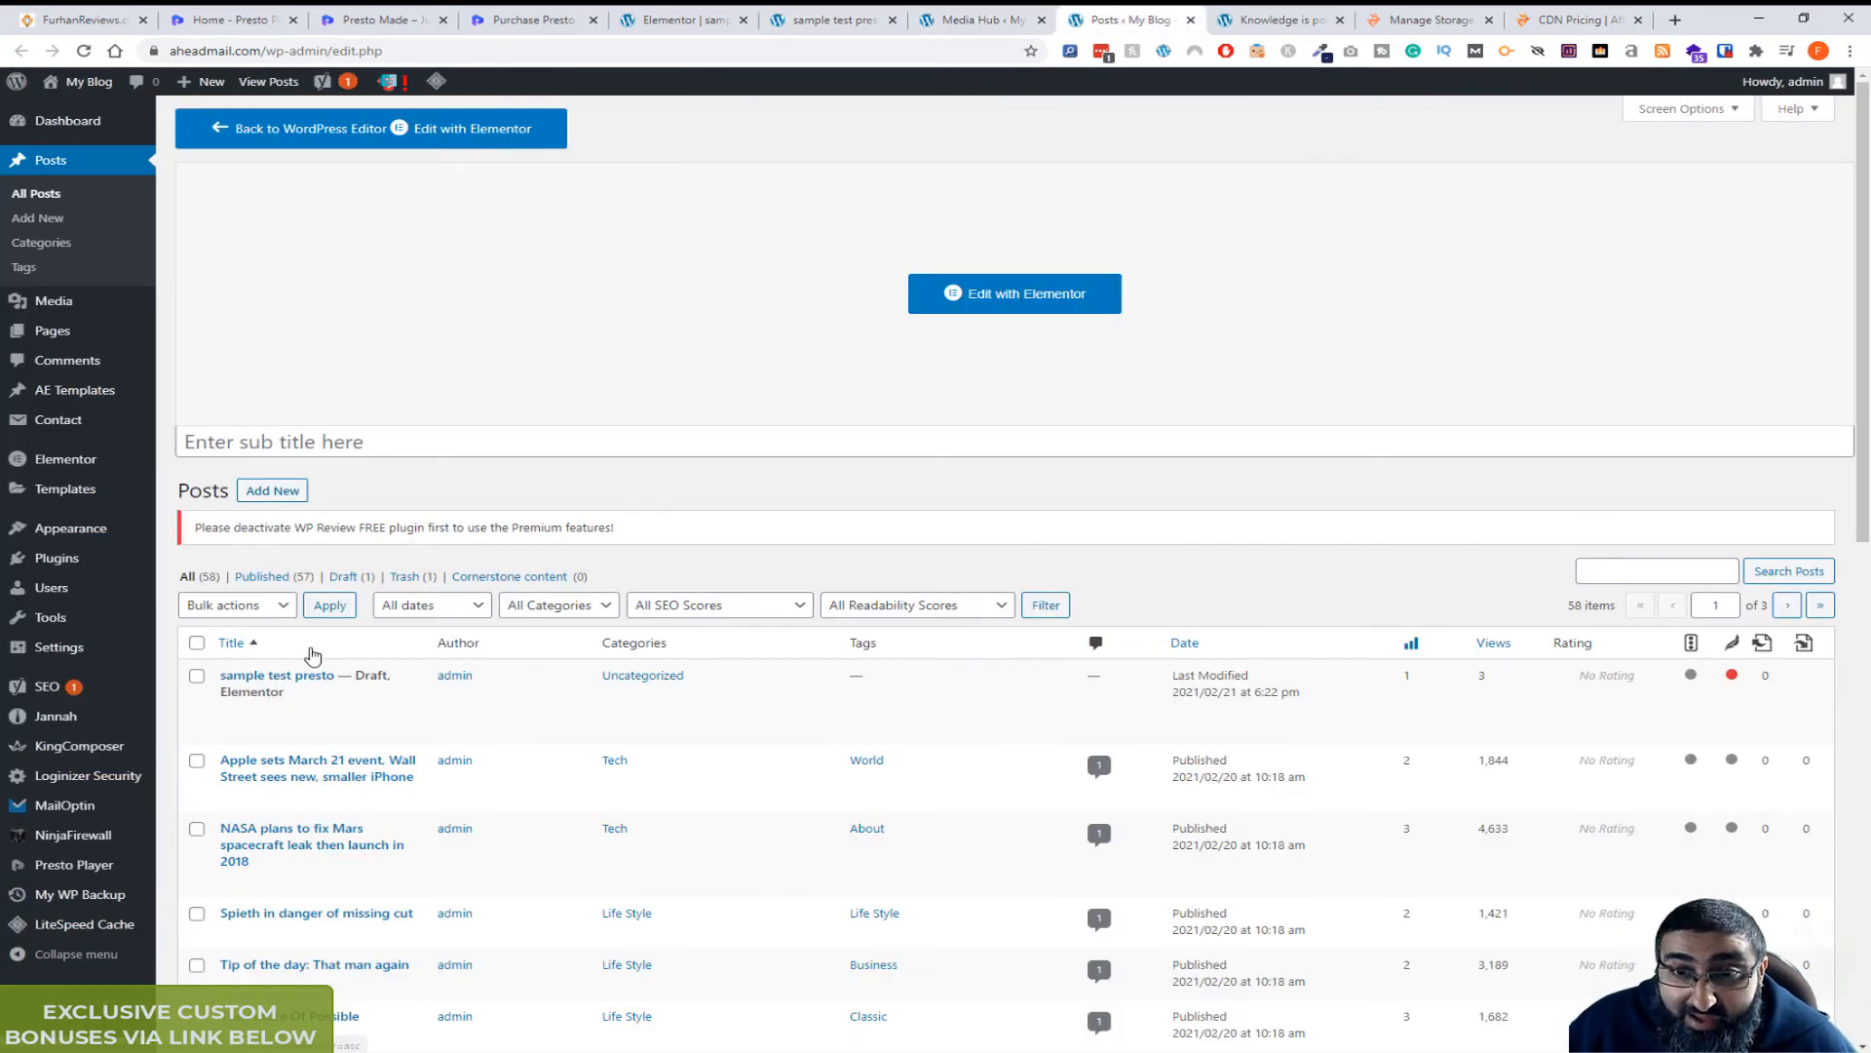
{"action": "mouse_move", "coordinate": [277, 674]}
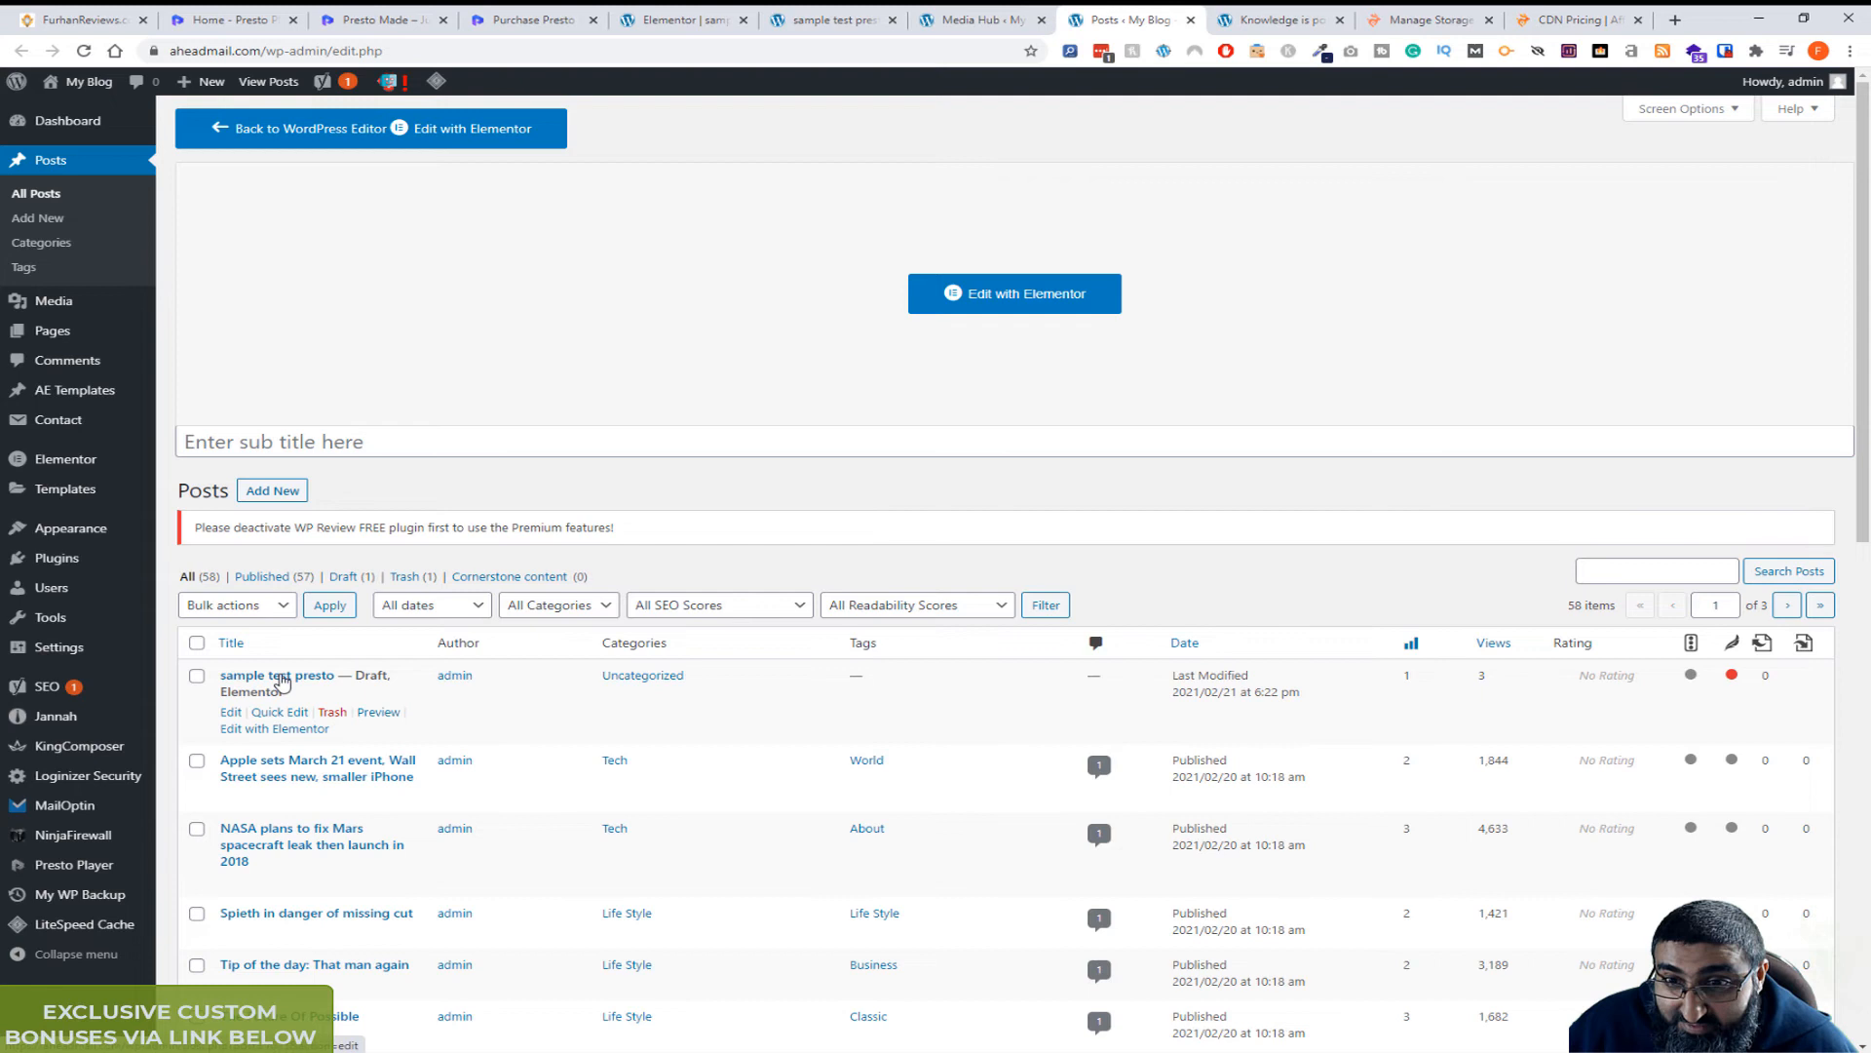
{"action": "left_click", "coordinate": [276, 675]}
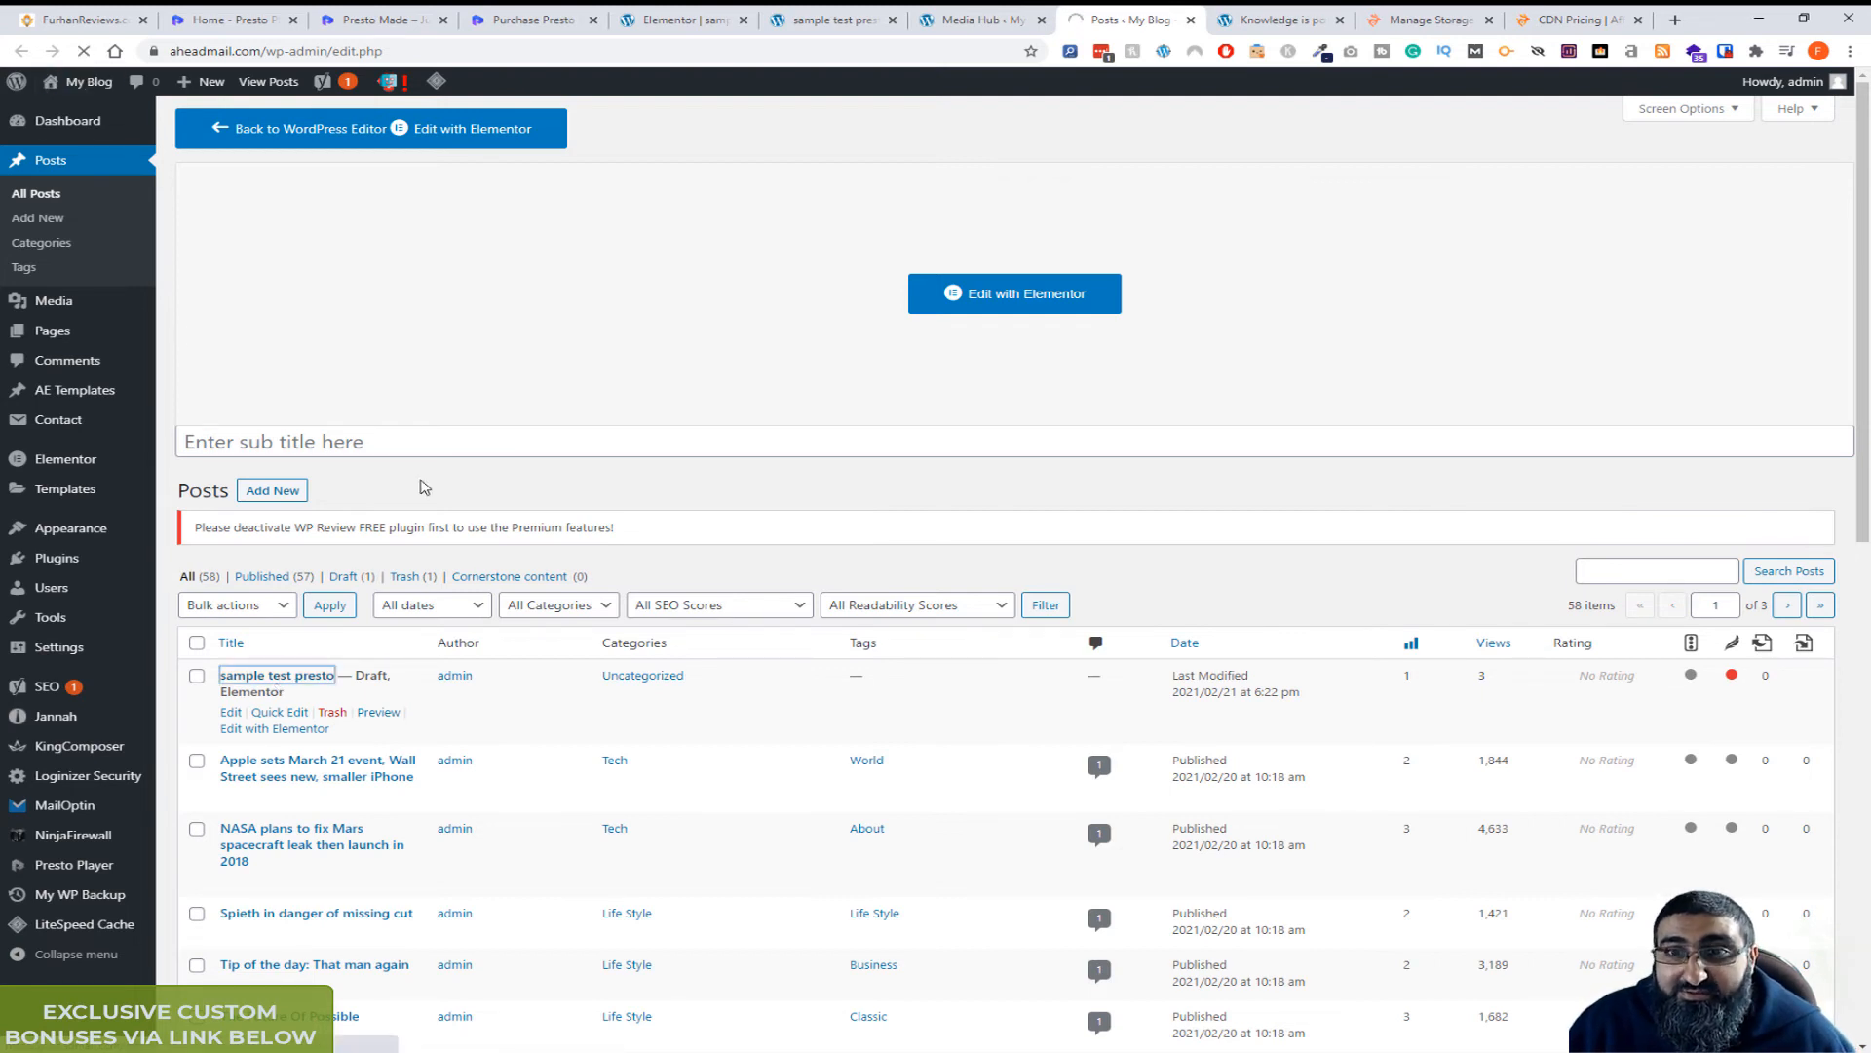
{"action": "mouse_move", "coordinate": [308, 764]}
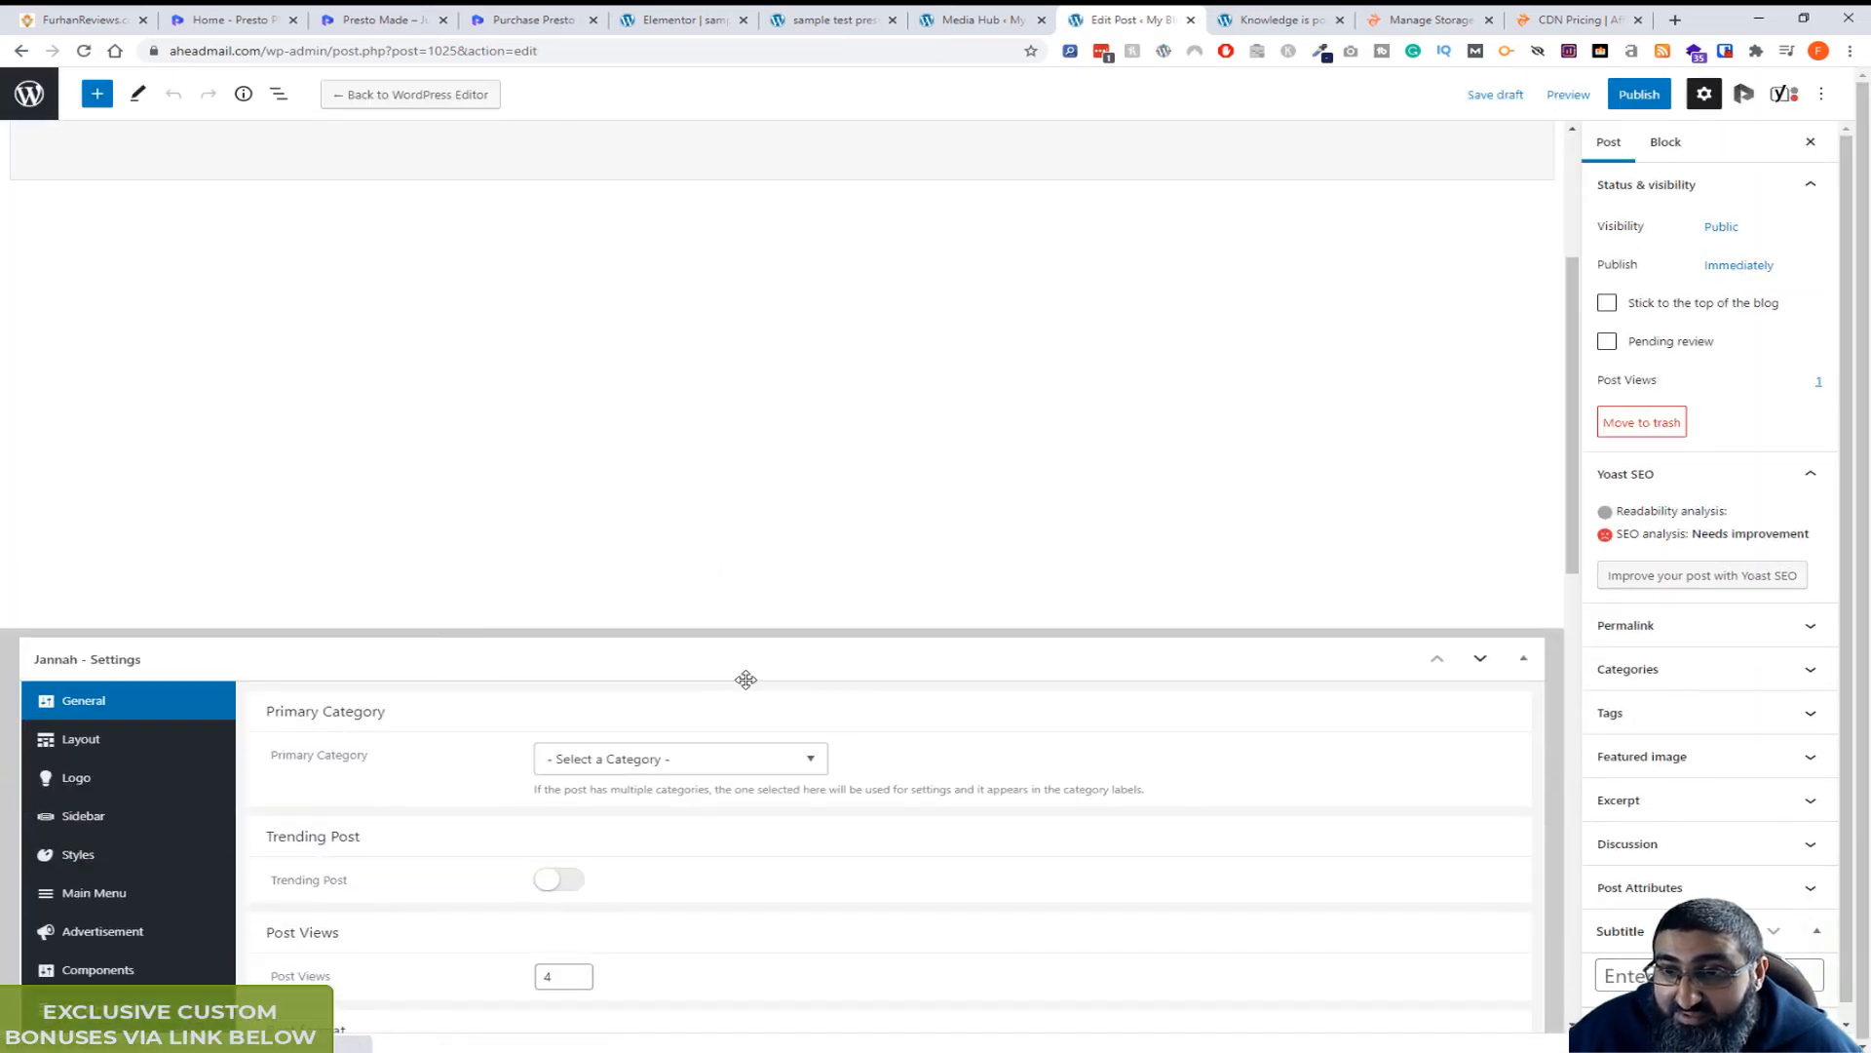
{"action": "scroll", "scroll_direction": "down", "scroll_amount": 3}
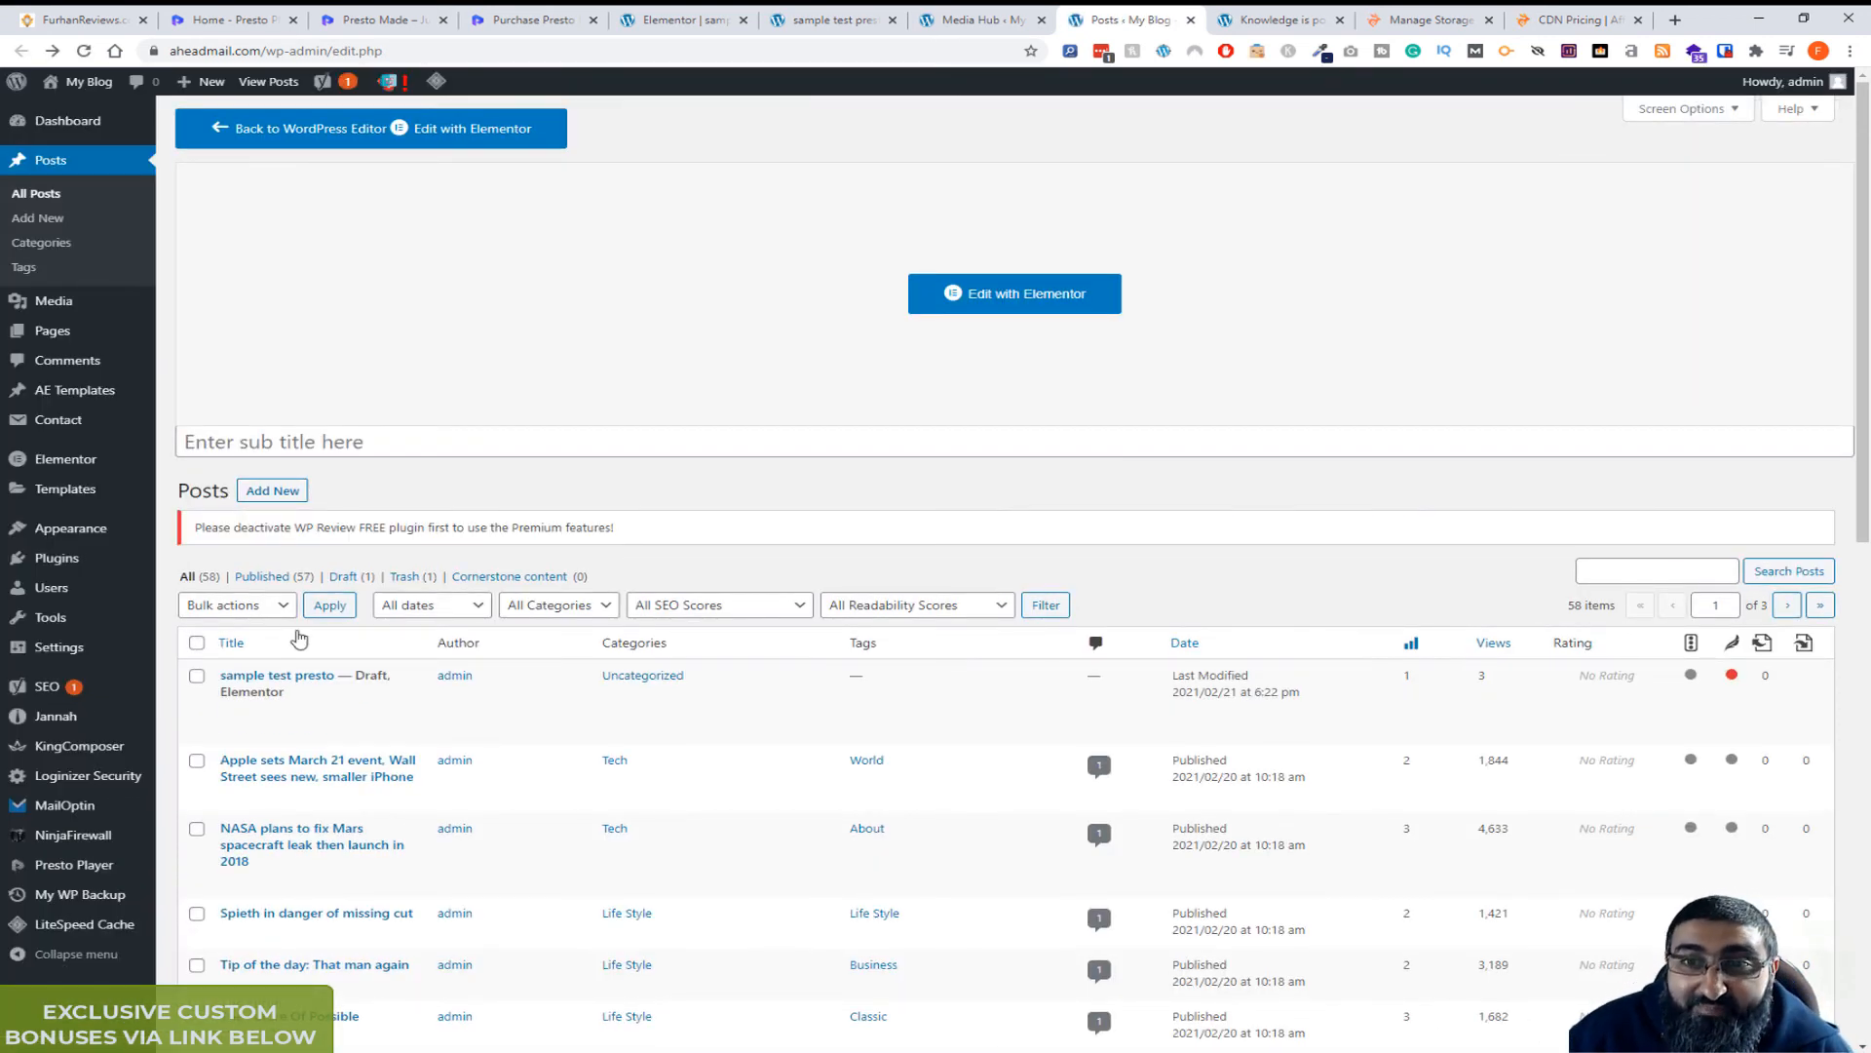
{"action": "mouse_move", "coordinate": [290, 837]}
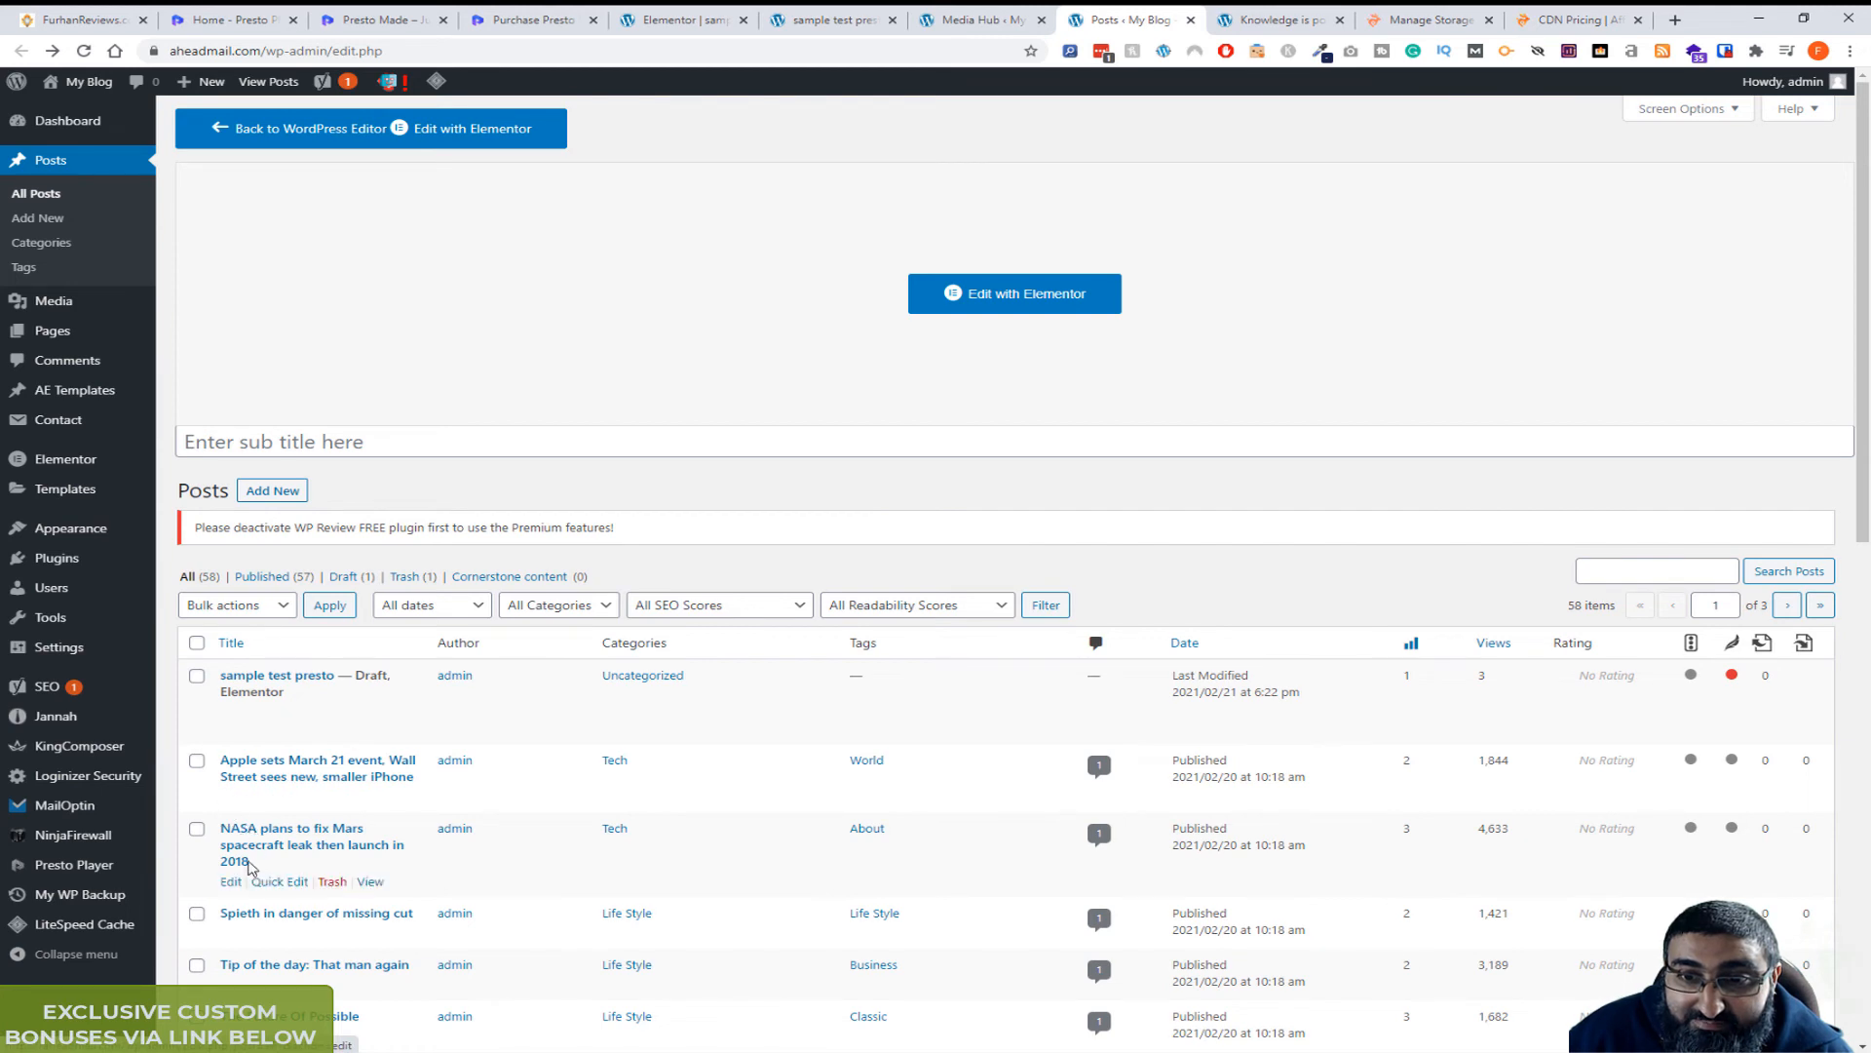
Edit the 'NASA plans to fix Mars spacecraft leak' post and convert its classic content to blocks.
{"action": "left_click", "coordinate": [230, 881]}
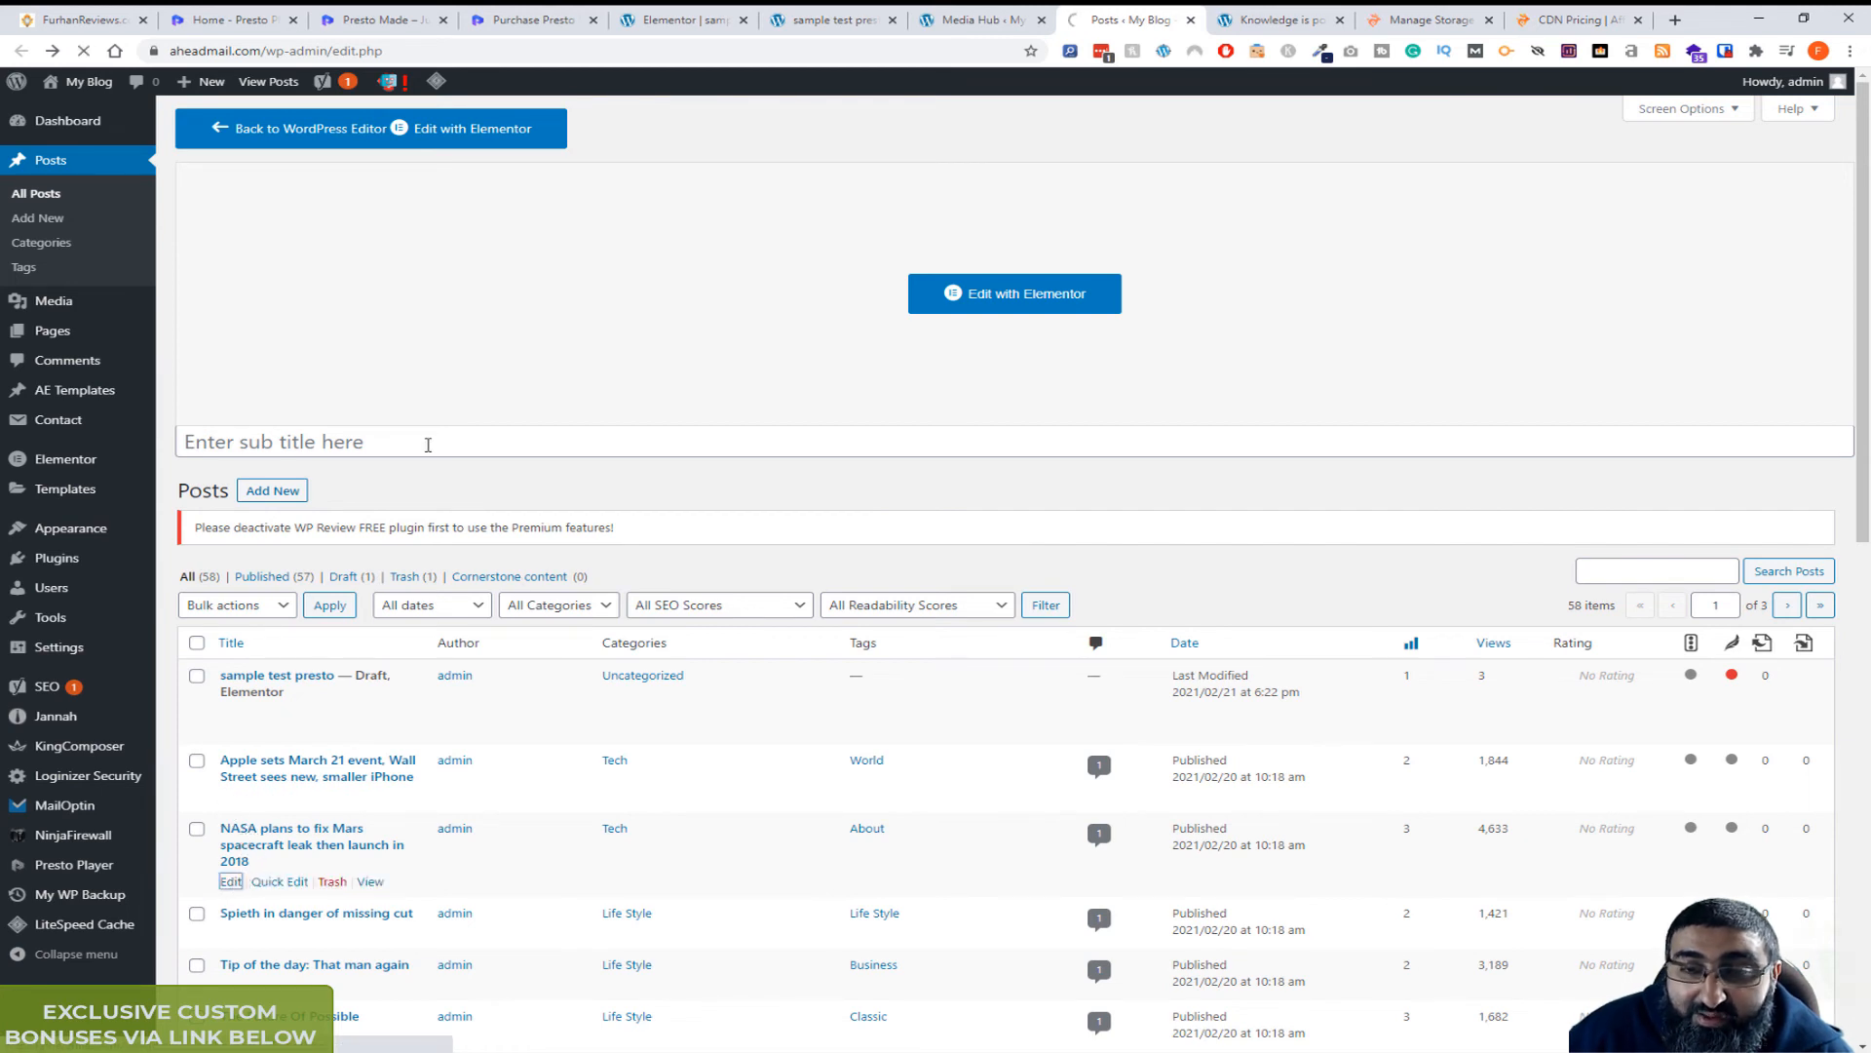
{"action": "left_click", "coordinate": [230, 881]}
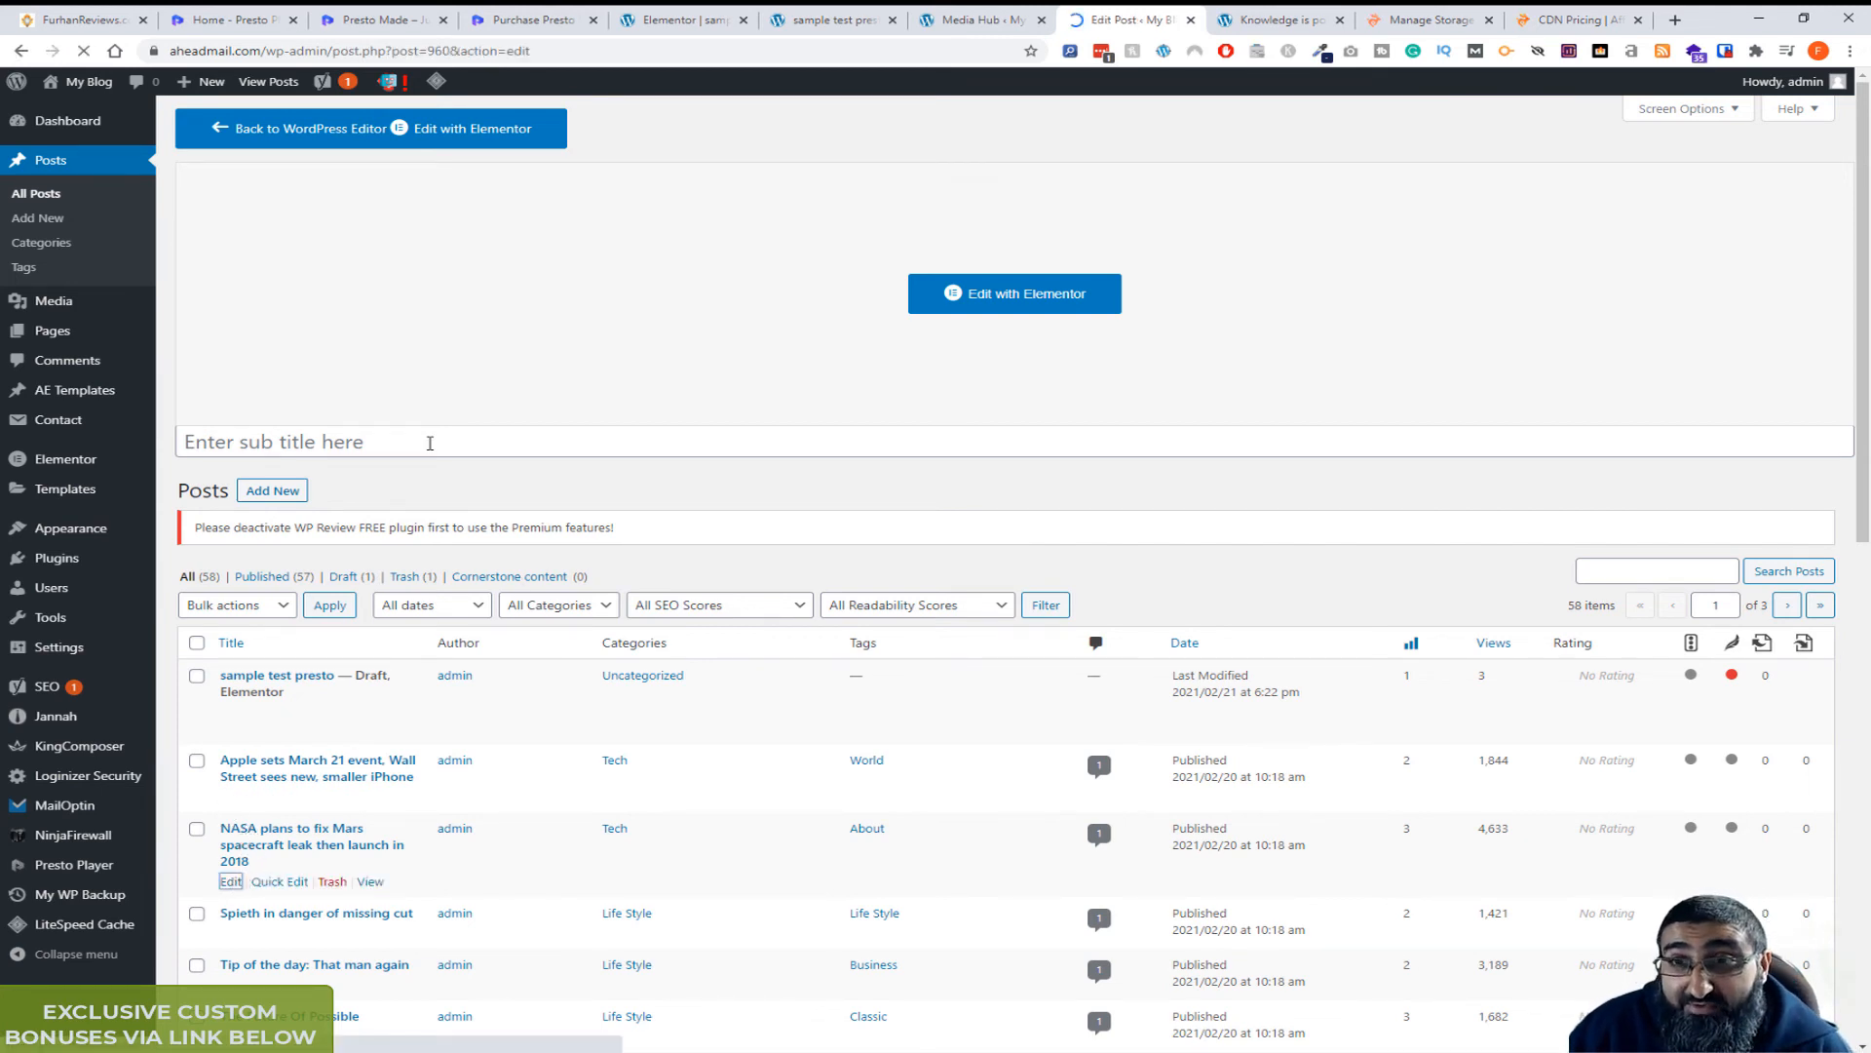
{"action": "left_click", "coordinate": [230, 881]}
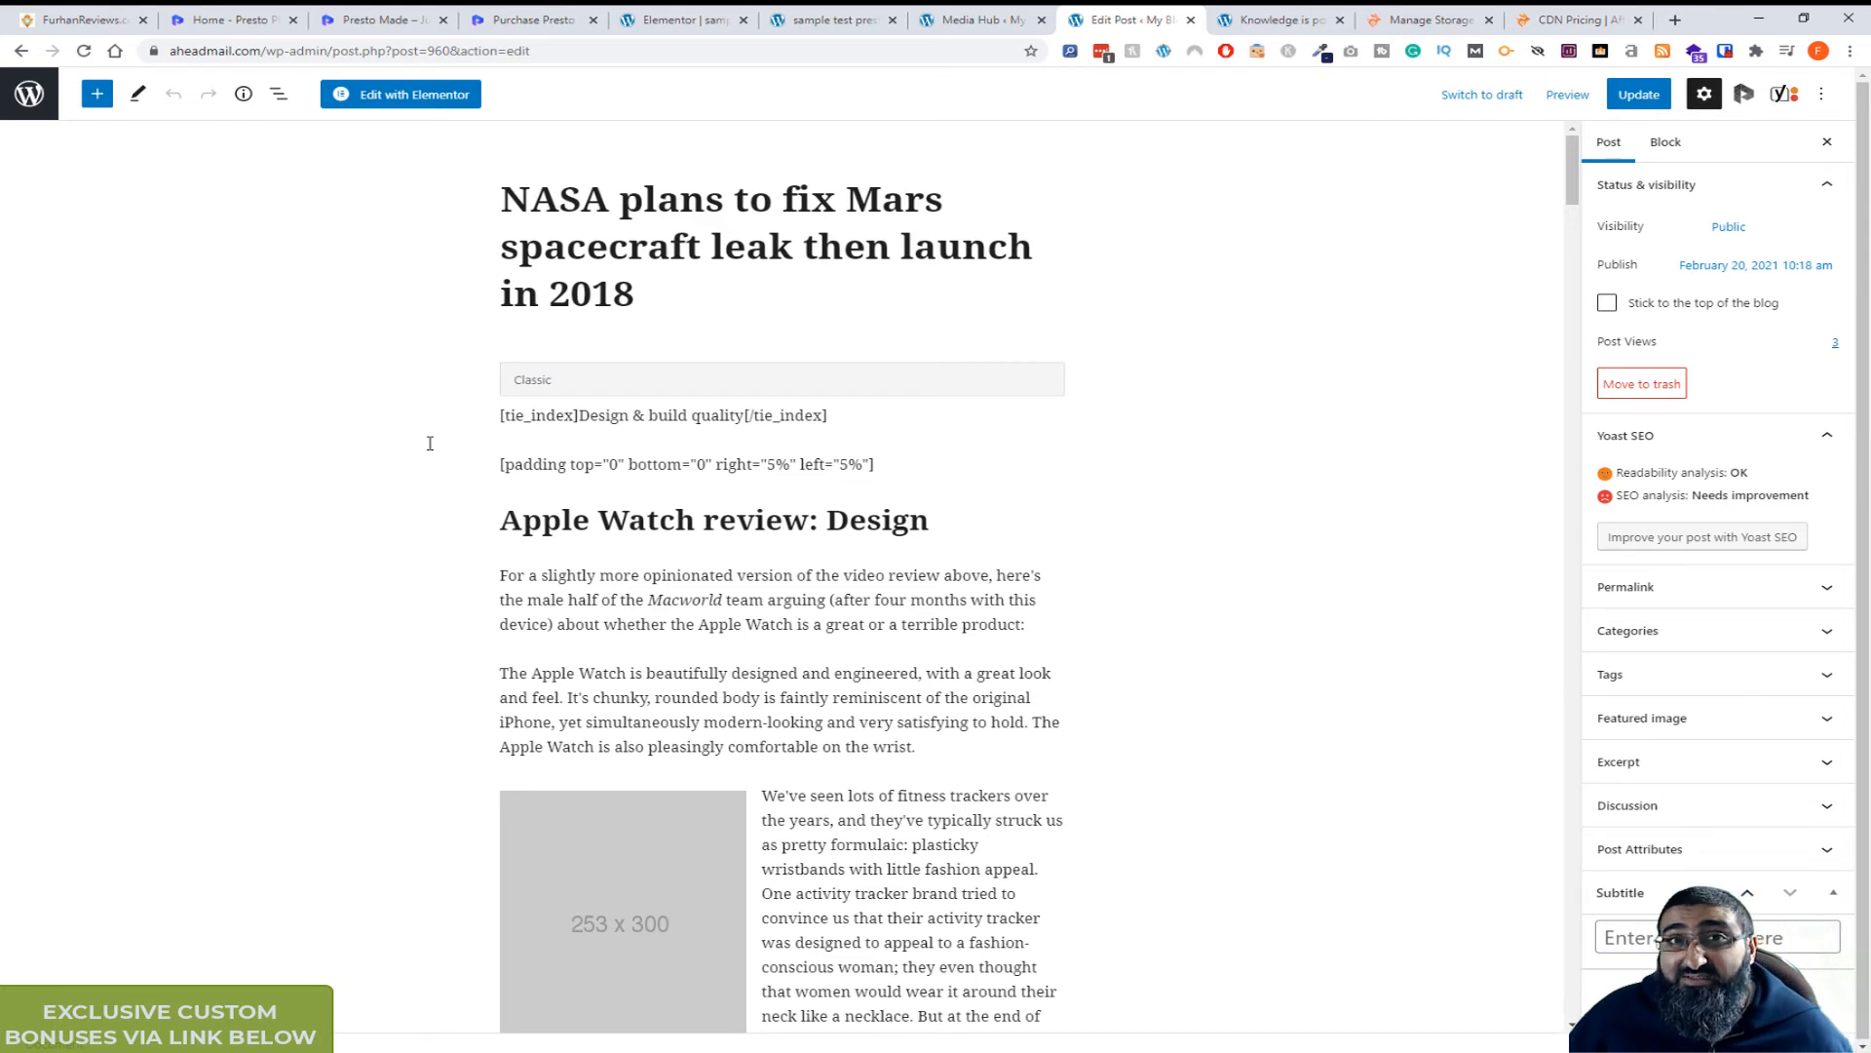
{"action": "mouse_move", "coordinate": [620, 456]}
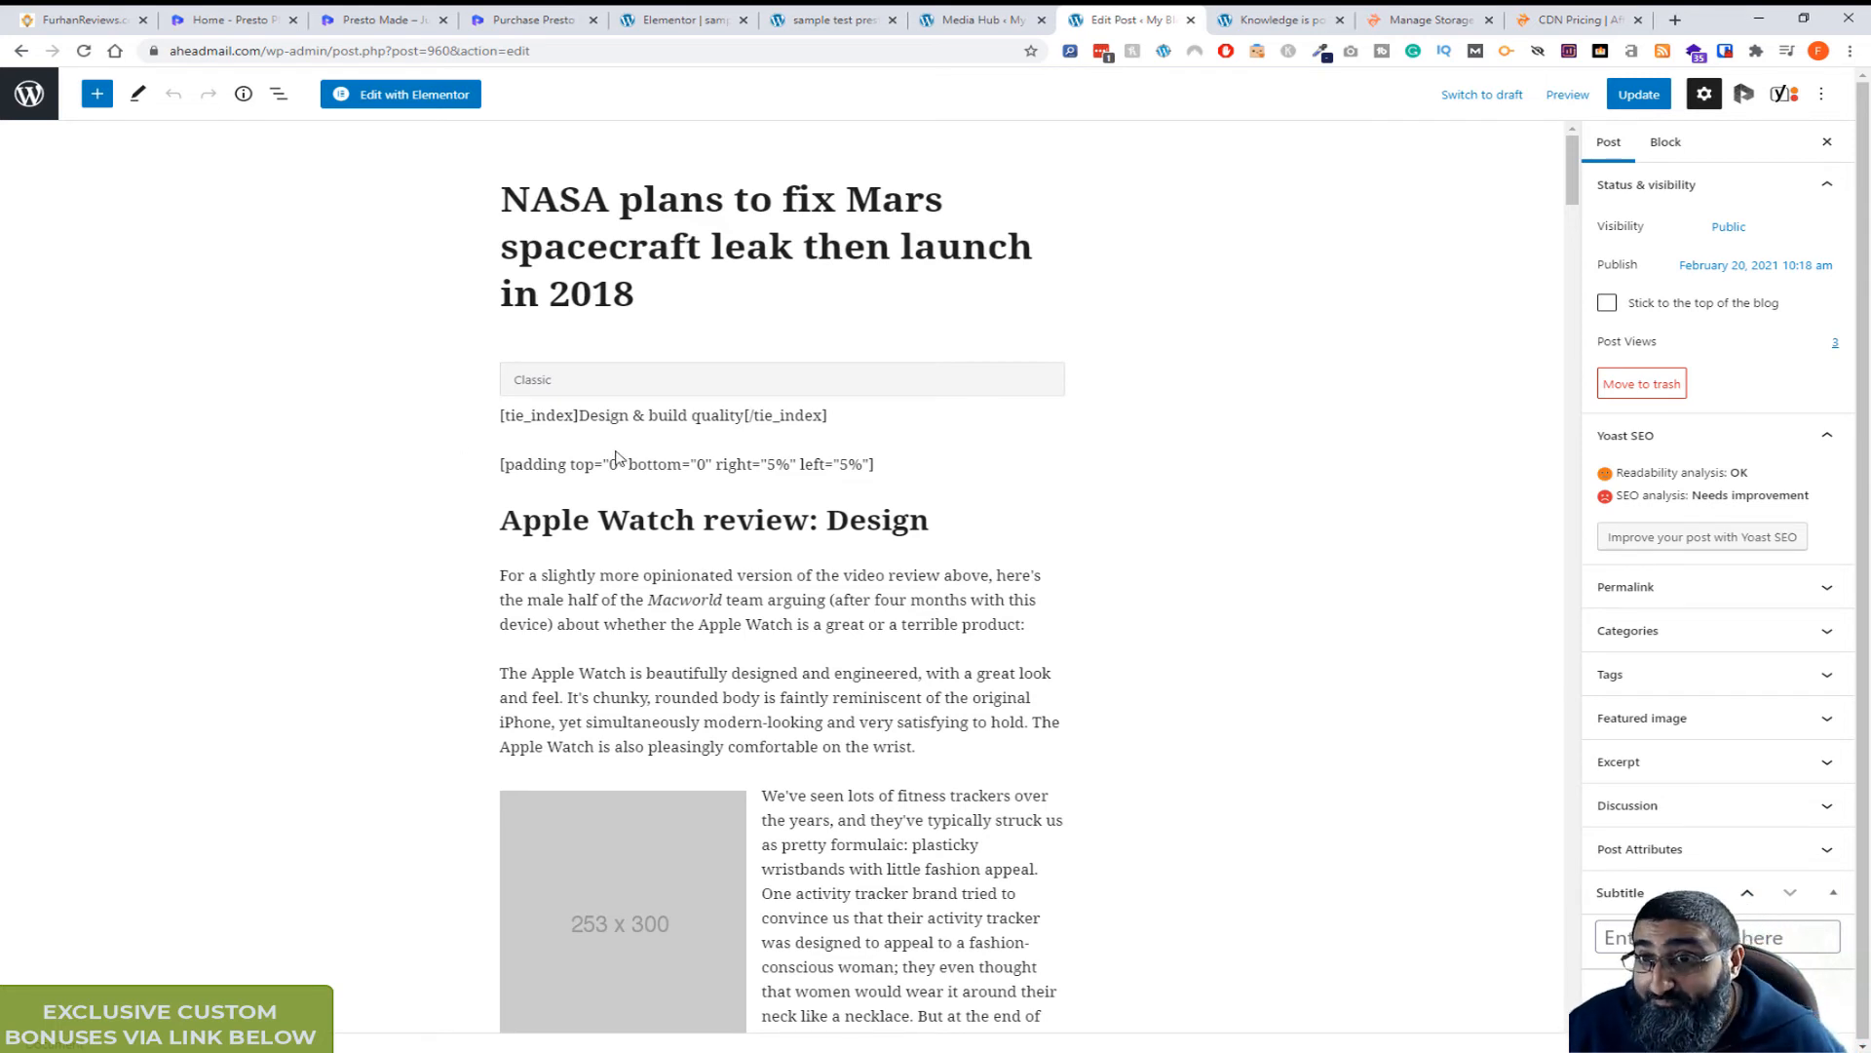
{"action": "left_click", "coordinate": [782, 381]}
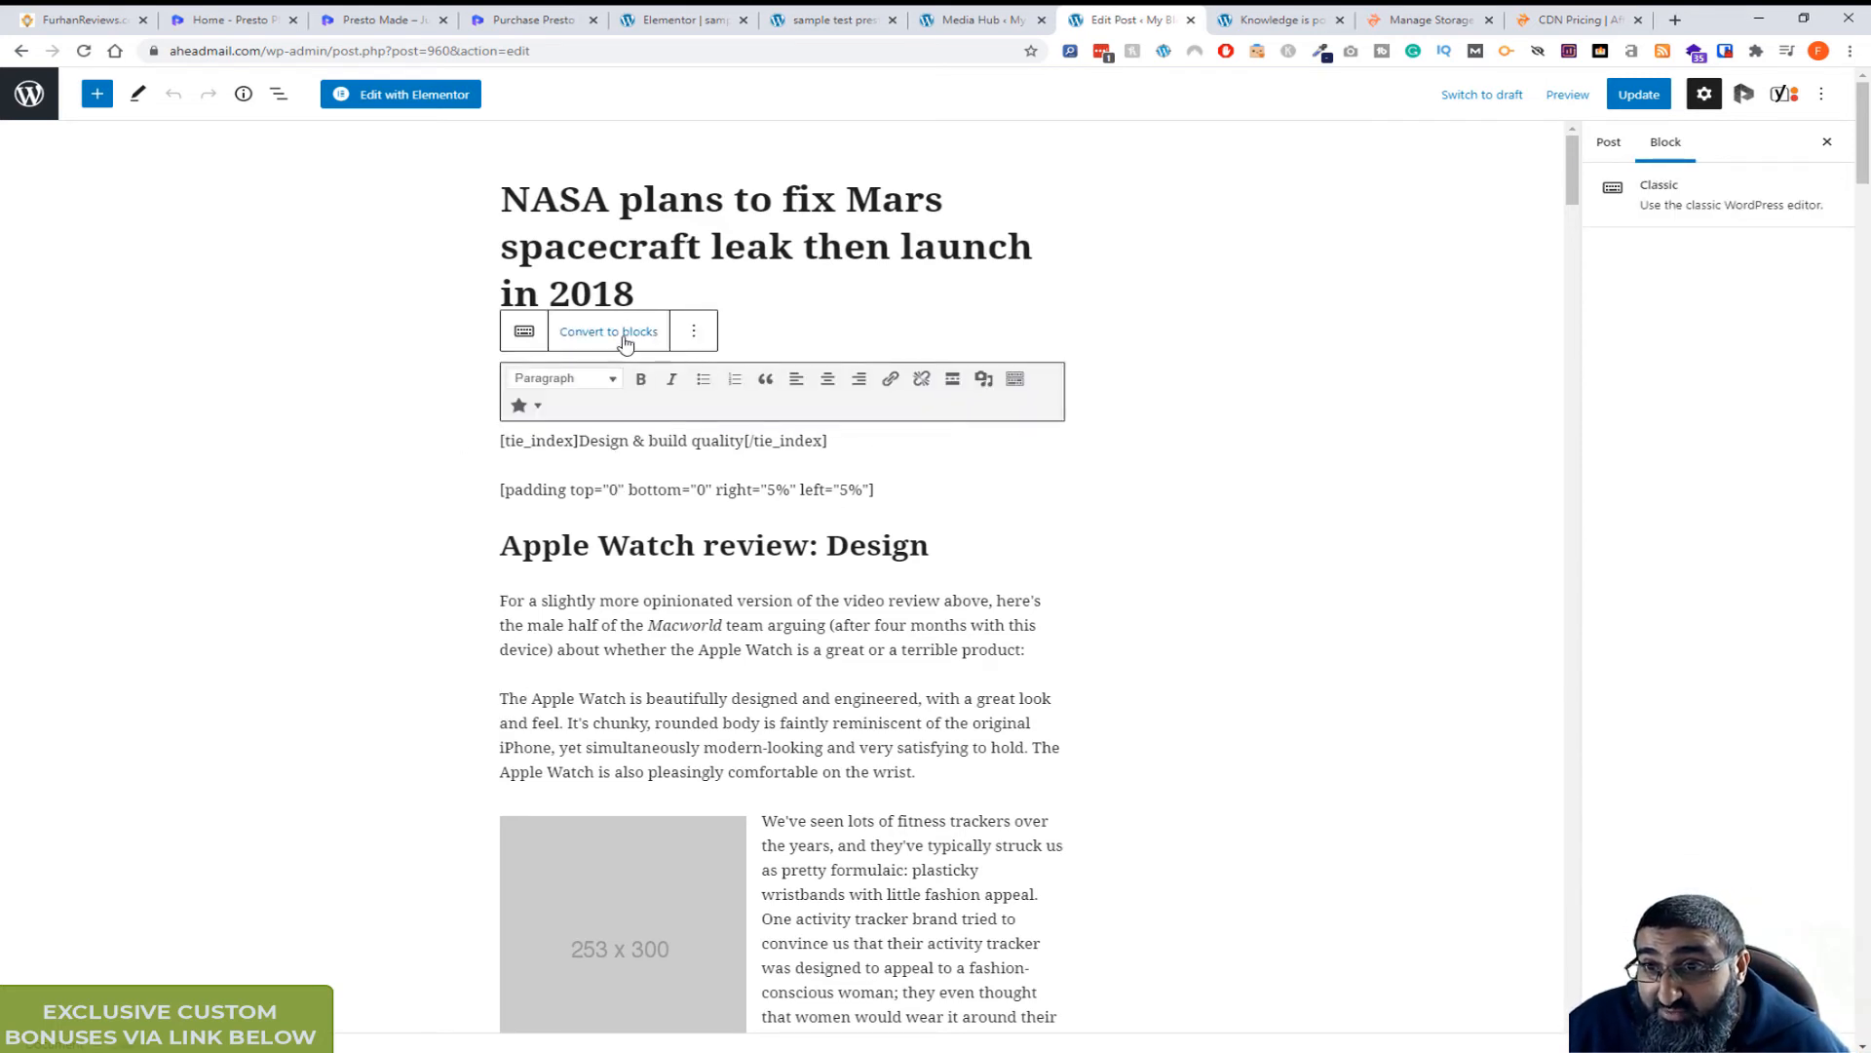
{"action": "scroll", "scroll_direction": "down", "scroll_amount": 3}
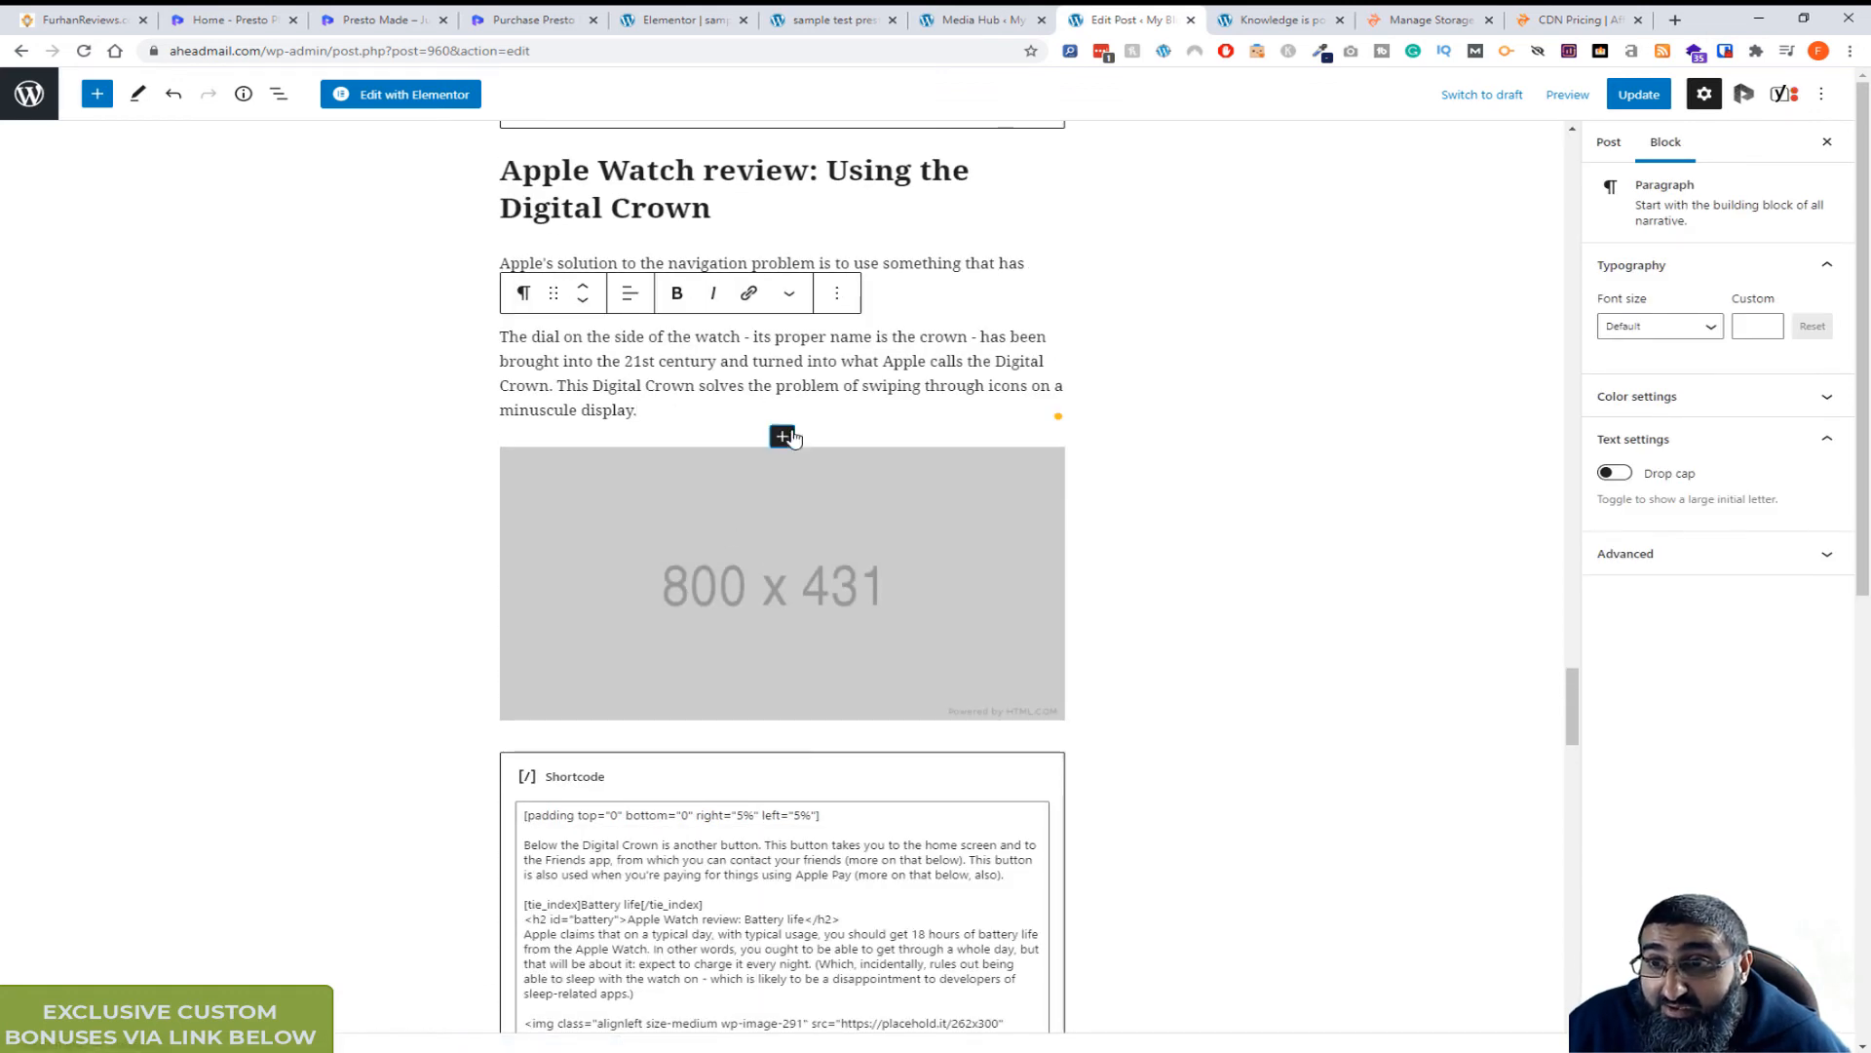
Insert a Presto Bunny.net Video block below the Digital Crown paragraph via Browse all.
{"action": "left_click", "coordinate": [782, 435]}
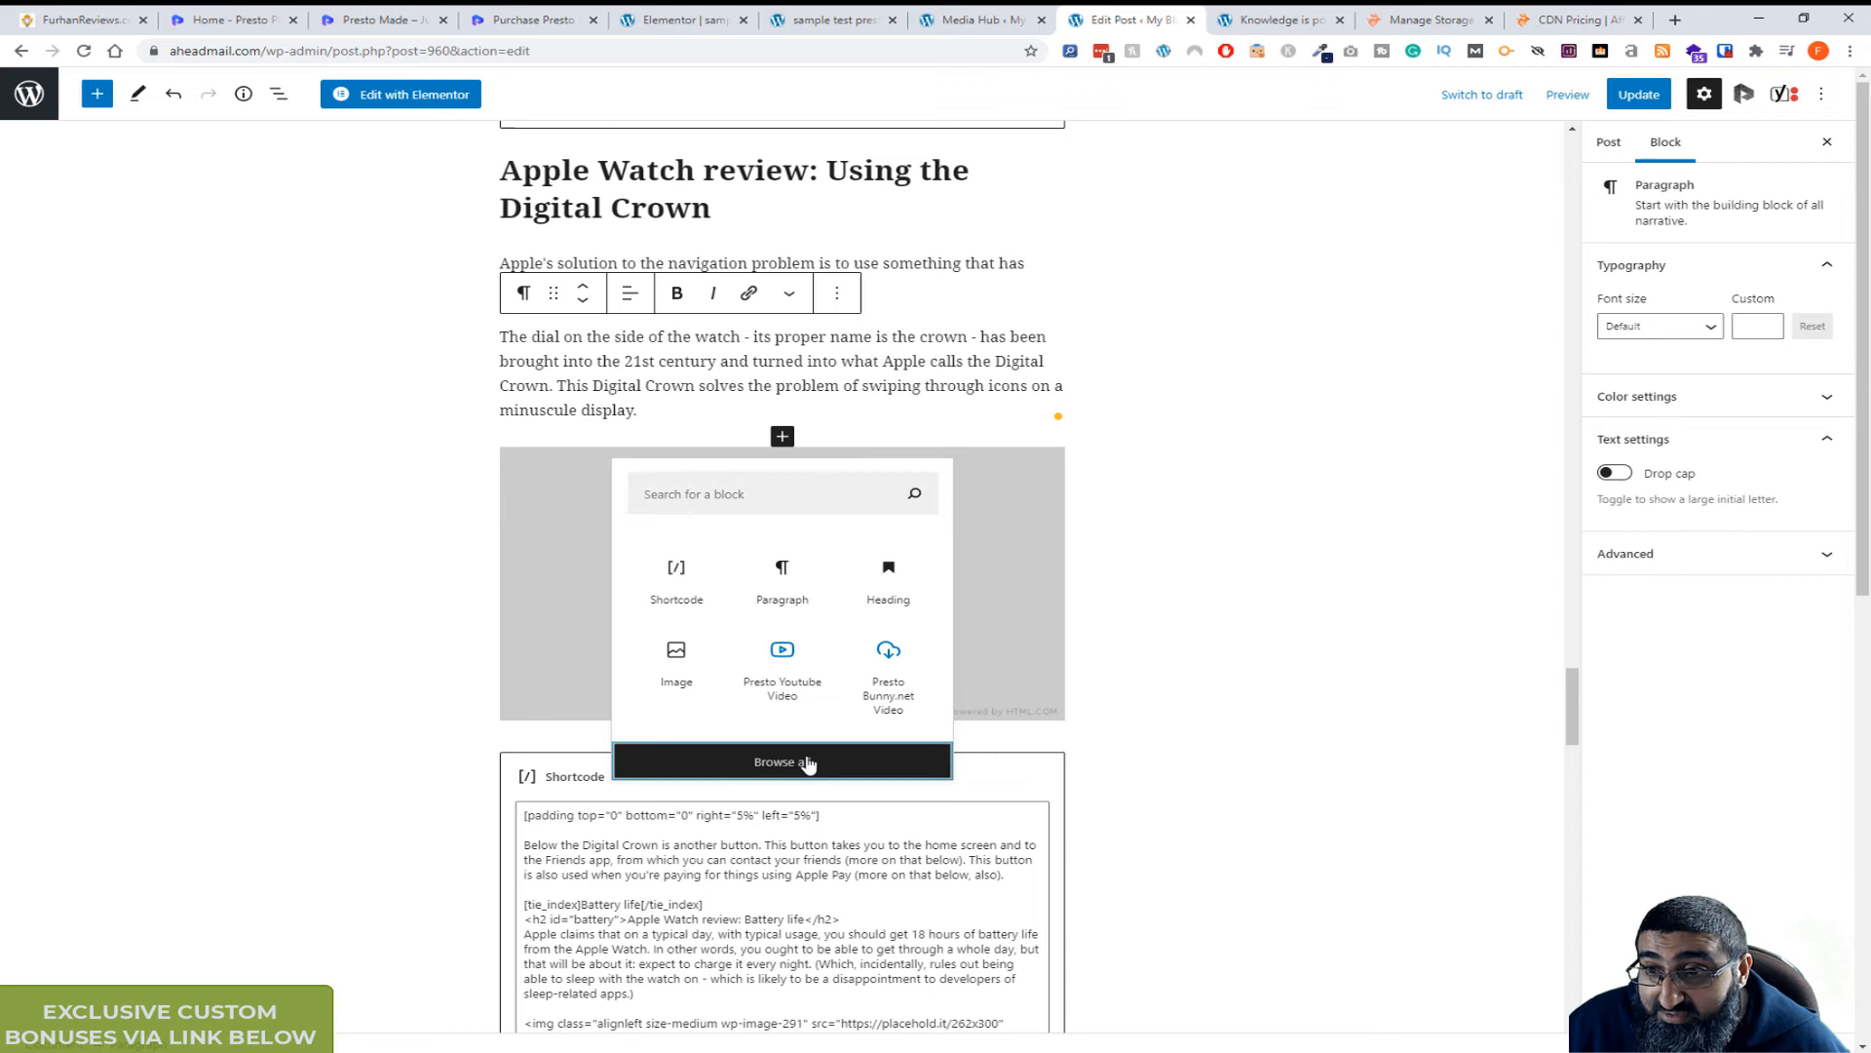
{"action": "left_click", "coordinate": [782, 762]}
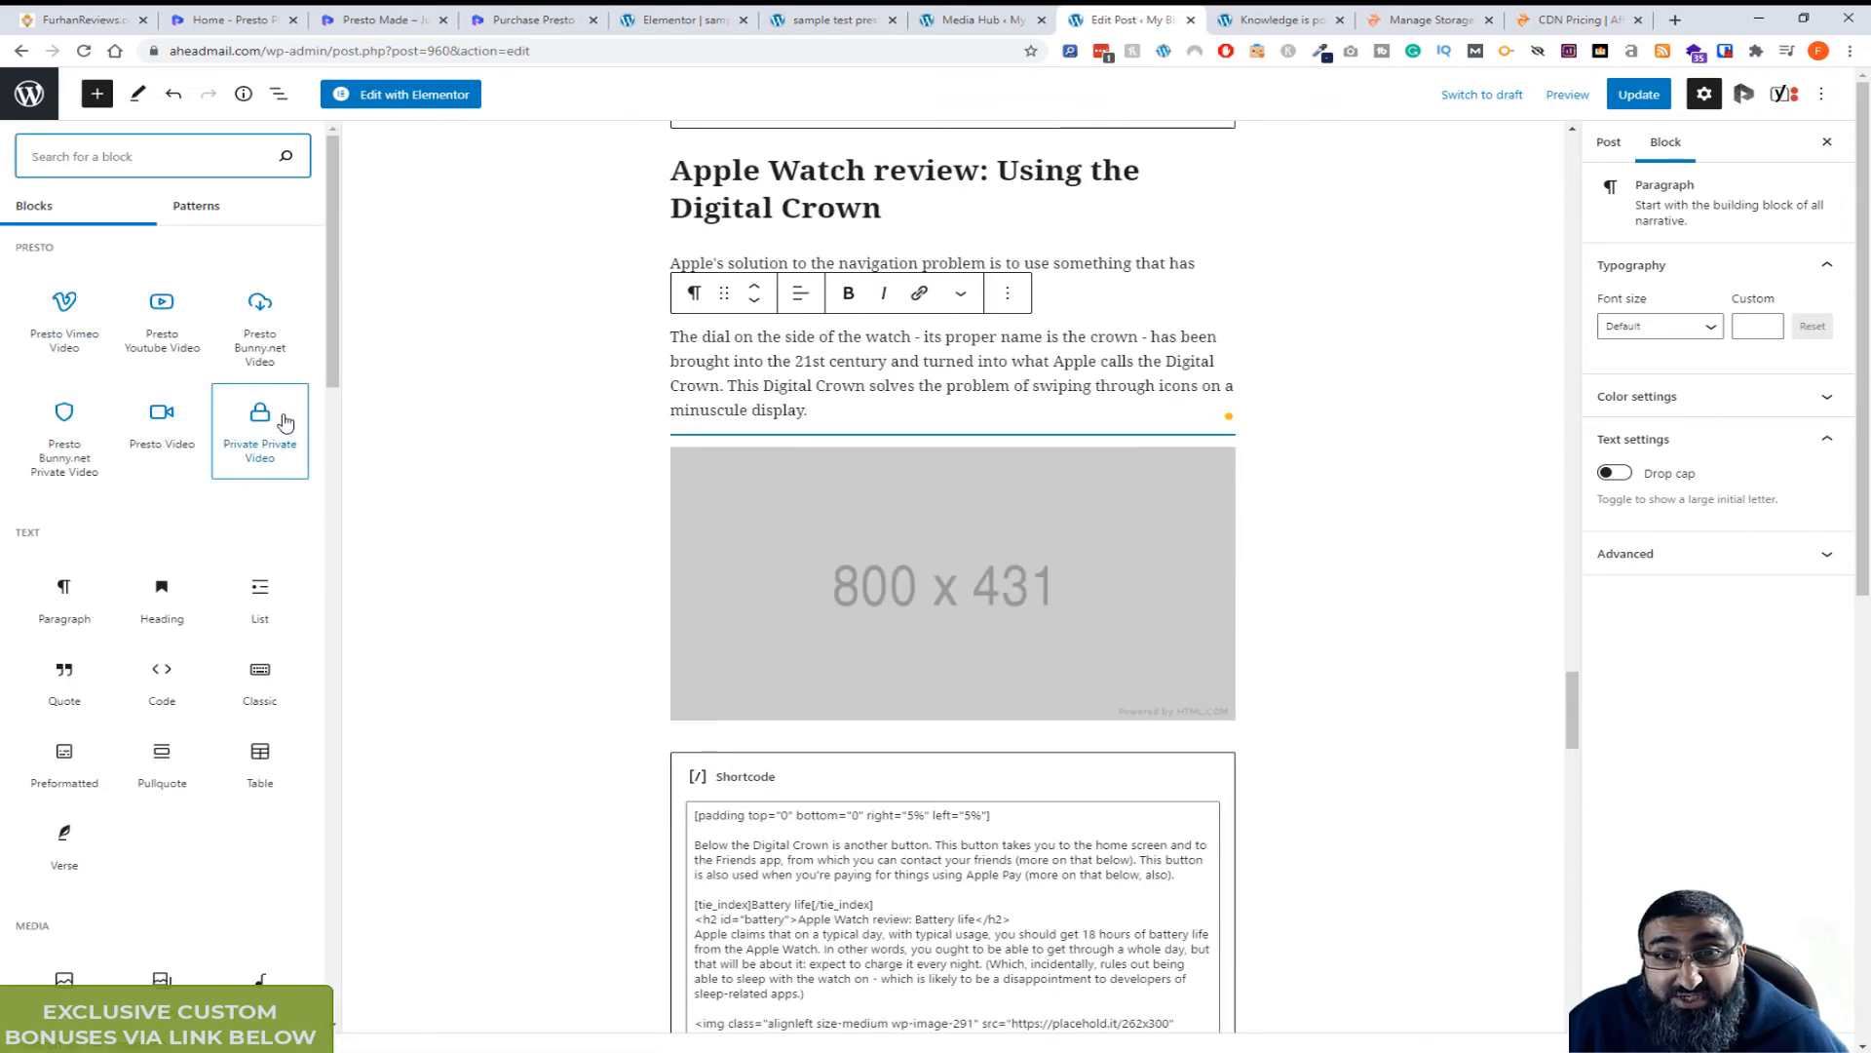
{"action": "mouse_move", "coordinate": [264, 389]}
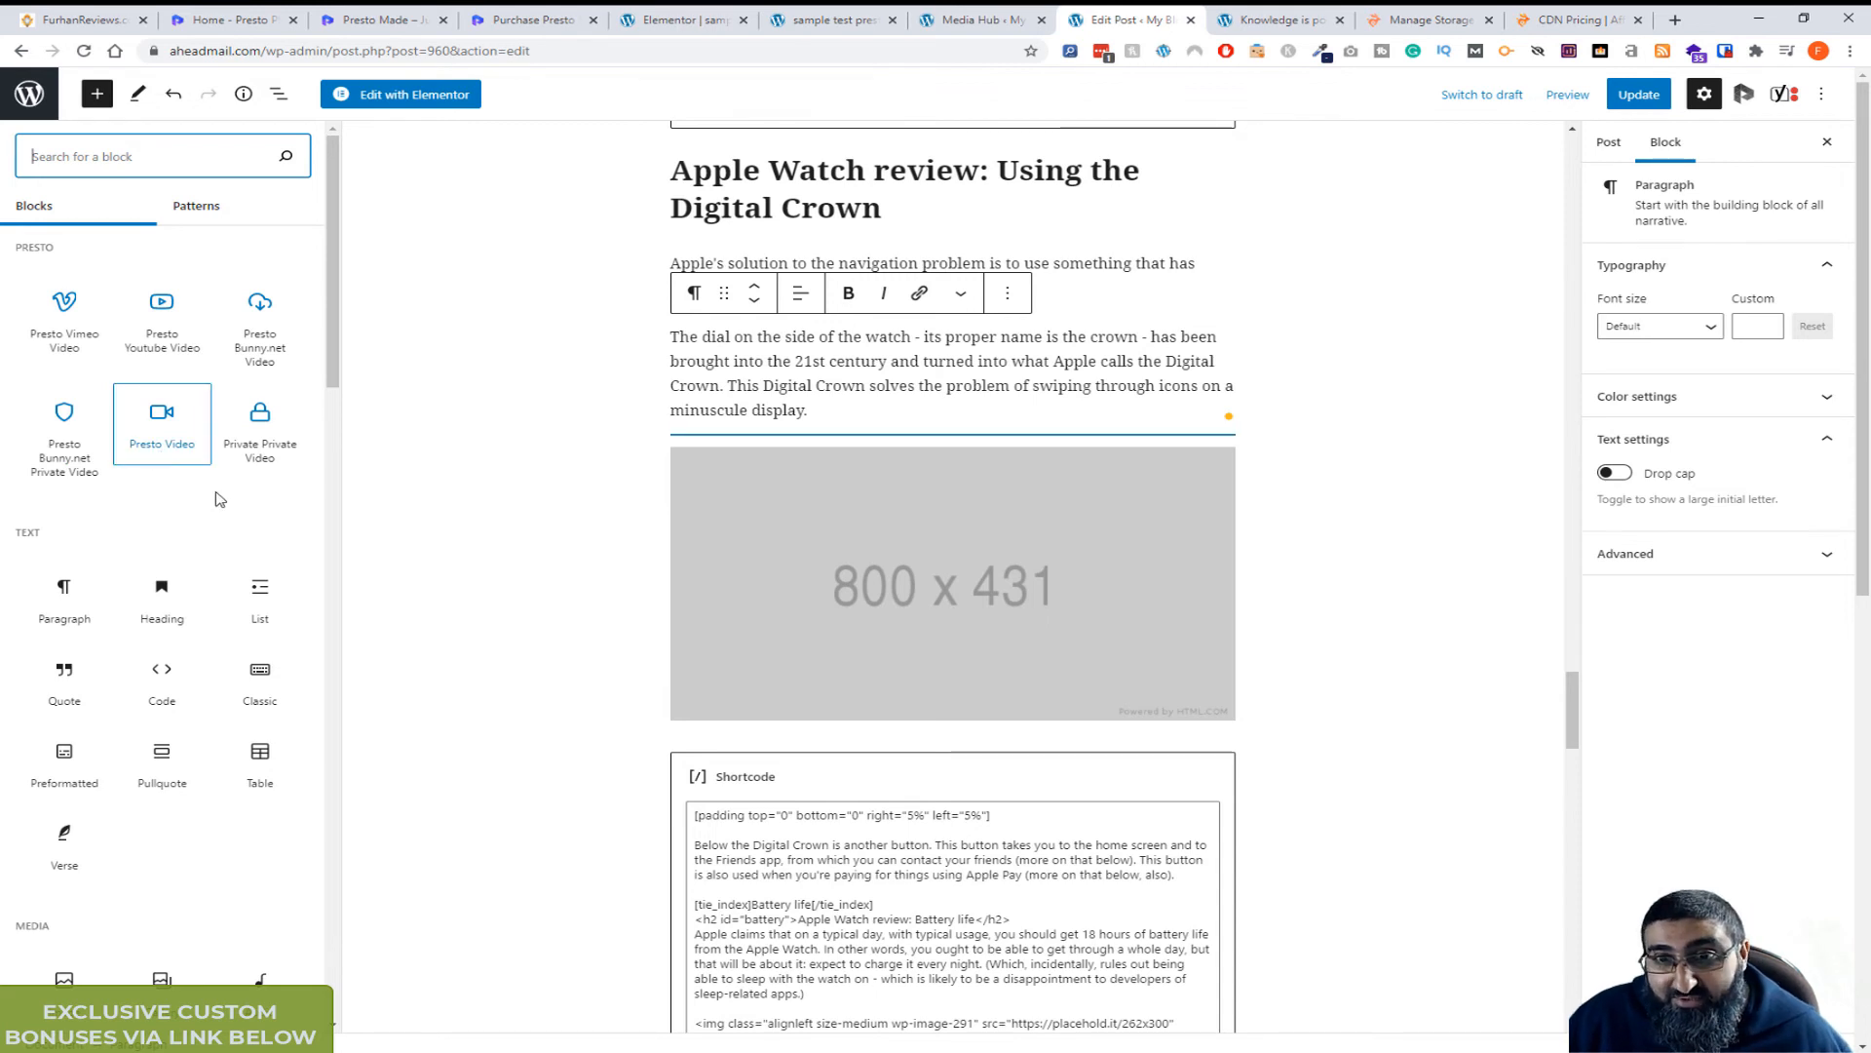
{"action": "mouse_move", "coordinate": [259, 429]}
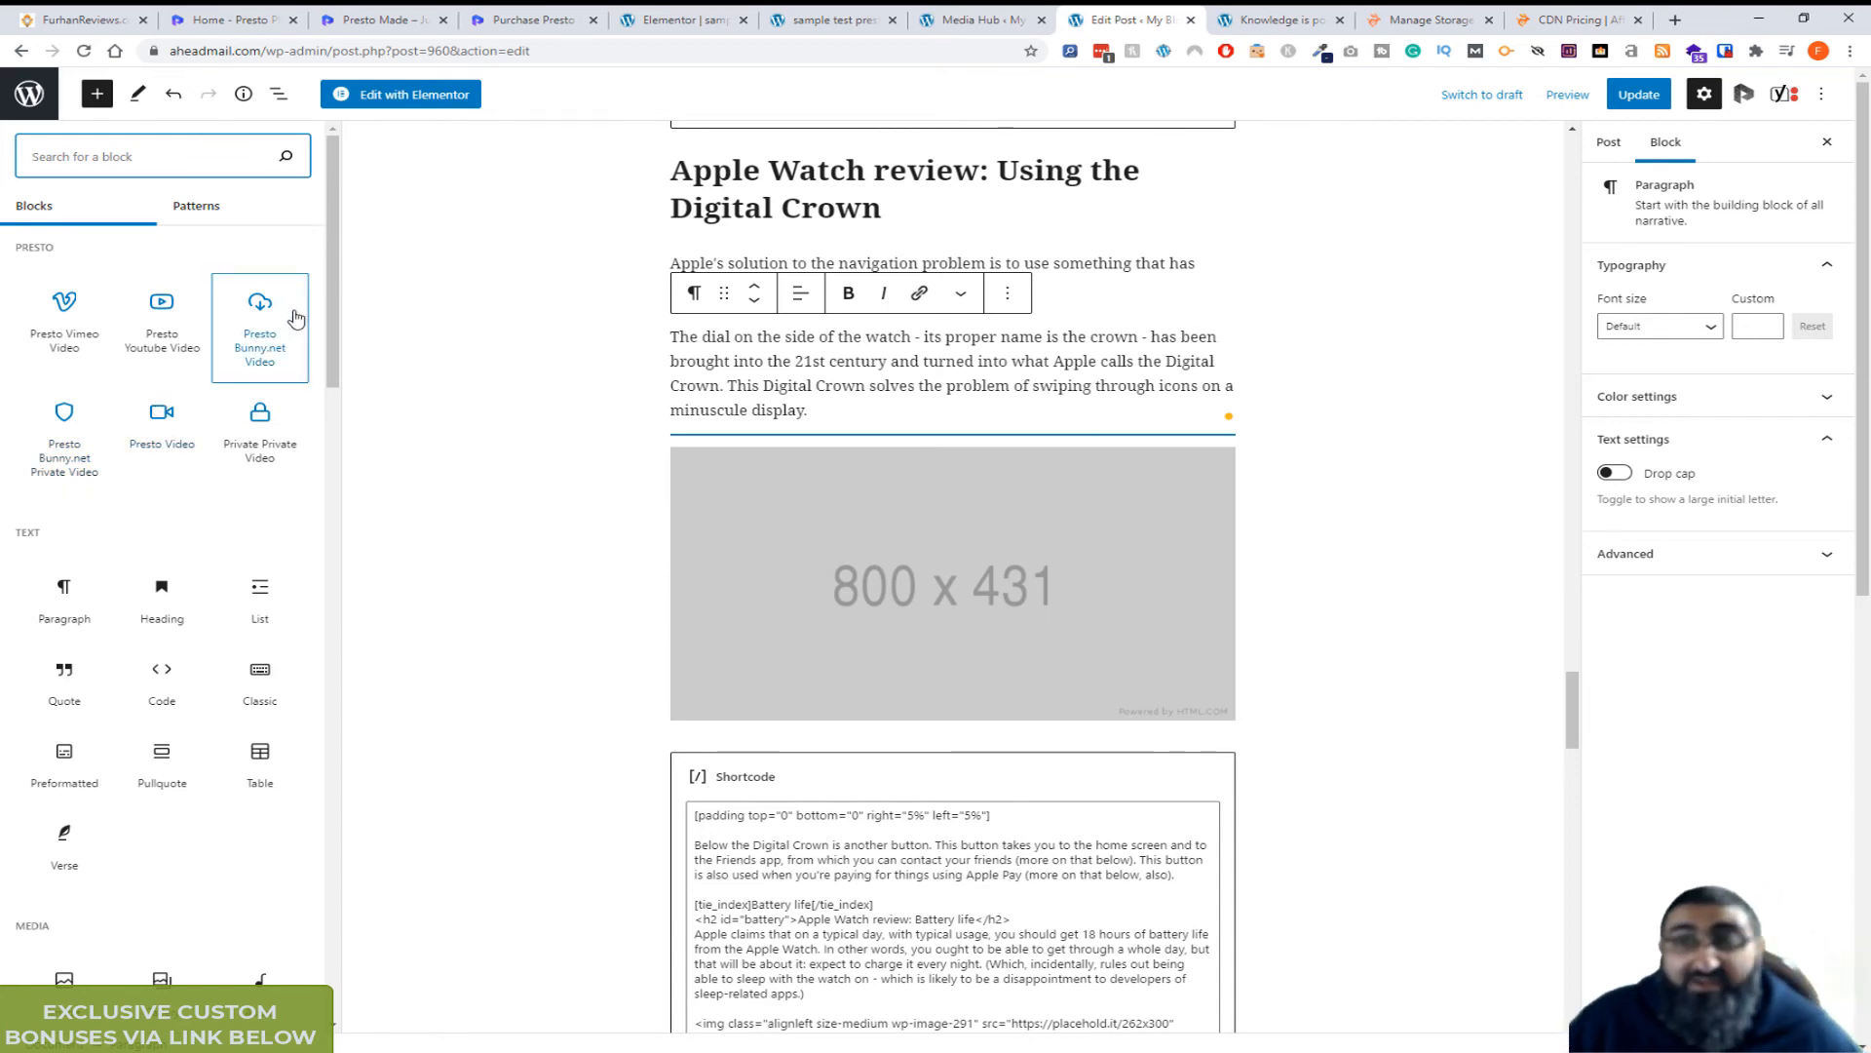
{"action": "mouse_move", "coordinate": [263, 325]}
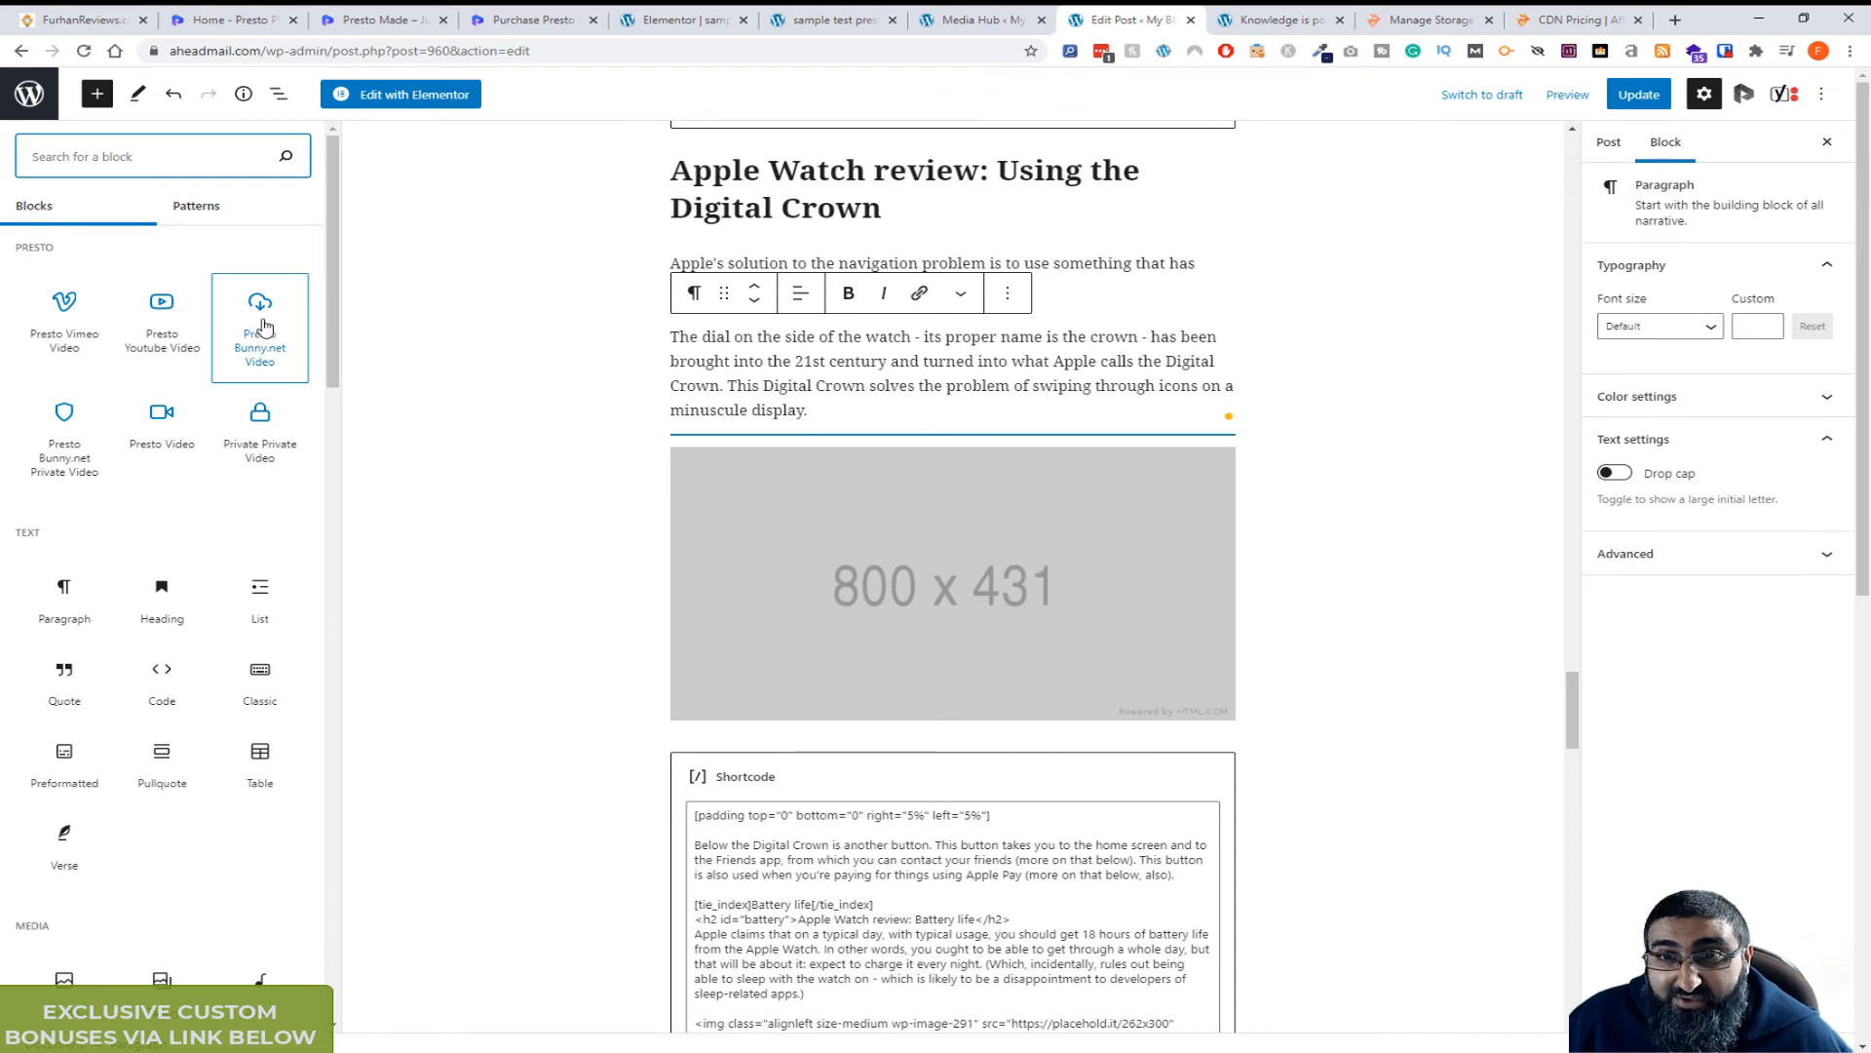
{"action": "left_click", "coordinate": [259, 312]}
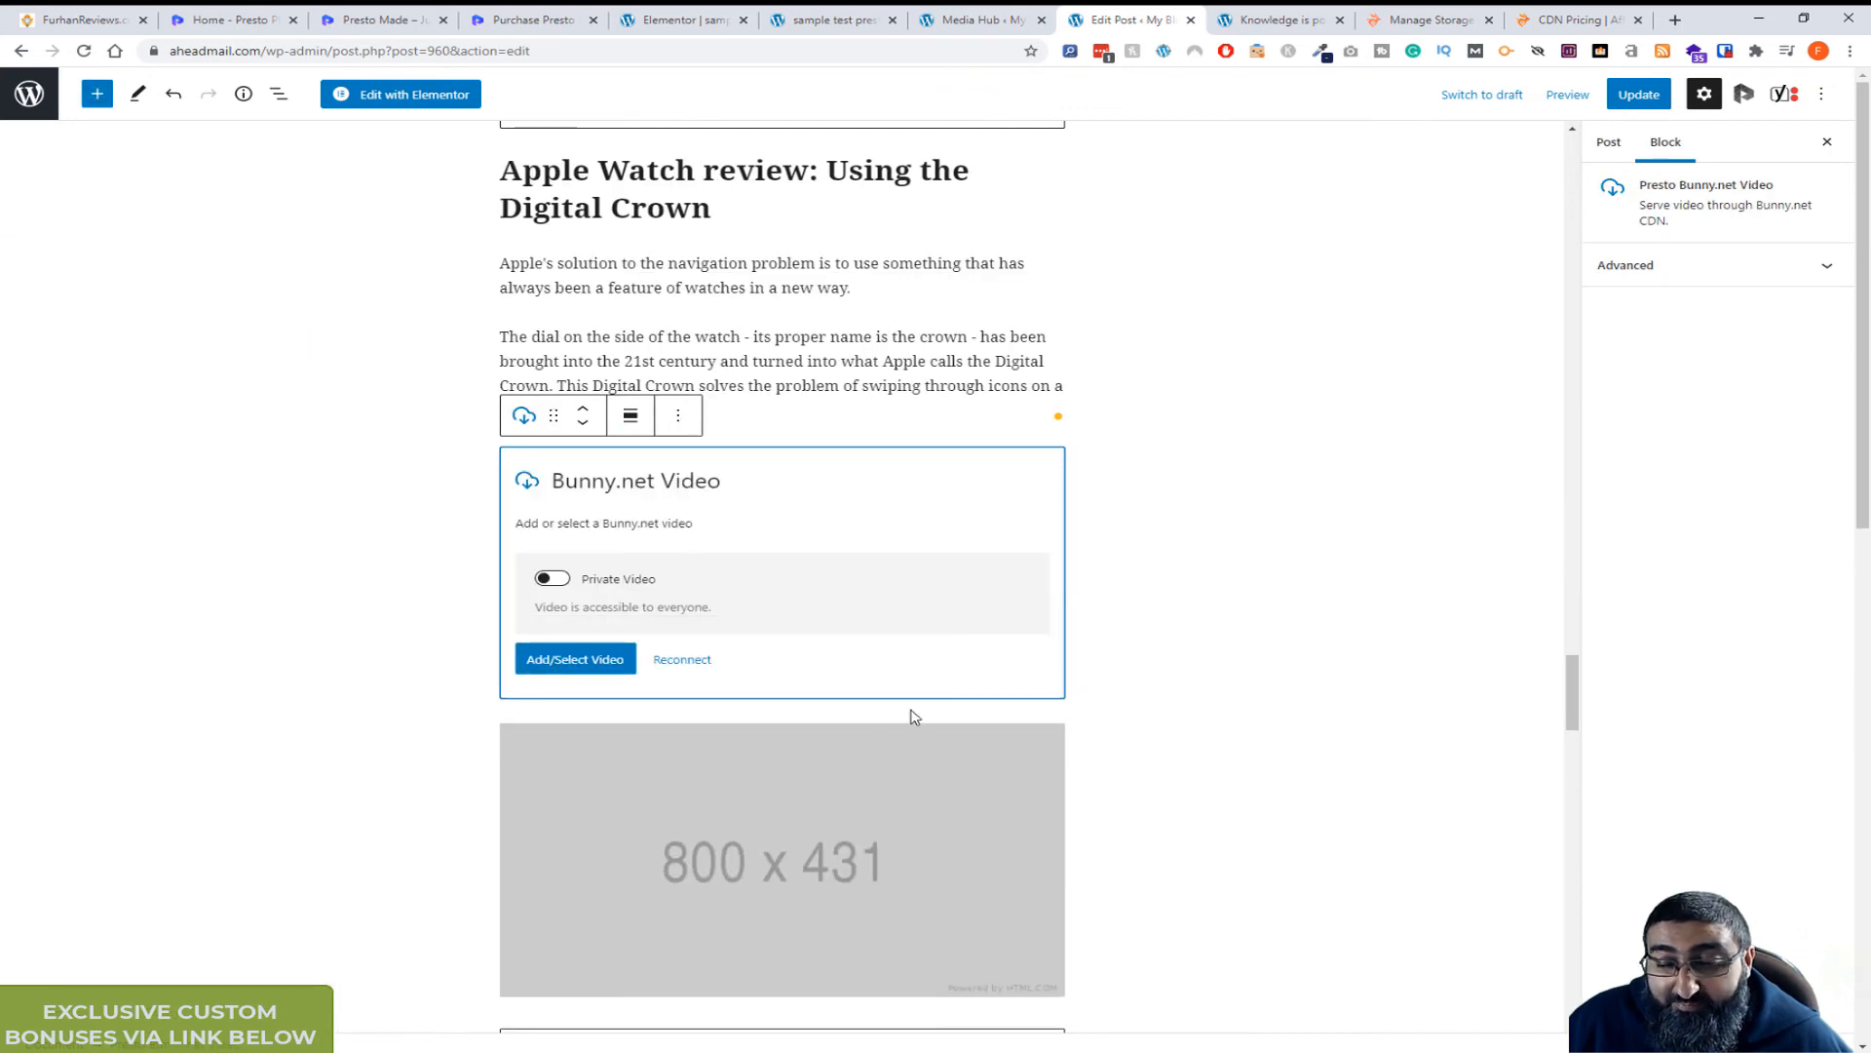
{"action": "mouse_move", "coordinate": [573, 659]}
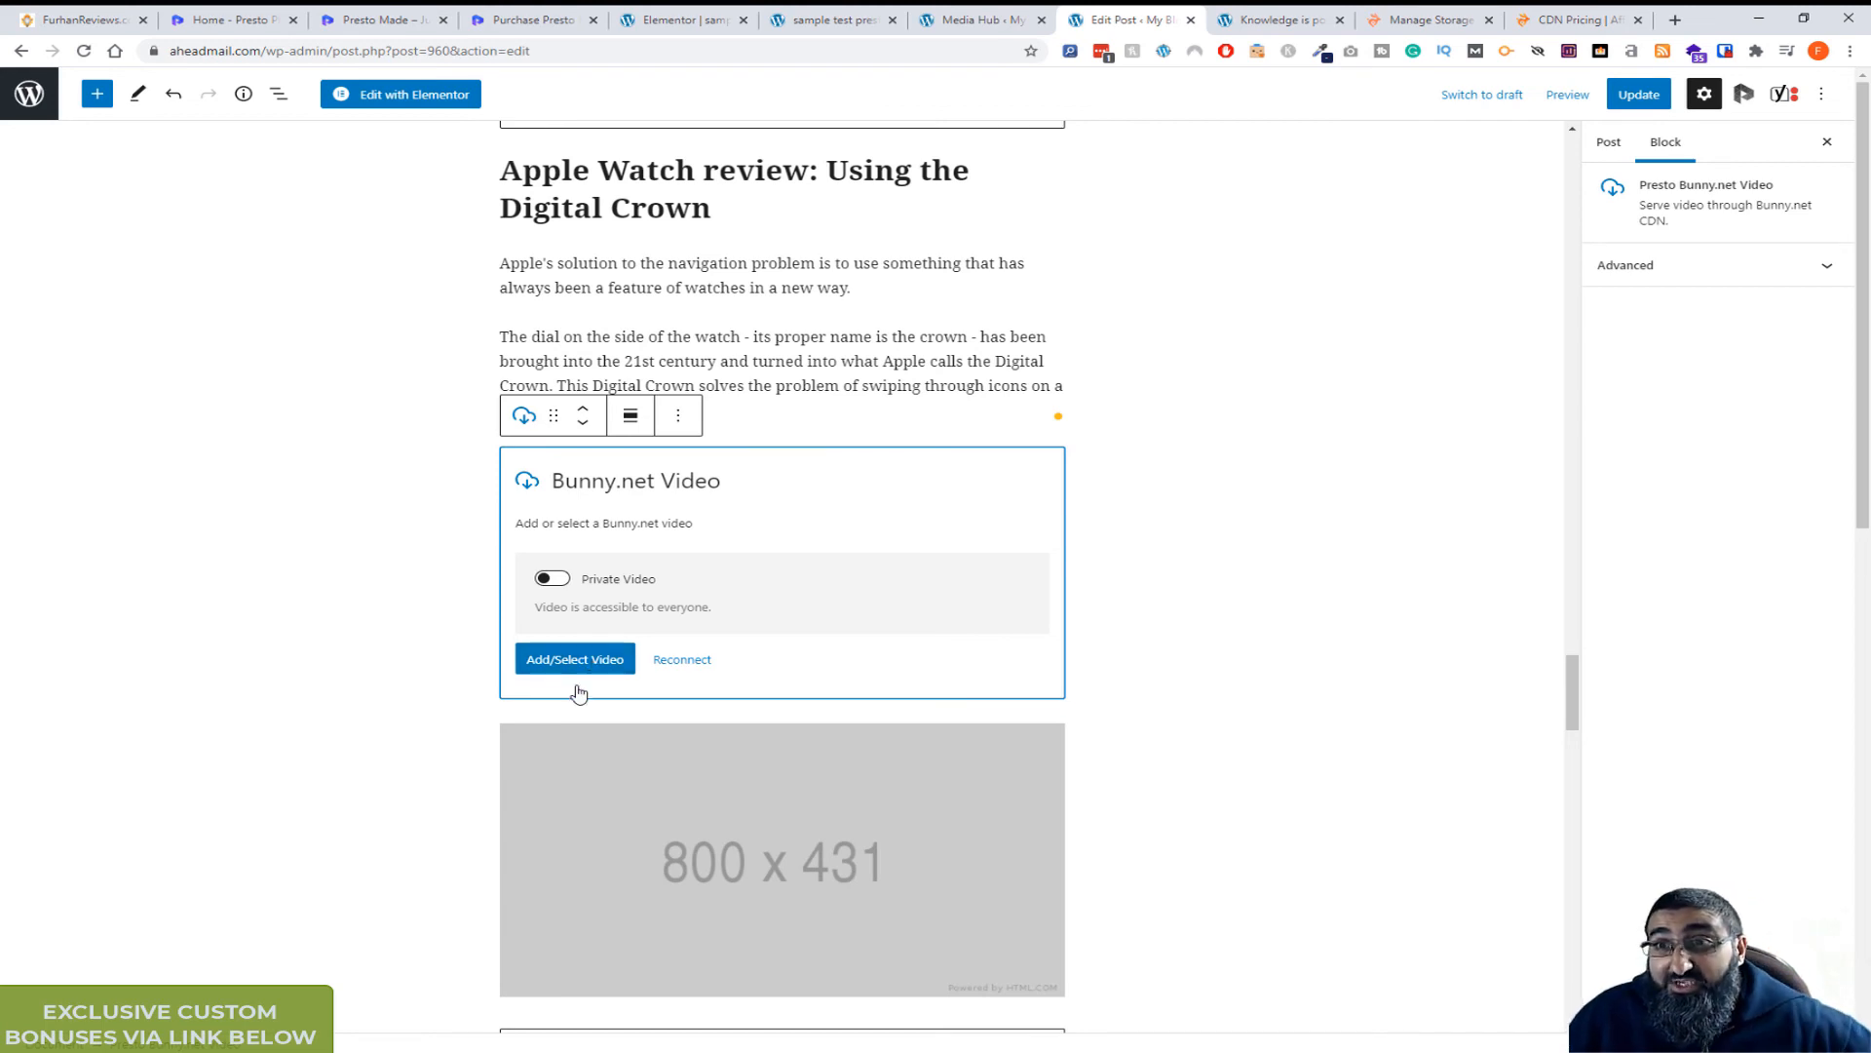
{"action": "mouse_move", "coordinate": [614, 635]}
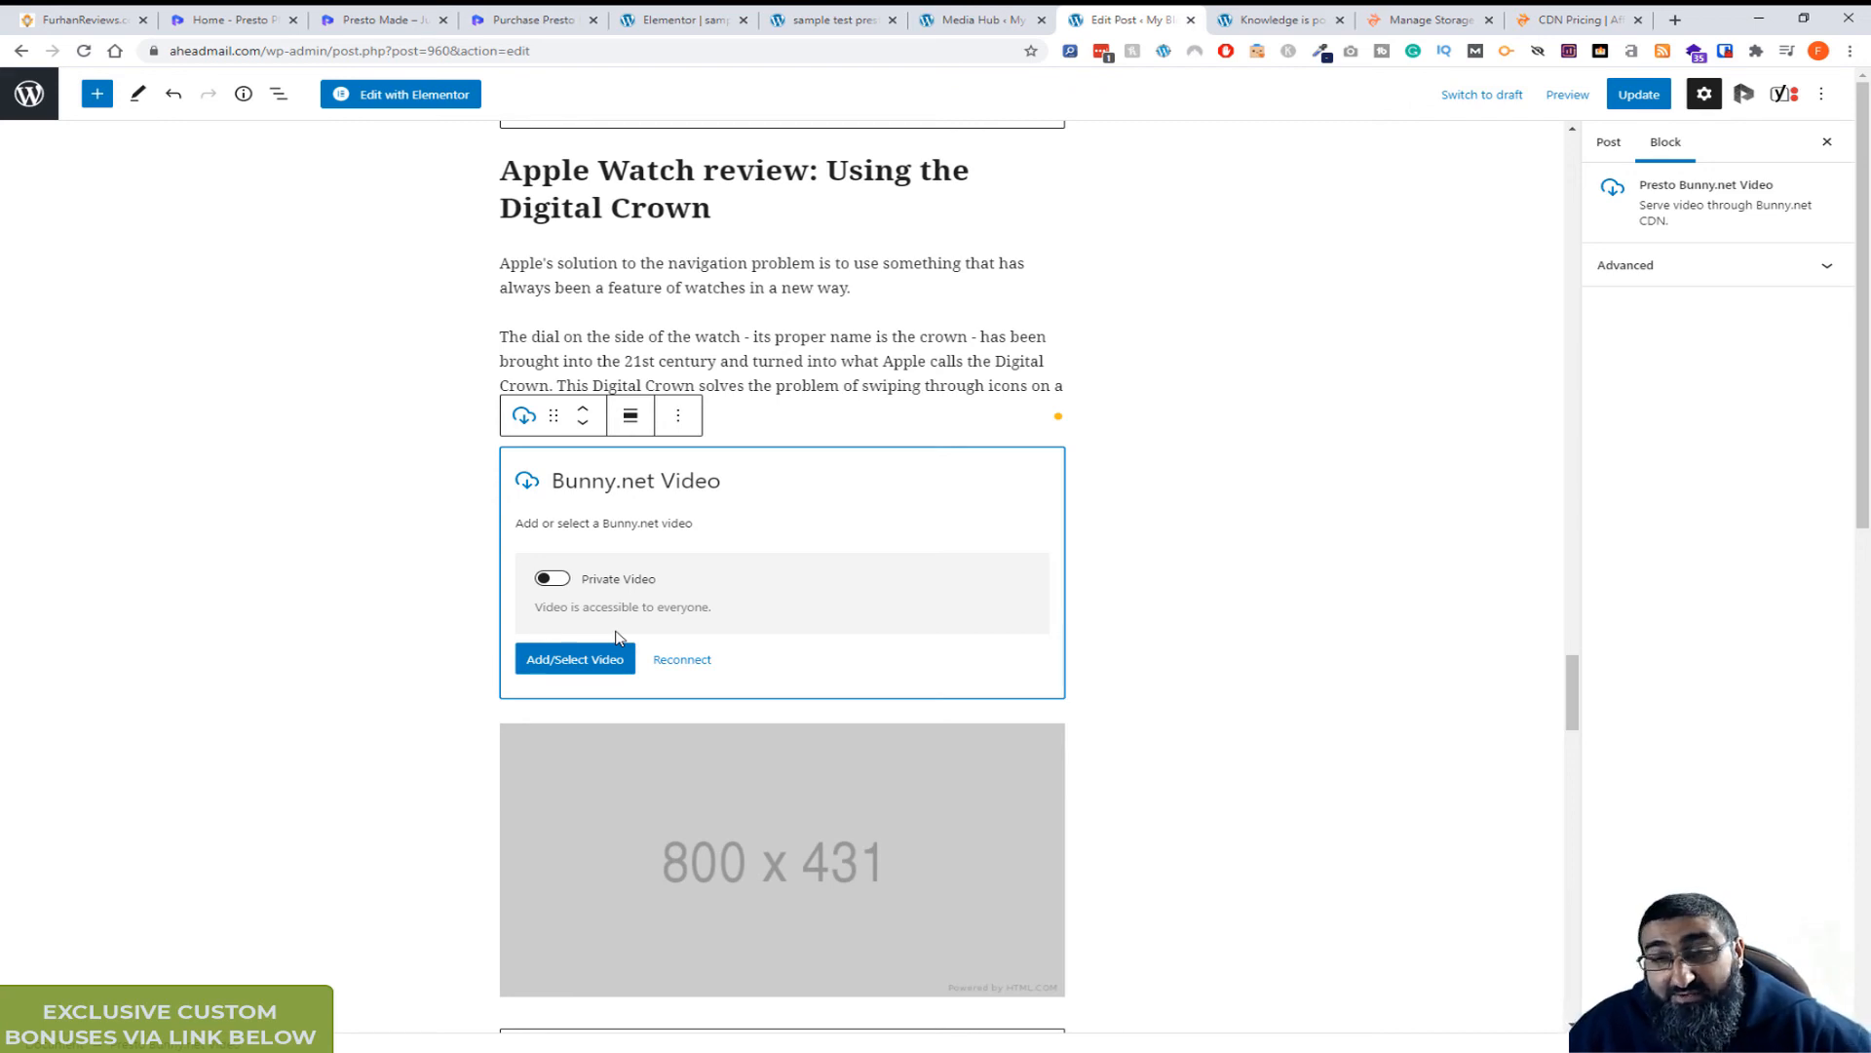
{"action": "mouse_move", "coordinate": [1052, 370]}
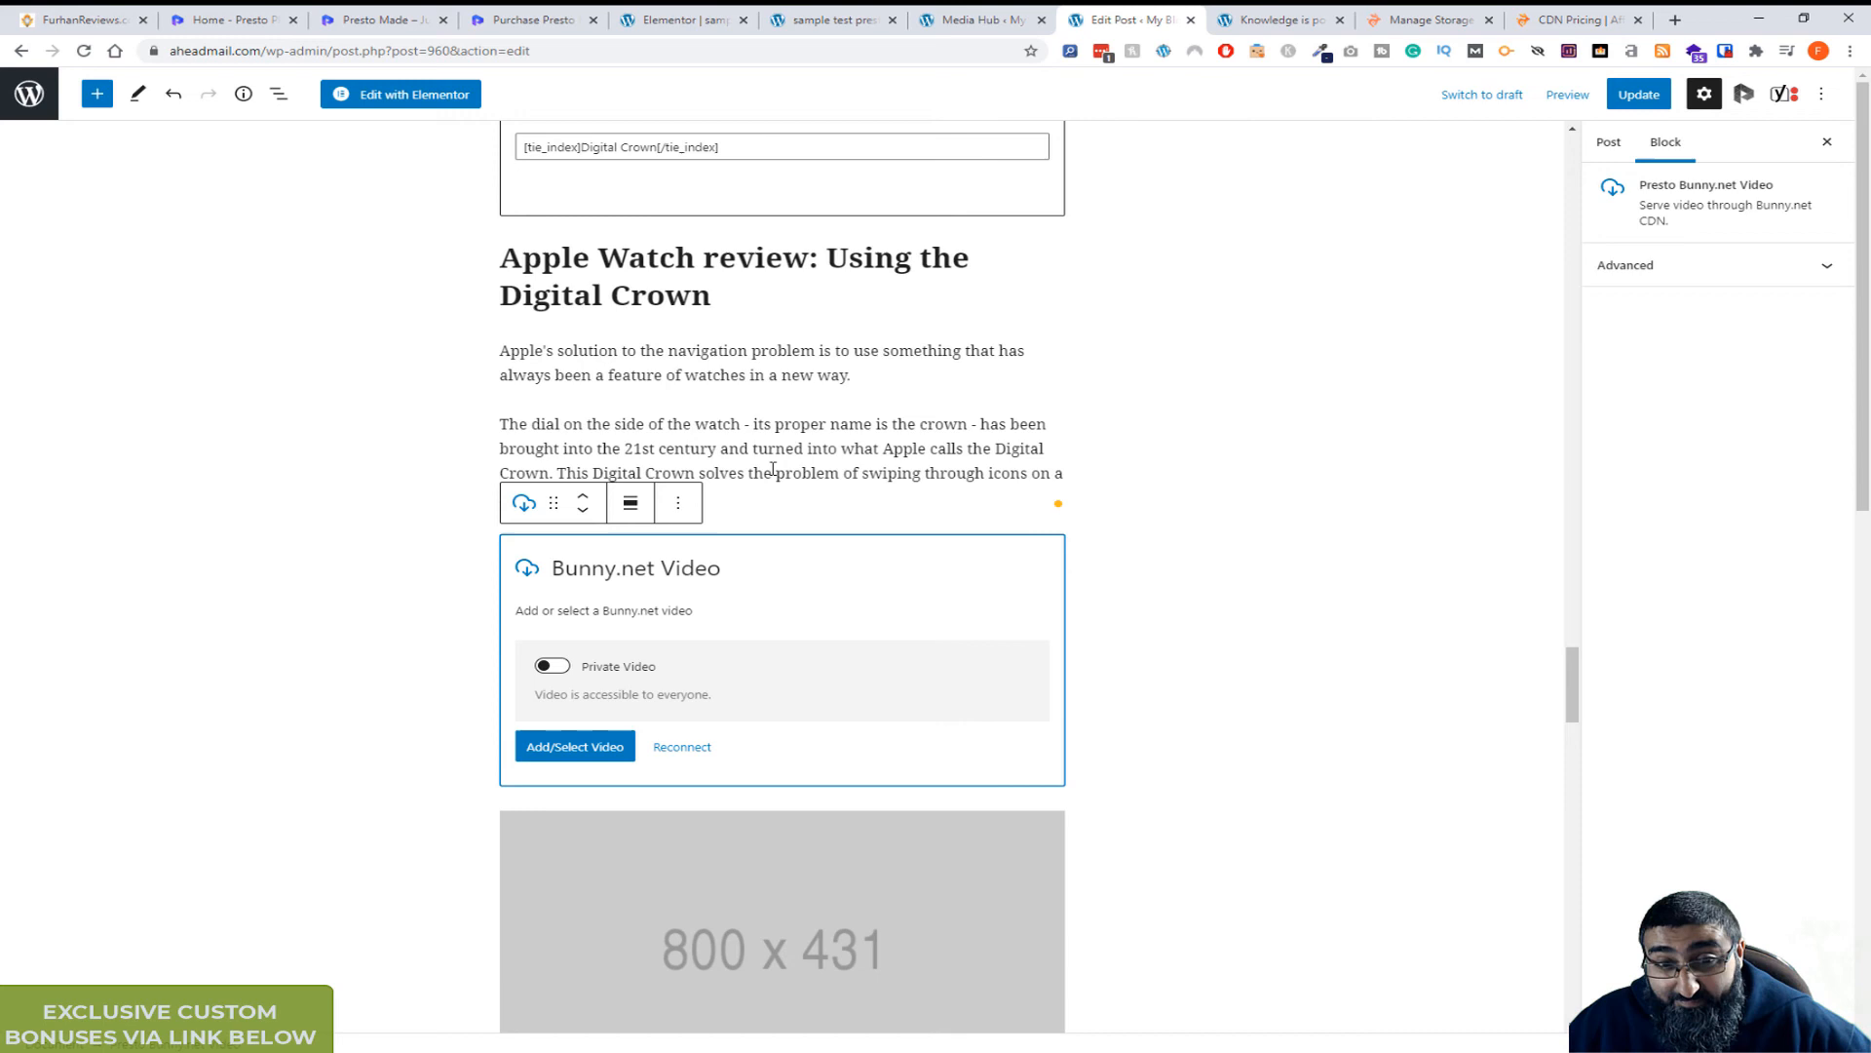
{"action": "mouse_move", "coordinate": [1048, 267]}
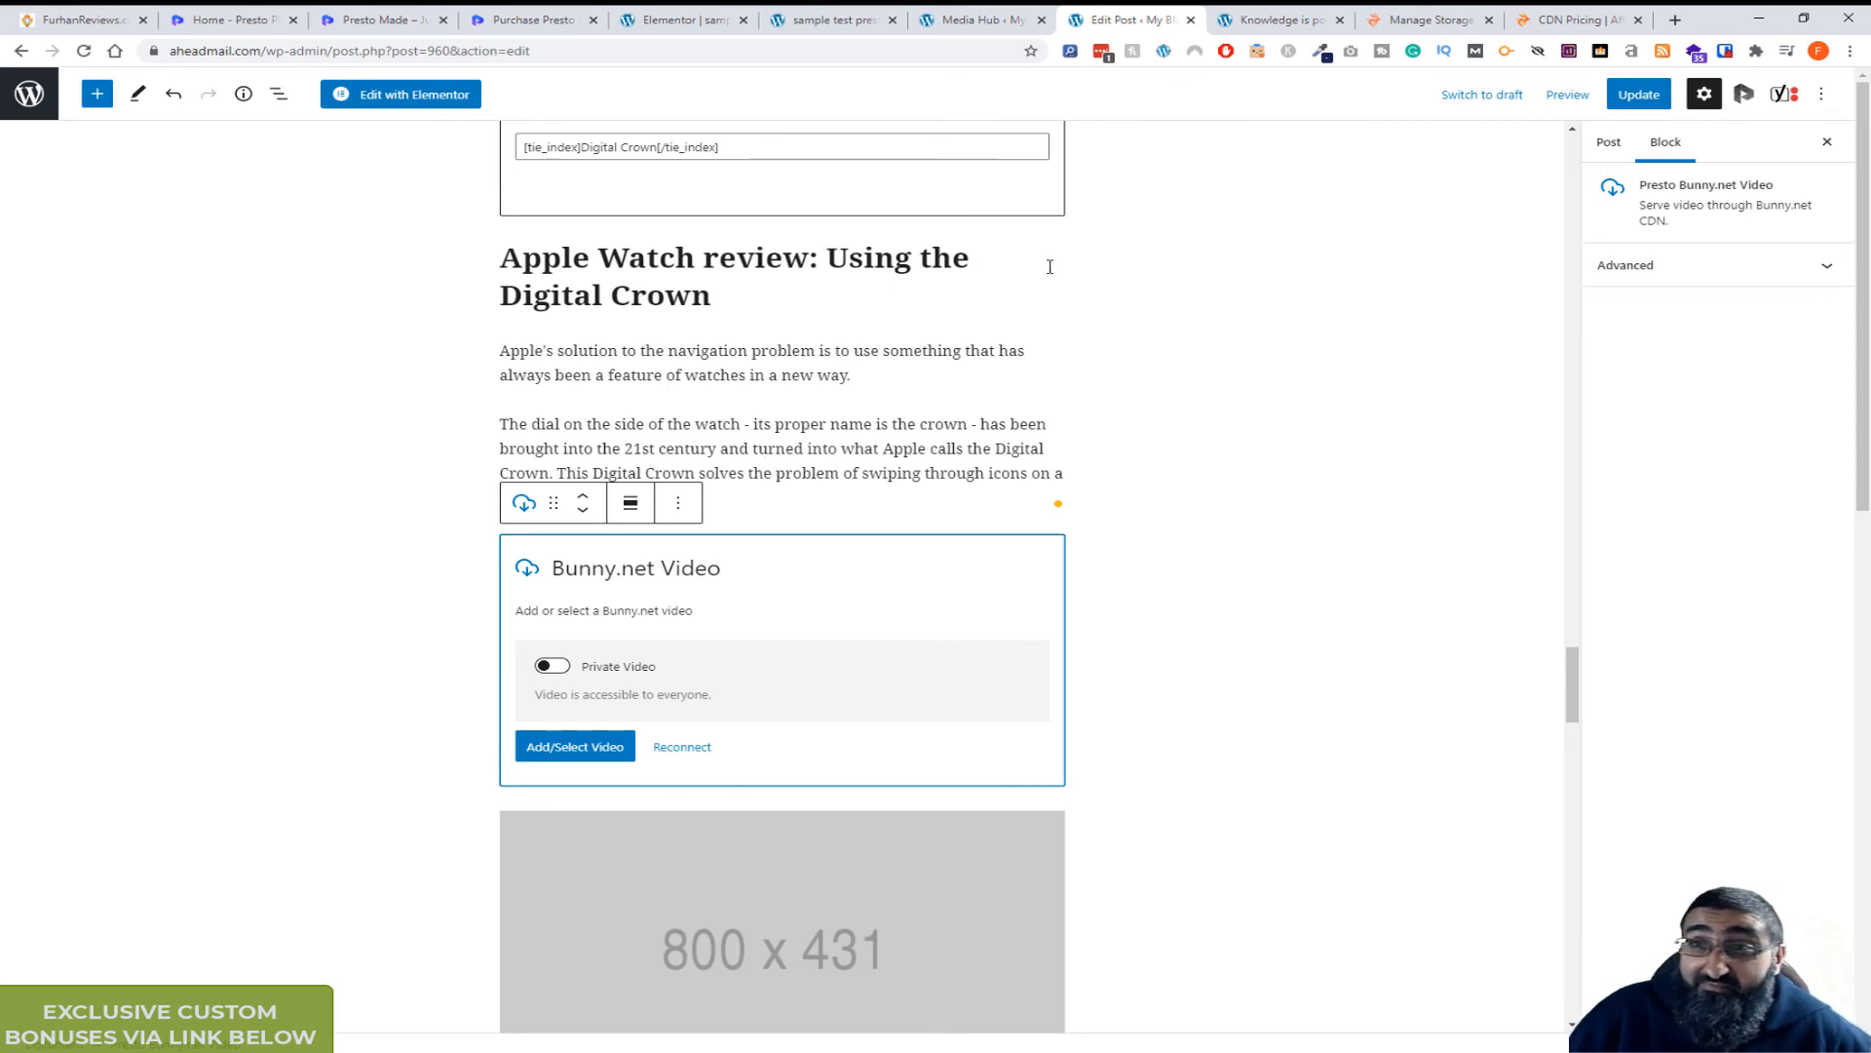
{"action": "mouse_move", "coordinate": [714, 401]}
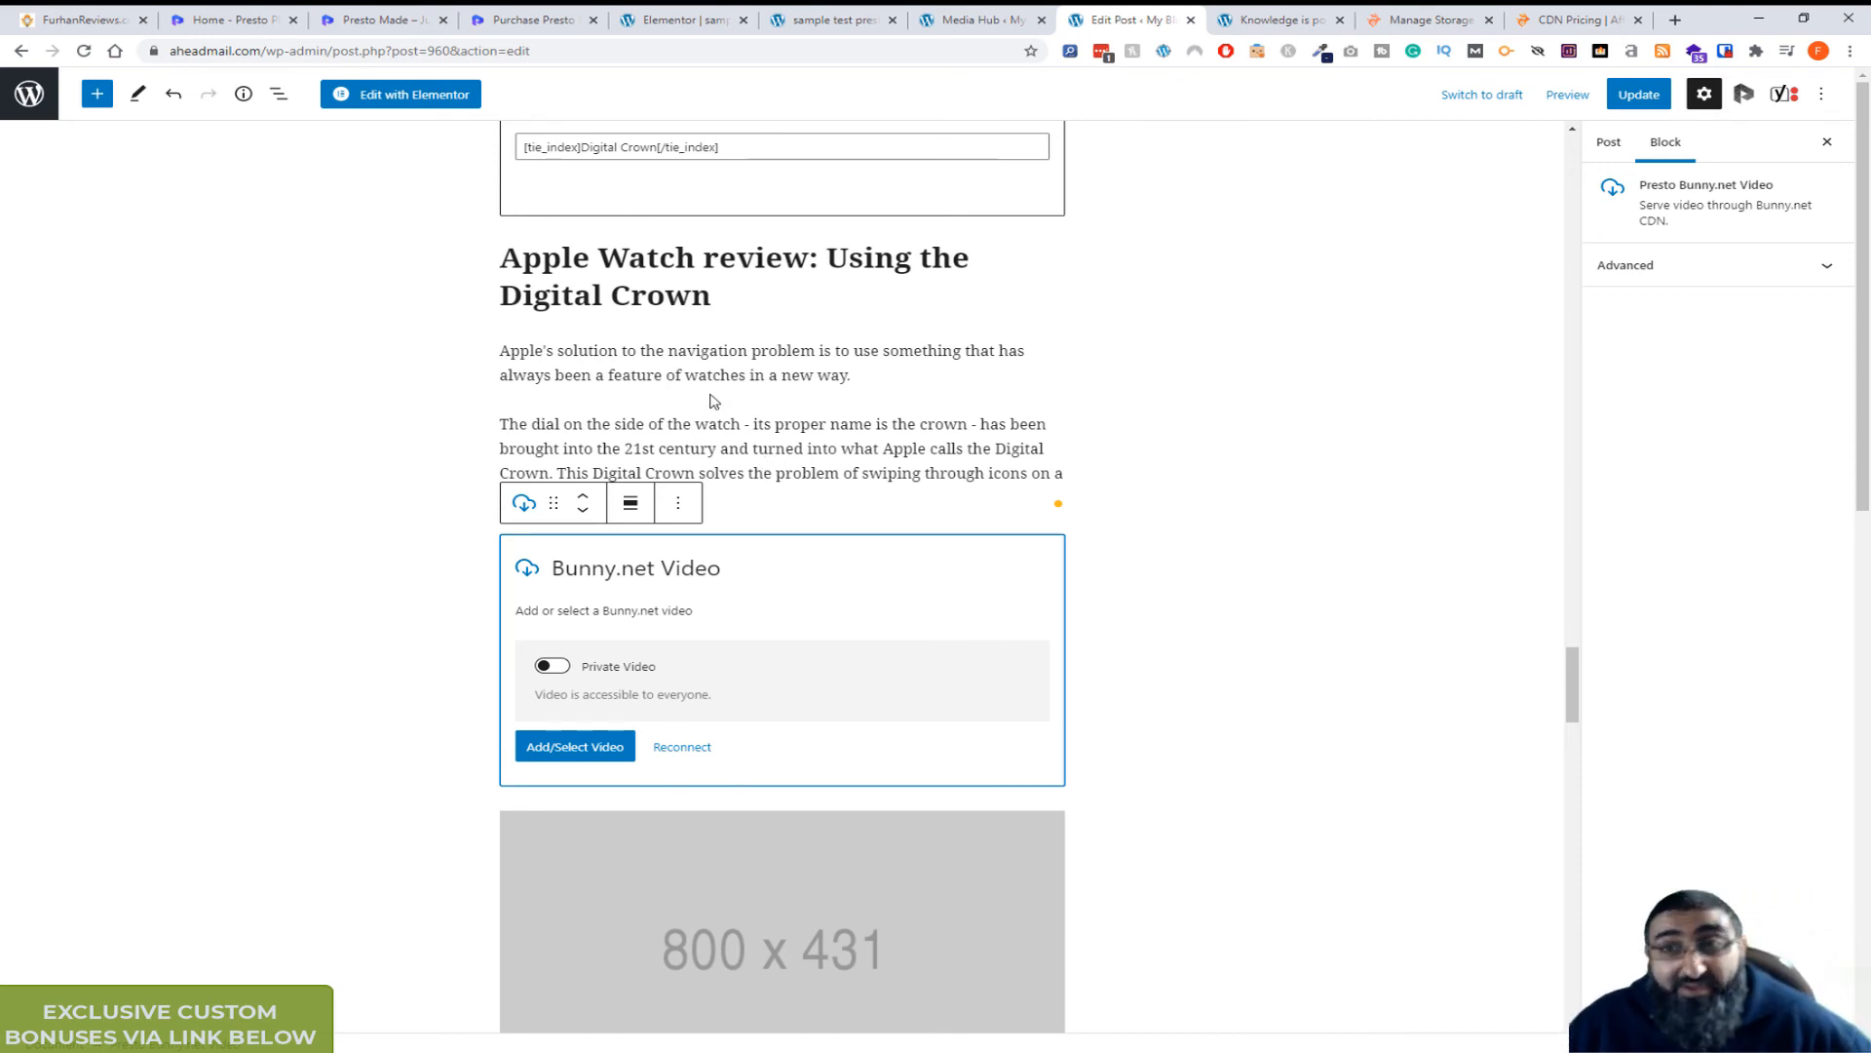
{"action": "mouse_move", "coordinate": [706, 380]}
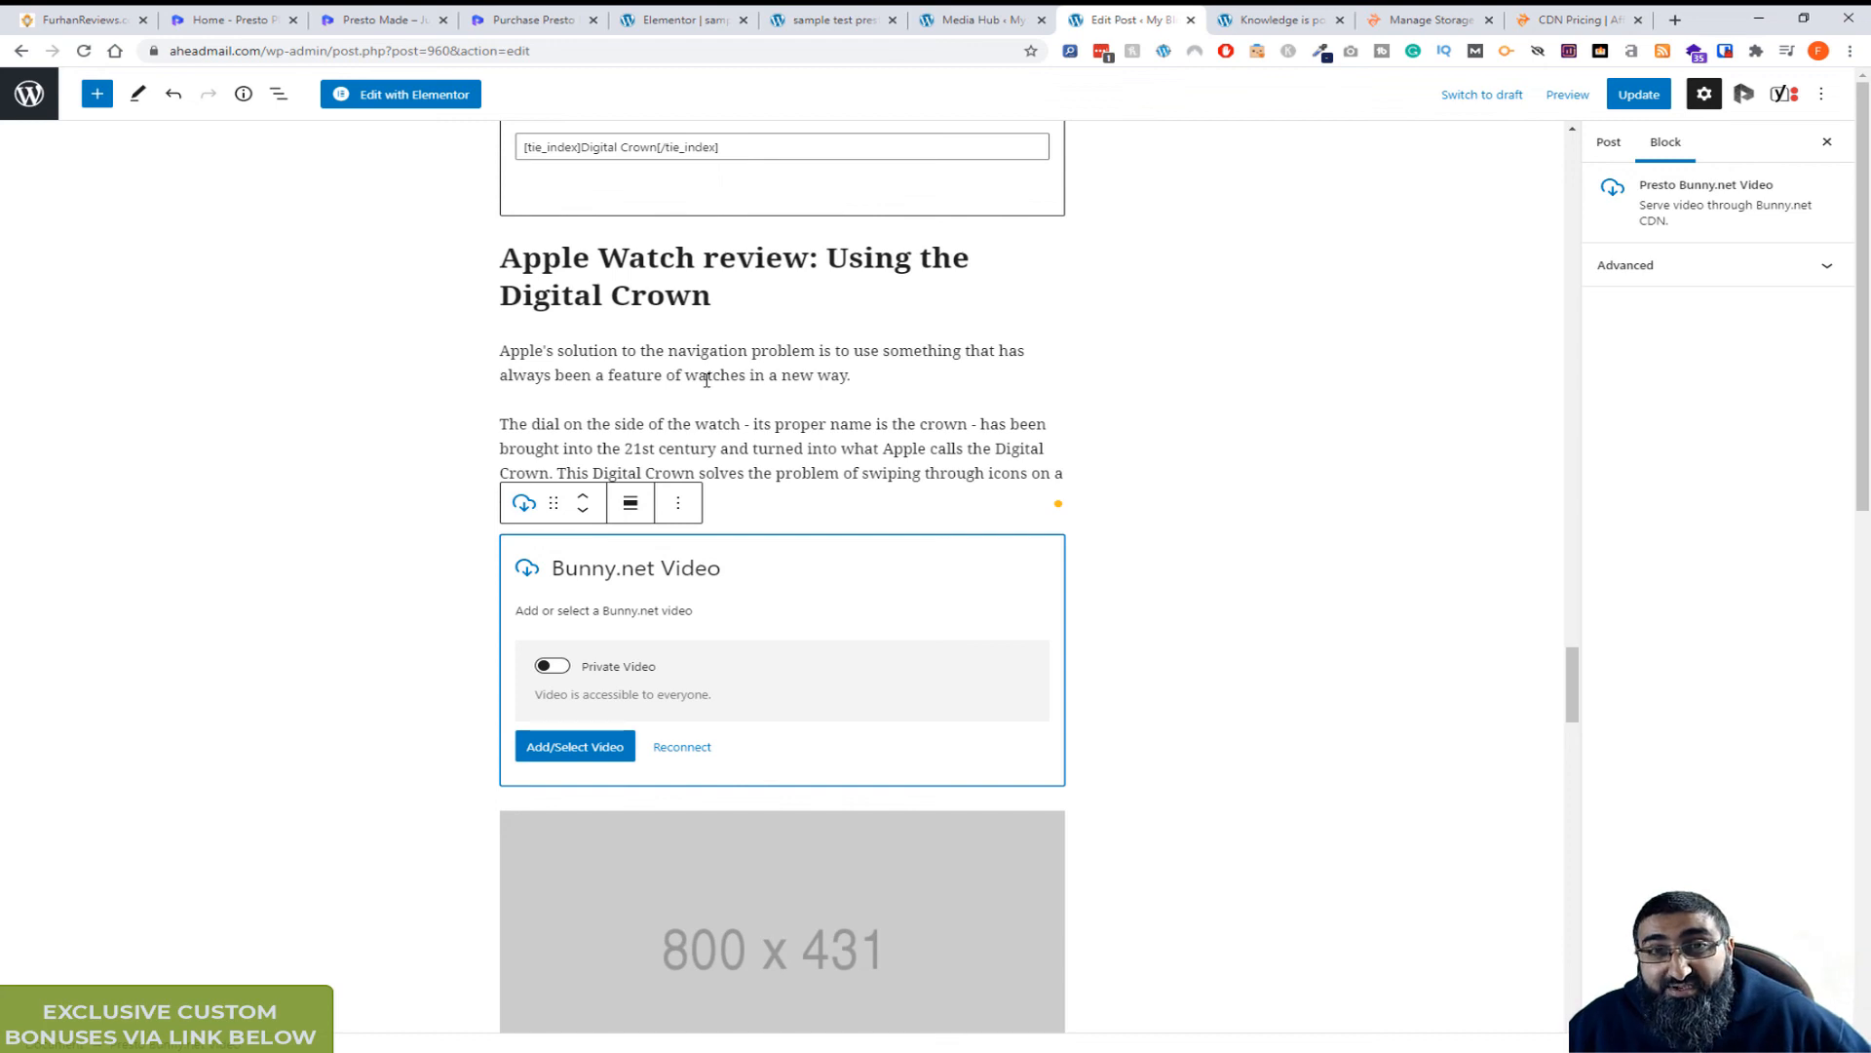